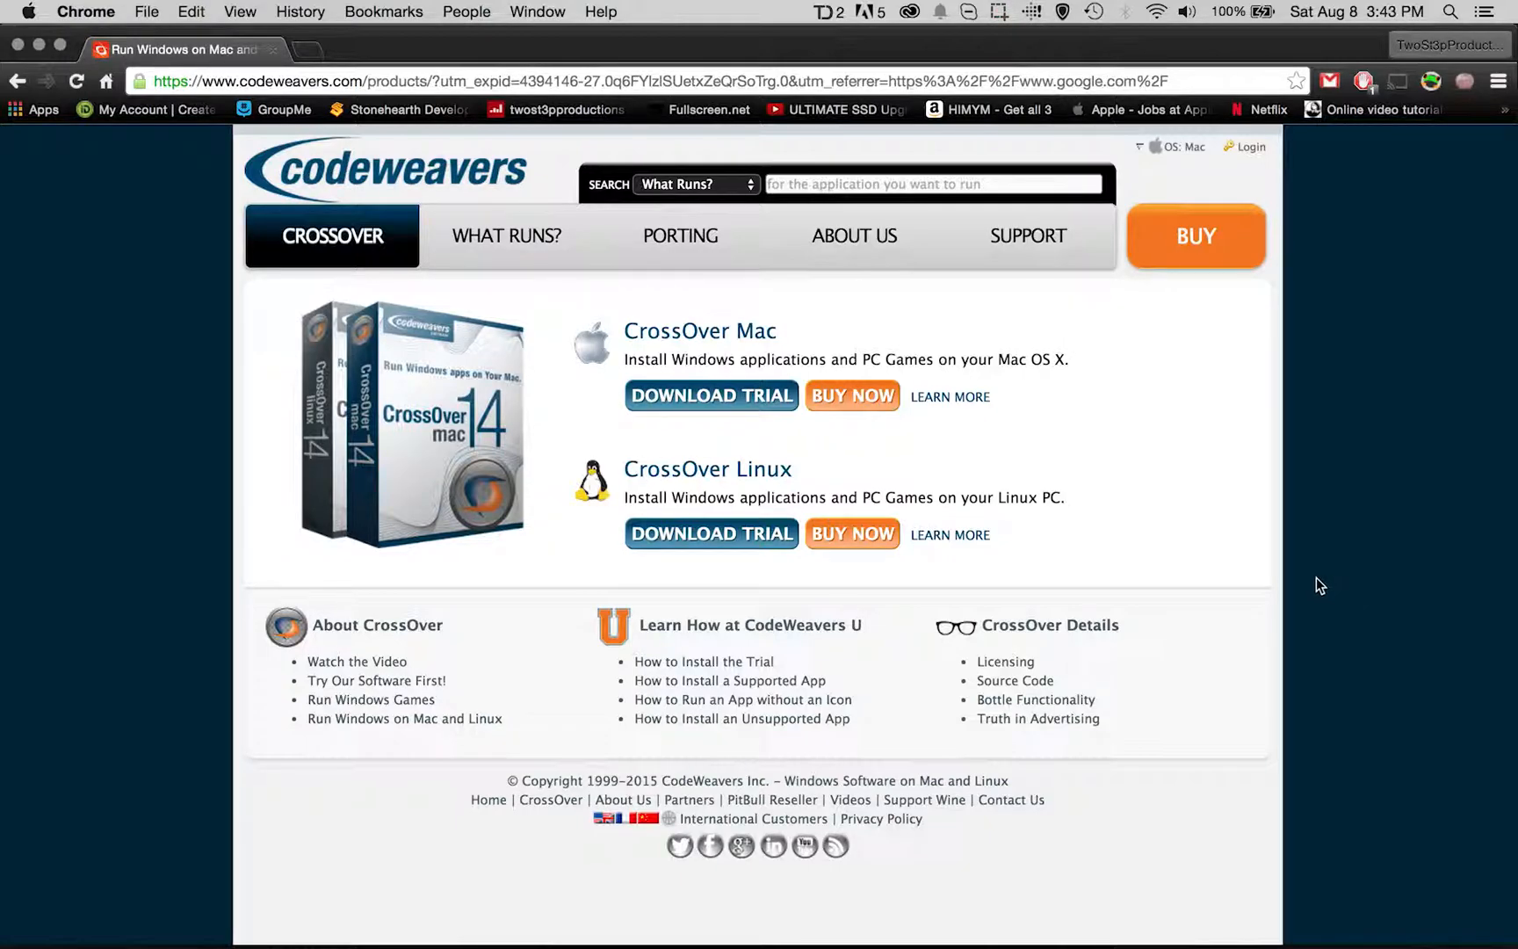
pyautogui.moveTo(1111, 497)
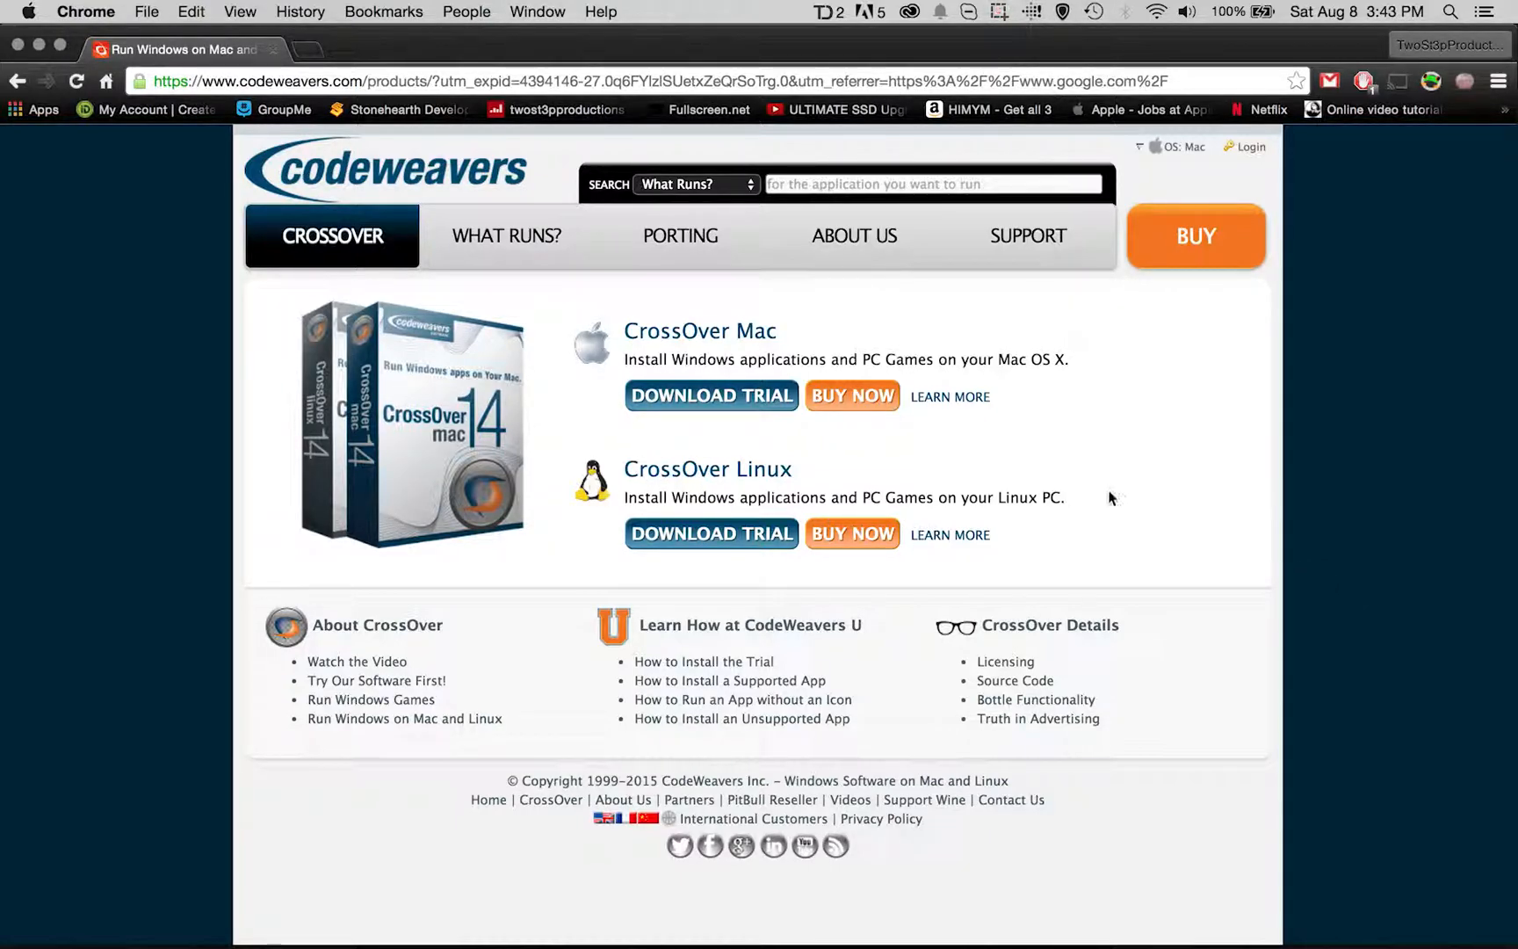
pyautogui.moveTo(1007, 489)
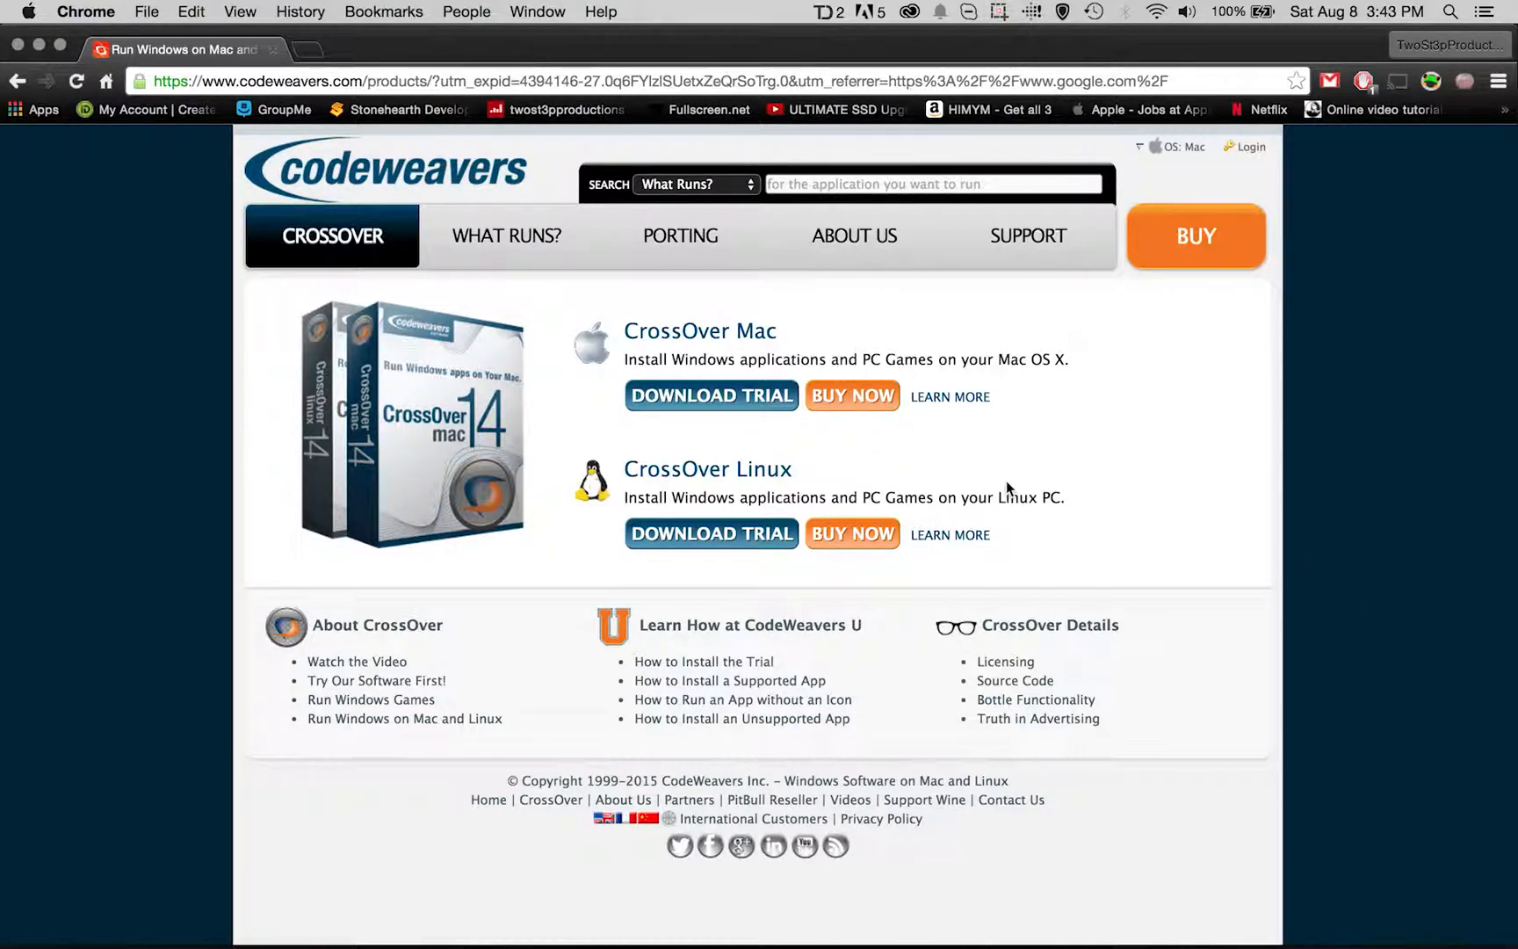
pyautogui.moveTo(1024, 430)
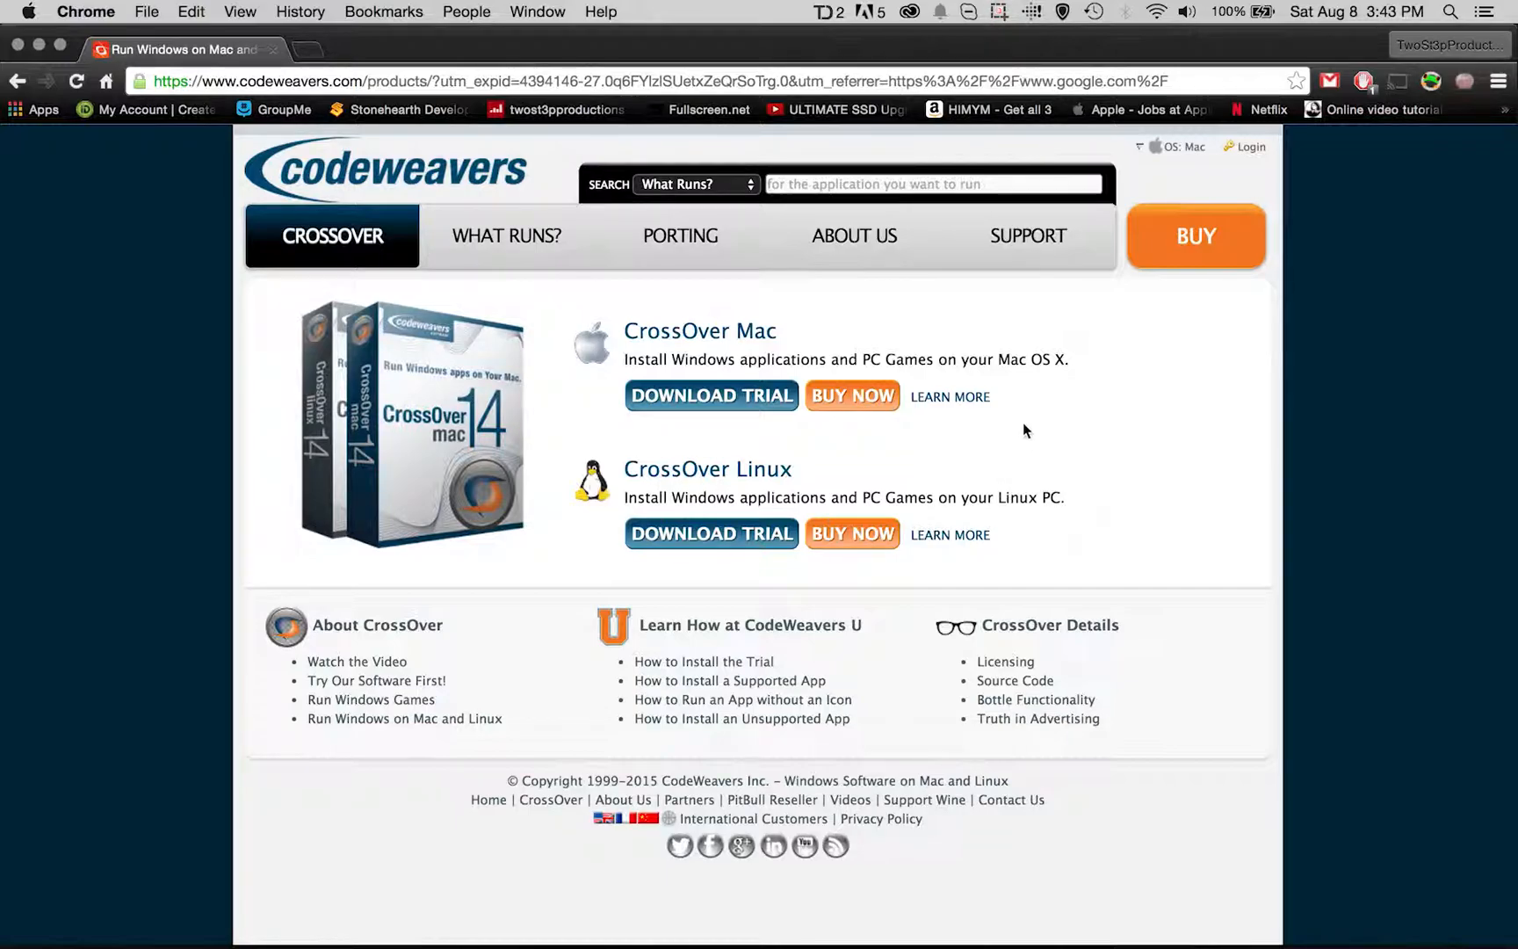
pyautogui.moveTo(417, 486)
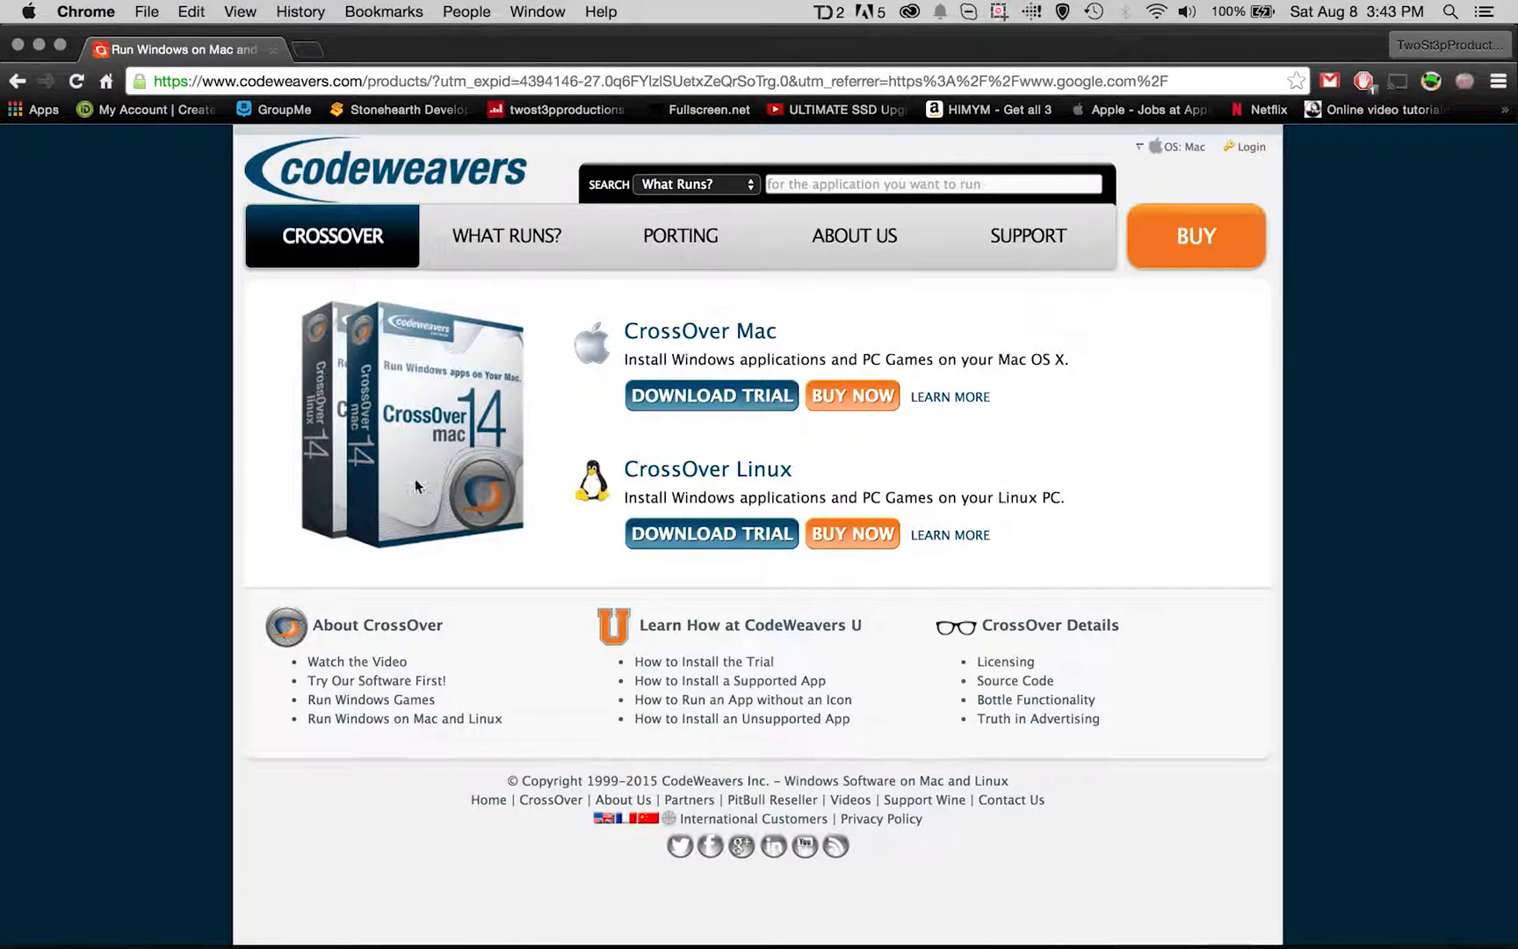
pyautogui.moveTo(192, 472)
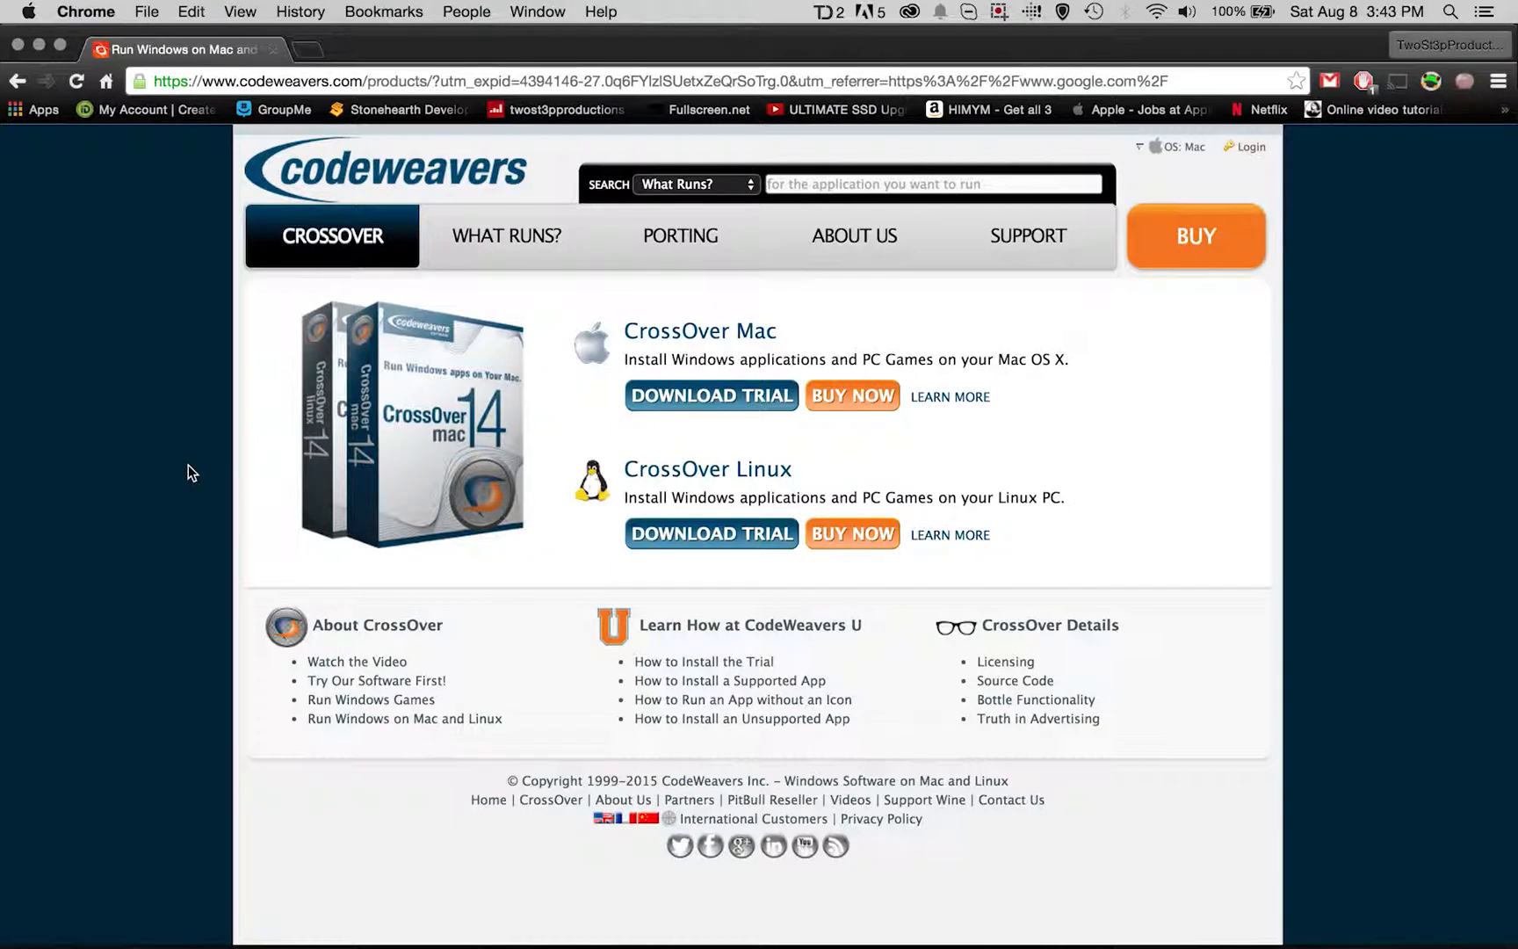
pyautogui.moveTo(313, 461)
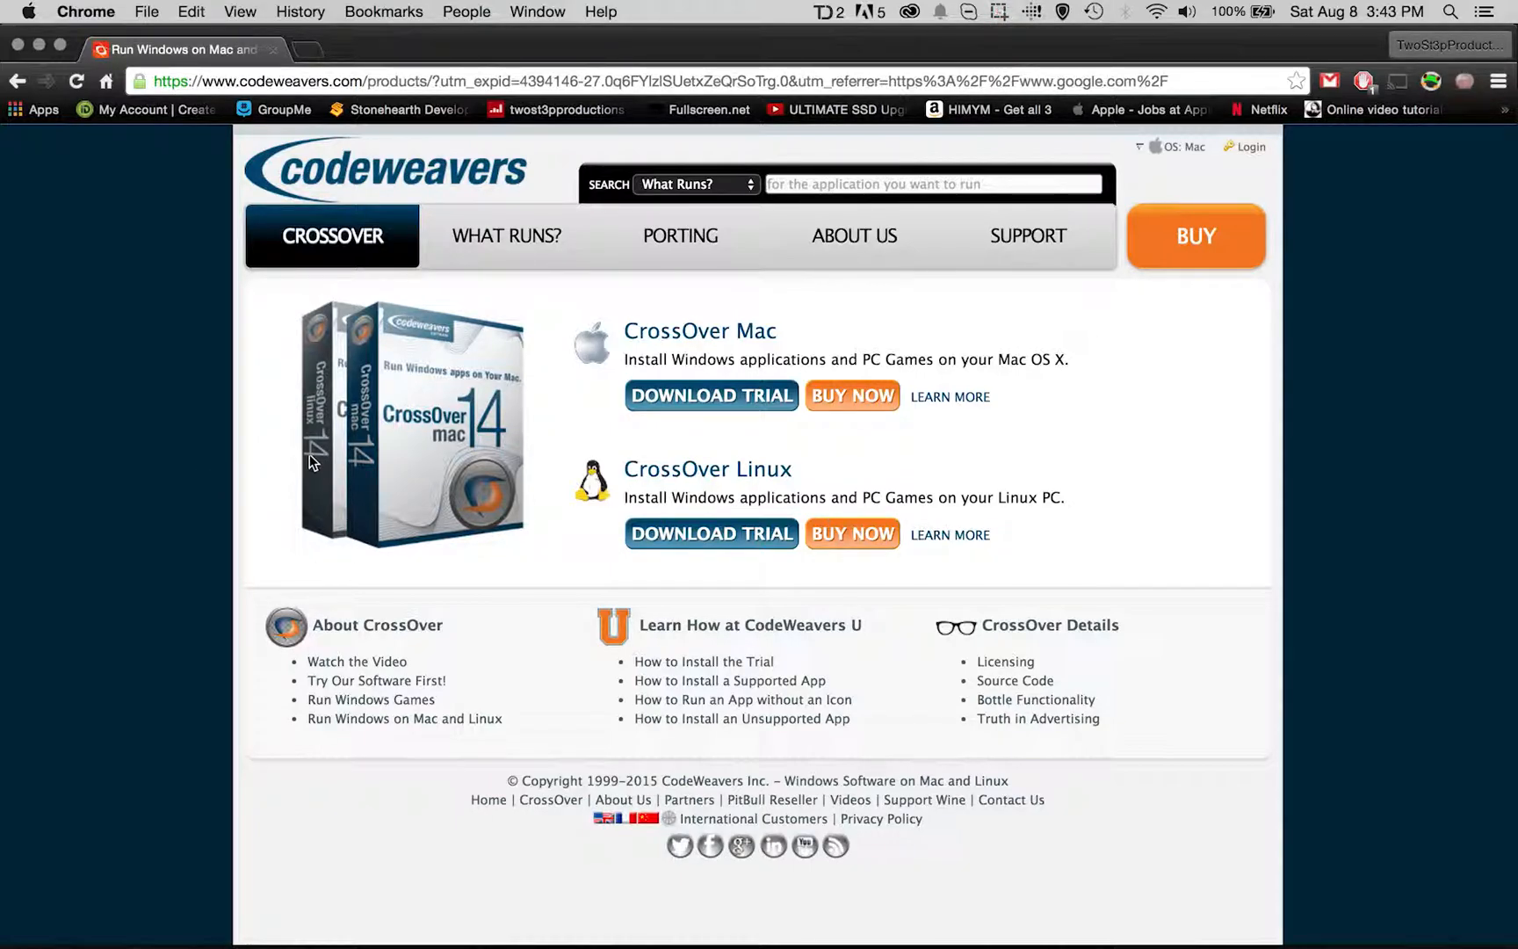
pyautogui.moveTo(821, 468)
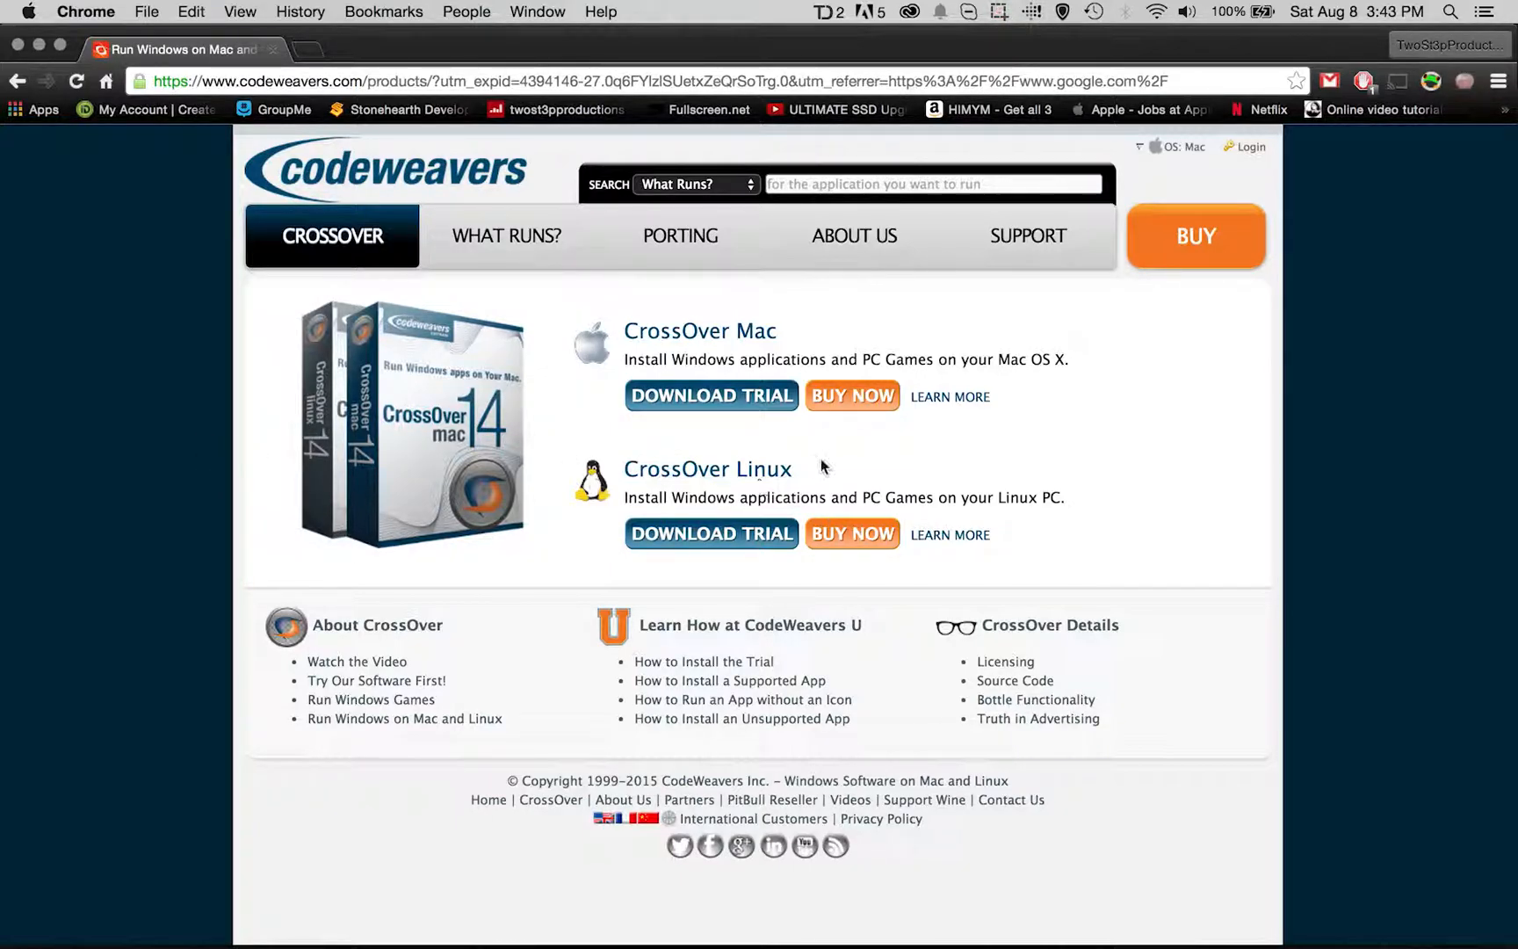
pyautogui.moveTo(852, 397)
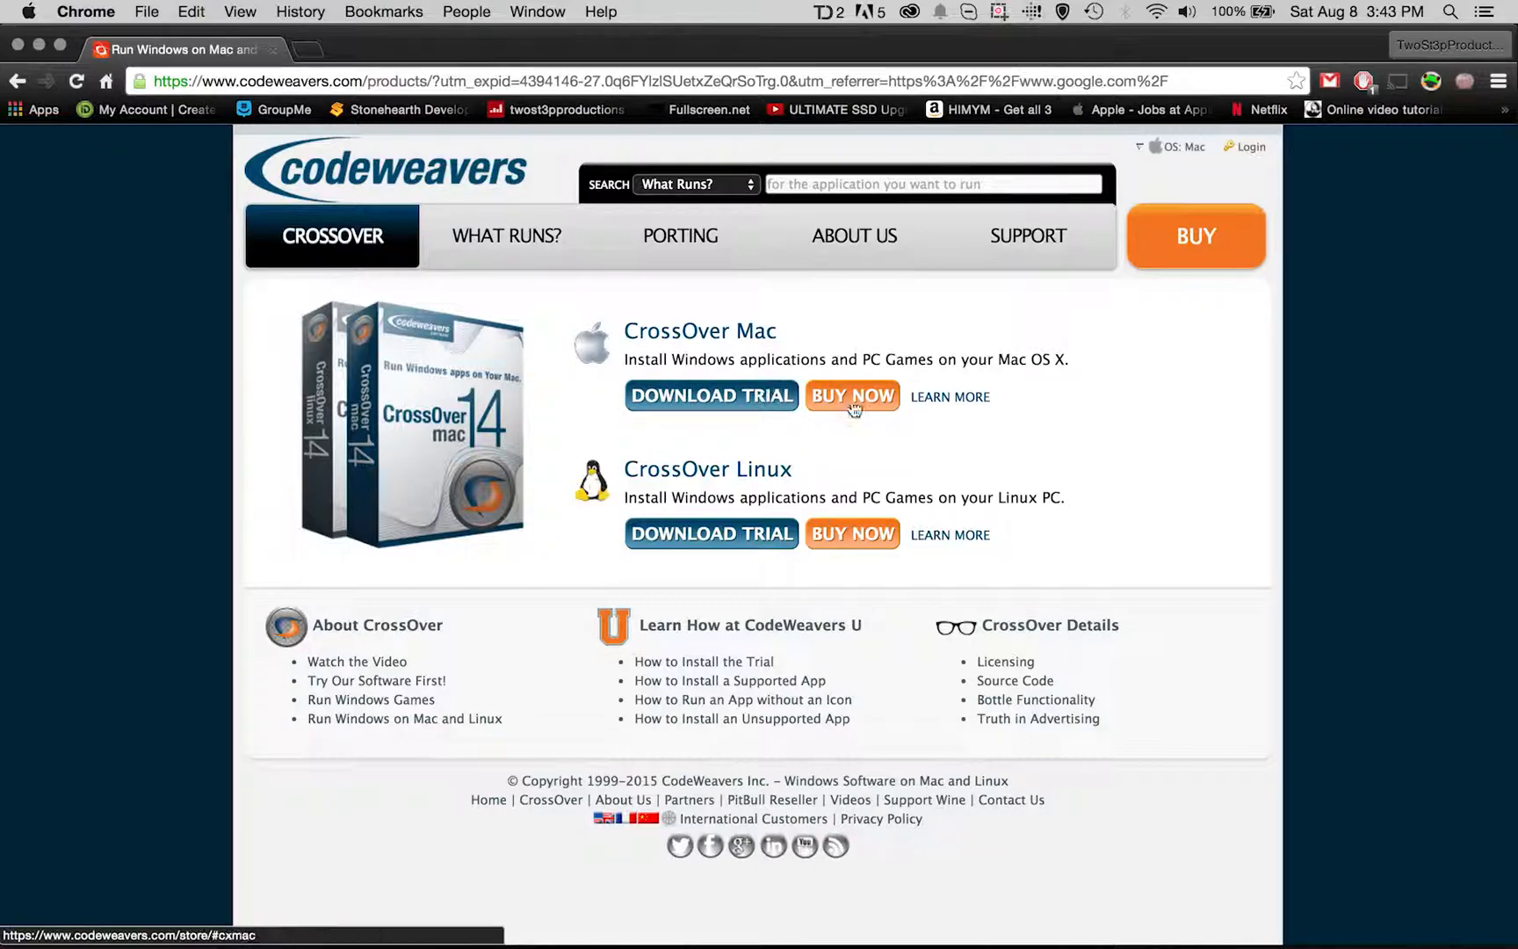
pyautogui.moveTo(710, 395)
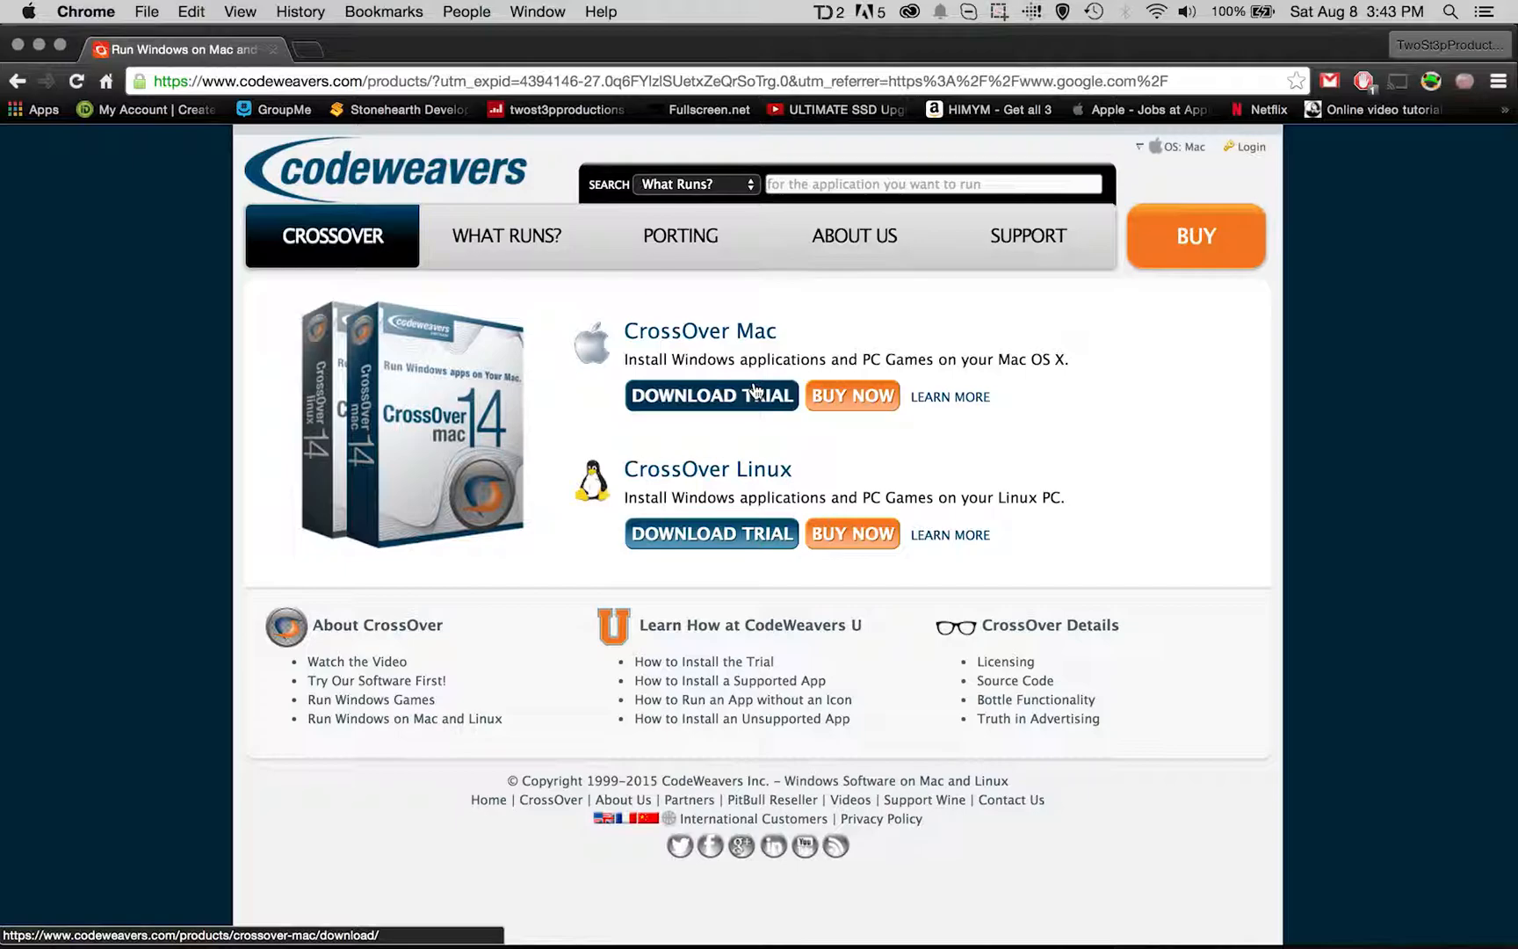
pyautogui.moveTo(743, 407)
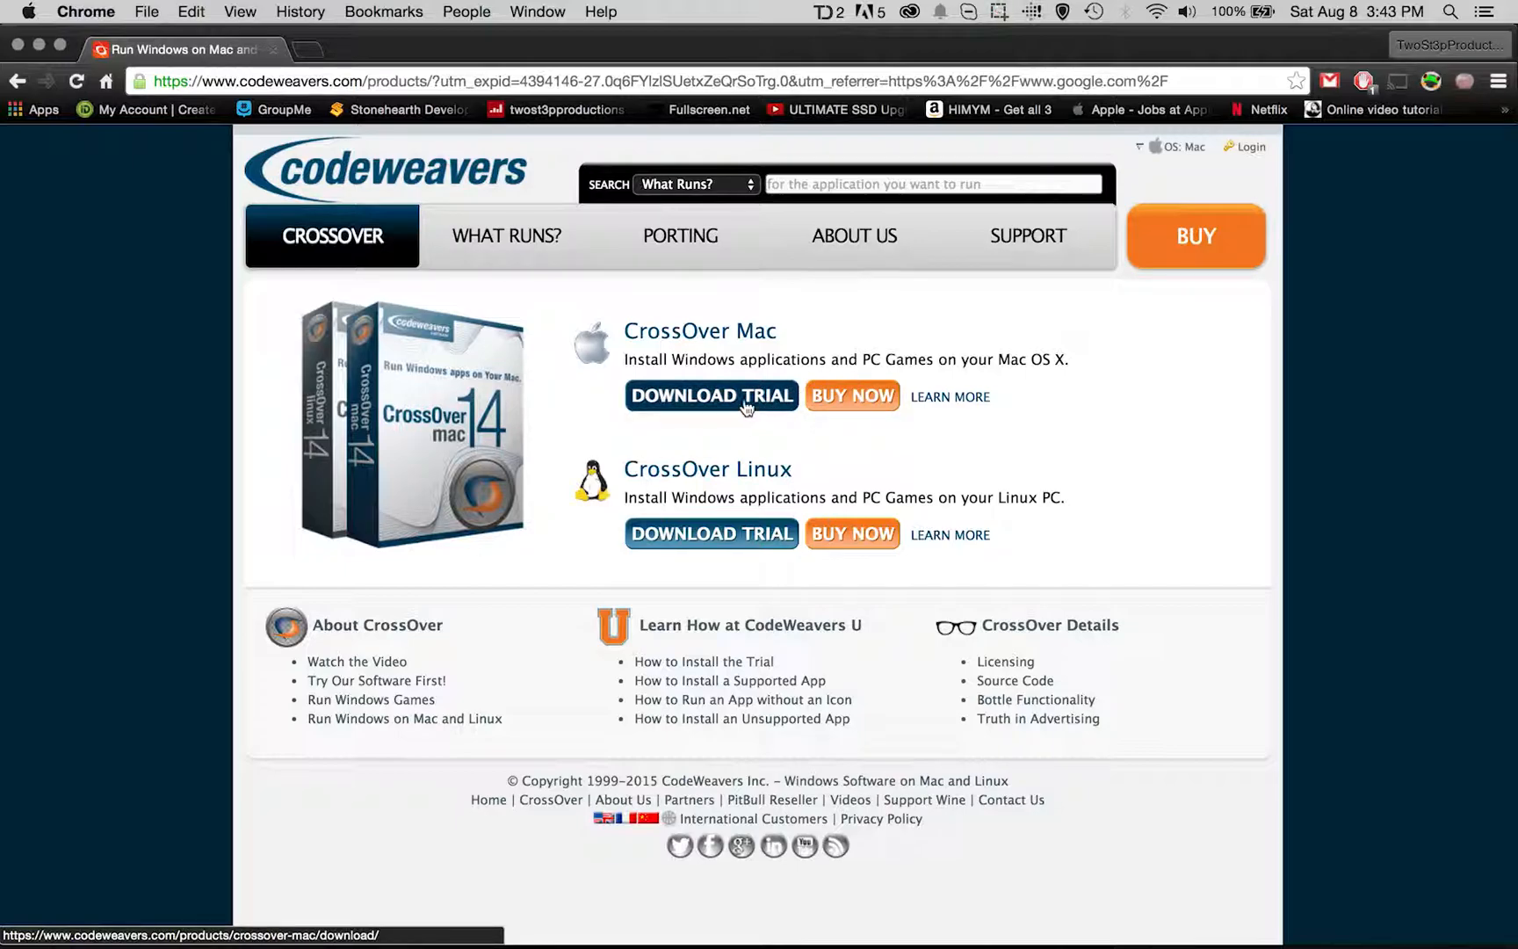
pyautogui.moveTo(851, 395)
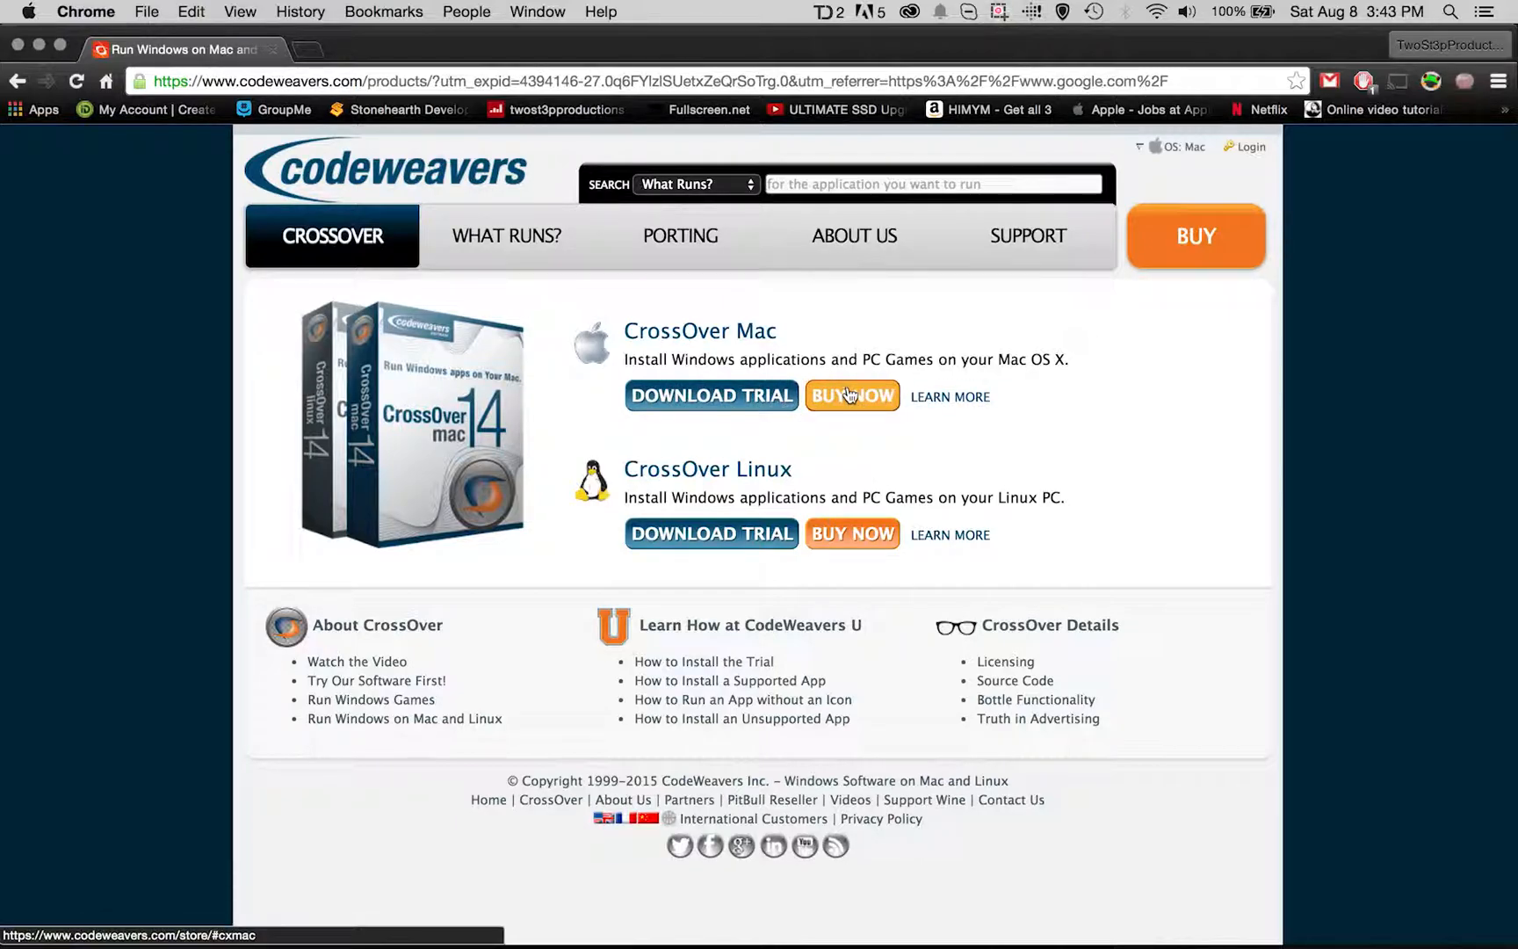
pyautogui.moveTo(414, 232)
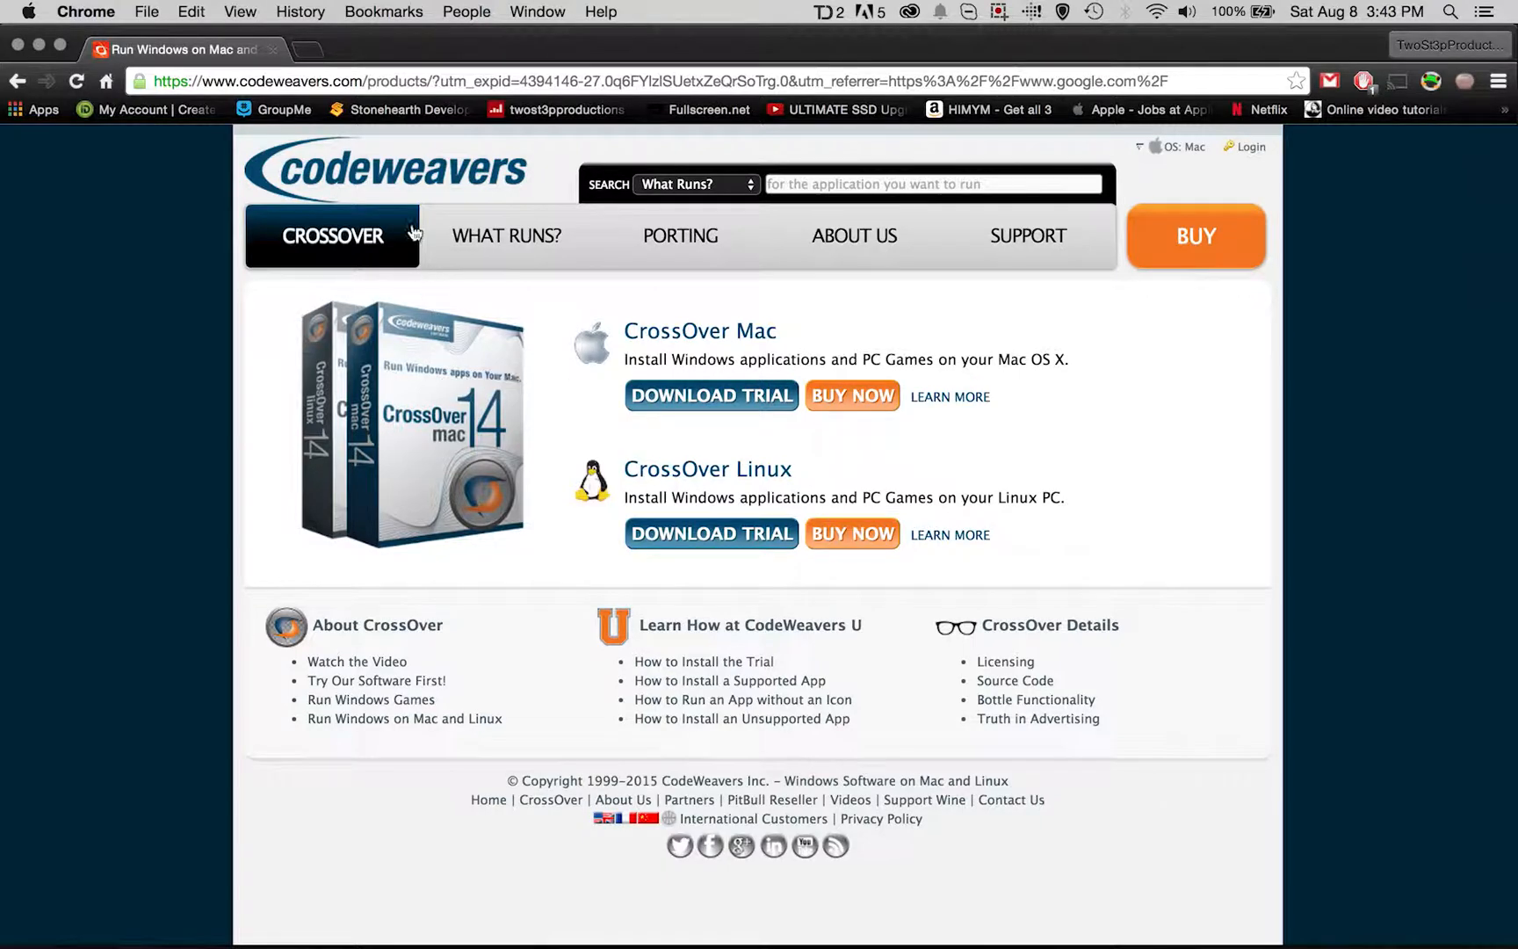
pyautogui.moveTo(164, 255)
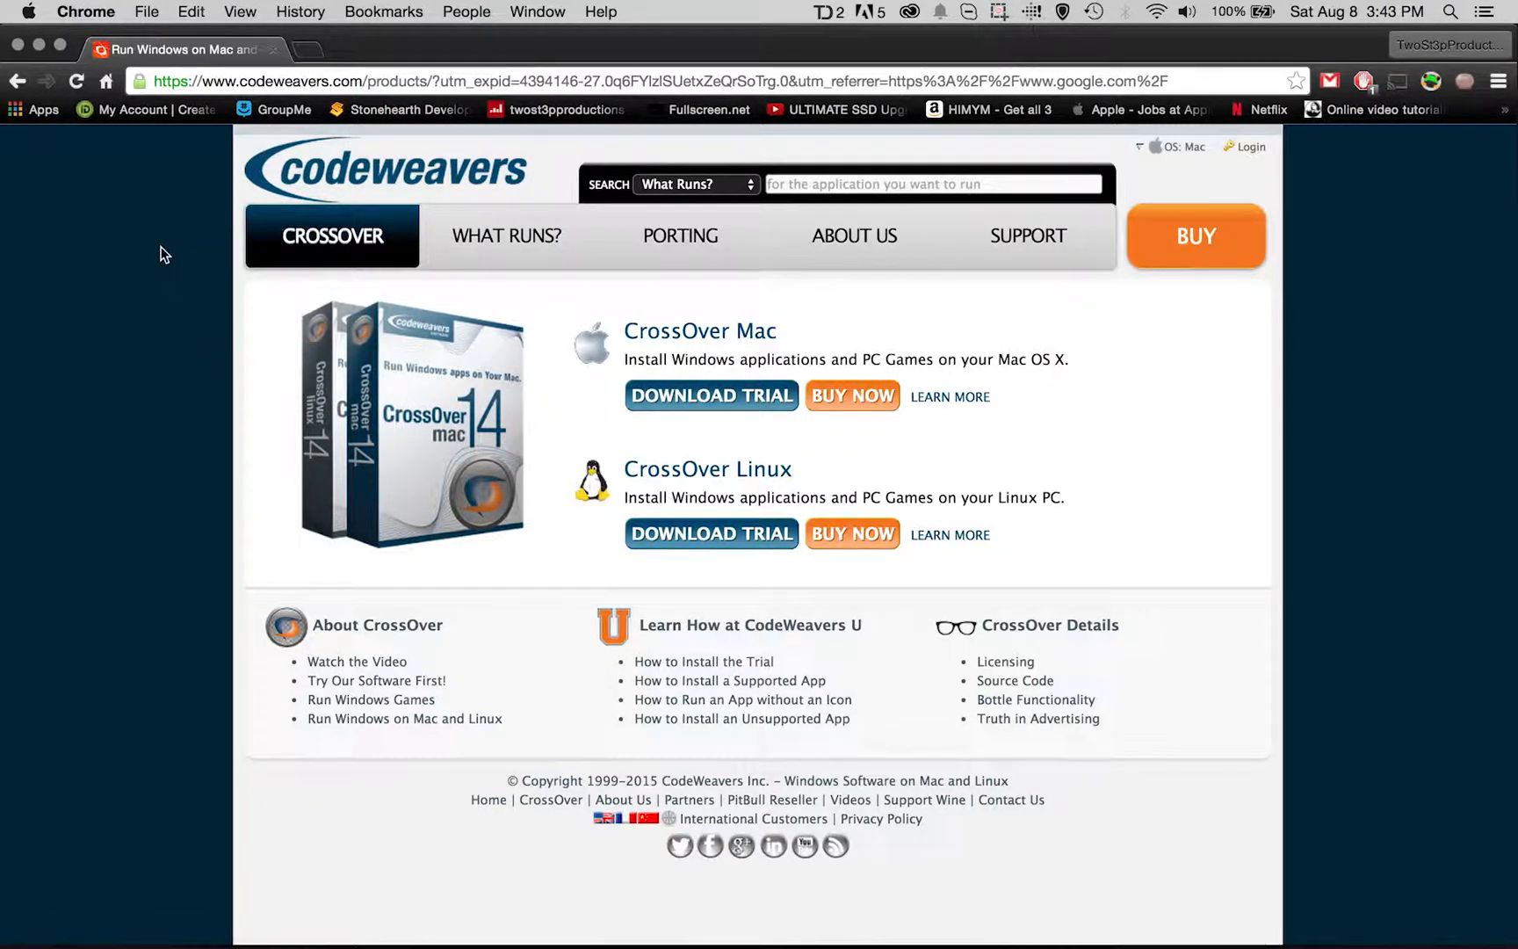
pyautogui.moveTo(167, 283)
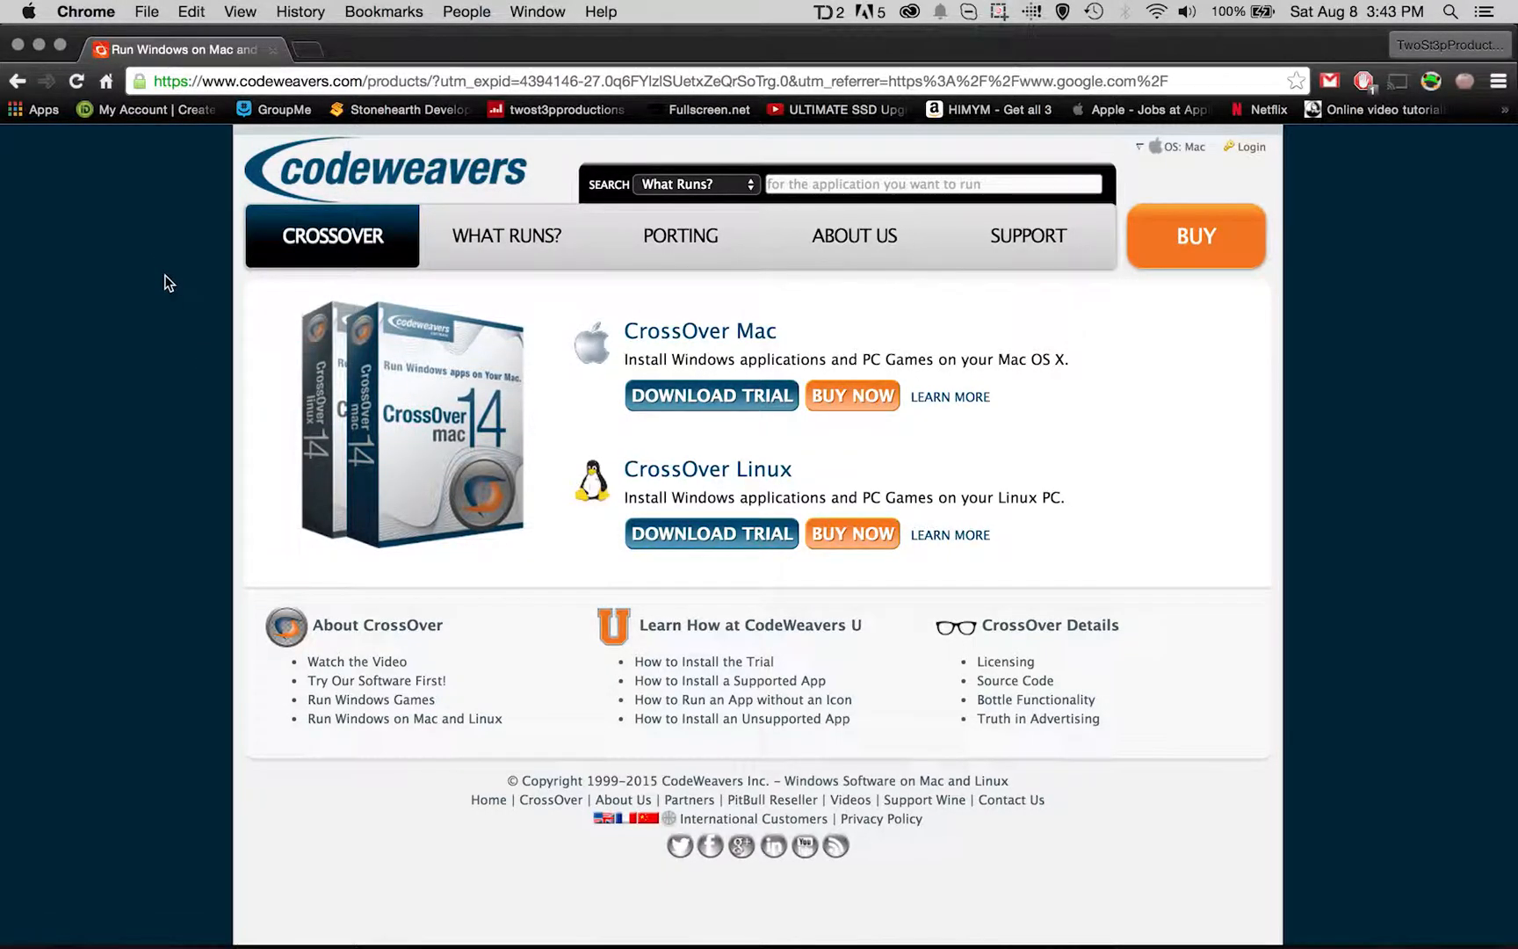
pyautogui.moveTo(175, 452)
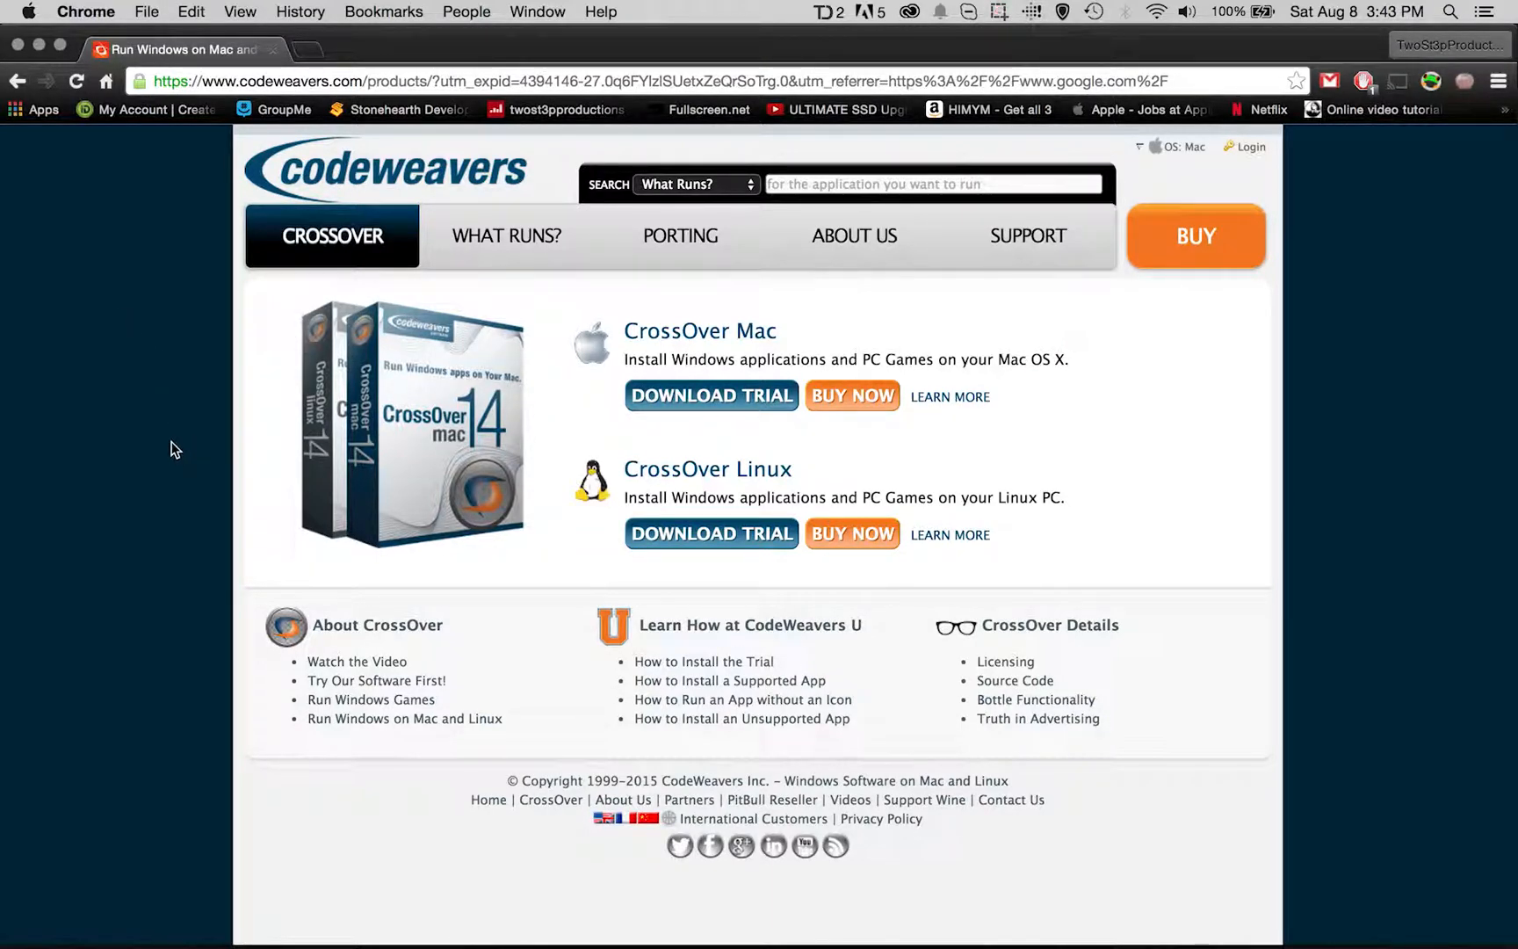
pyautogui.moveTo(131, 306)
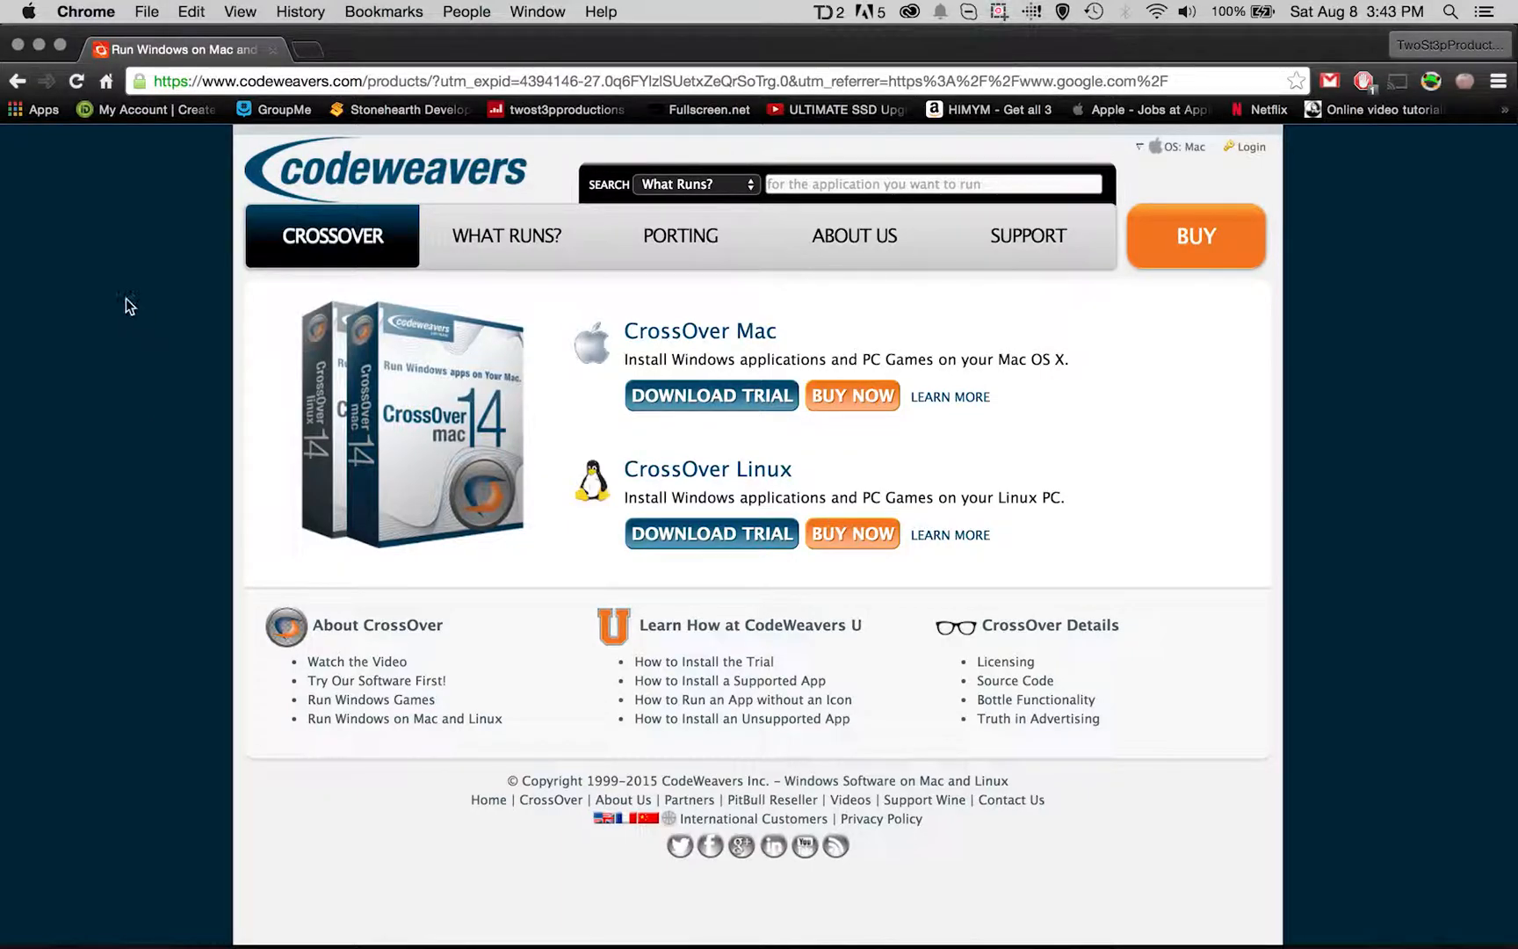
pyautogui.moveTo(40, 50)
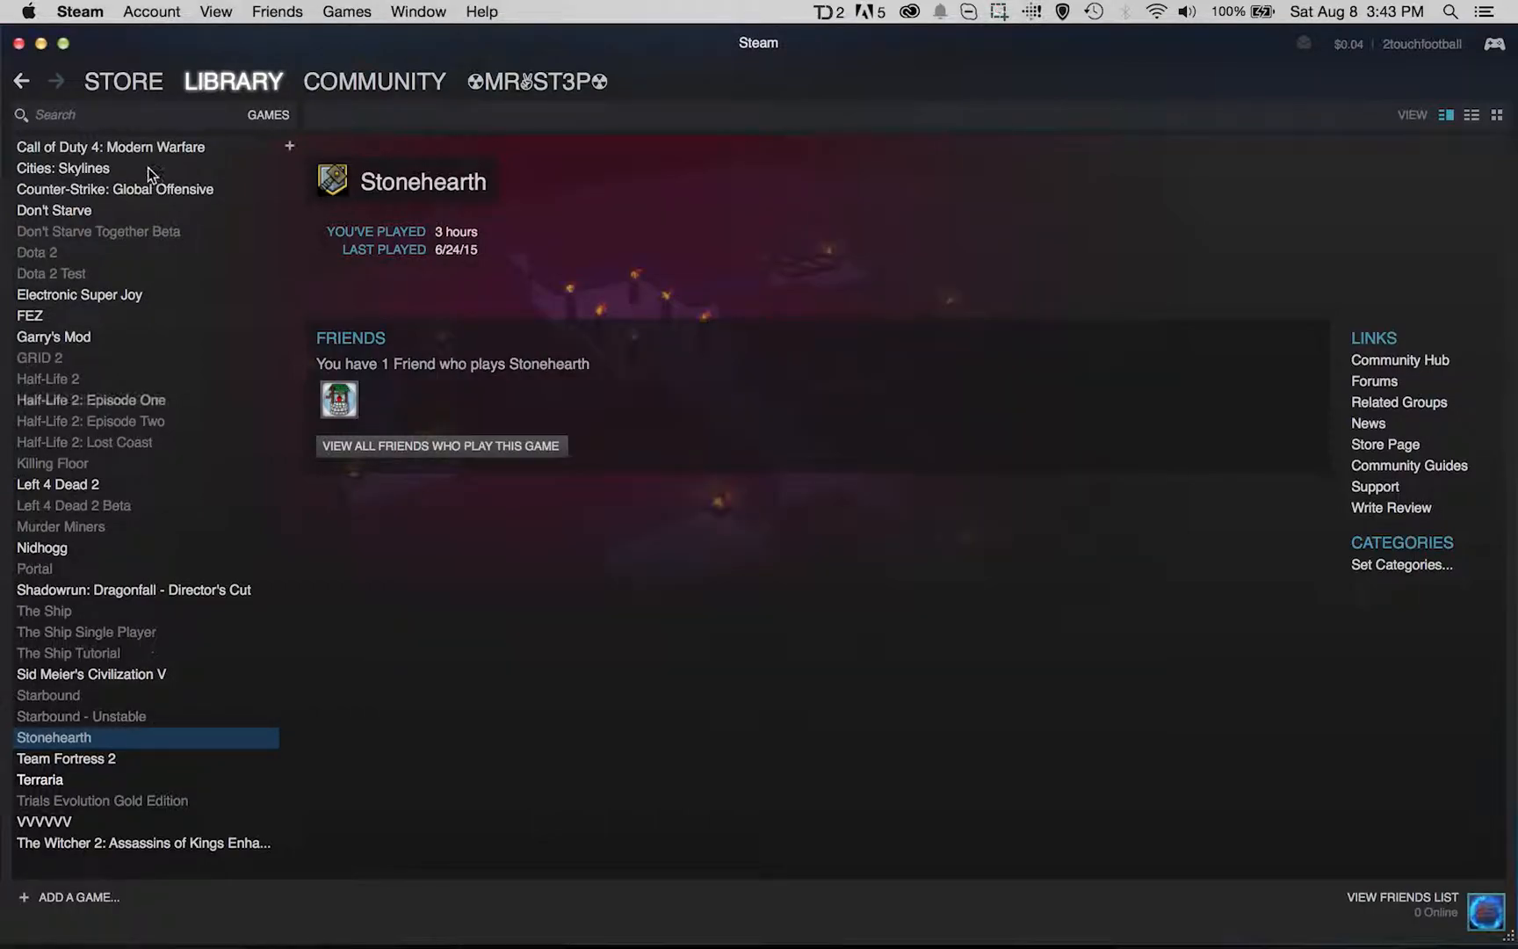
pyautogui.moveTo(1110, 910)
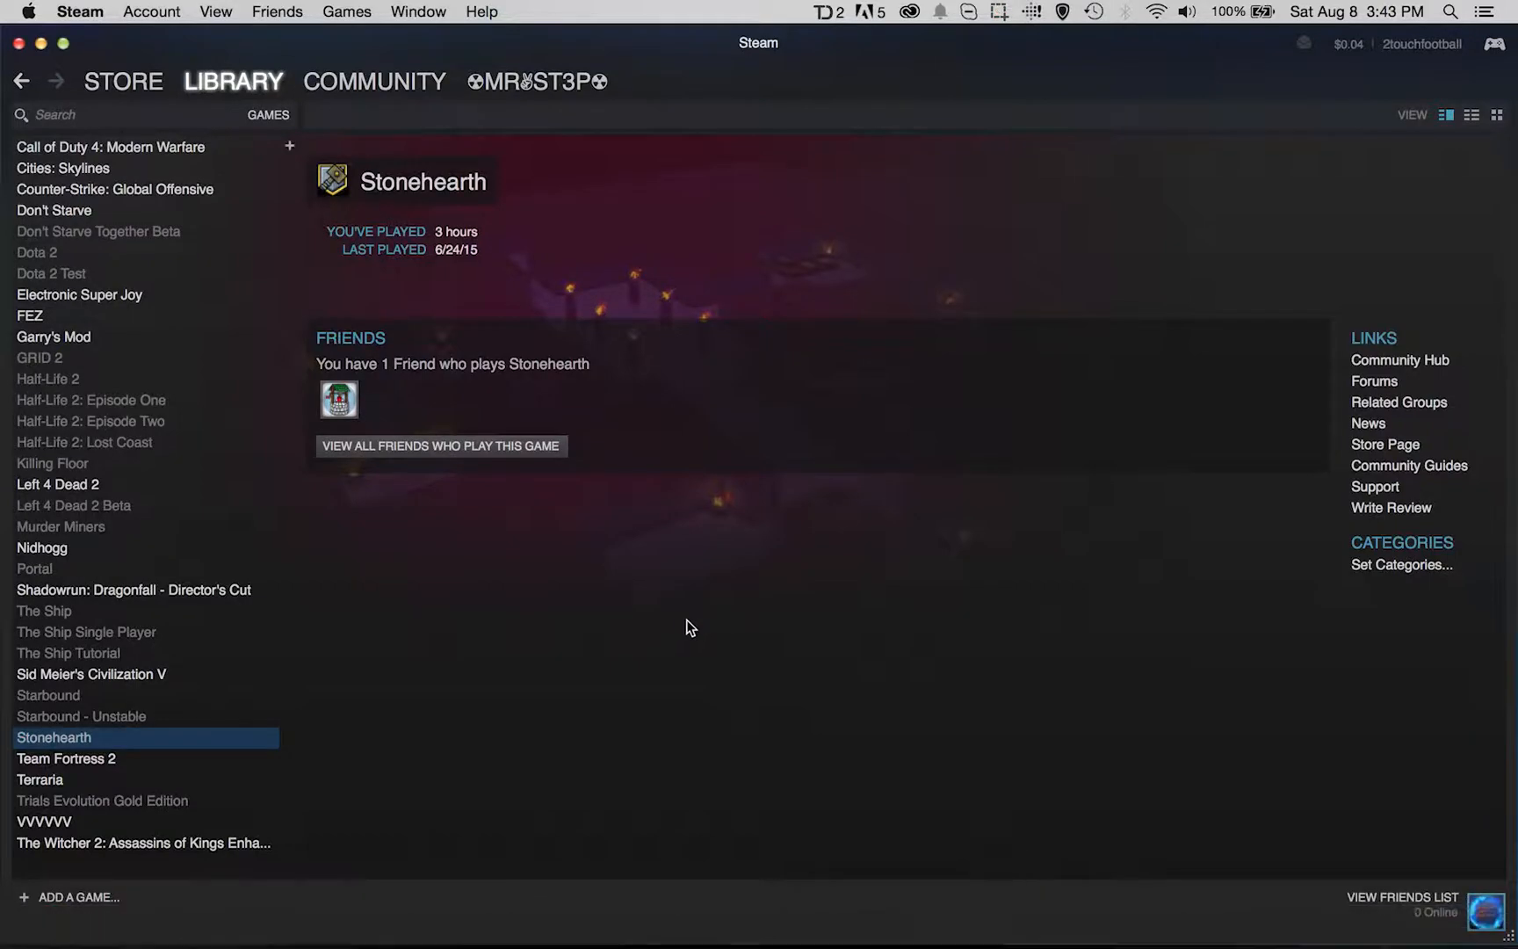
pyautogui.moveTo(63, 760)
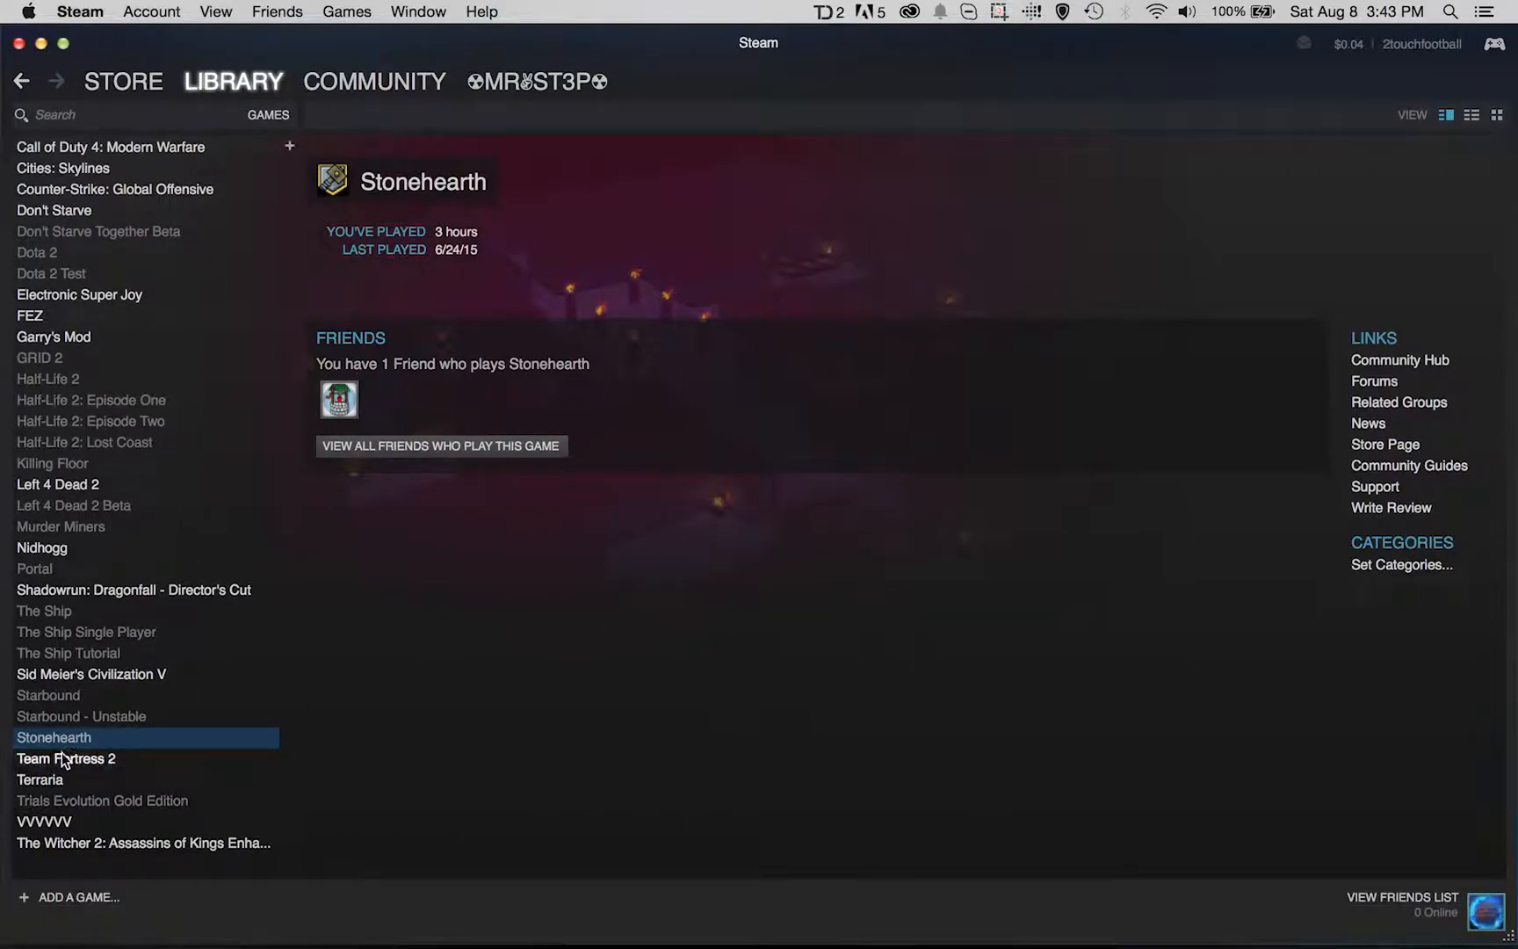
pyautogui.moveTo(310, 245)
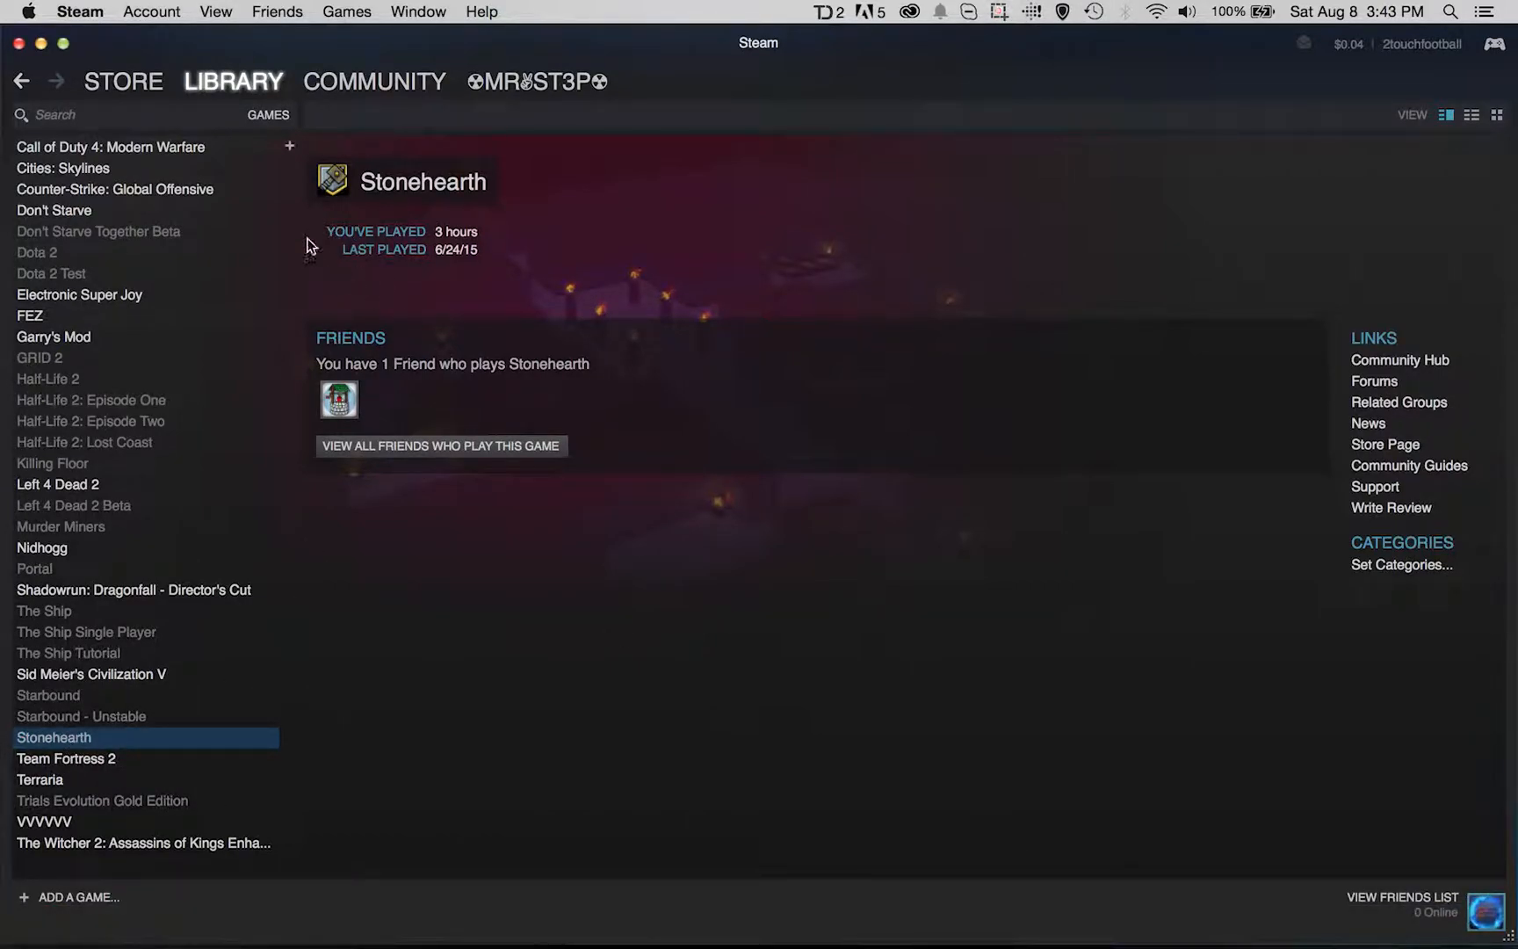
pyautogui.moveTo(91, 152)
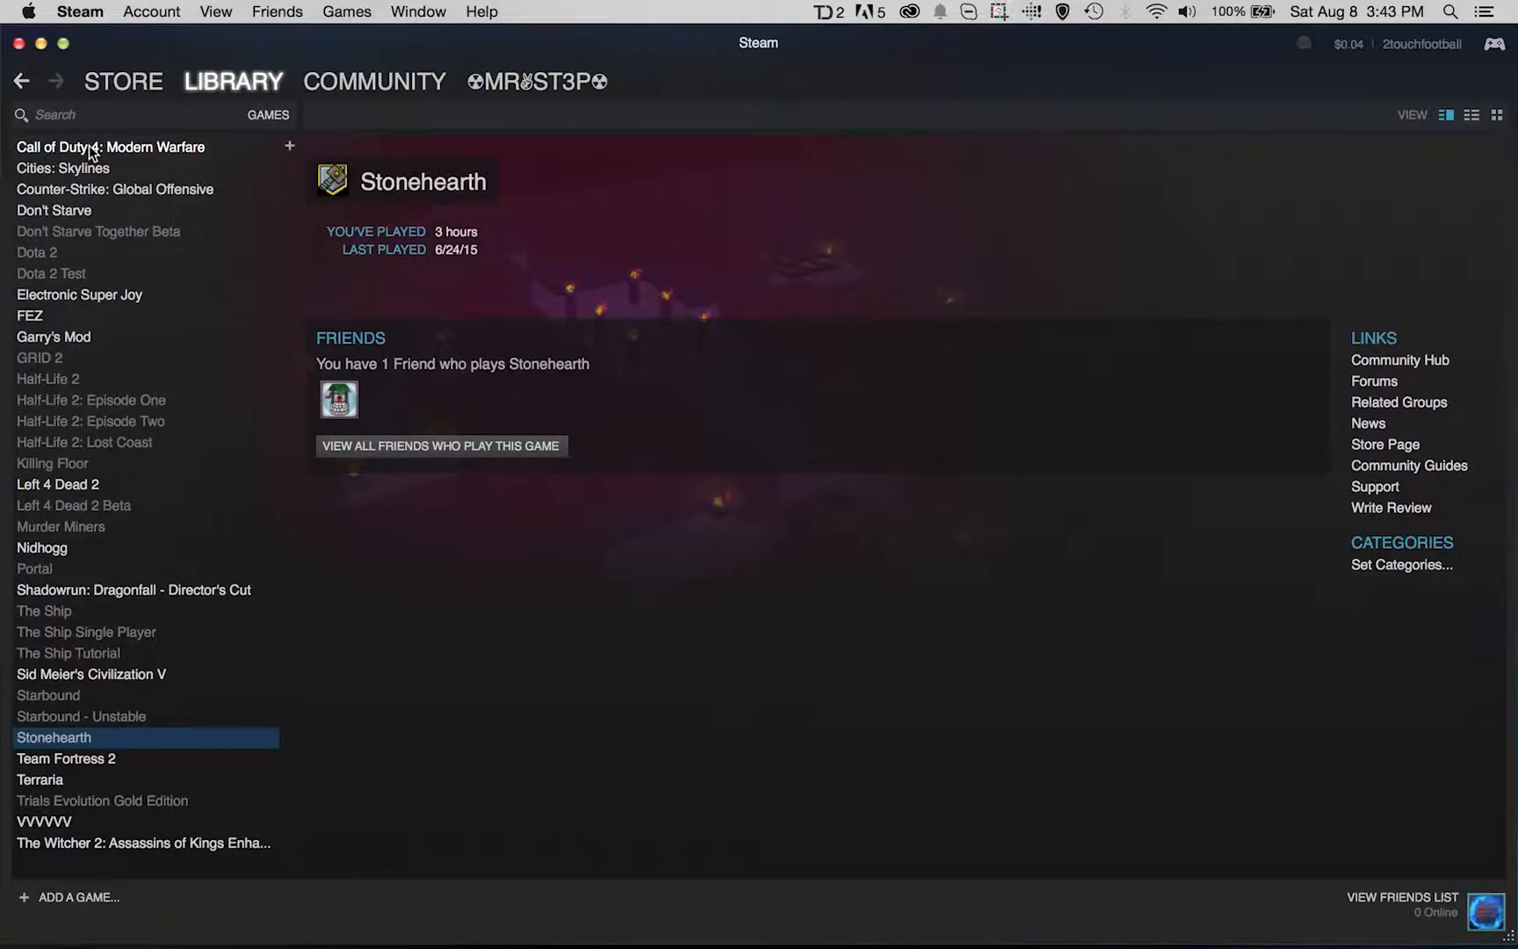
# - Show All Bottles in CrossOver, listing the Steam bottle's programs Steam, Steam Support Center and Run Command
pyautogui.click(110, 146)
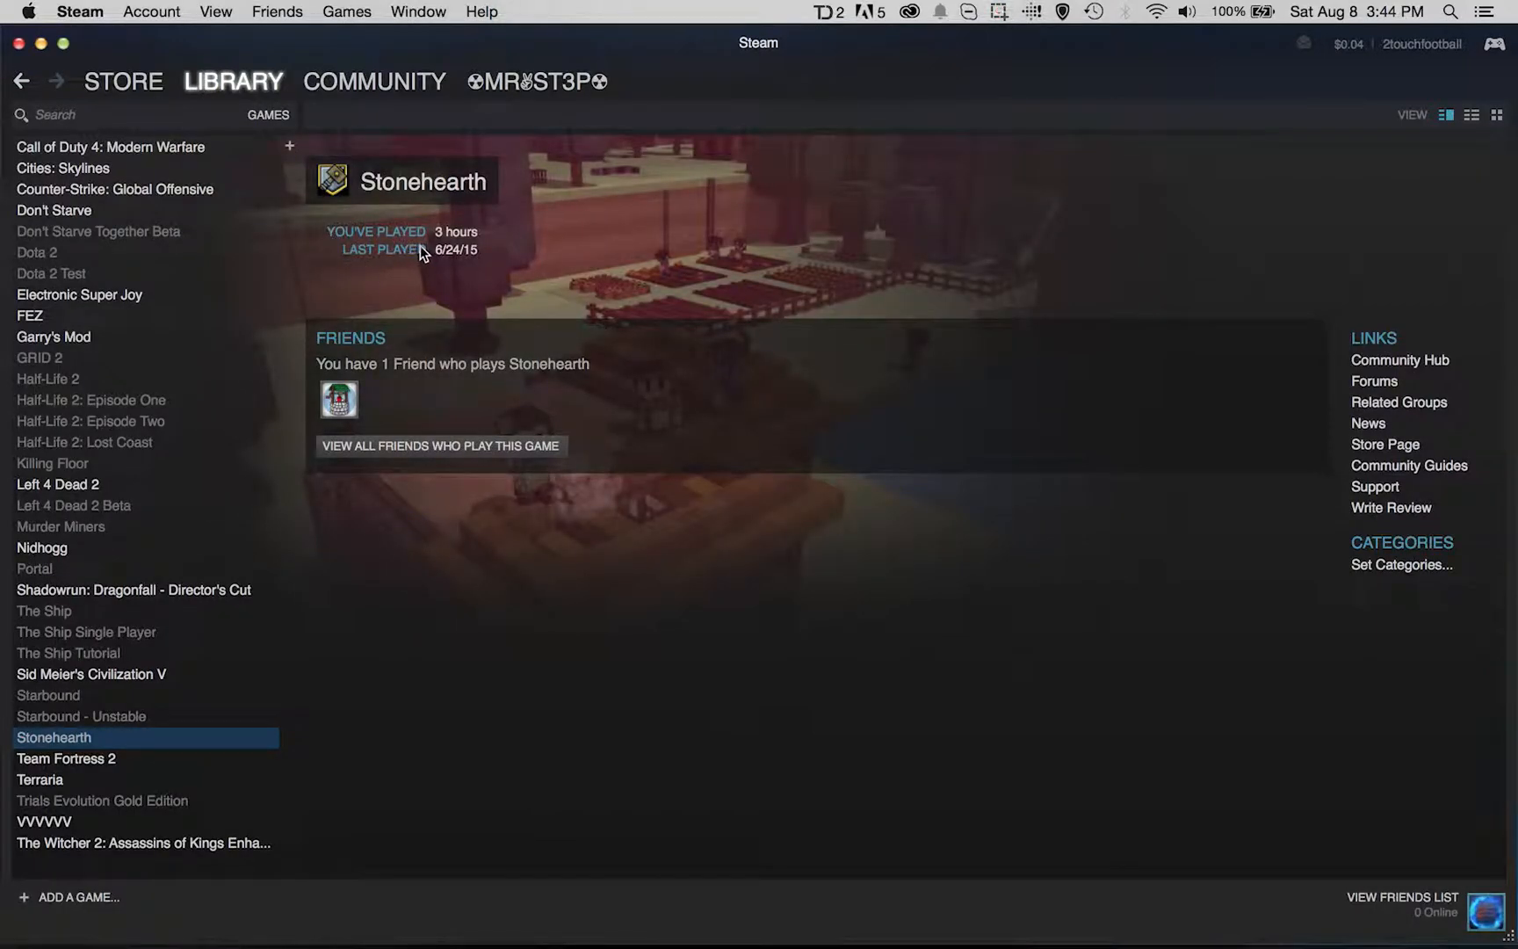
pyautogui.moveTo(310, 236)
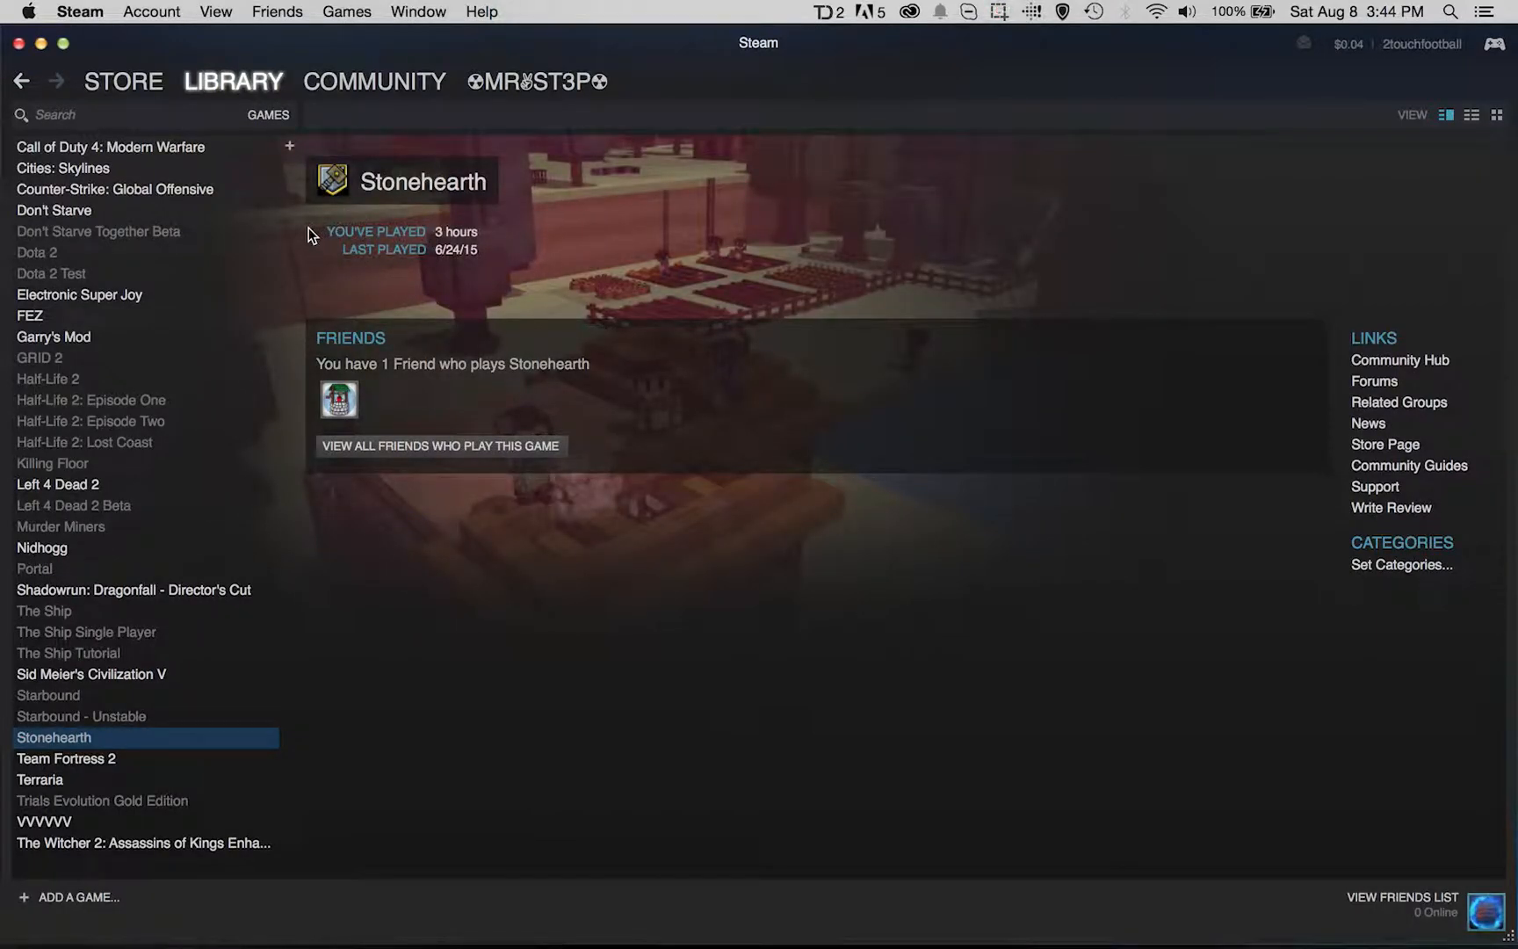
pyautogui.moveTo(298, 253)
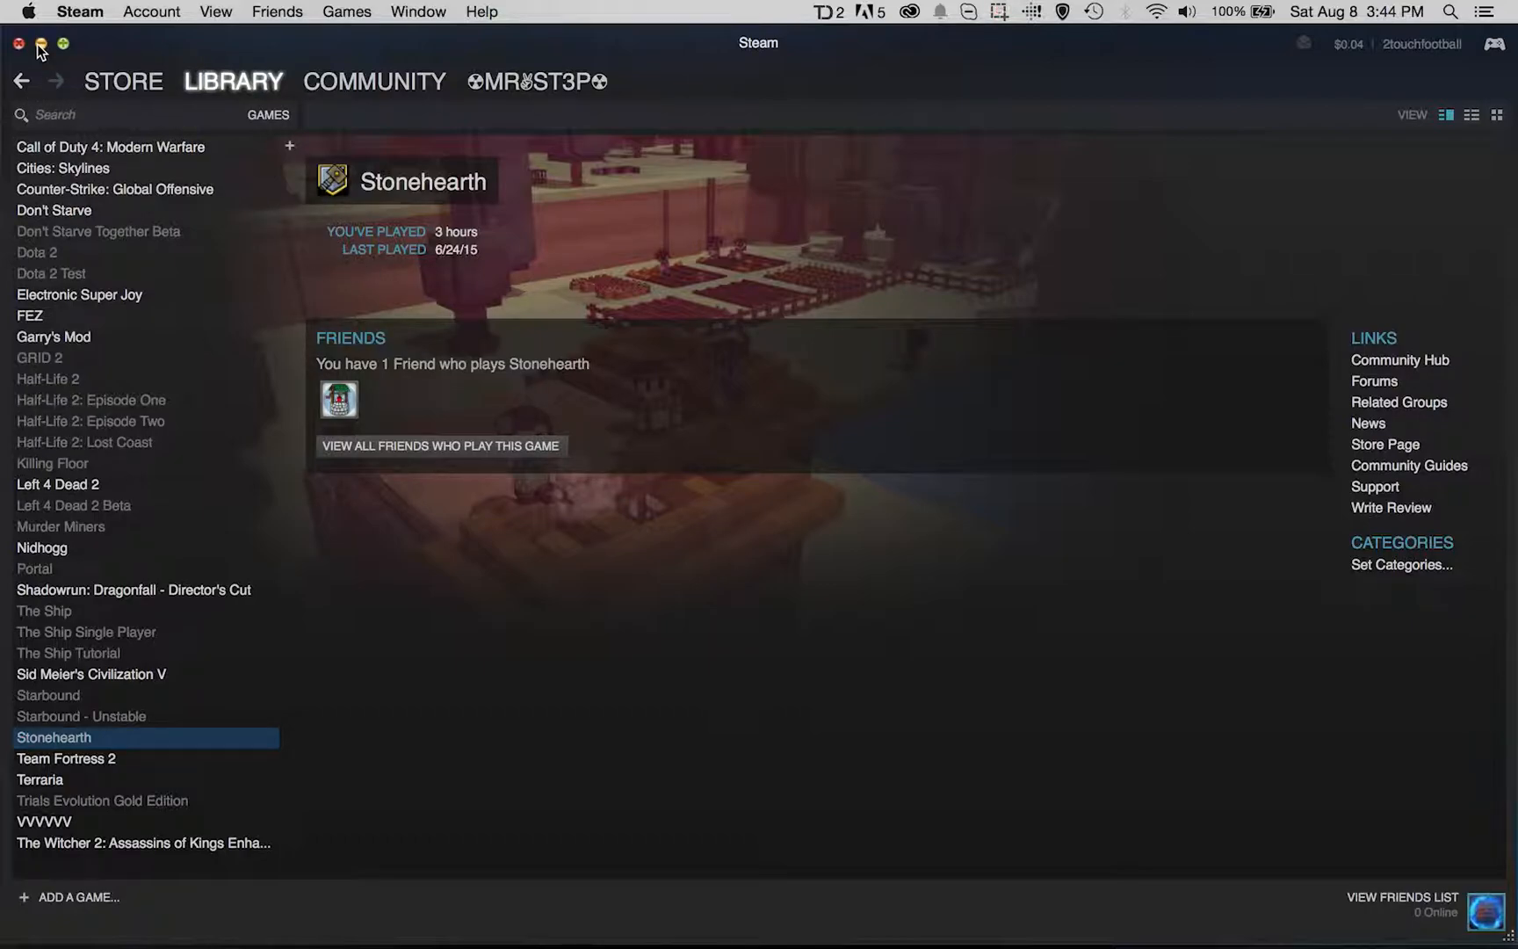
pyautogui.click(16, 44)
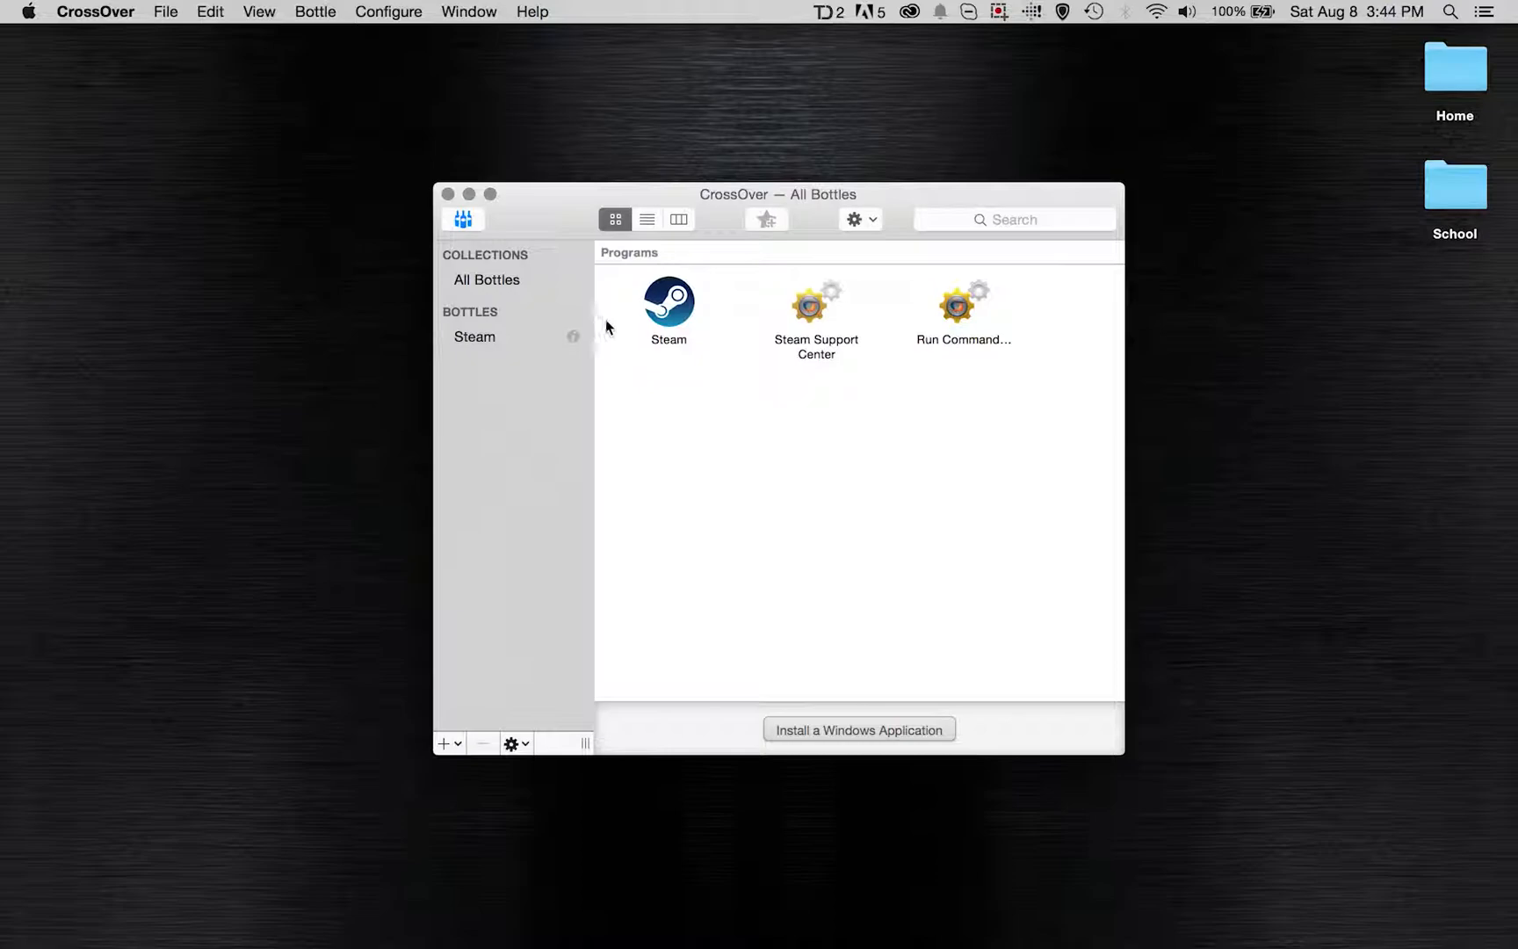
pyautogui.moveTo(1102, 905)
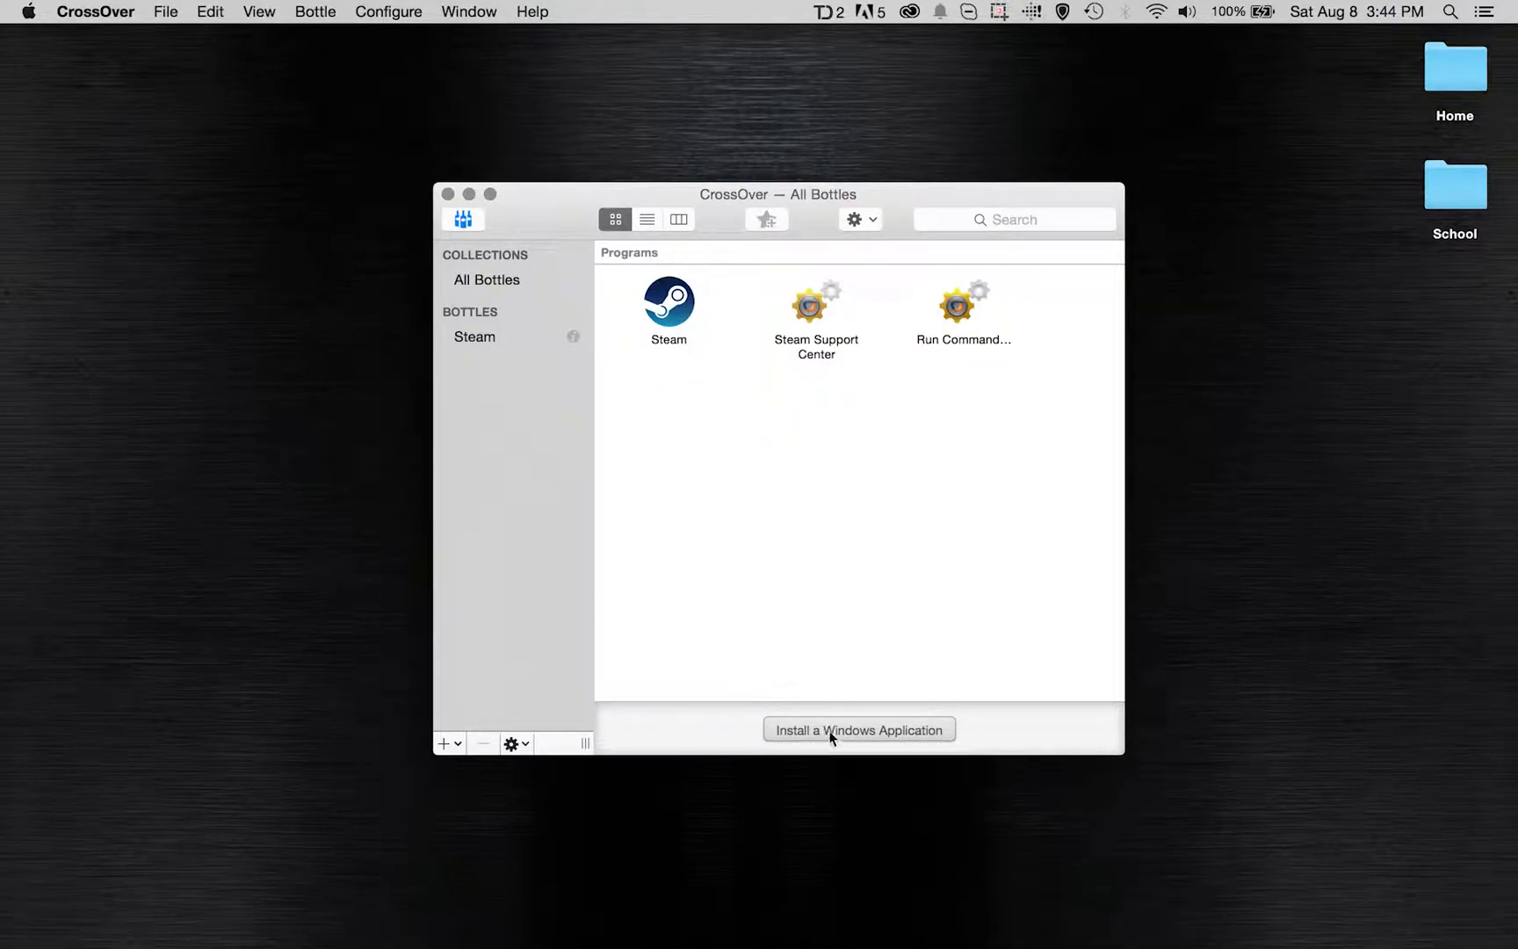
pyautogui.click(860, 730)
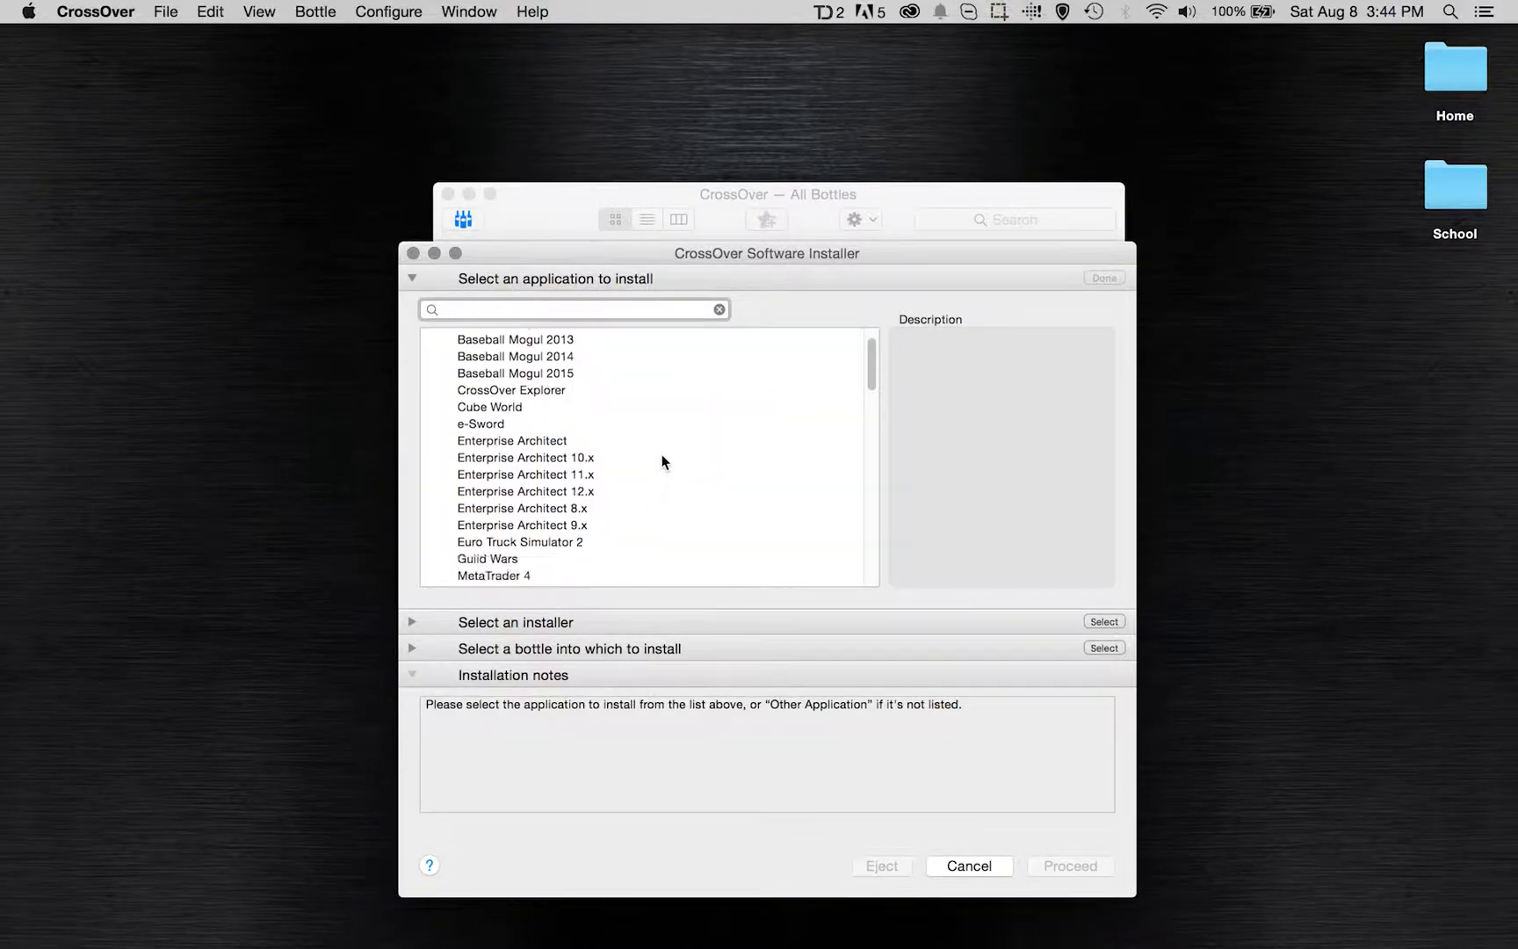
pyautogui.scroll(-3)
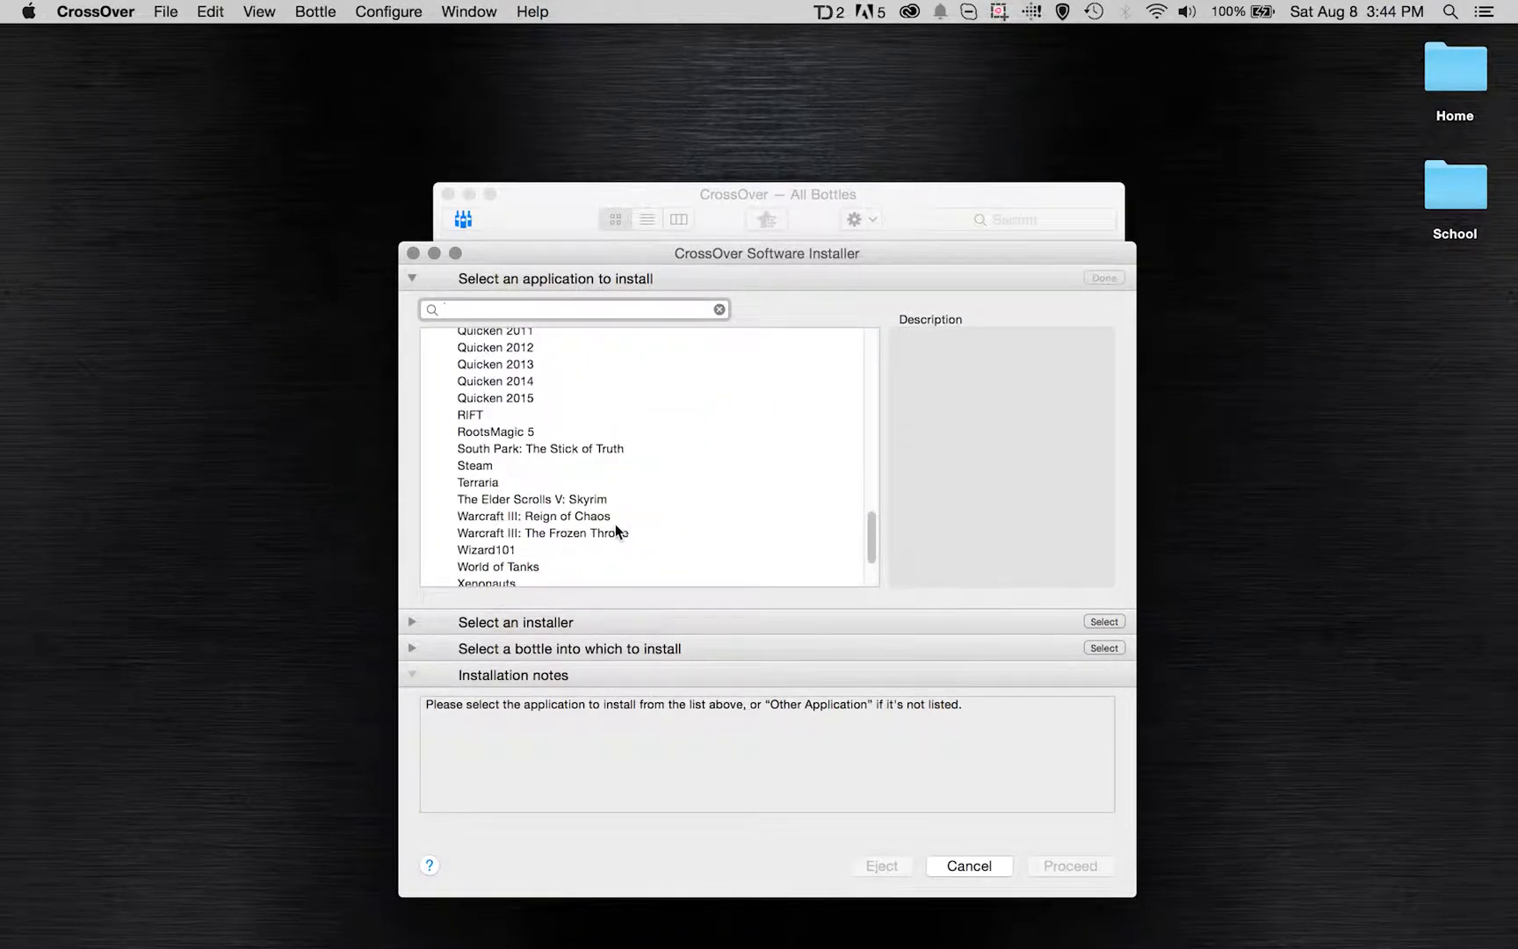
pyautogui.scroll(-3)
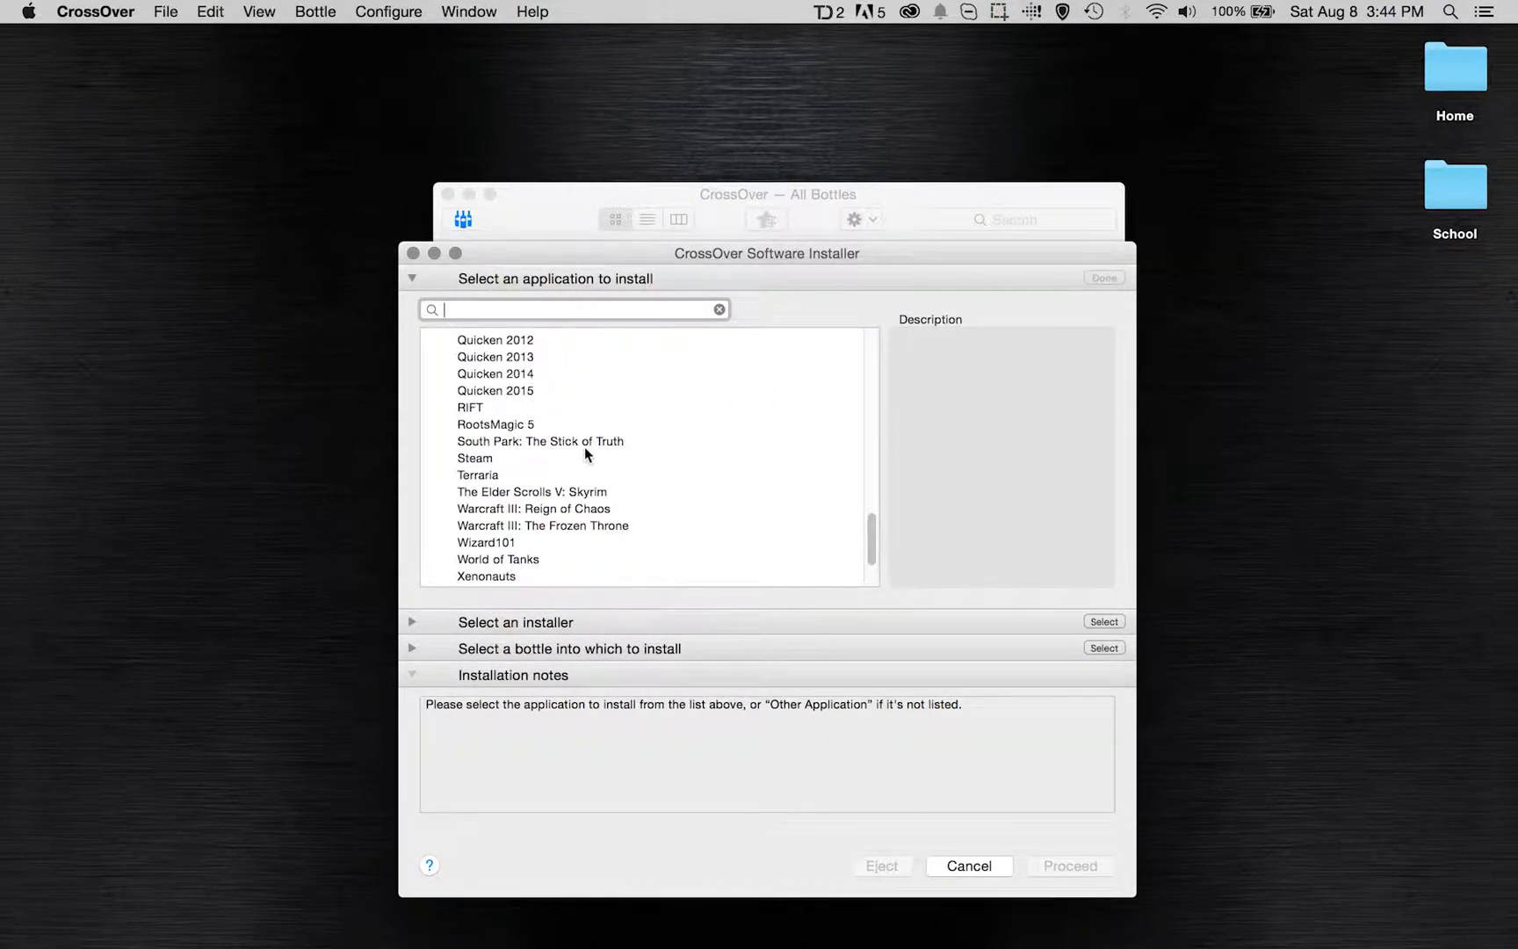
pyautogui.scroll(-3)
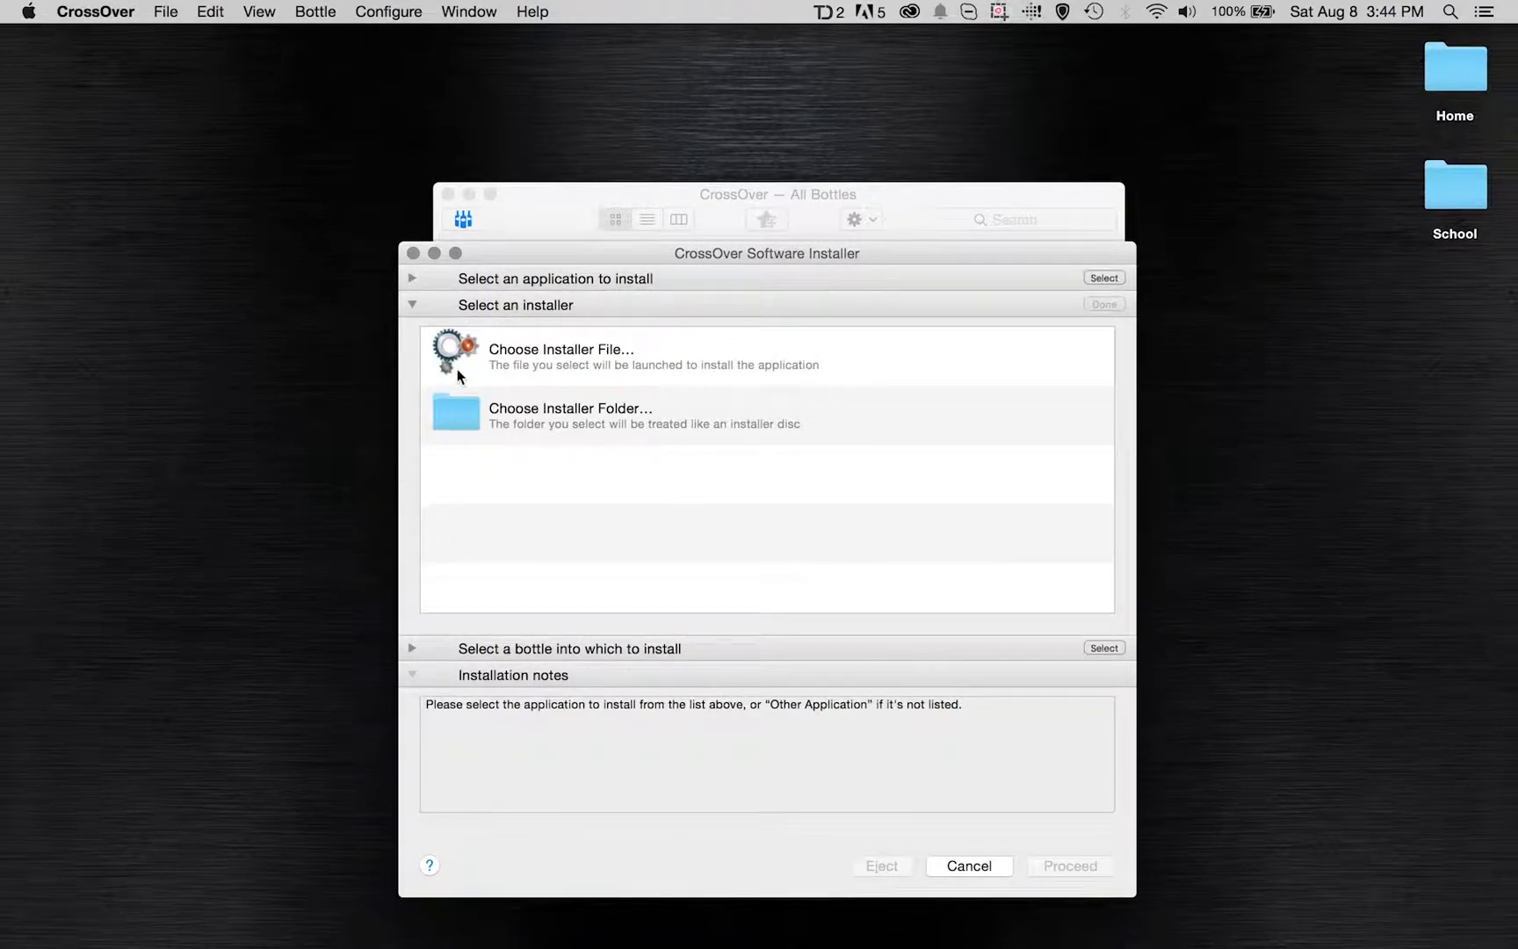
pyautogui.moveTo(737, 466)
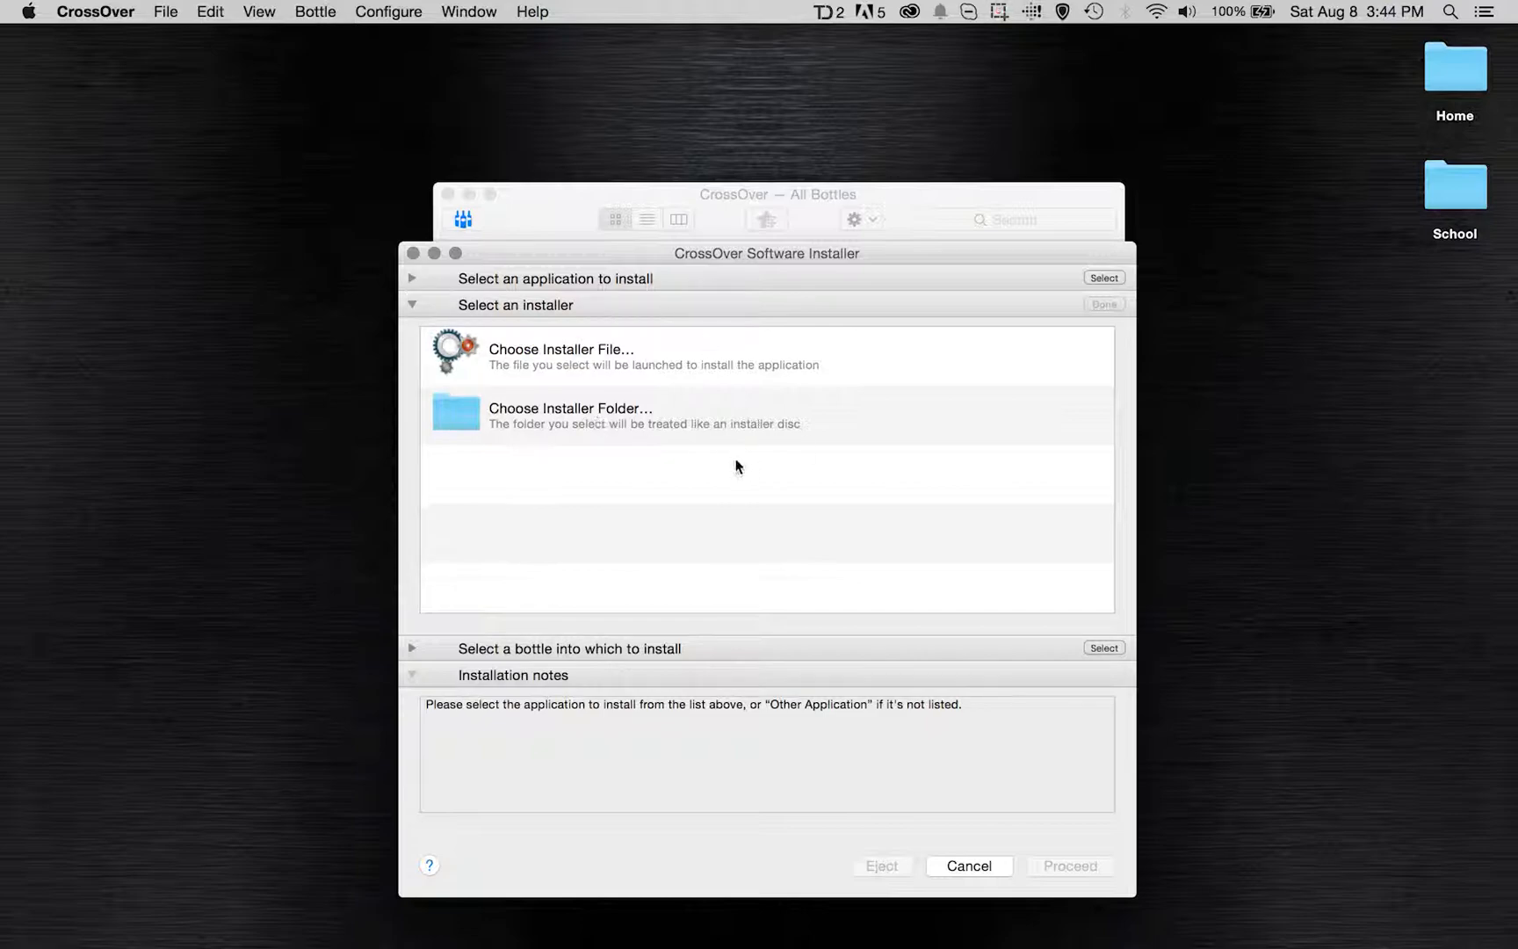
pyautogui.click(411, 278)
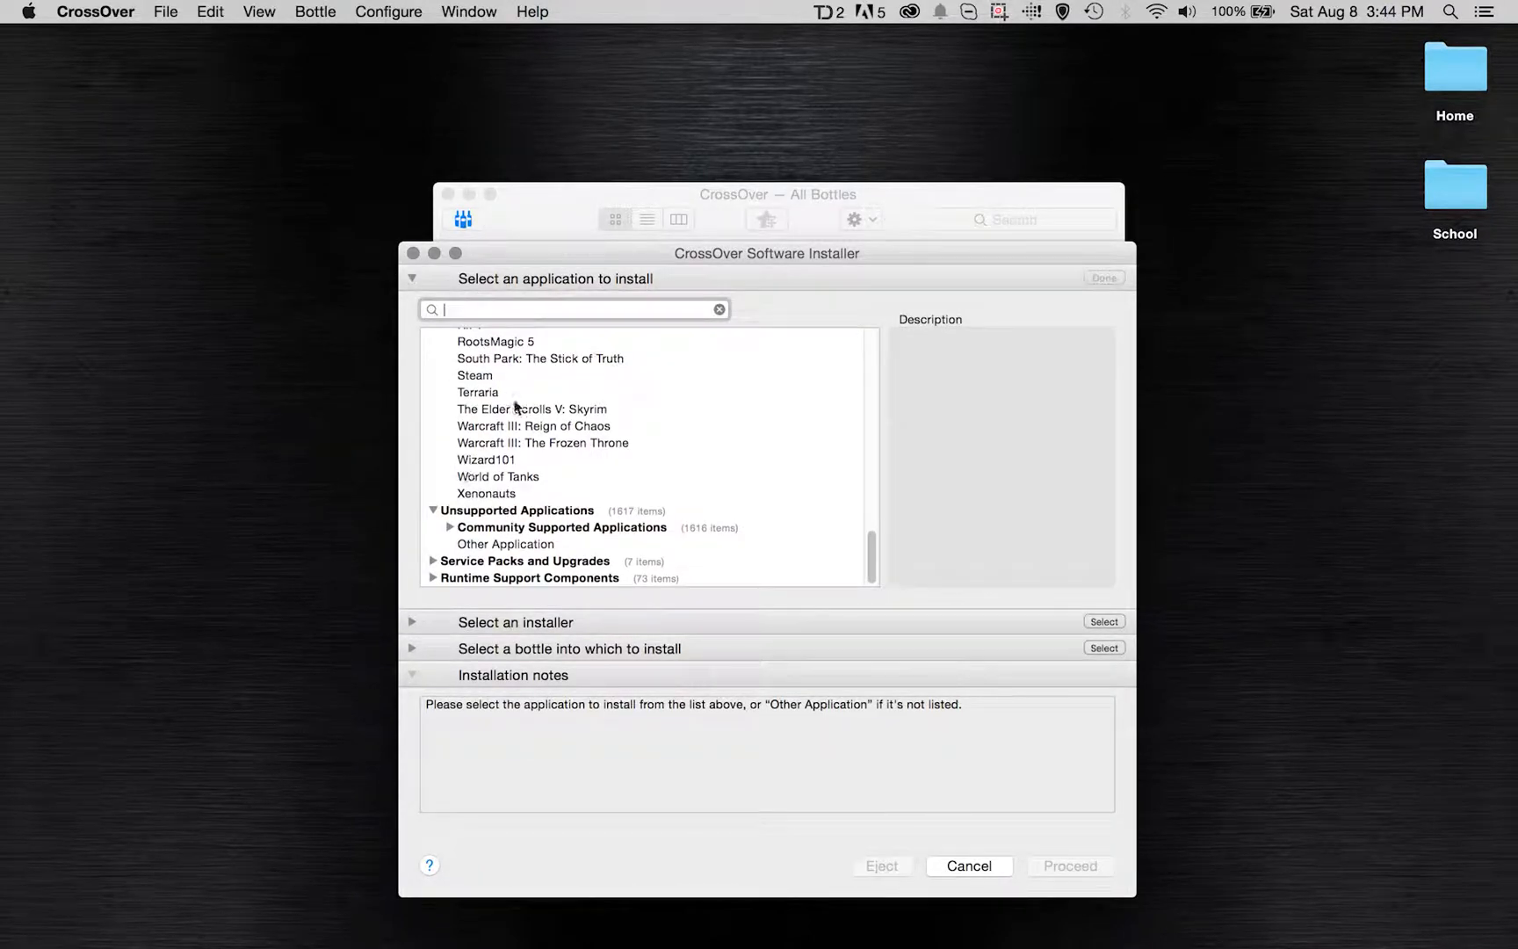
pyautogui.scroll(3)
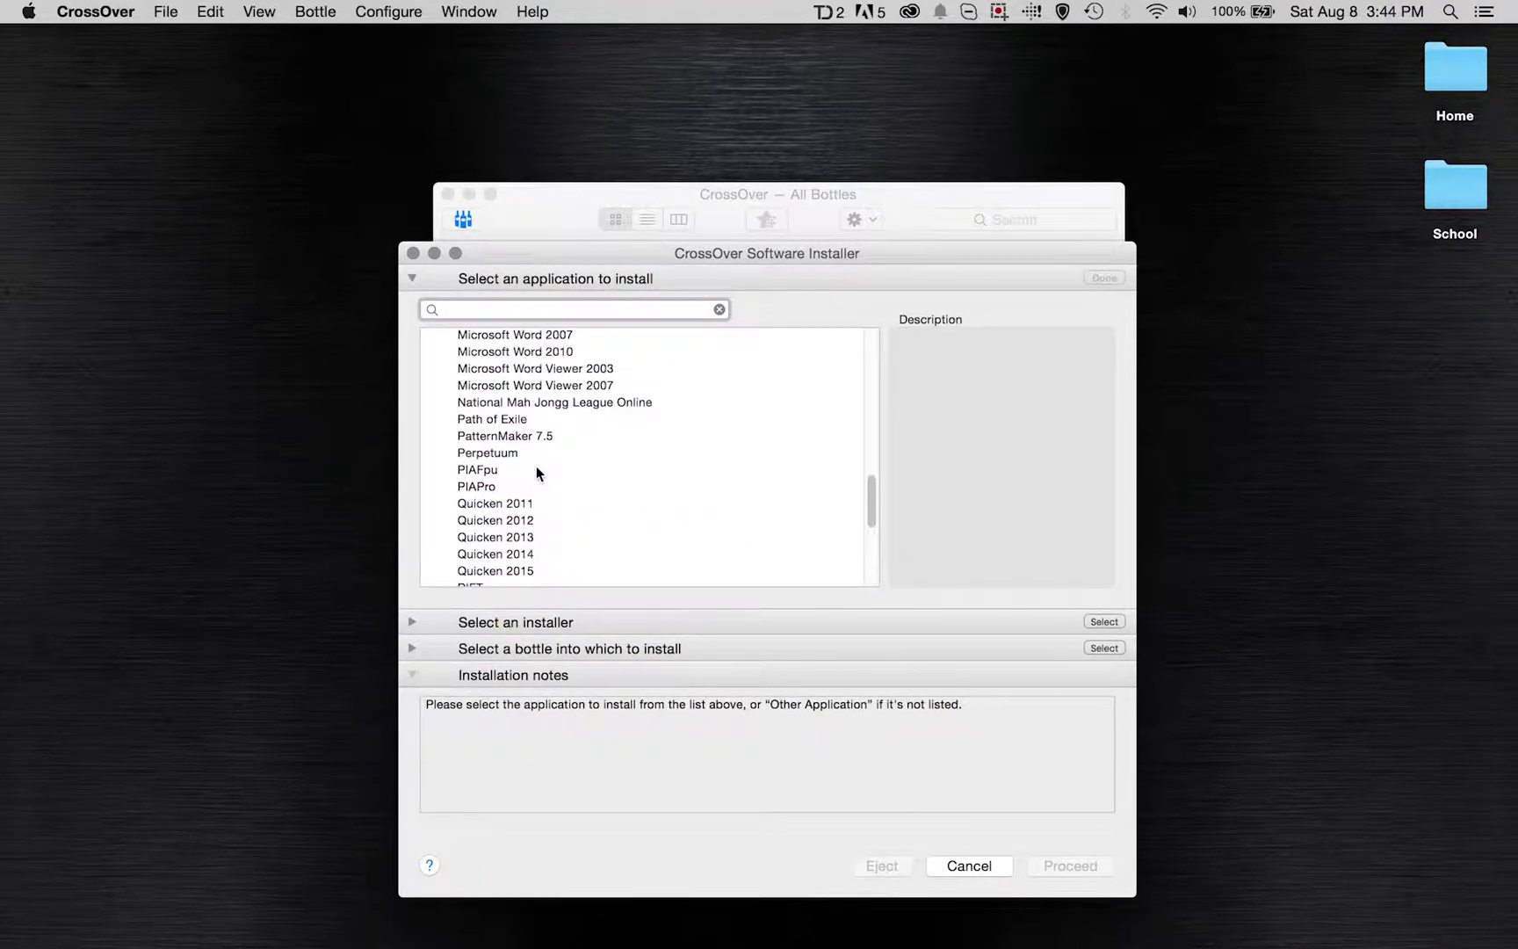
pyautogui.scroll(-3)
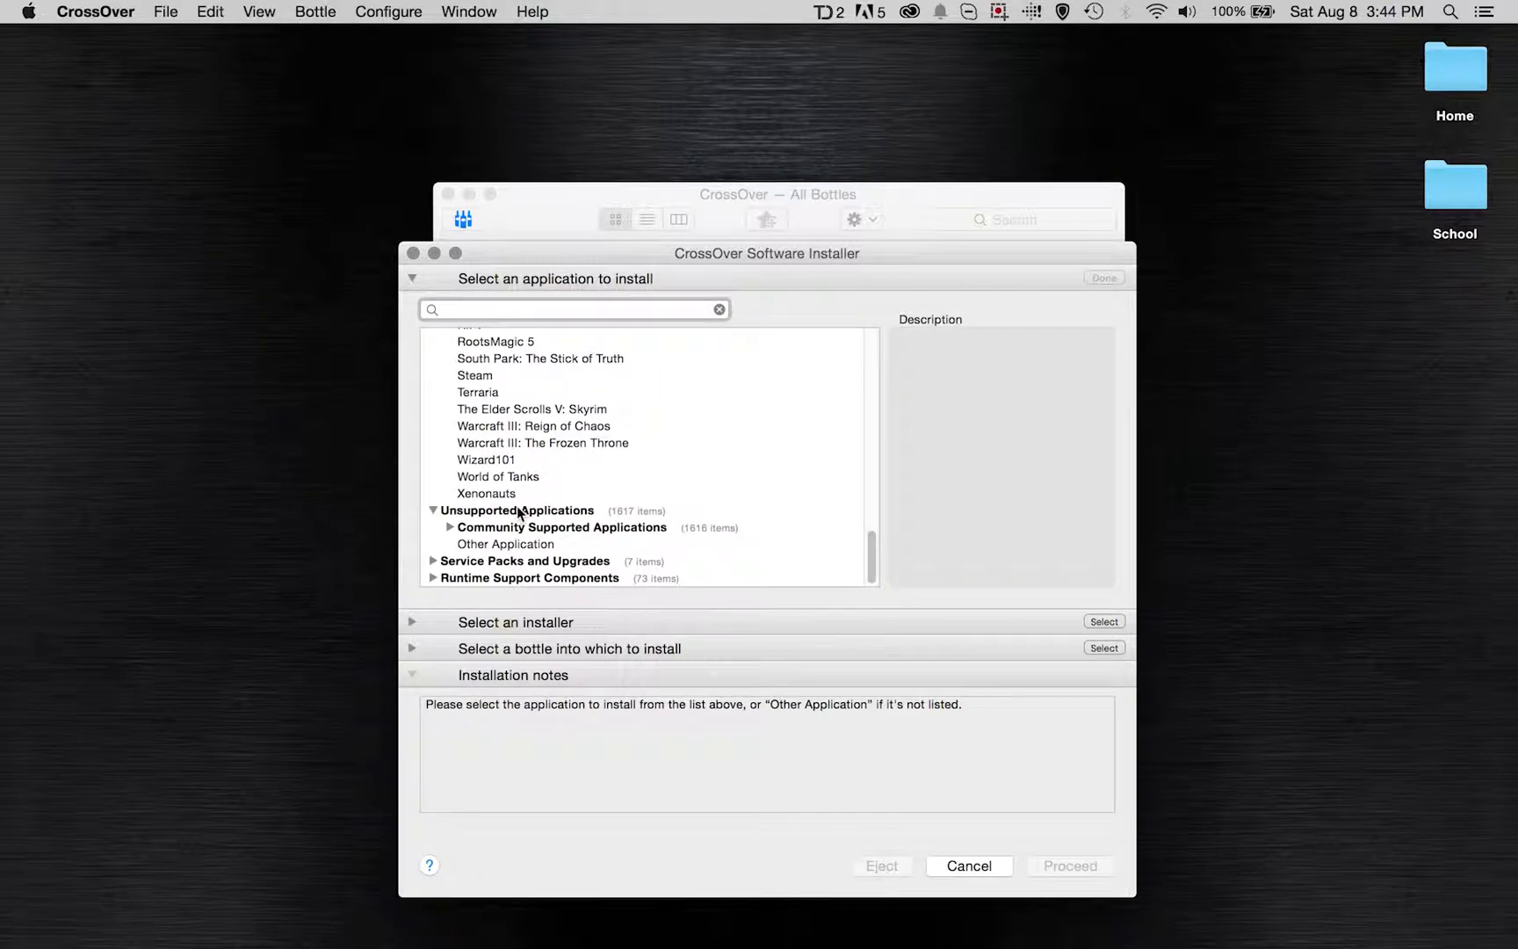
pyautogui.scroll(3)
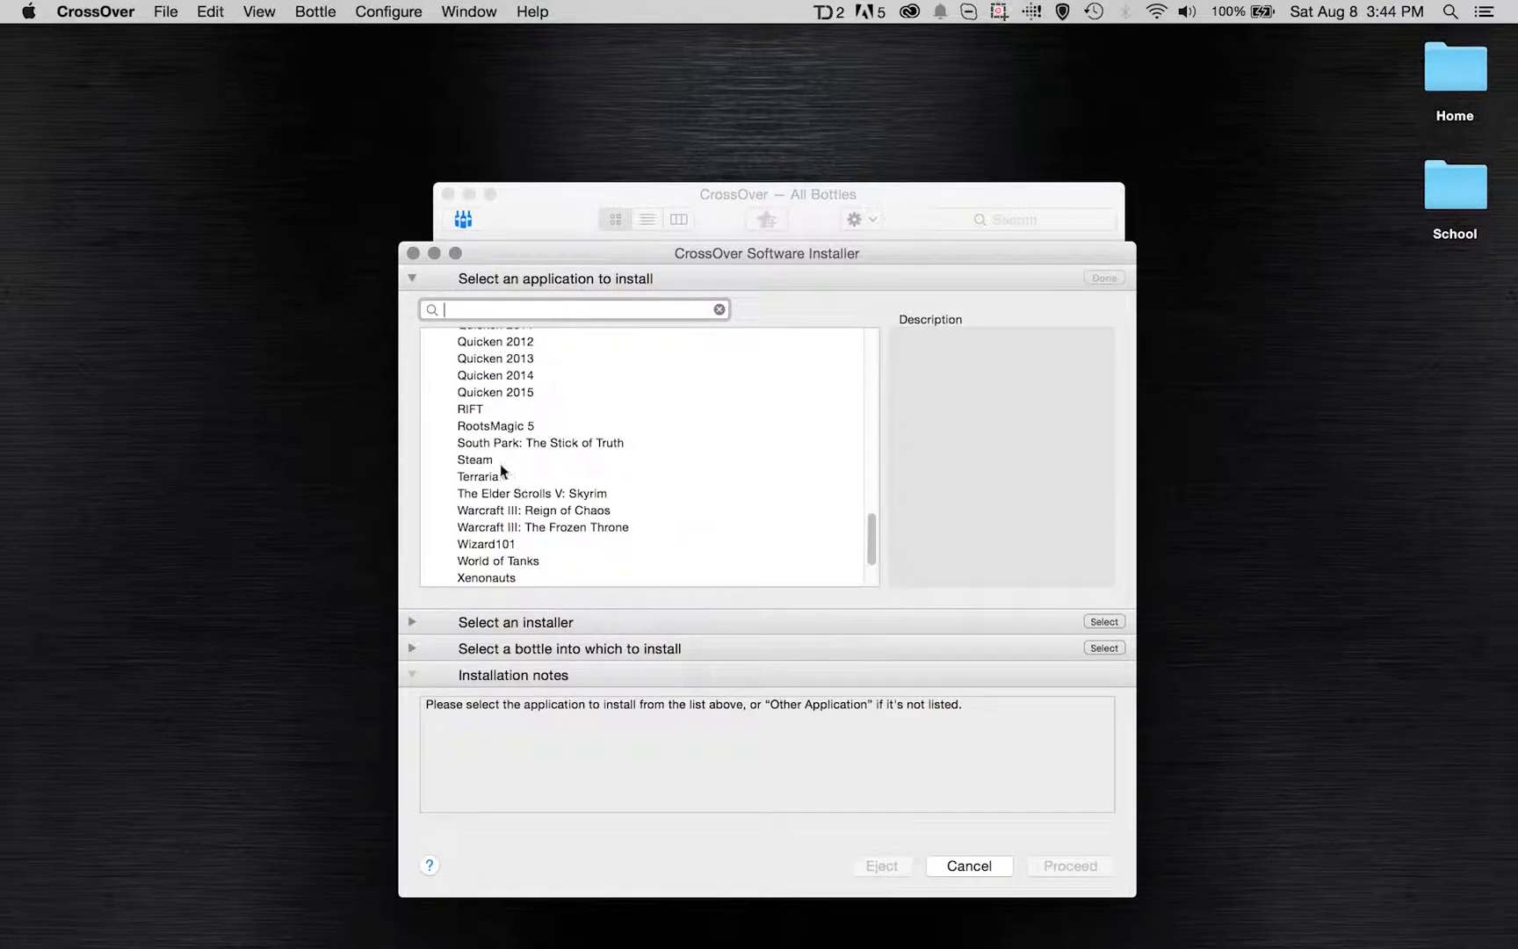
pyautogui.moveTo(464, 644)
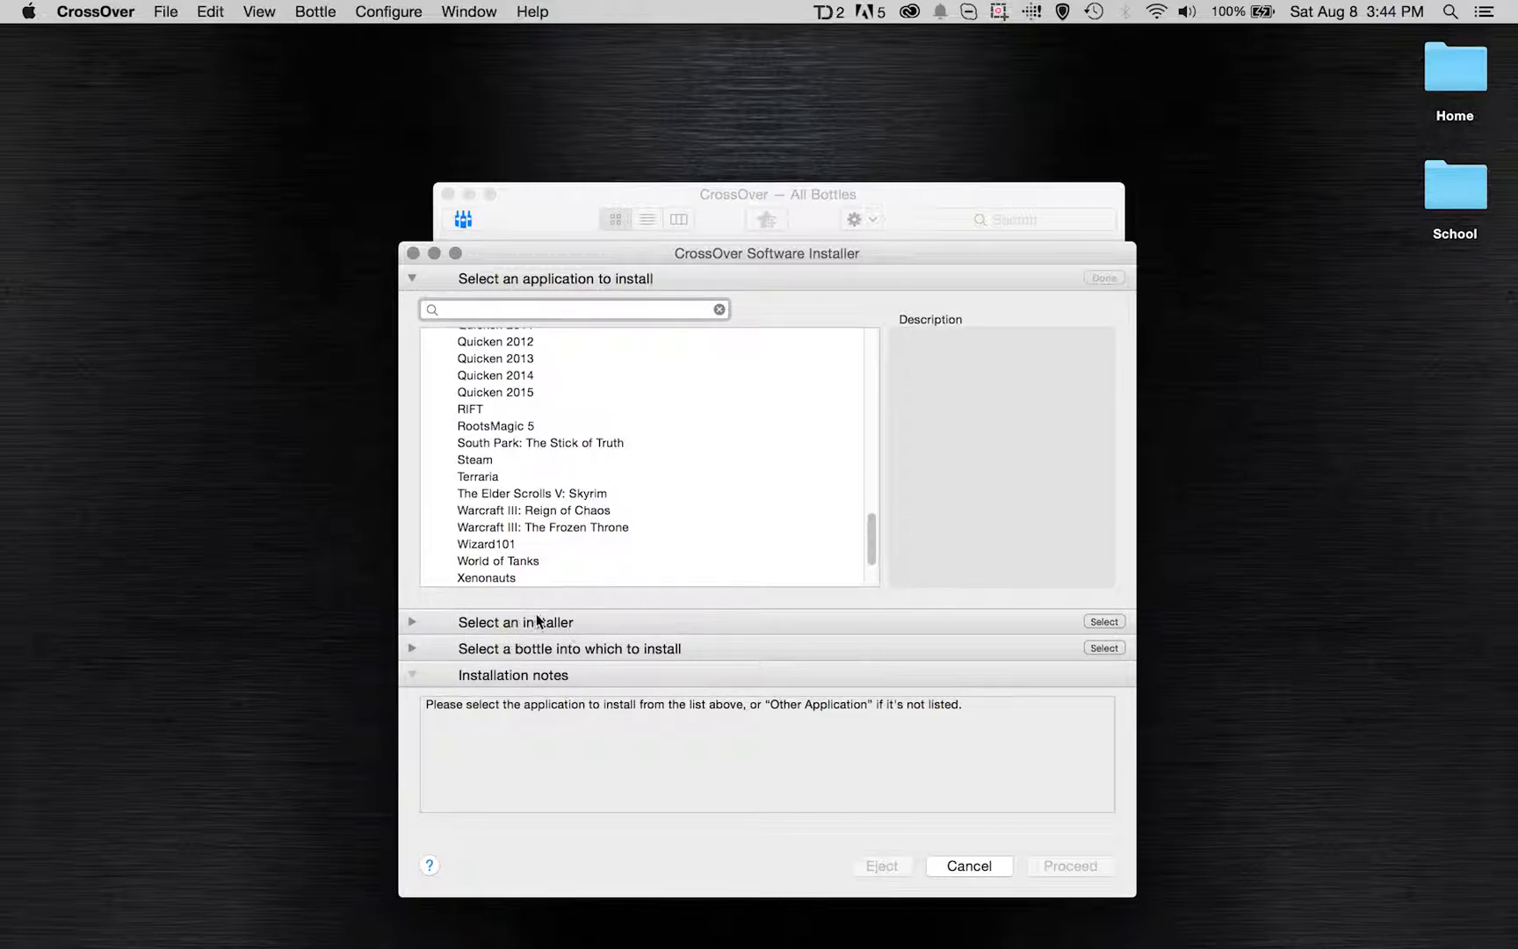
pyautogui.moveTo(1405, 475)
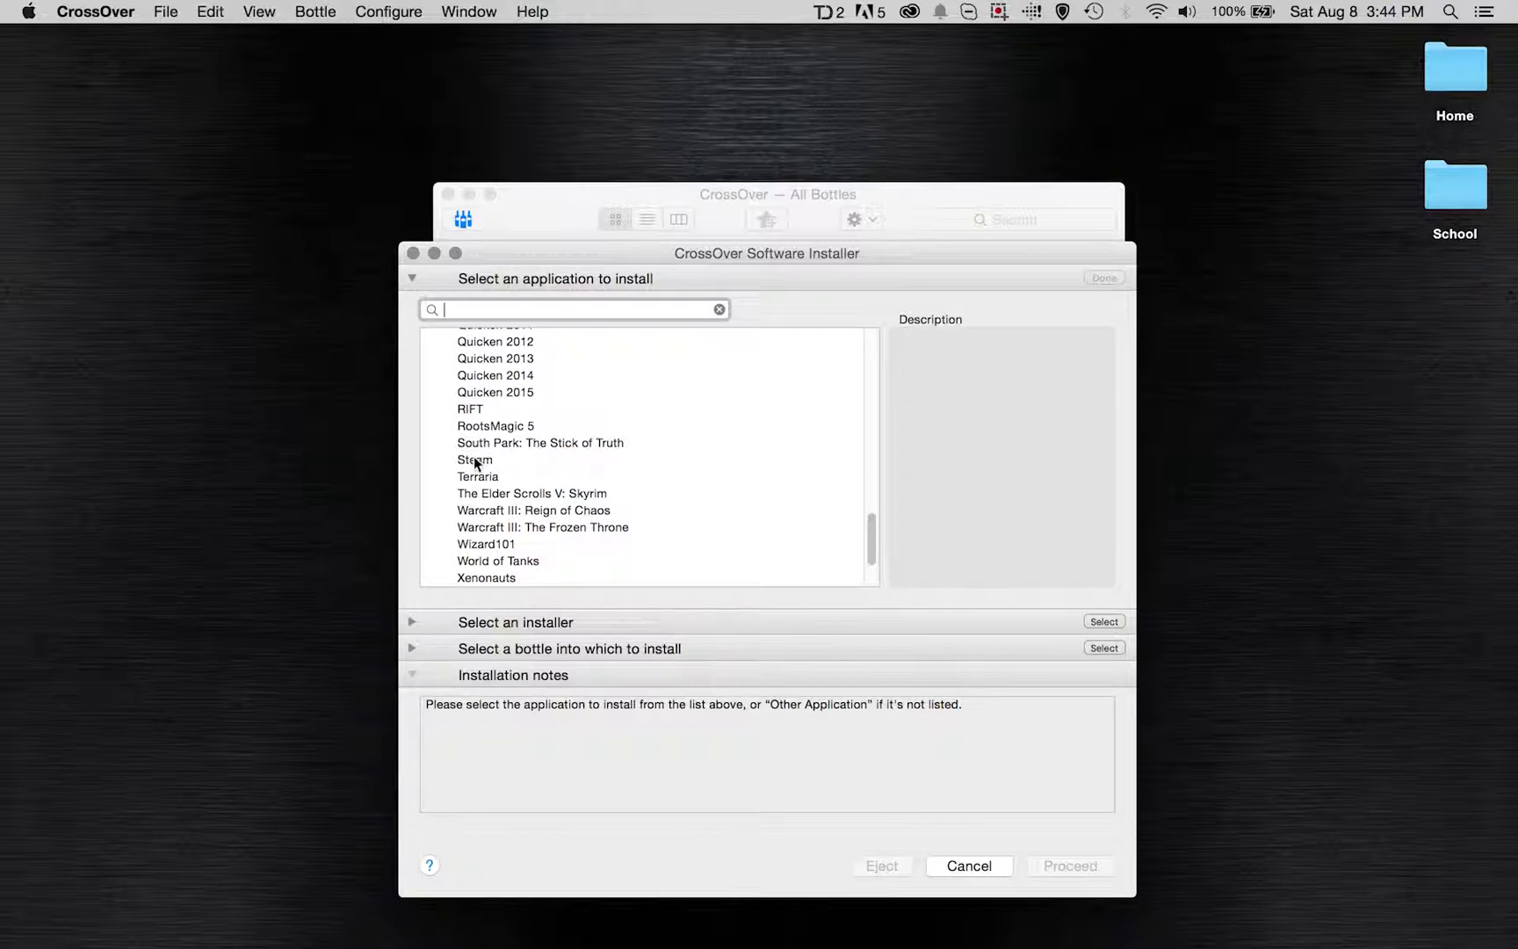
pyautogui.click(475, 458)
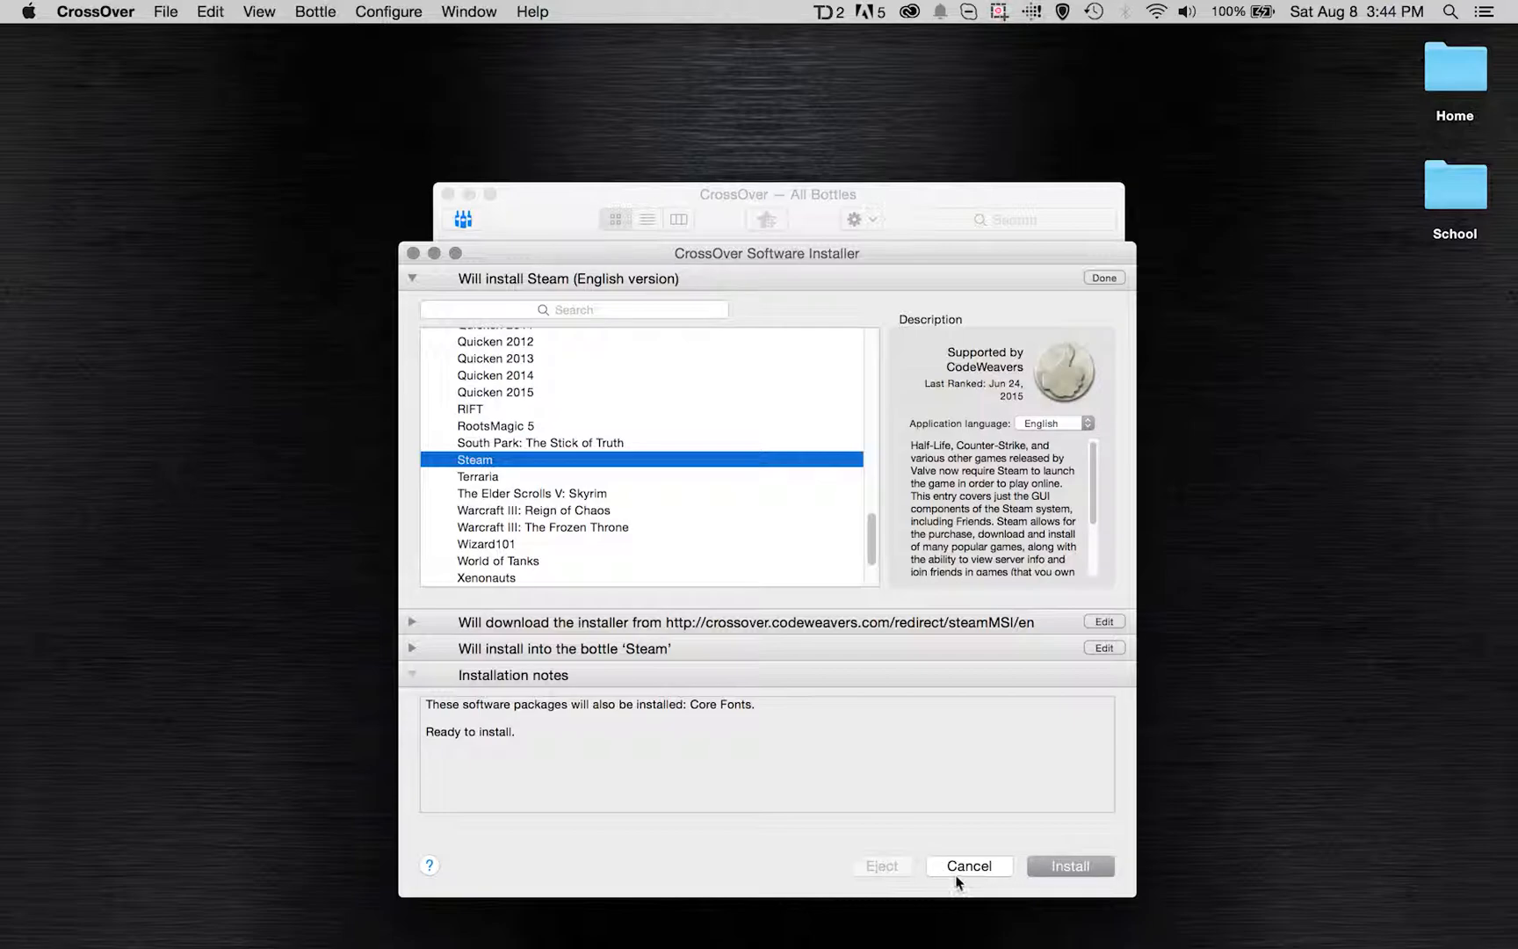
pyautogui.click(968, 865)
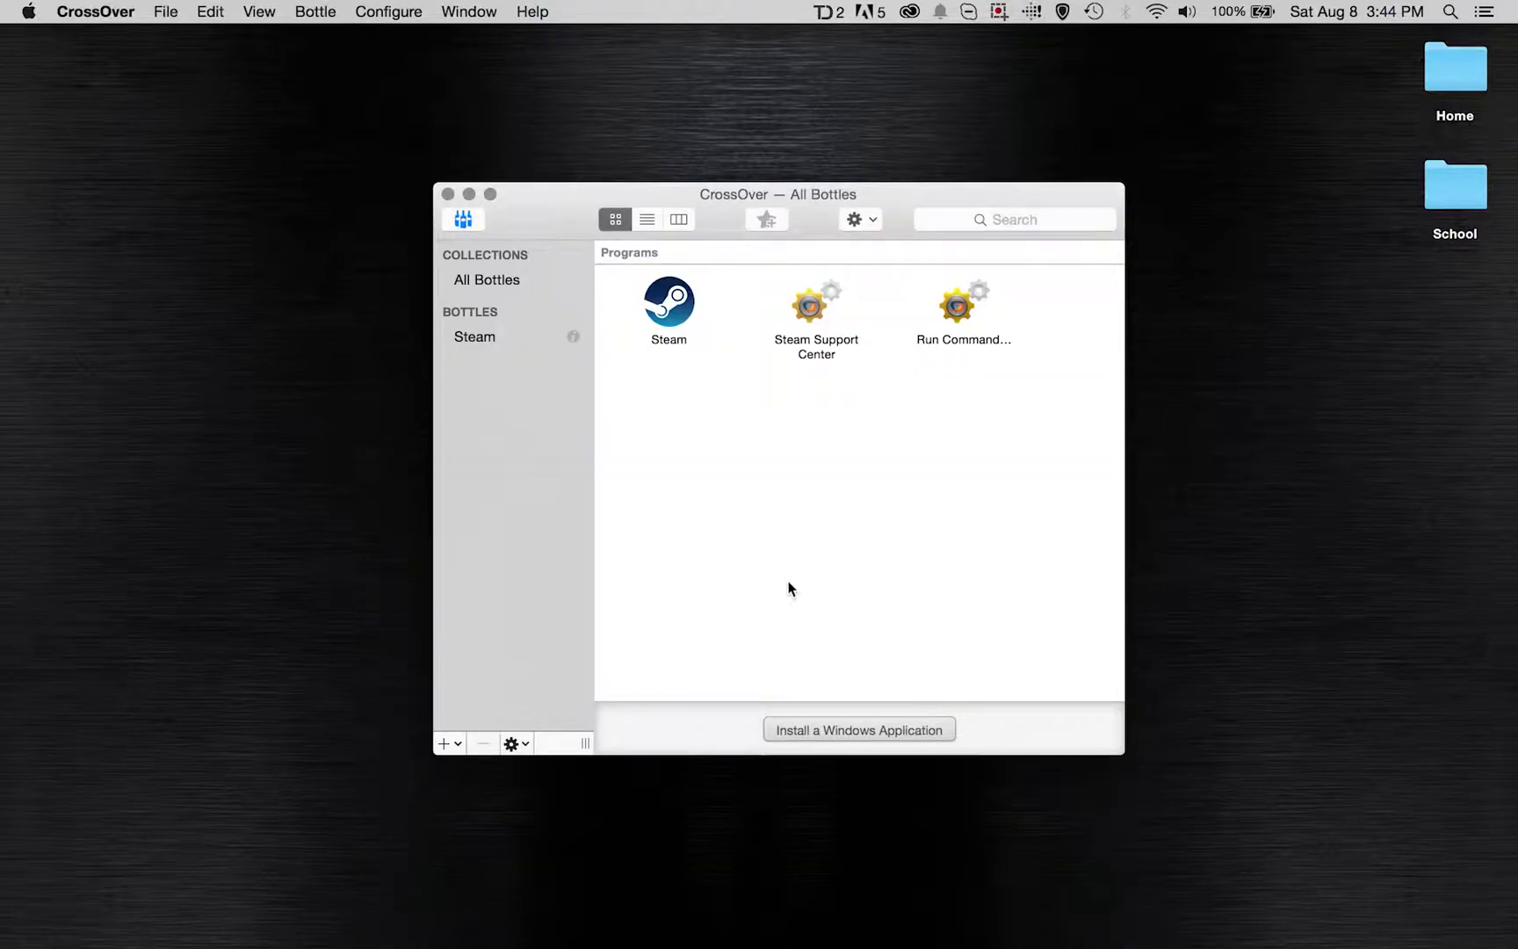
# - Launch Steam from the Steam bottle's Programs view and switch to its opening window
pyautogui.click(668, 301)
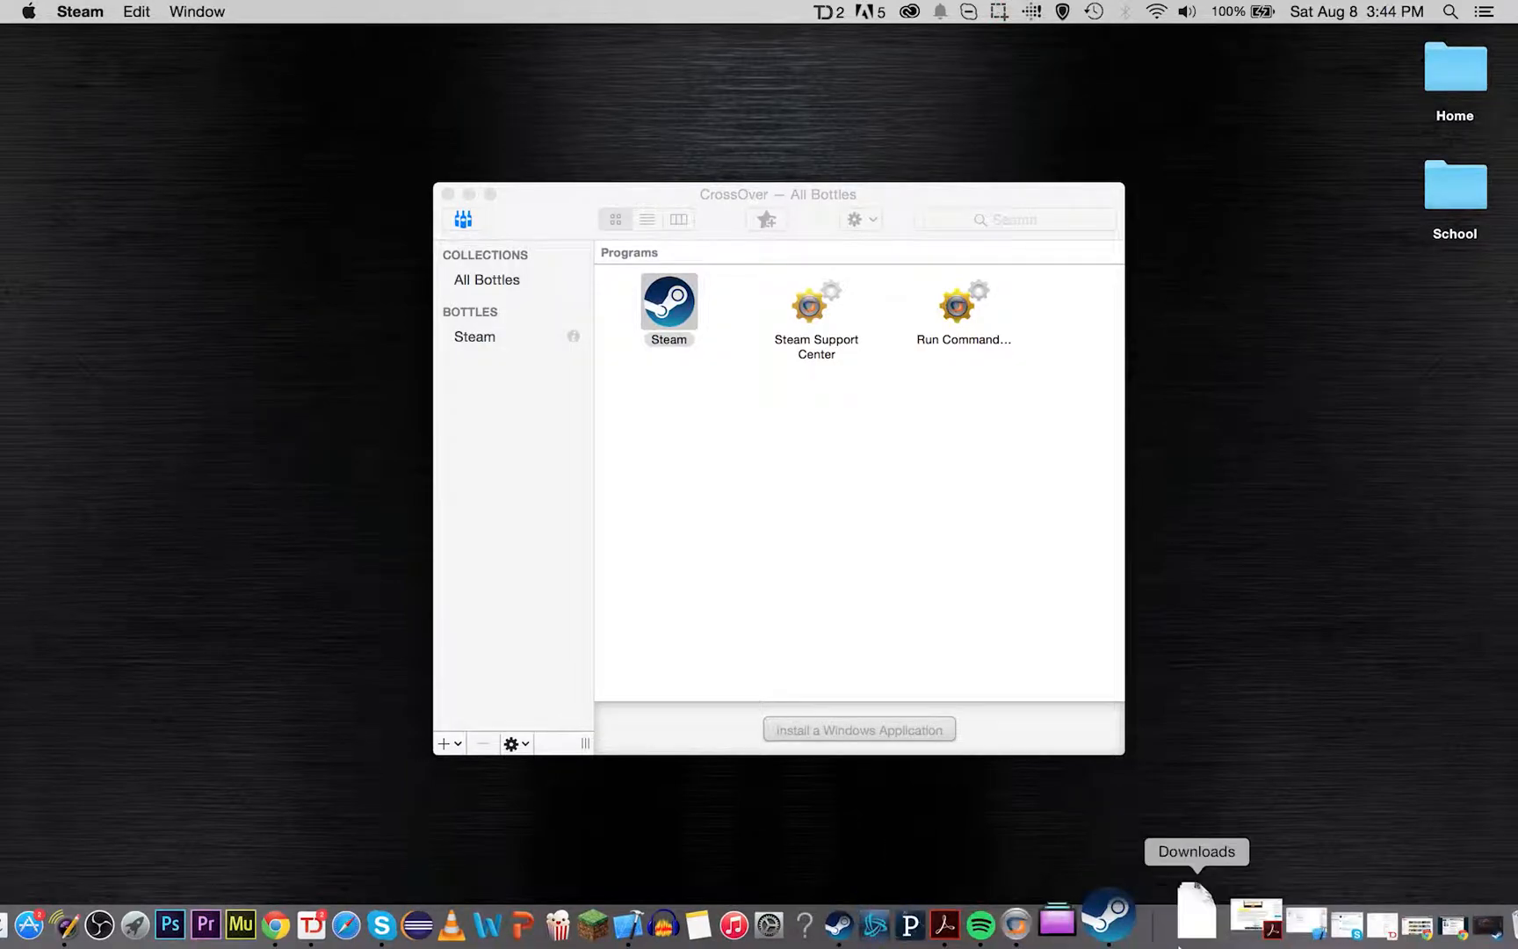
pyautogui.moveTo(1148, 914)
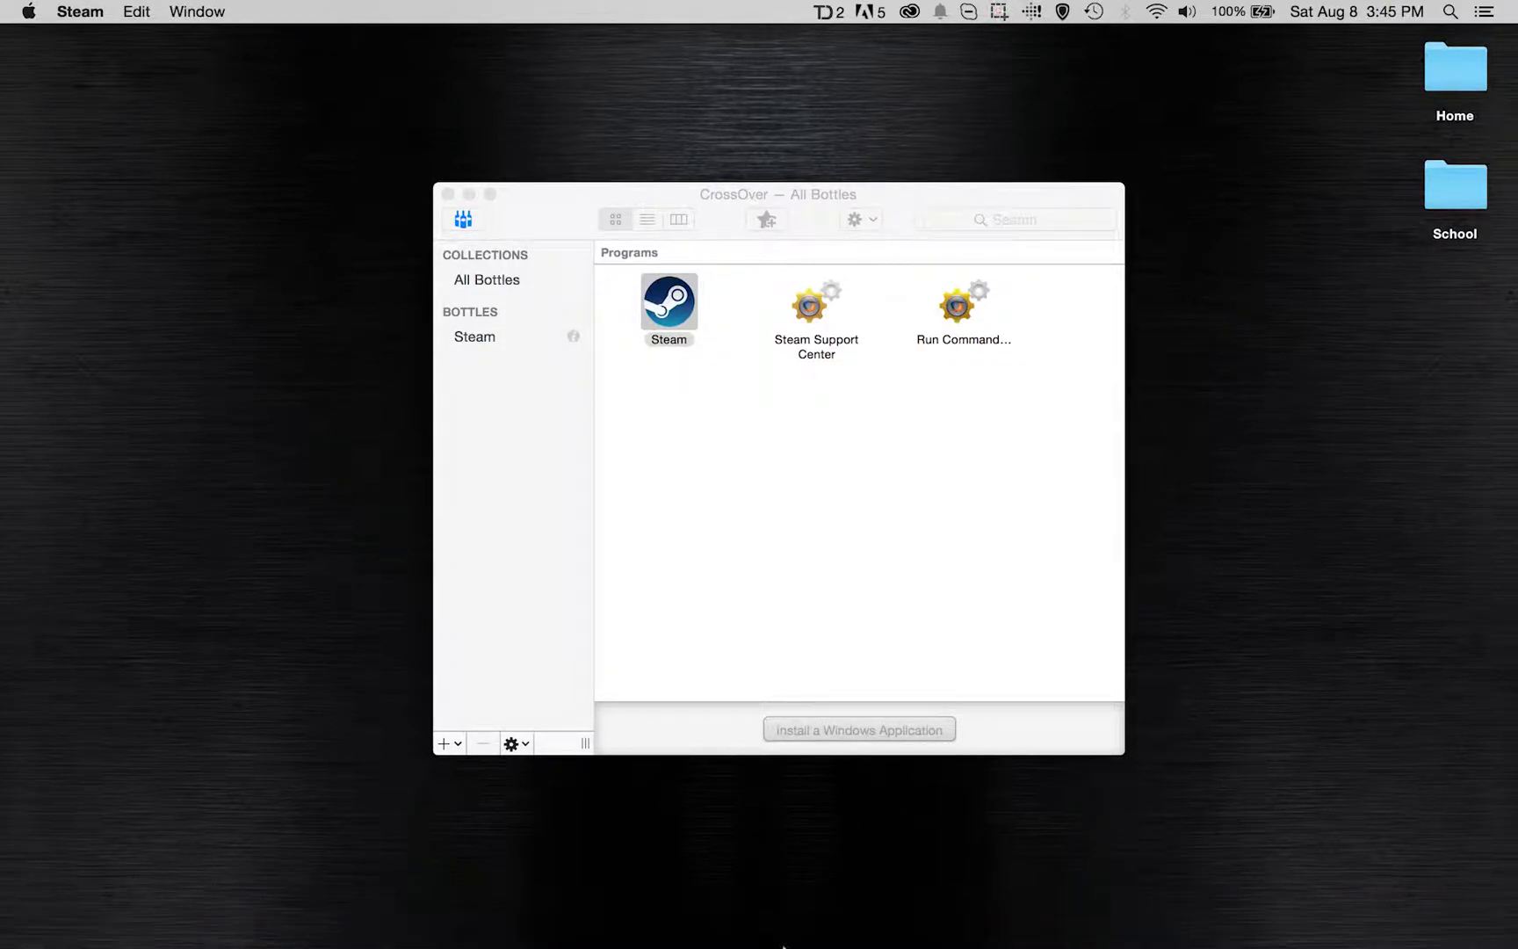
pyautogui.moveTo(892, 922)
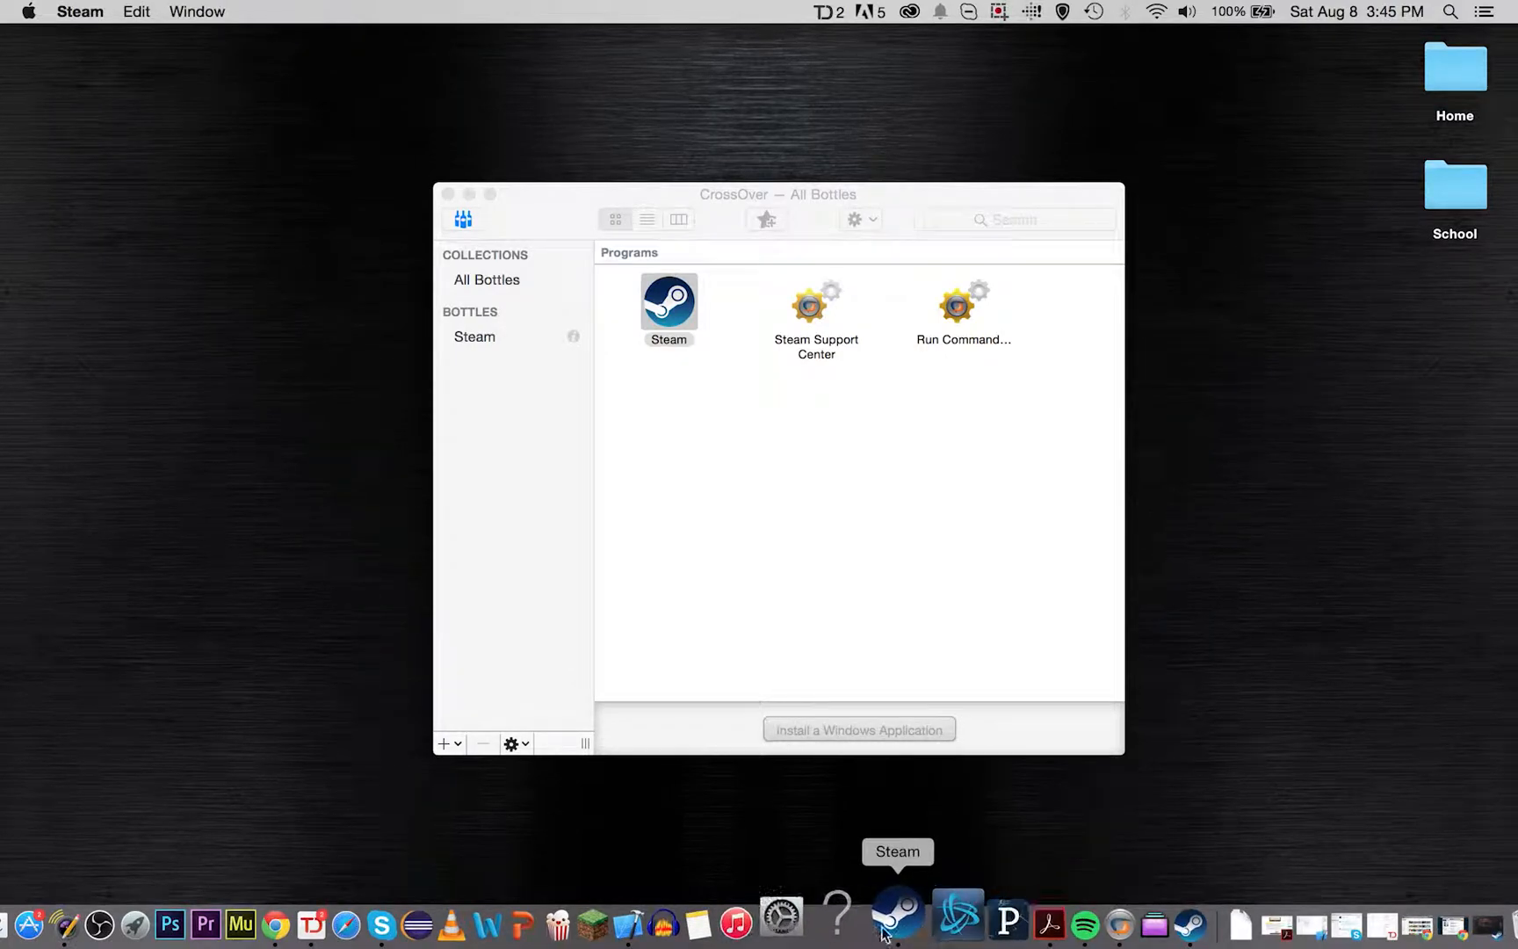
pyautogui.click(826, 646)
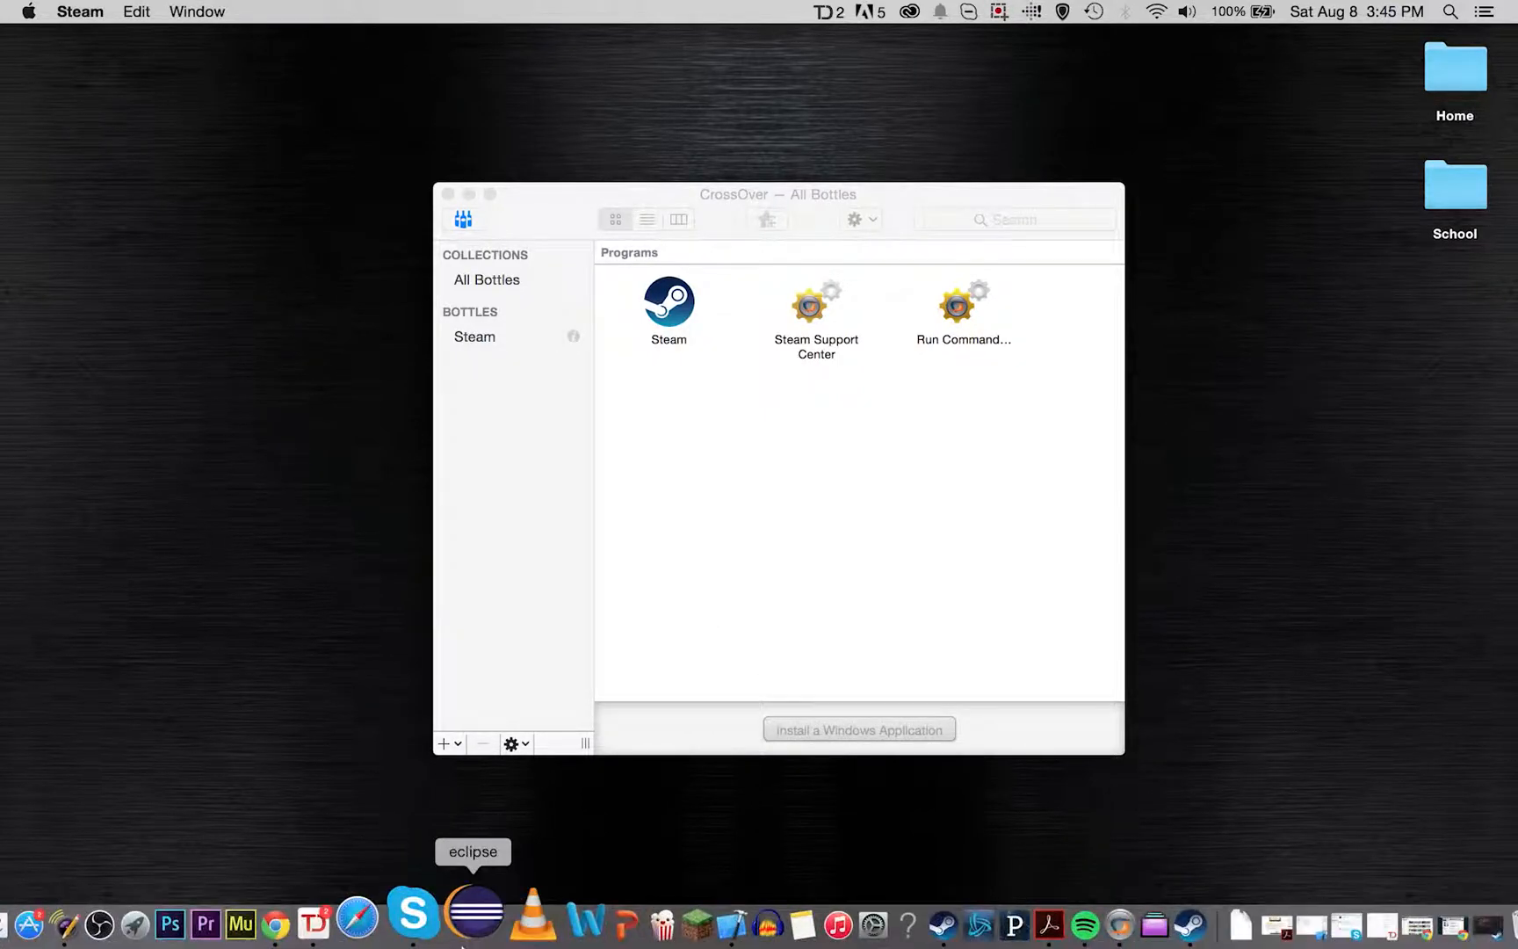
pyautogui.moveTo(1132, 910)
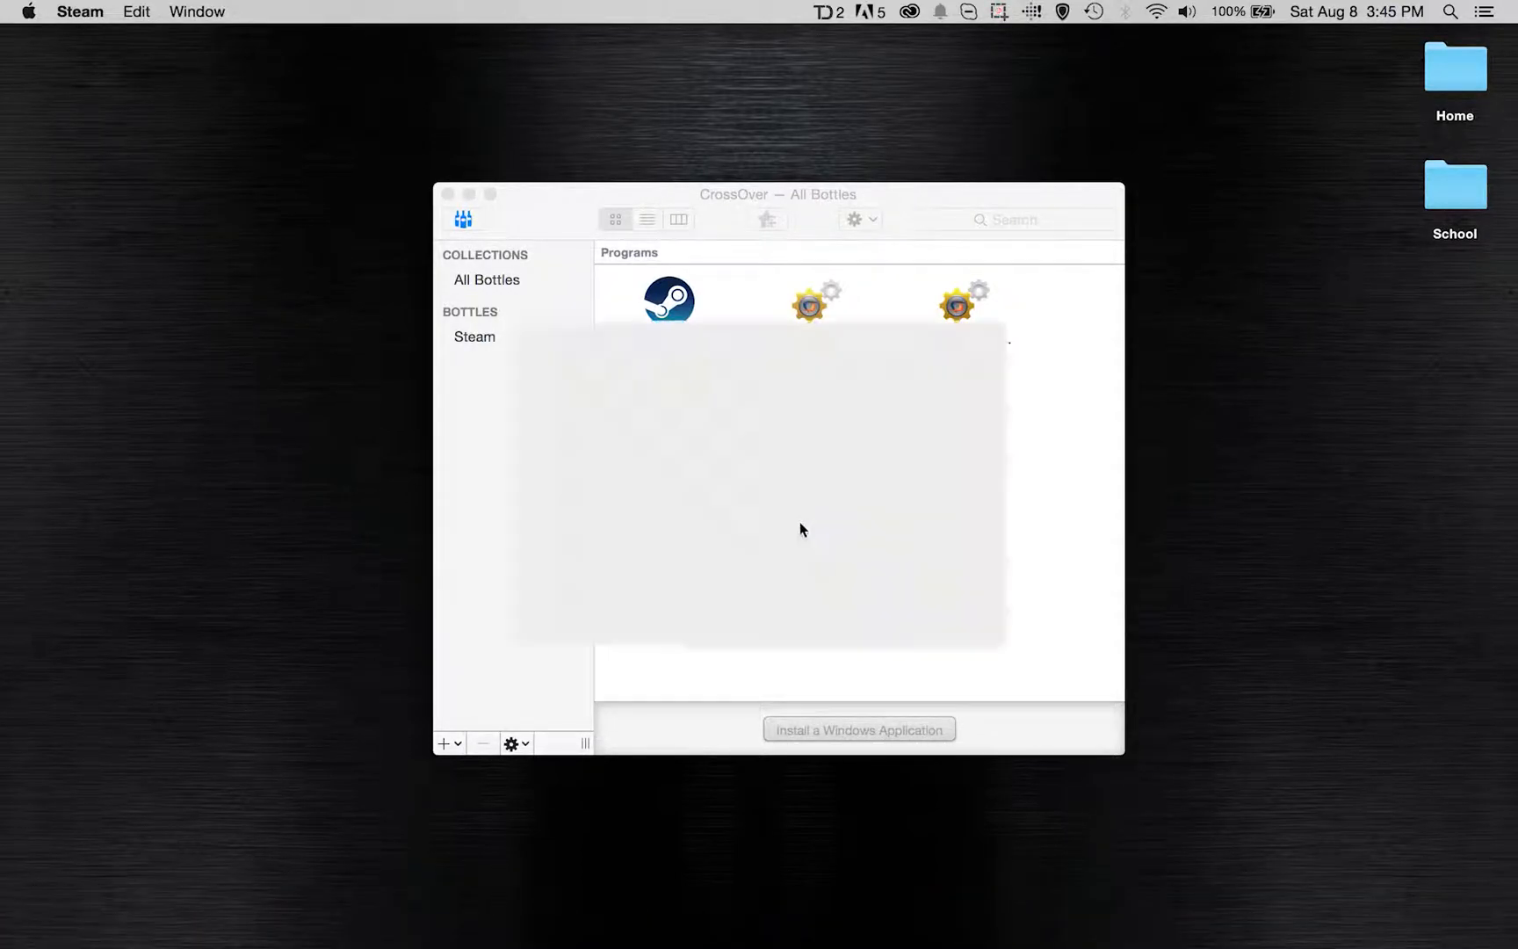
# - Enter the account password and sign in to Steam, landing on the Store front page
pyautogui.doubleClick(668, 297)
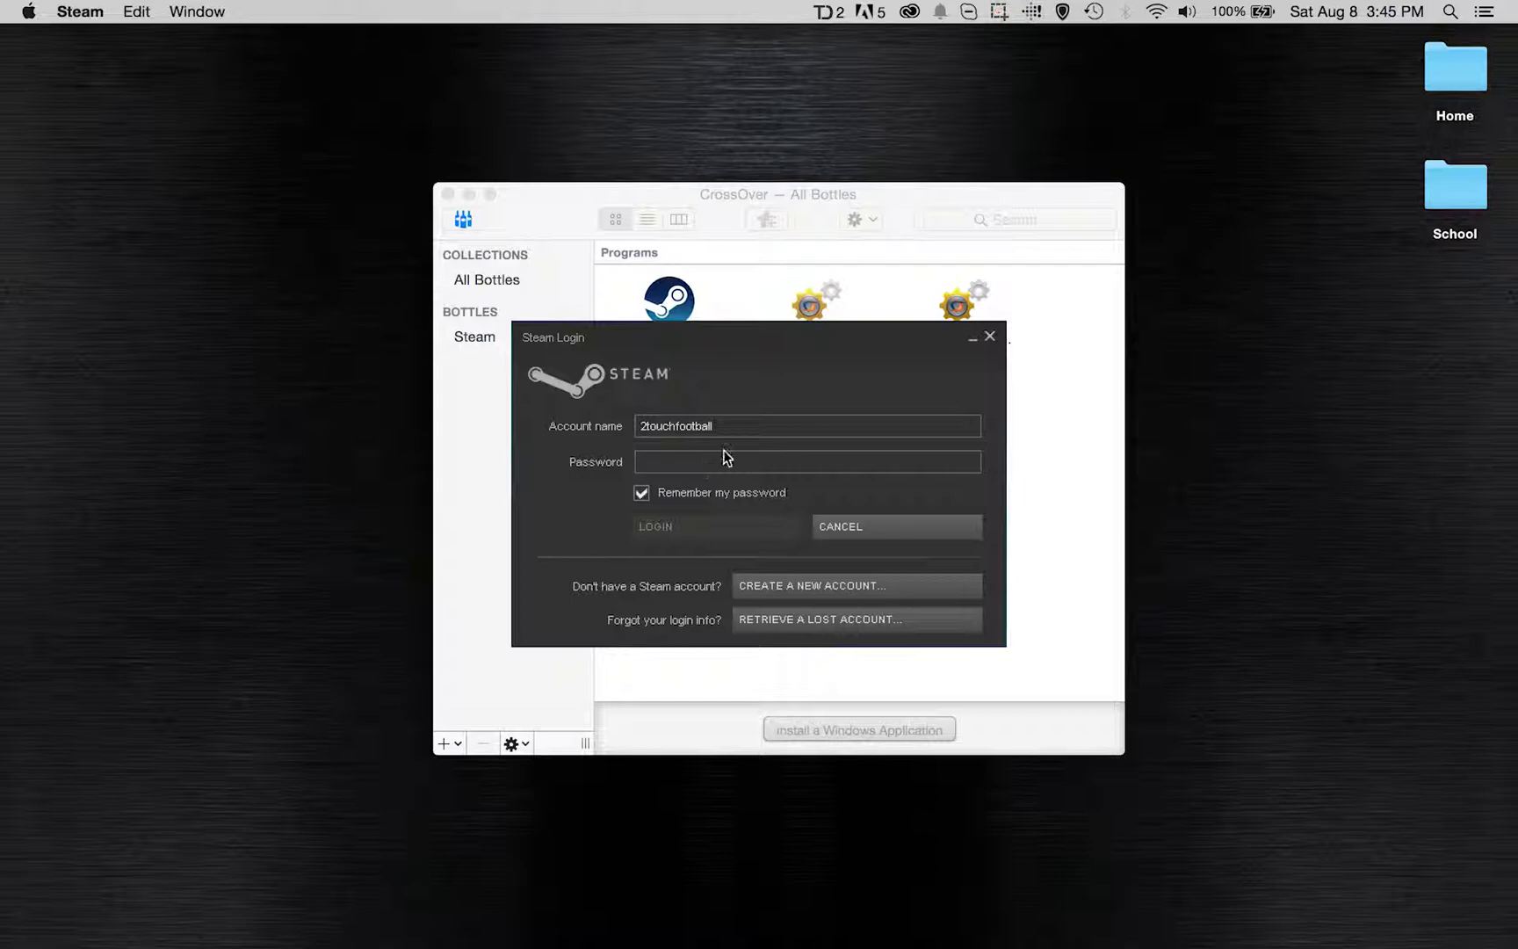
pyautogui.click(654, 525)
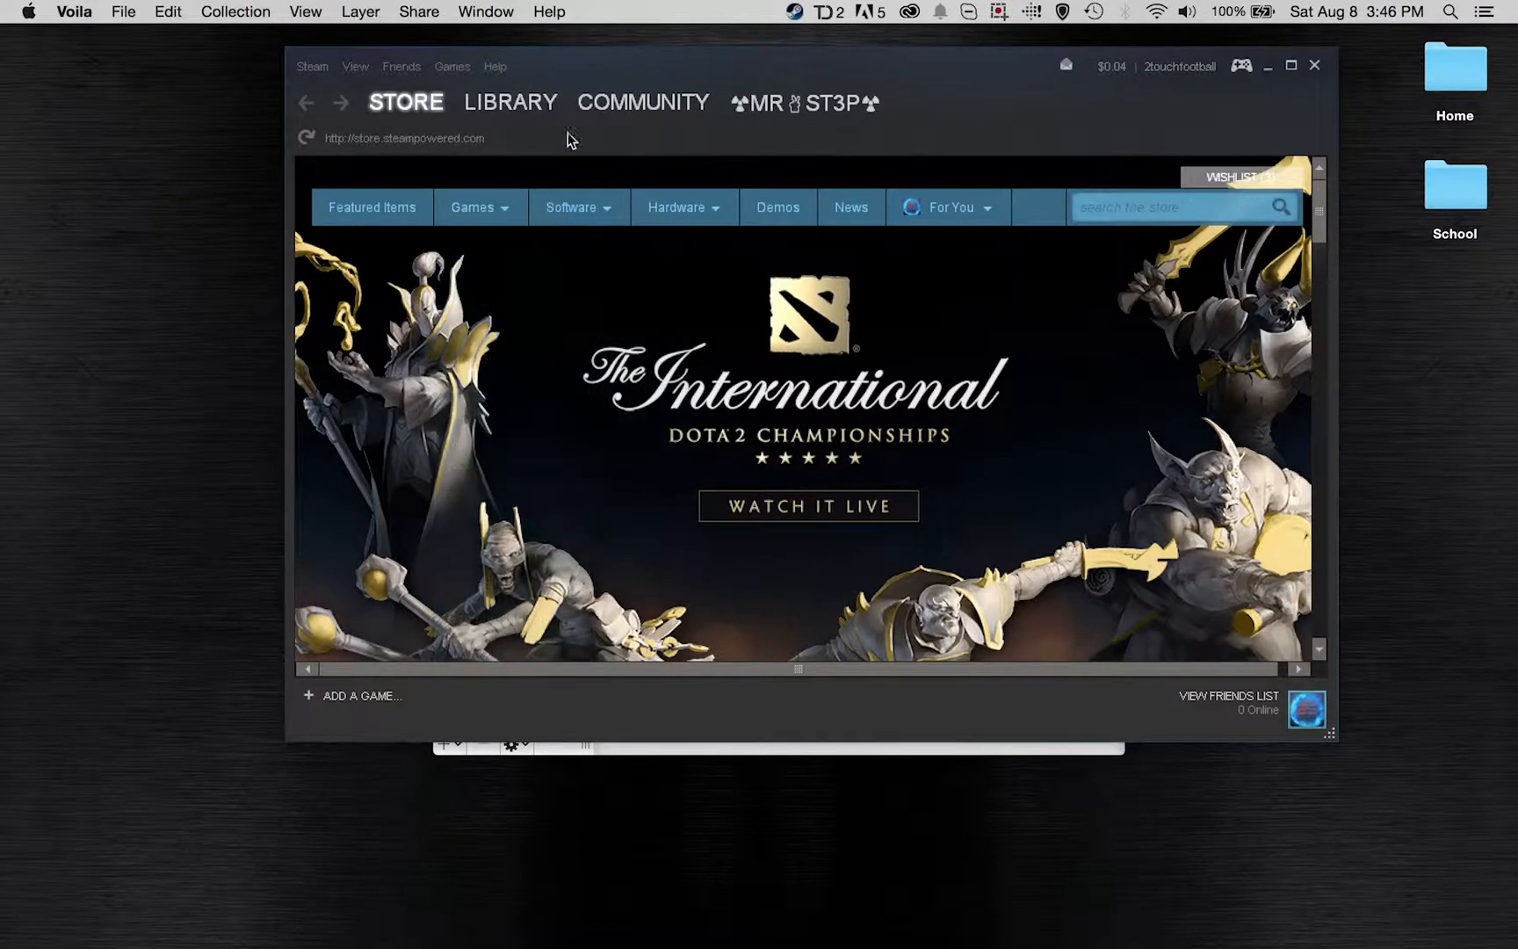
pyautogui.moveTo(511, 102)
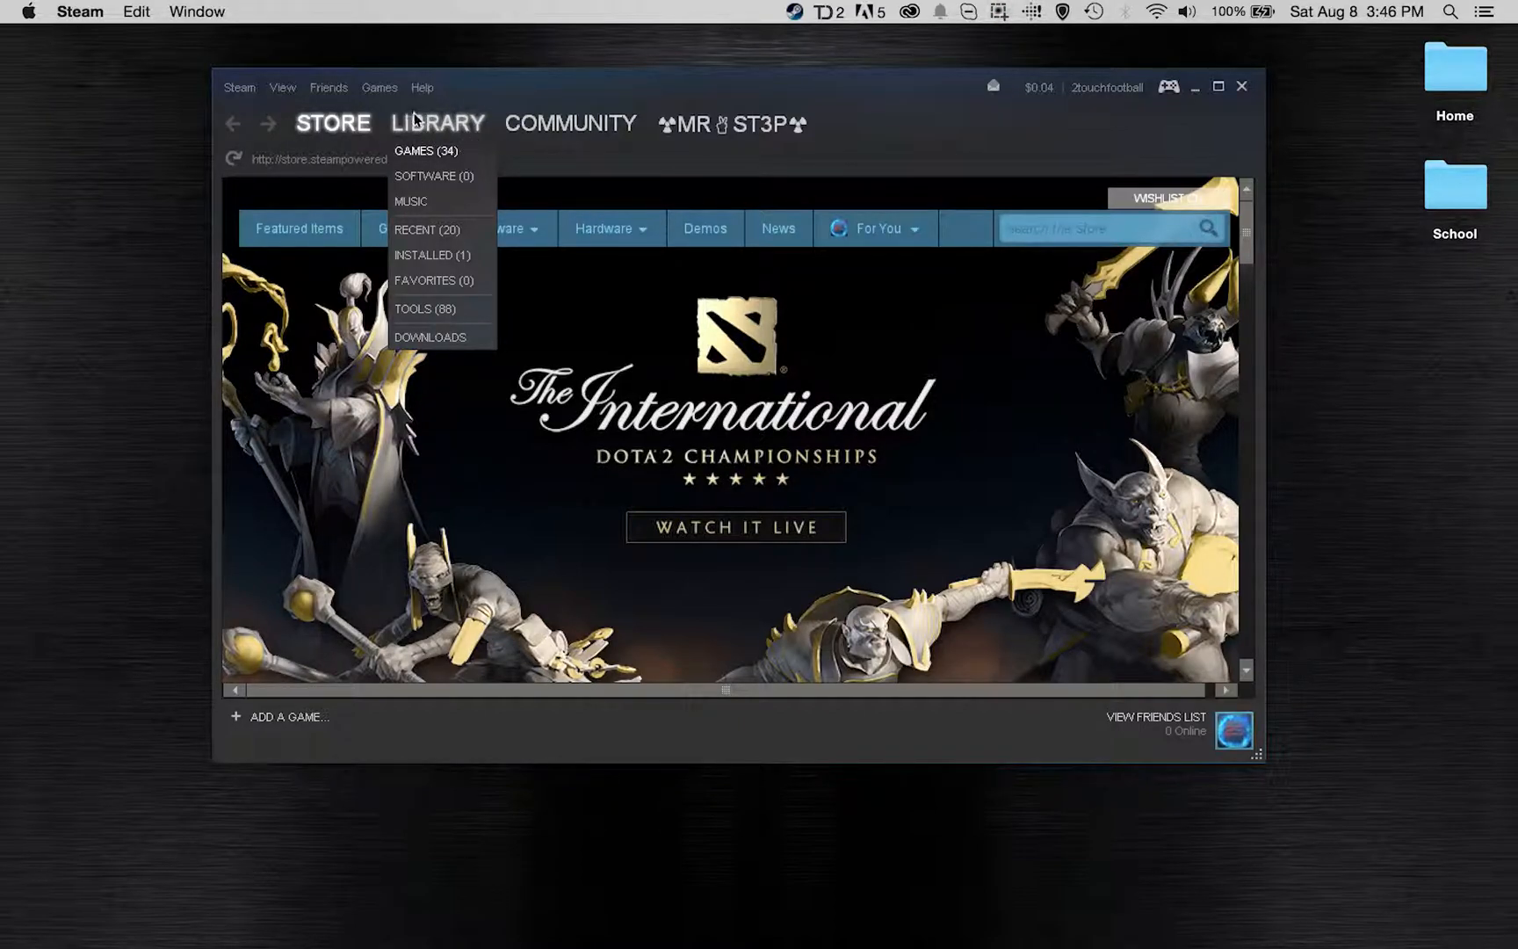
pyautogui.moveTo(443, 125)
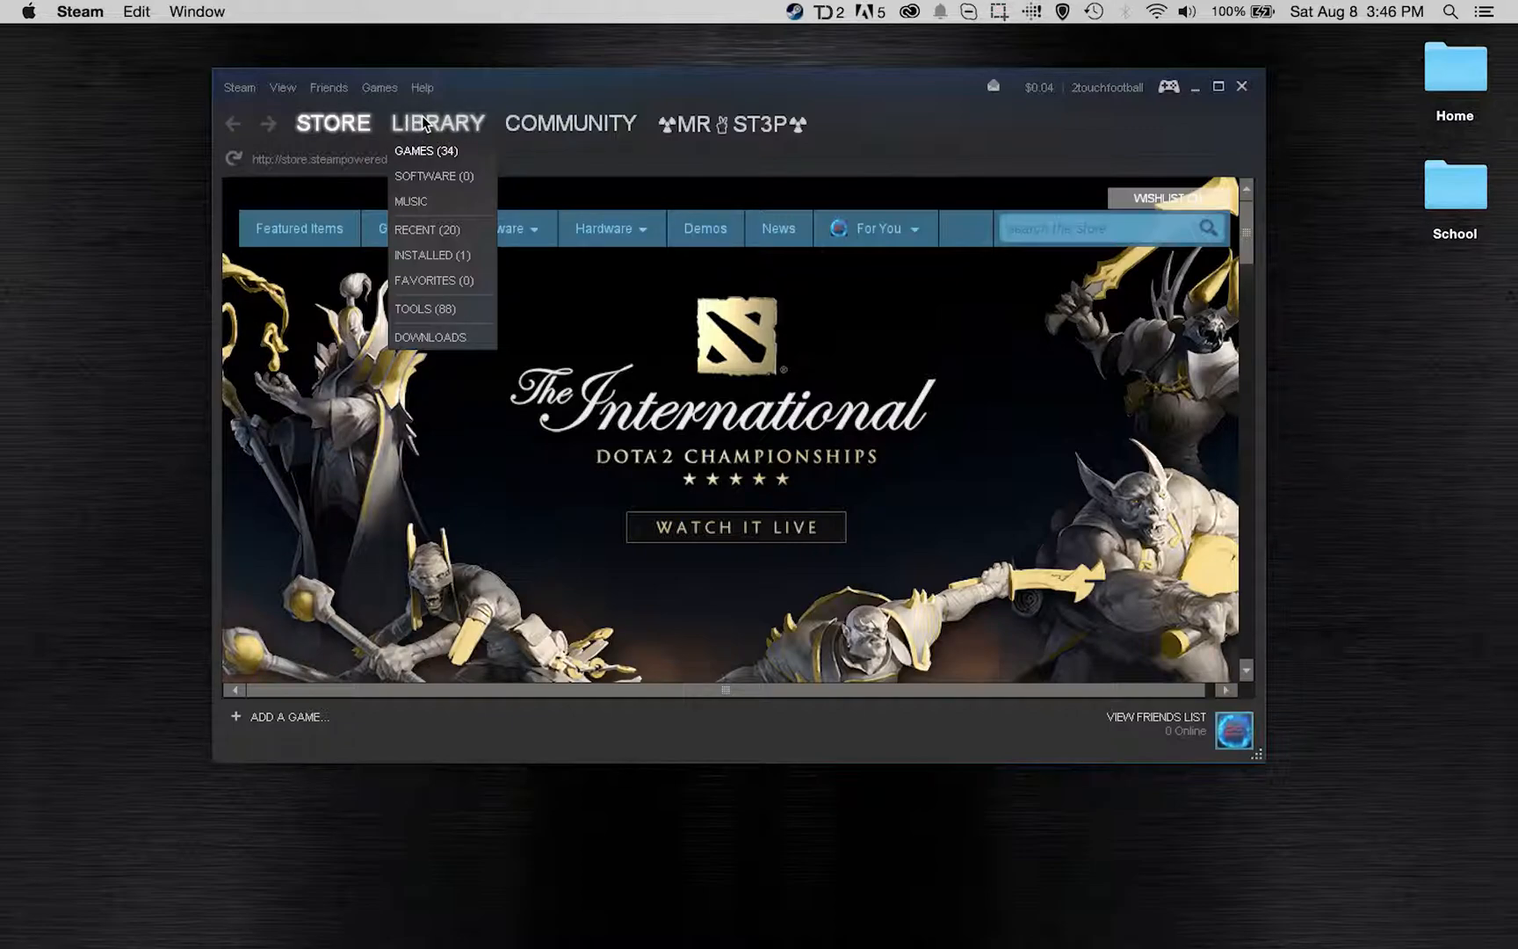
# - Open the games library and look through Portal, Killing Floor and Stonehearth pages
pyautogui.click(424, 151)
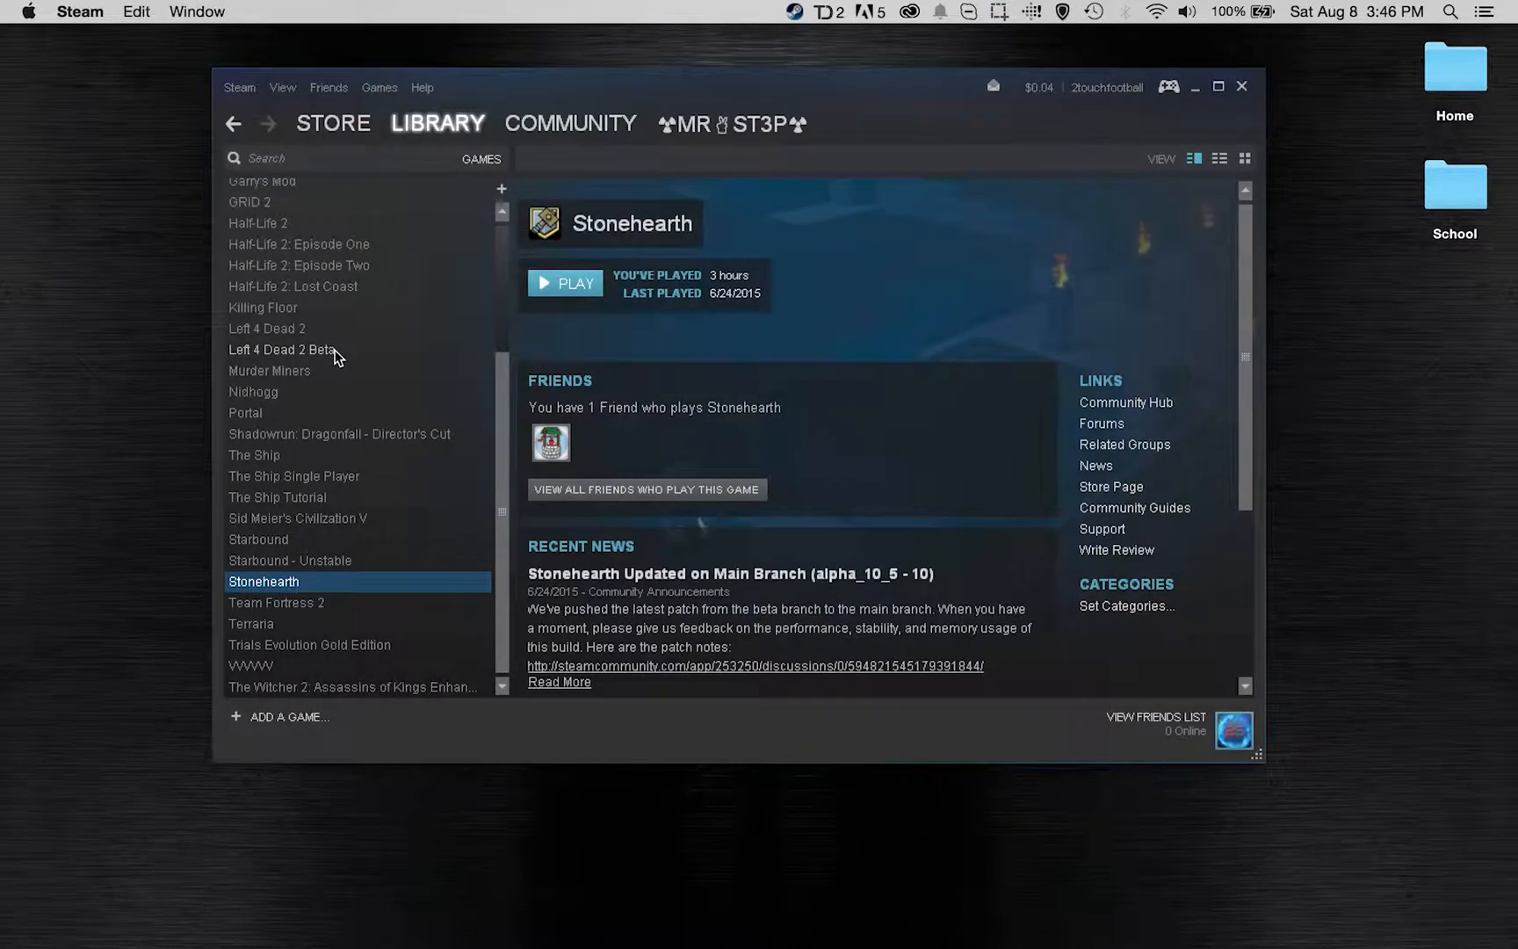
pyautogui.click(245, 412)
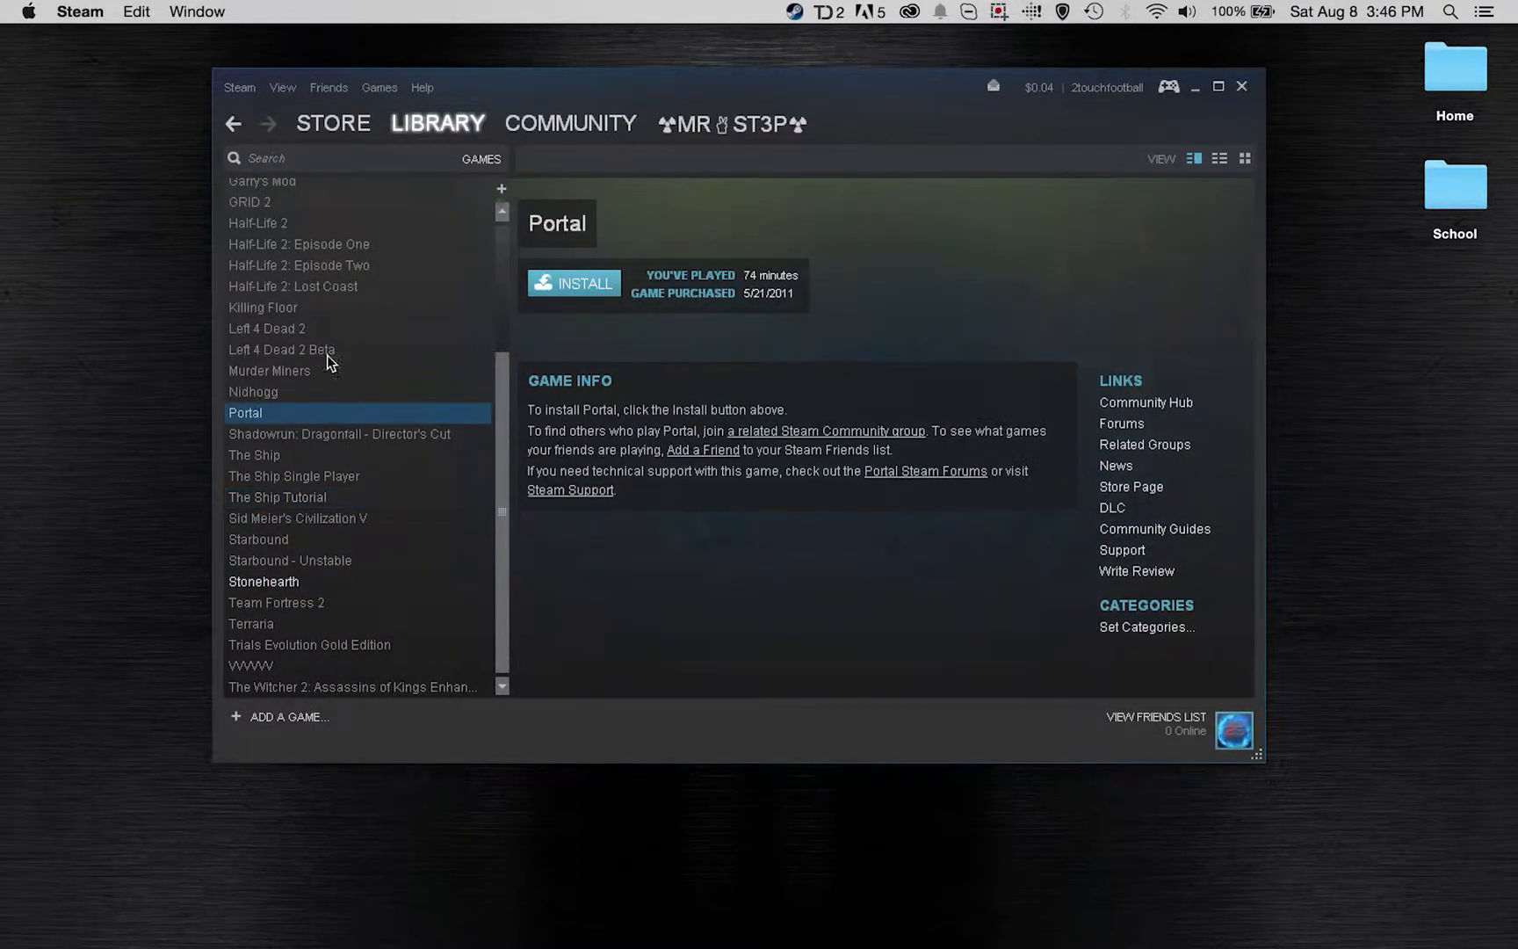
pyautogui.click(262, 307)
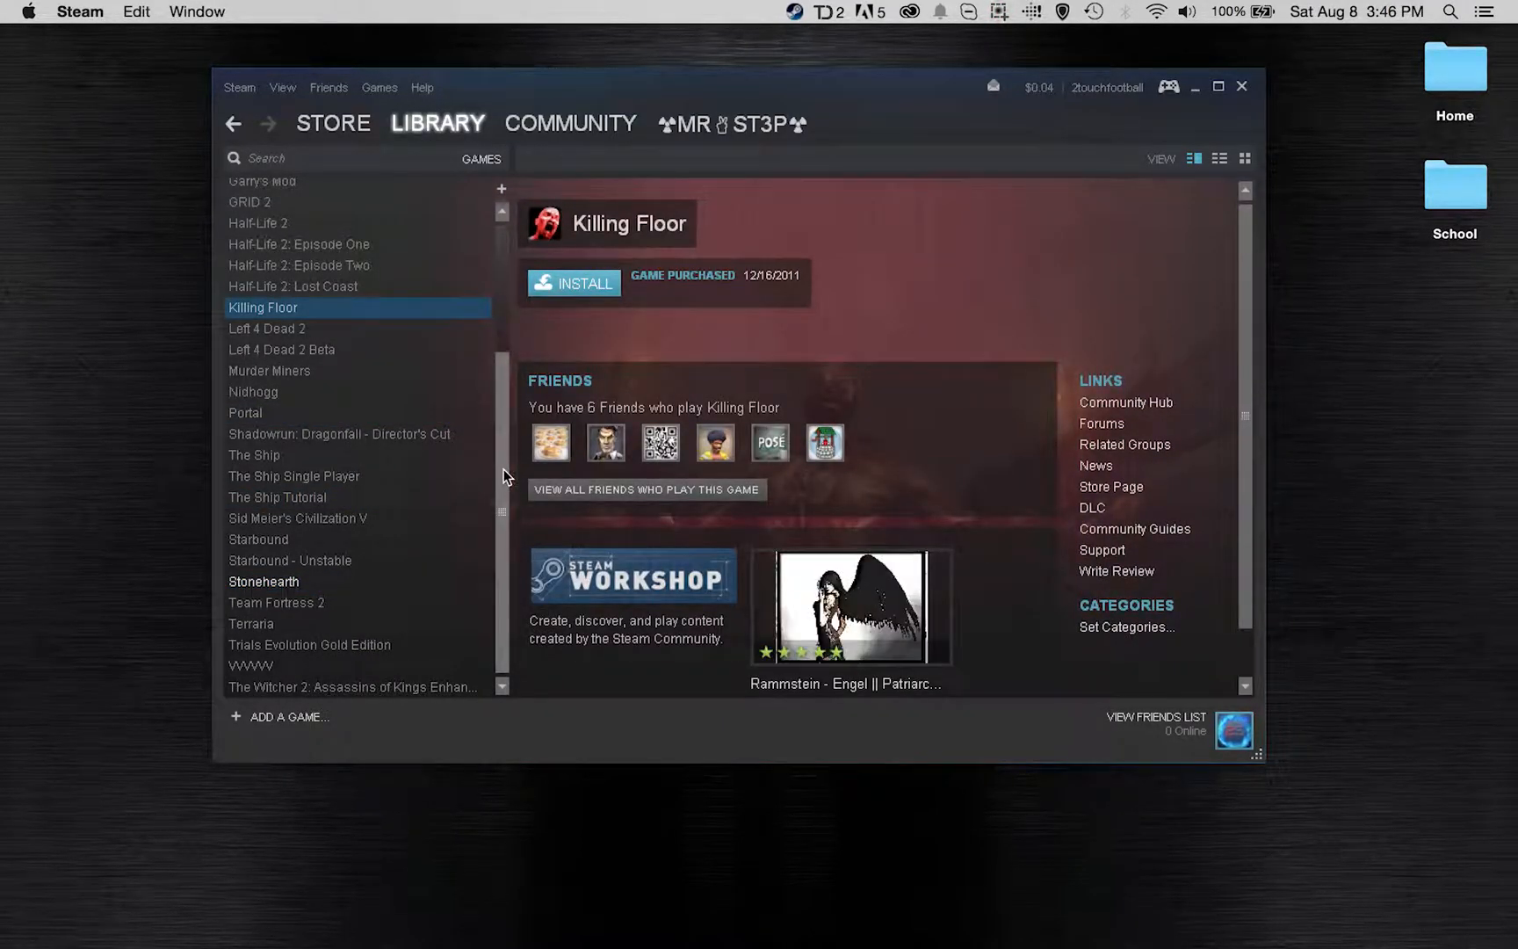
pyautogui.moveTo(467, 563)
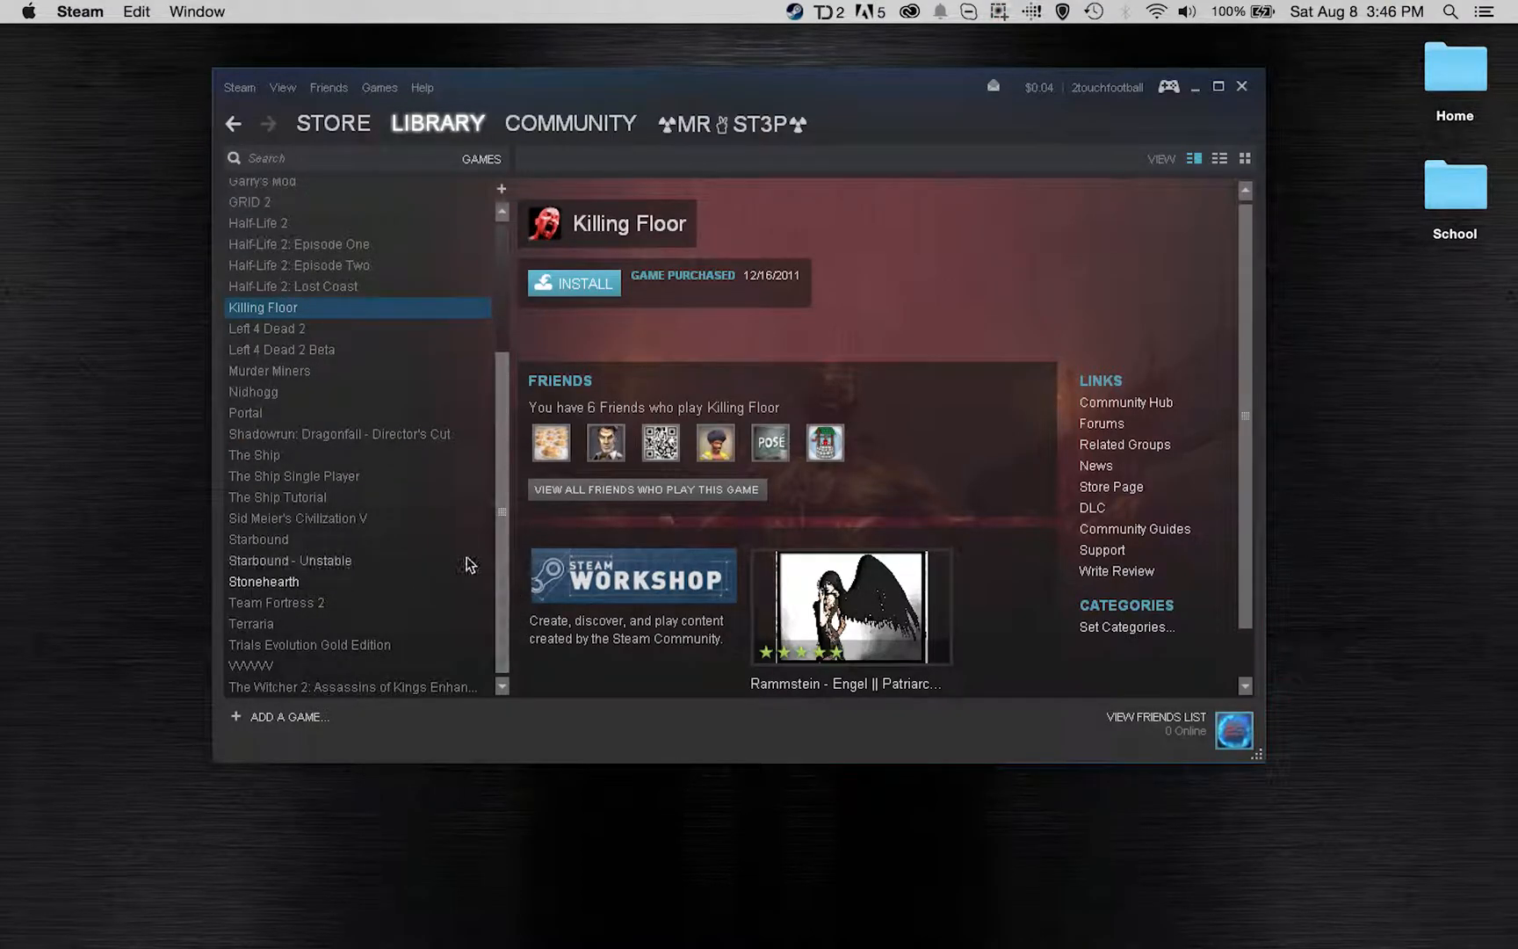
pyautogui.click(263, 581)
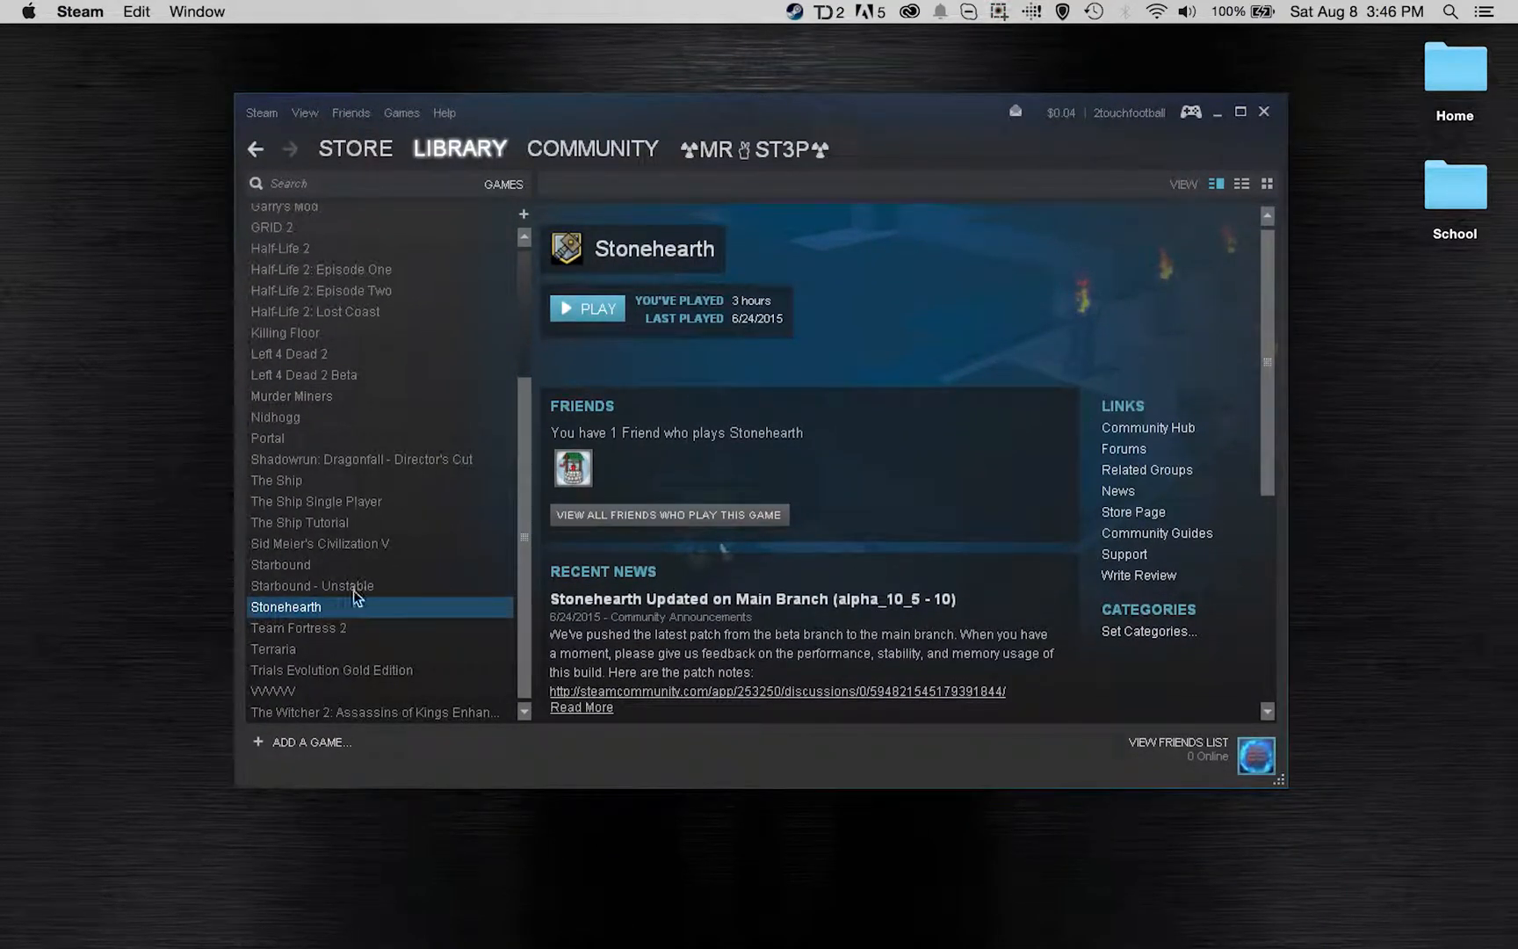
# - Browse The Ship and Team Fortress 2, then return to the Stonehearth library page
pyautogui.click(312, 585)
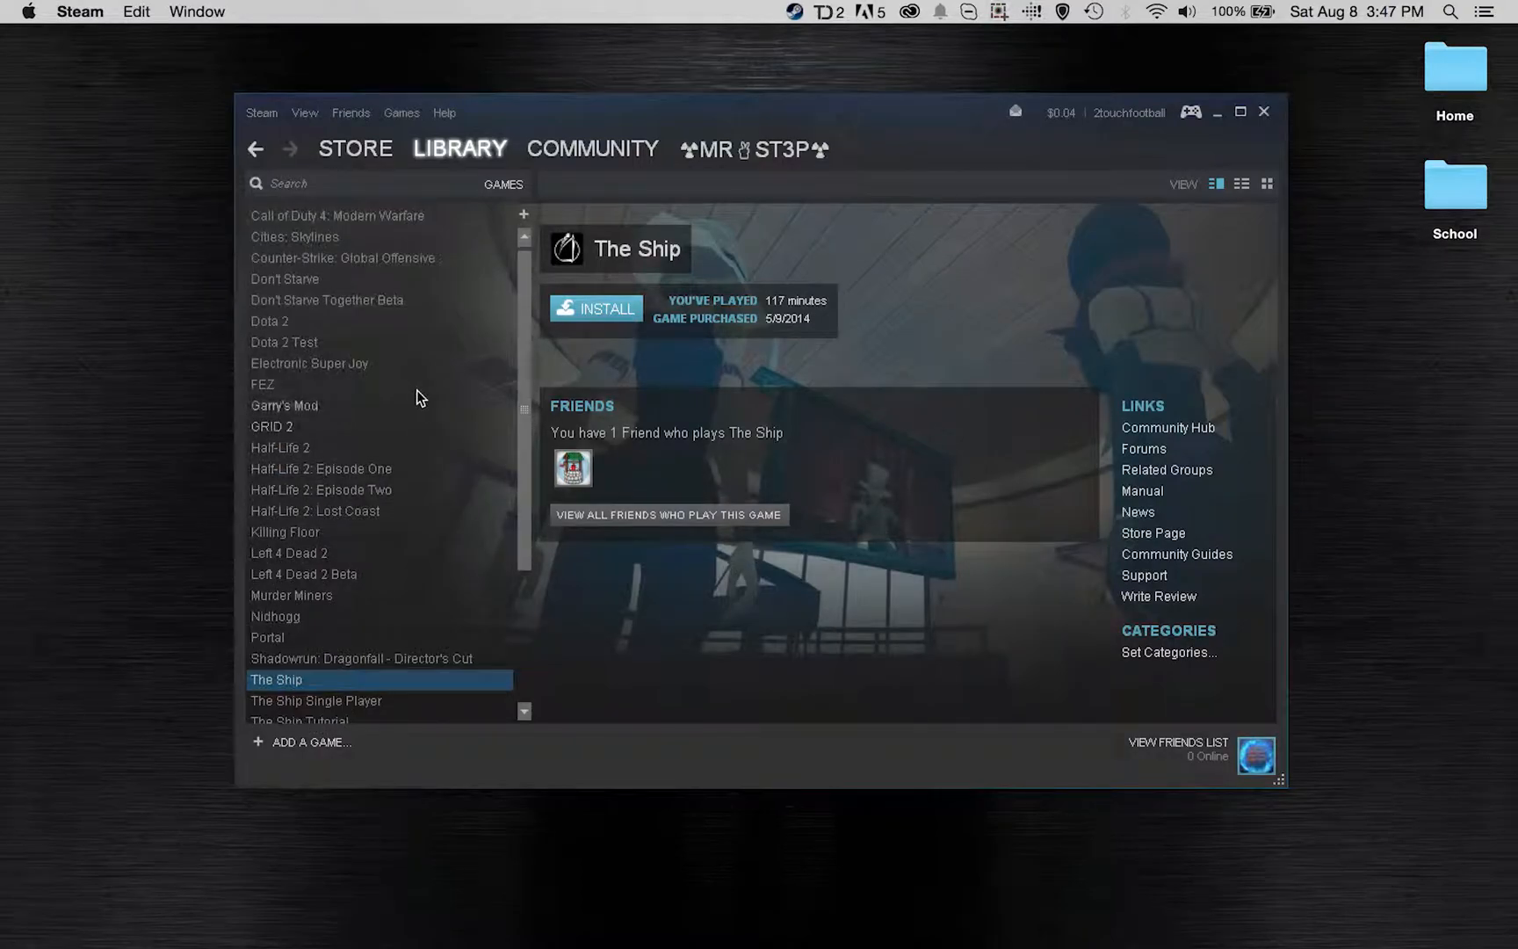
pyautogui.scroll(-3)
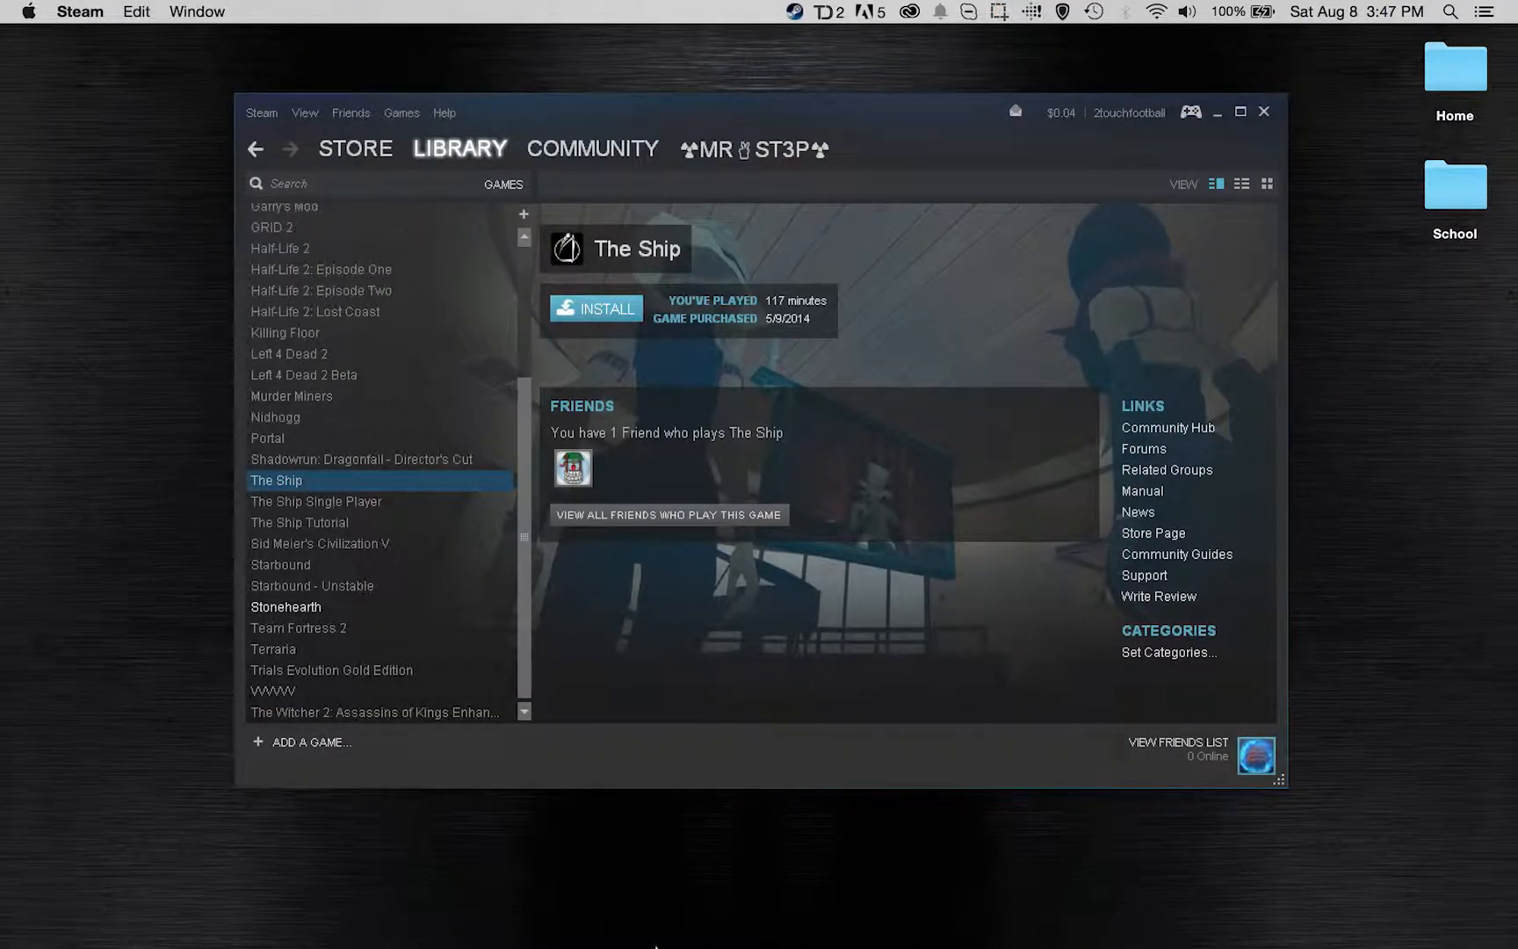
pyautogui.click(298, 627)
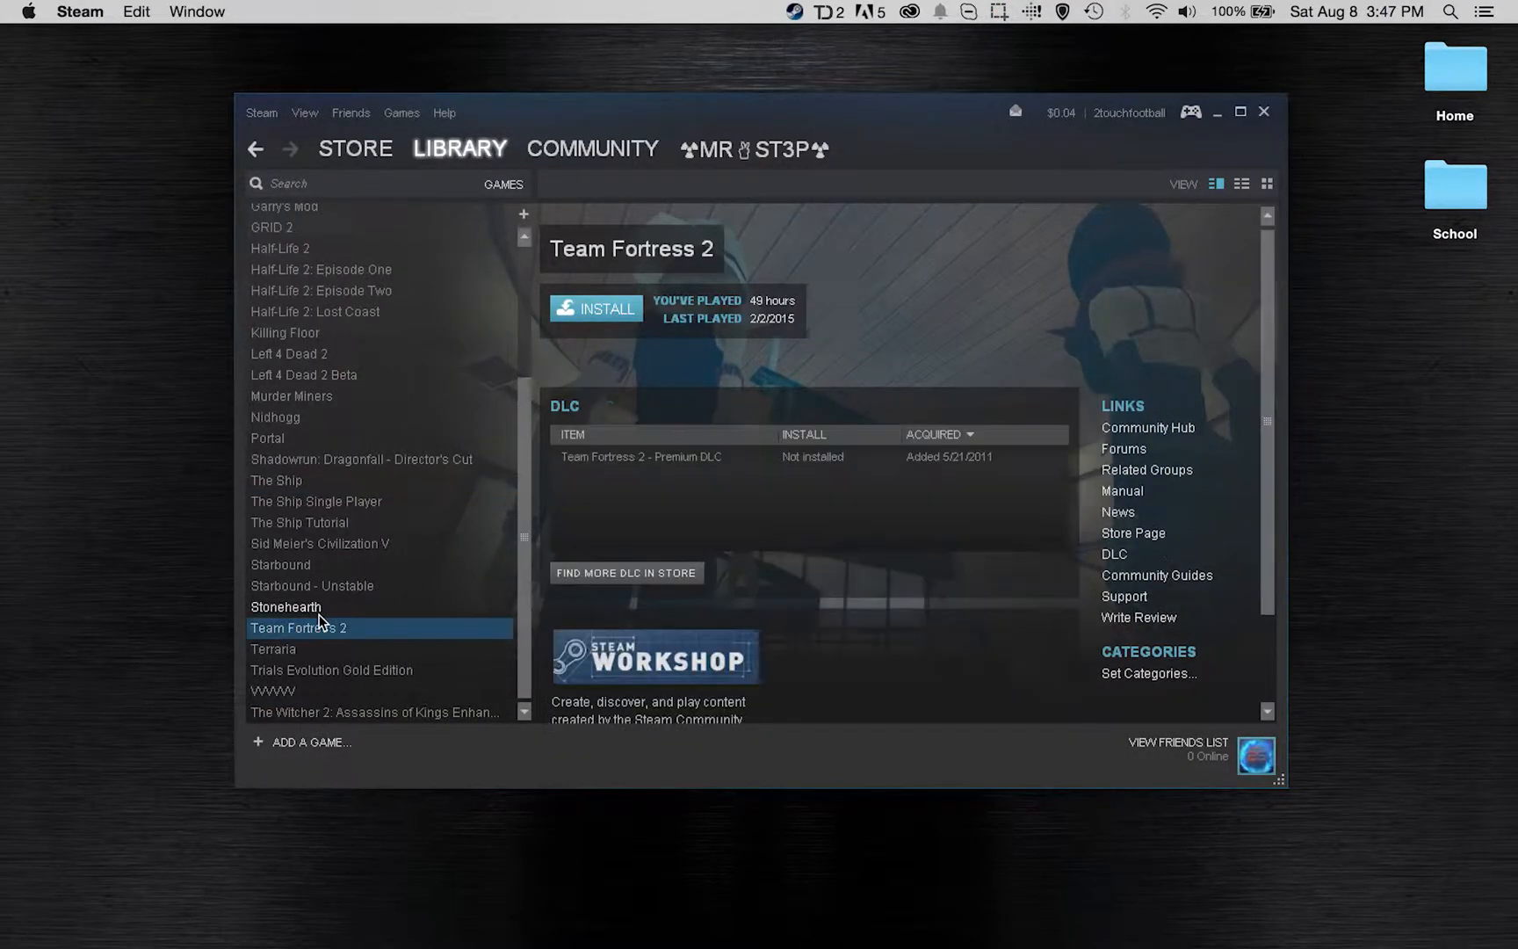
pyautogui.click(285, 606)
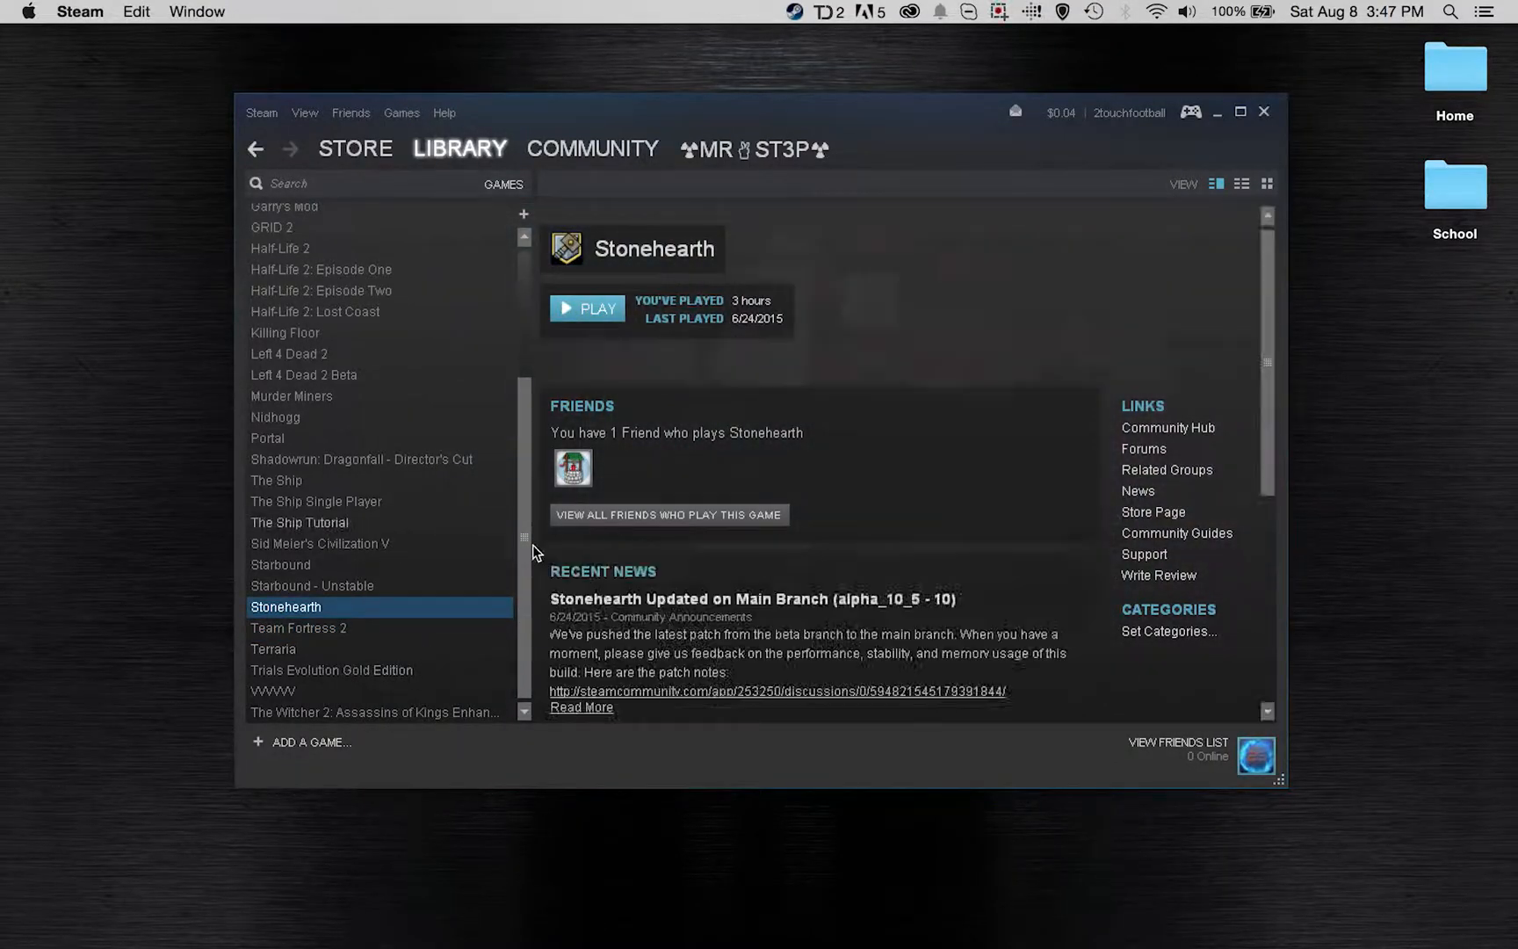
pyautogui.moveTo(1032, 915)
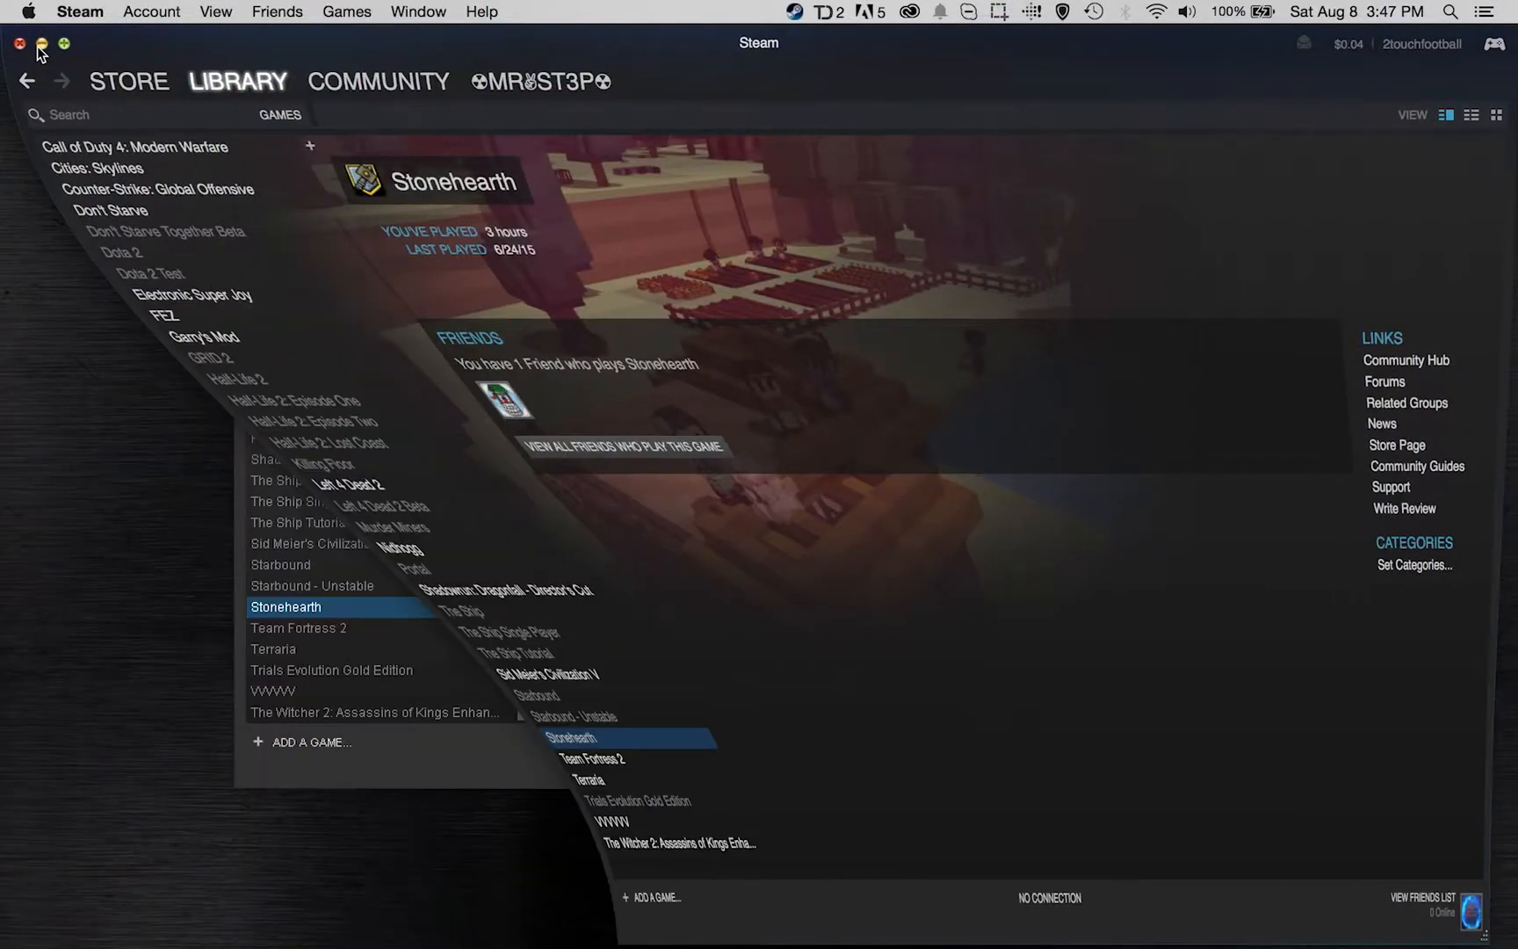
# - Start Stonehearth with PLAY so it reaches its main menu with the graphics settings shown
pyautogui.click(64, 42)
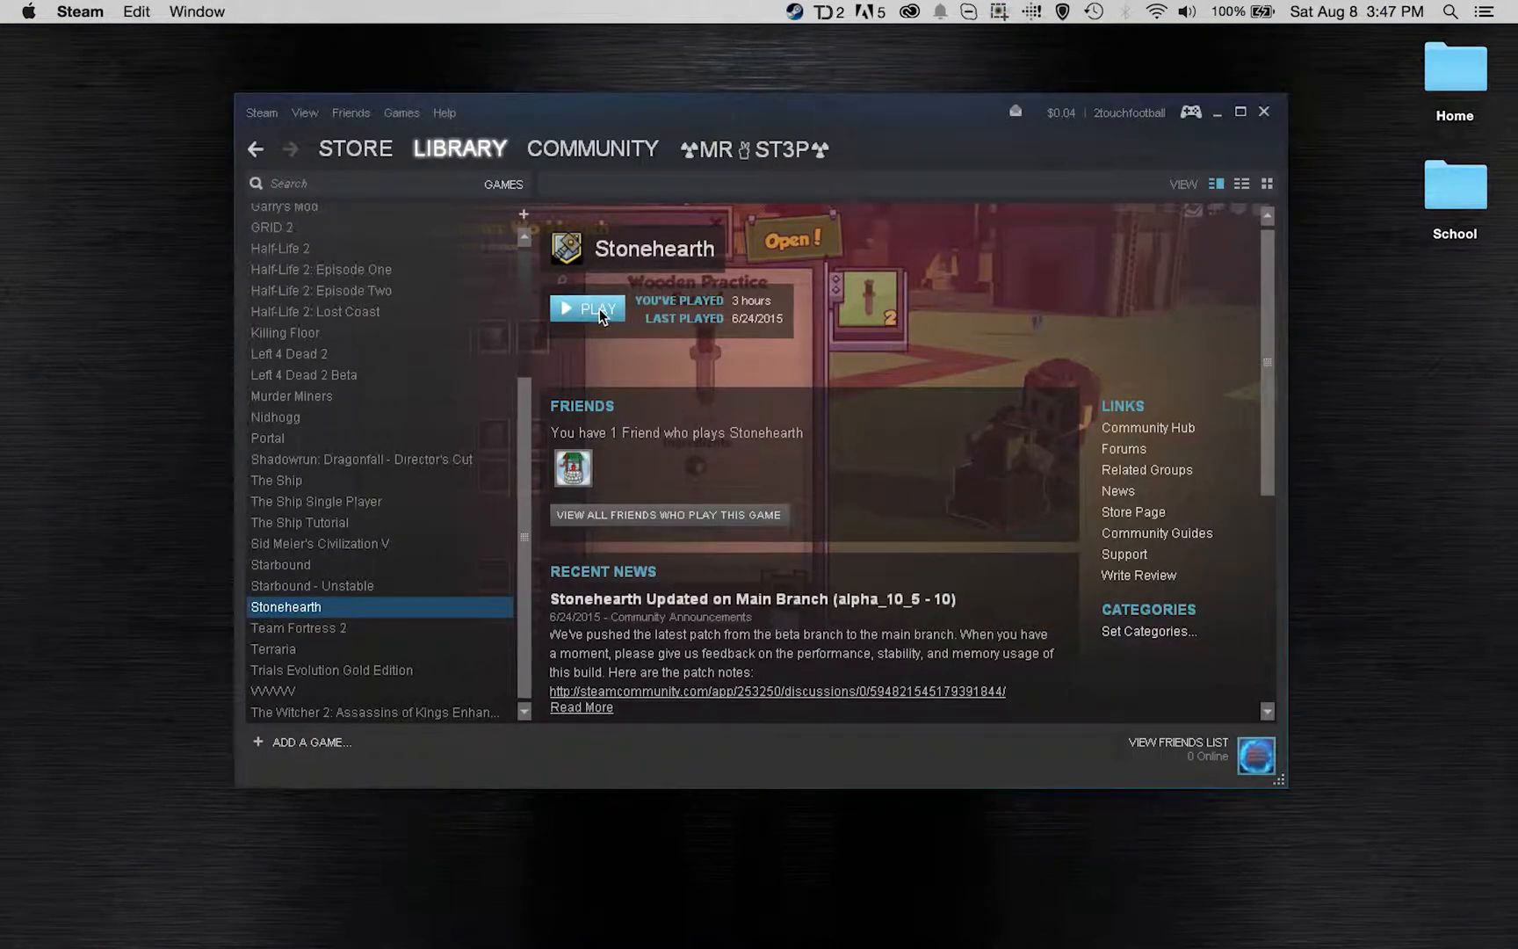
pyautogui.moveTo(654, 392)
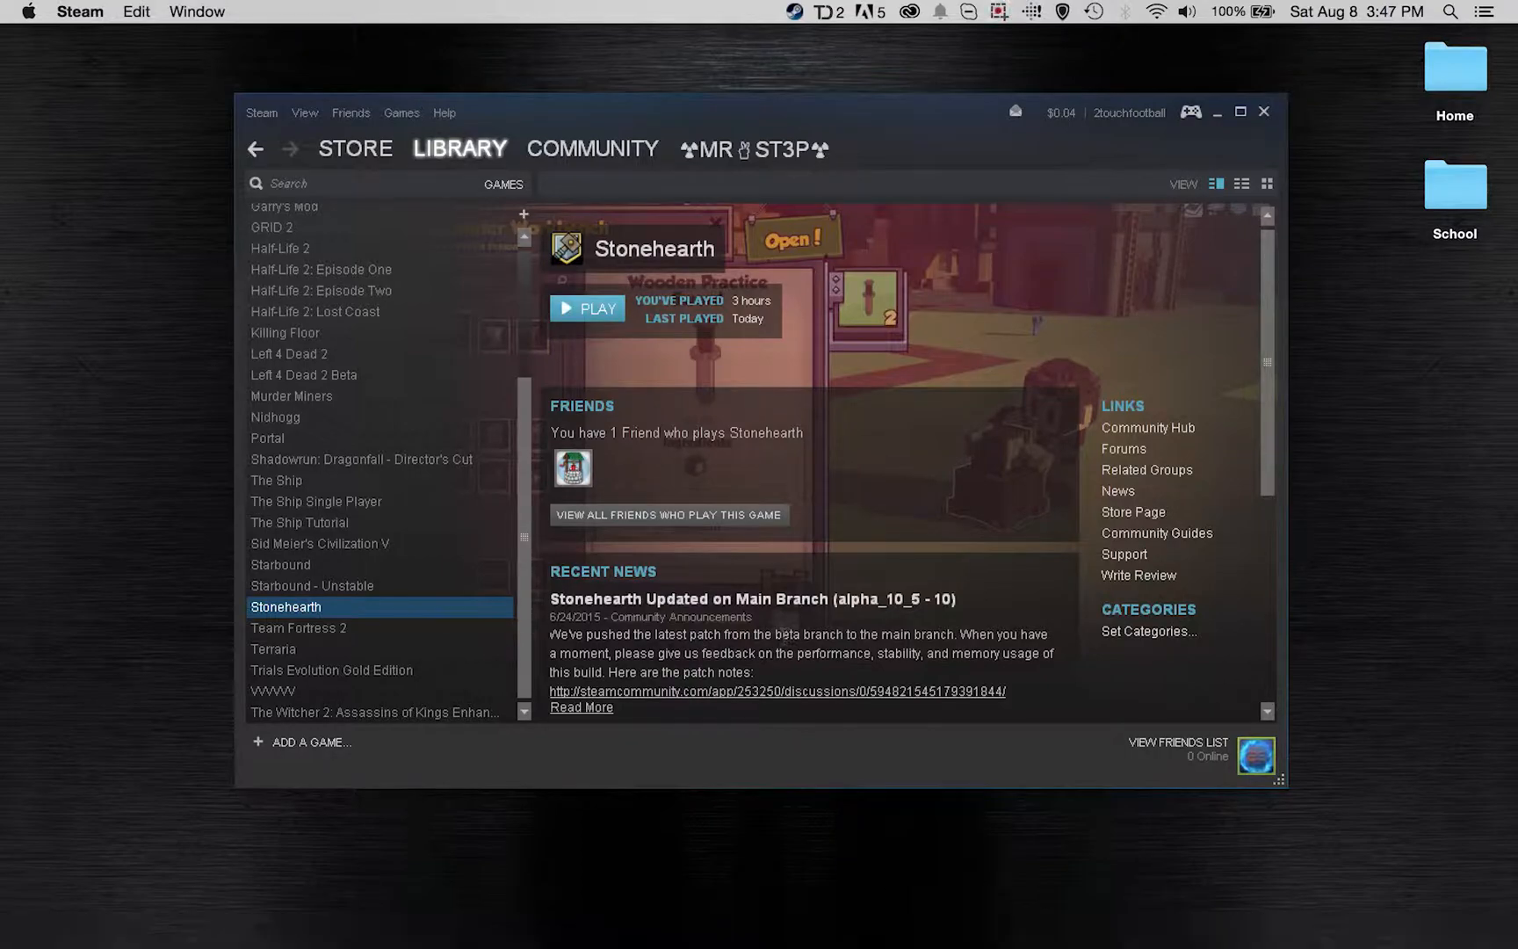
pyautogui.click(586, 307)
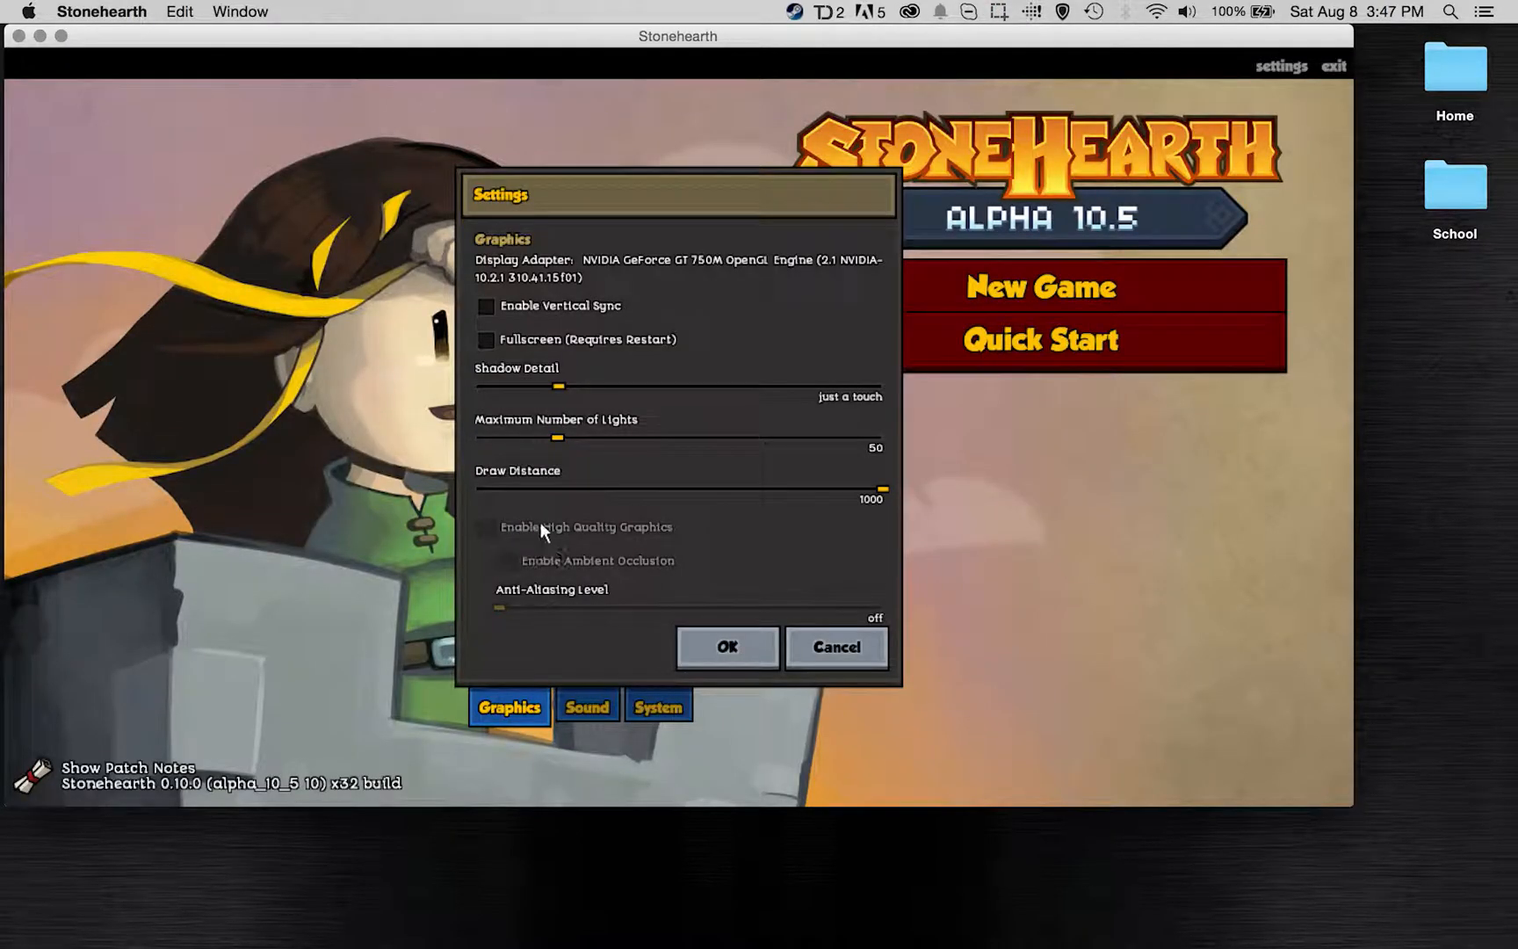
pyautogui.moveTo(503, 339)
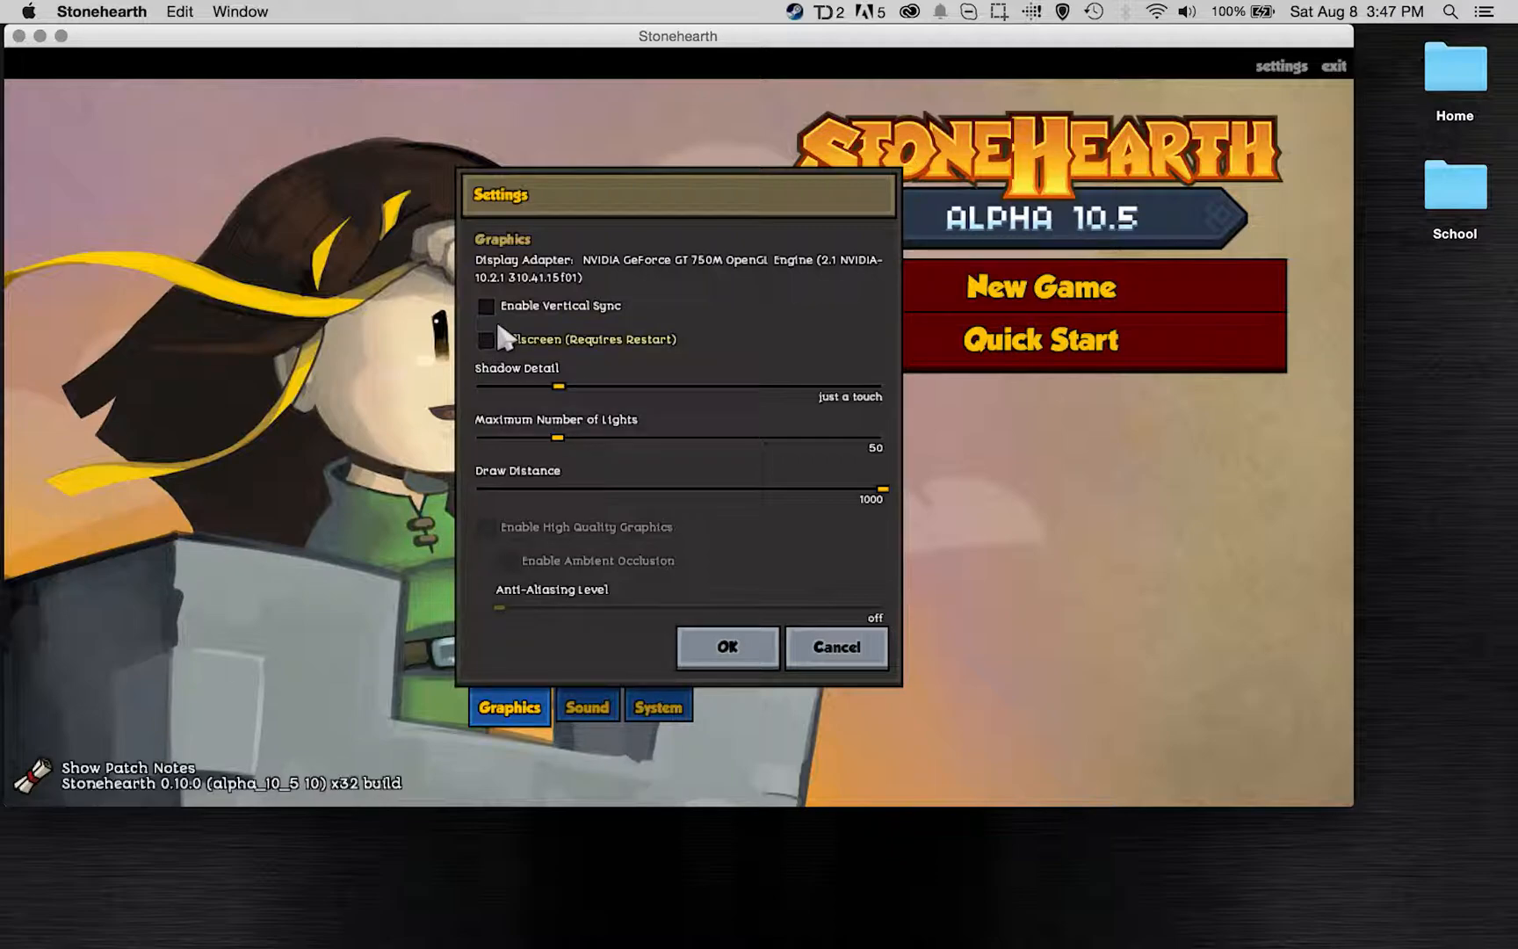
# - Close Settings, start a New Game, pick a game mode and Settle Here on a Foothills map spot
pyautogui.click(834, 646)
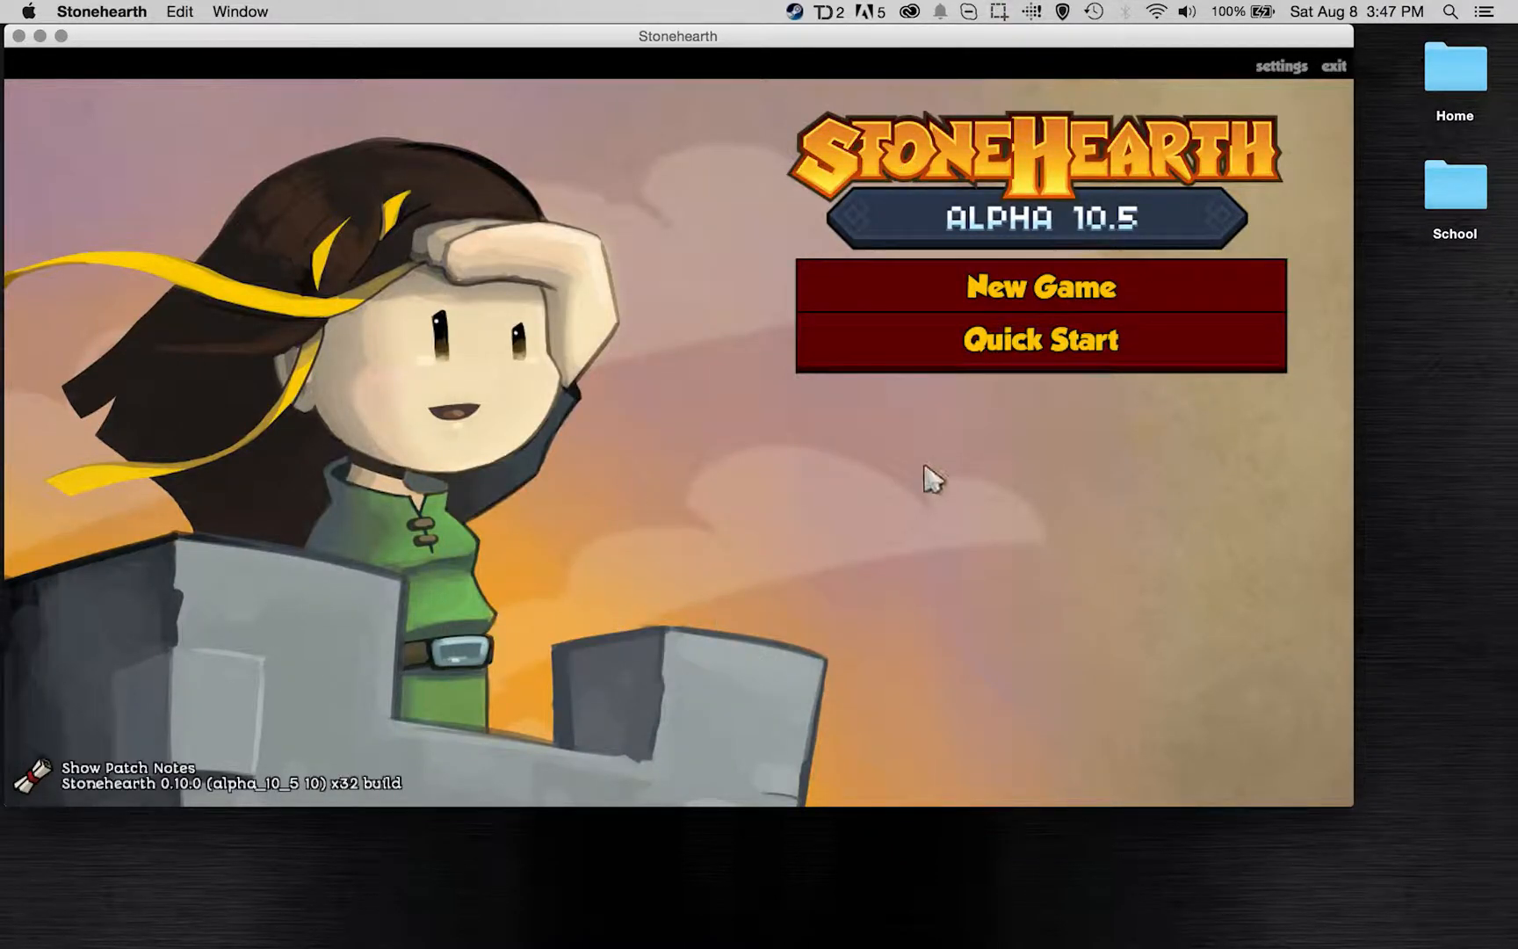
pyautogui.moveTo(1169, 290)
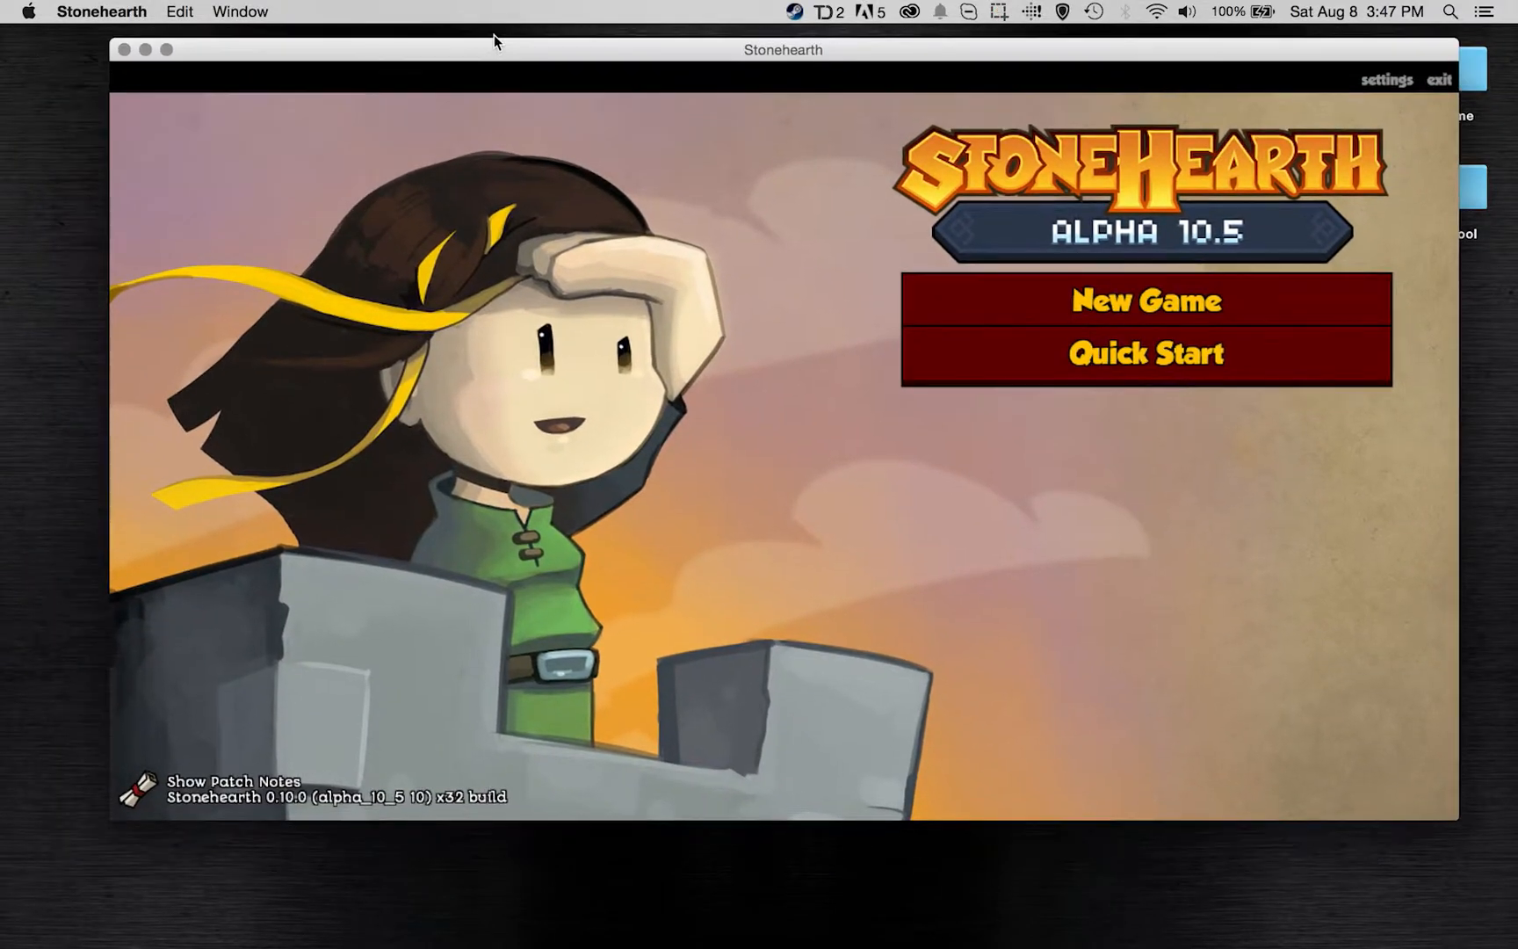
pyautogui.click(1145, 301)
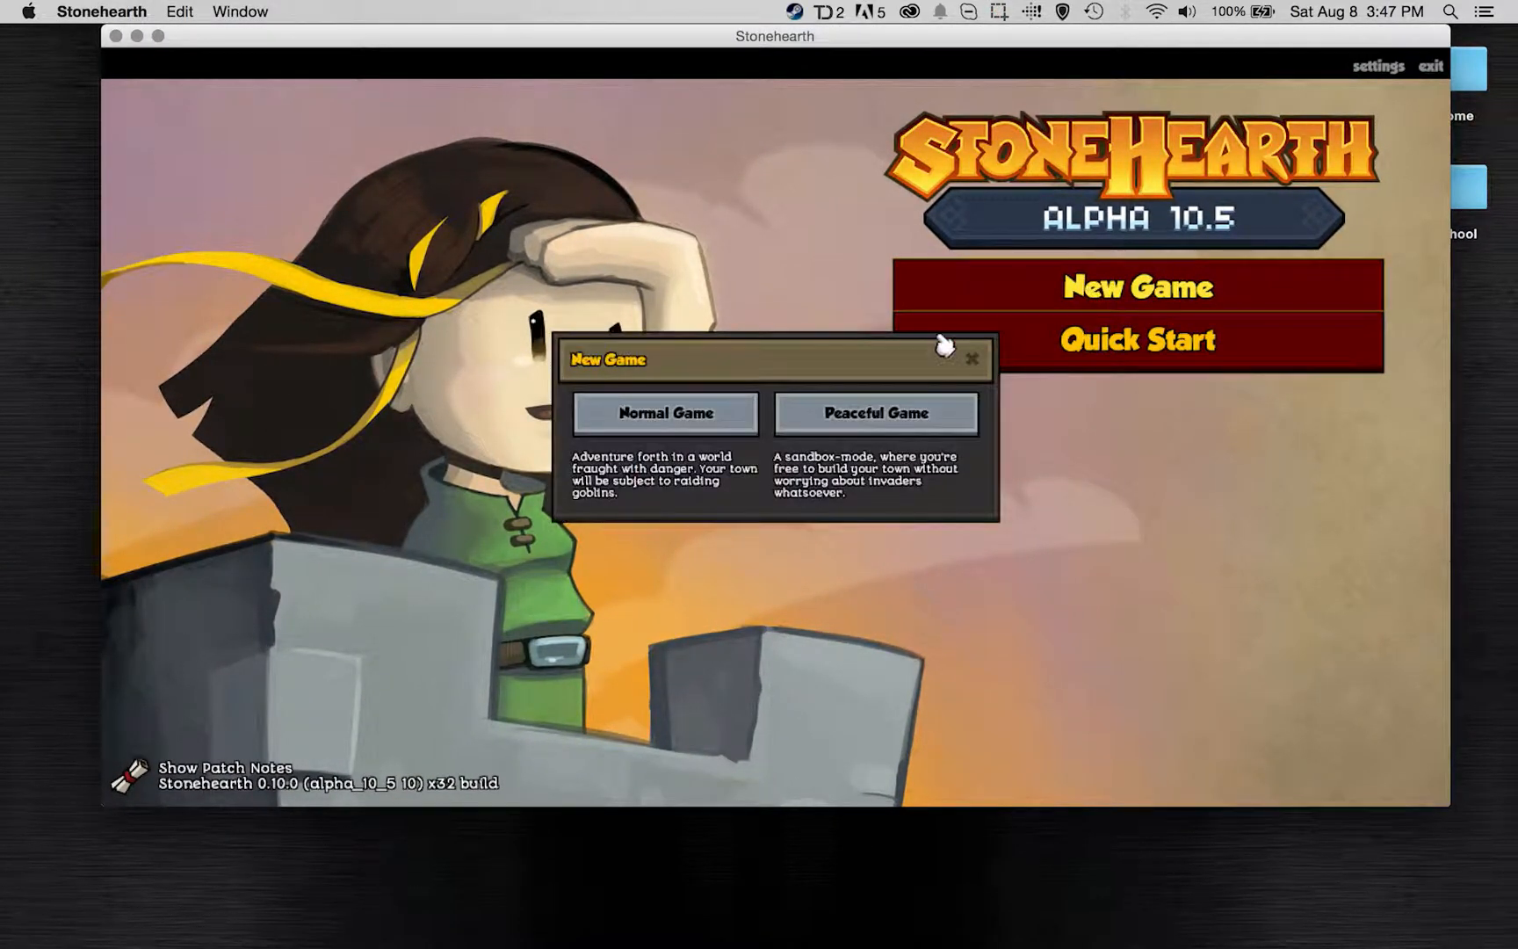
pyautogui.click(665, 414)
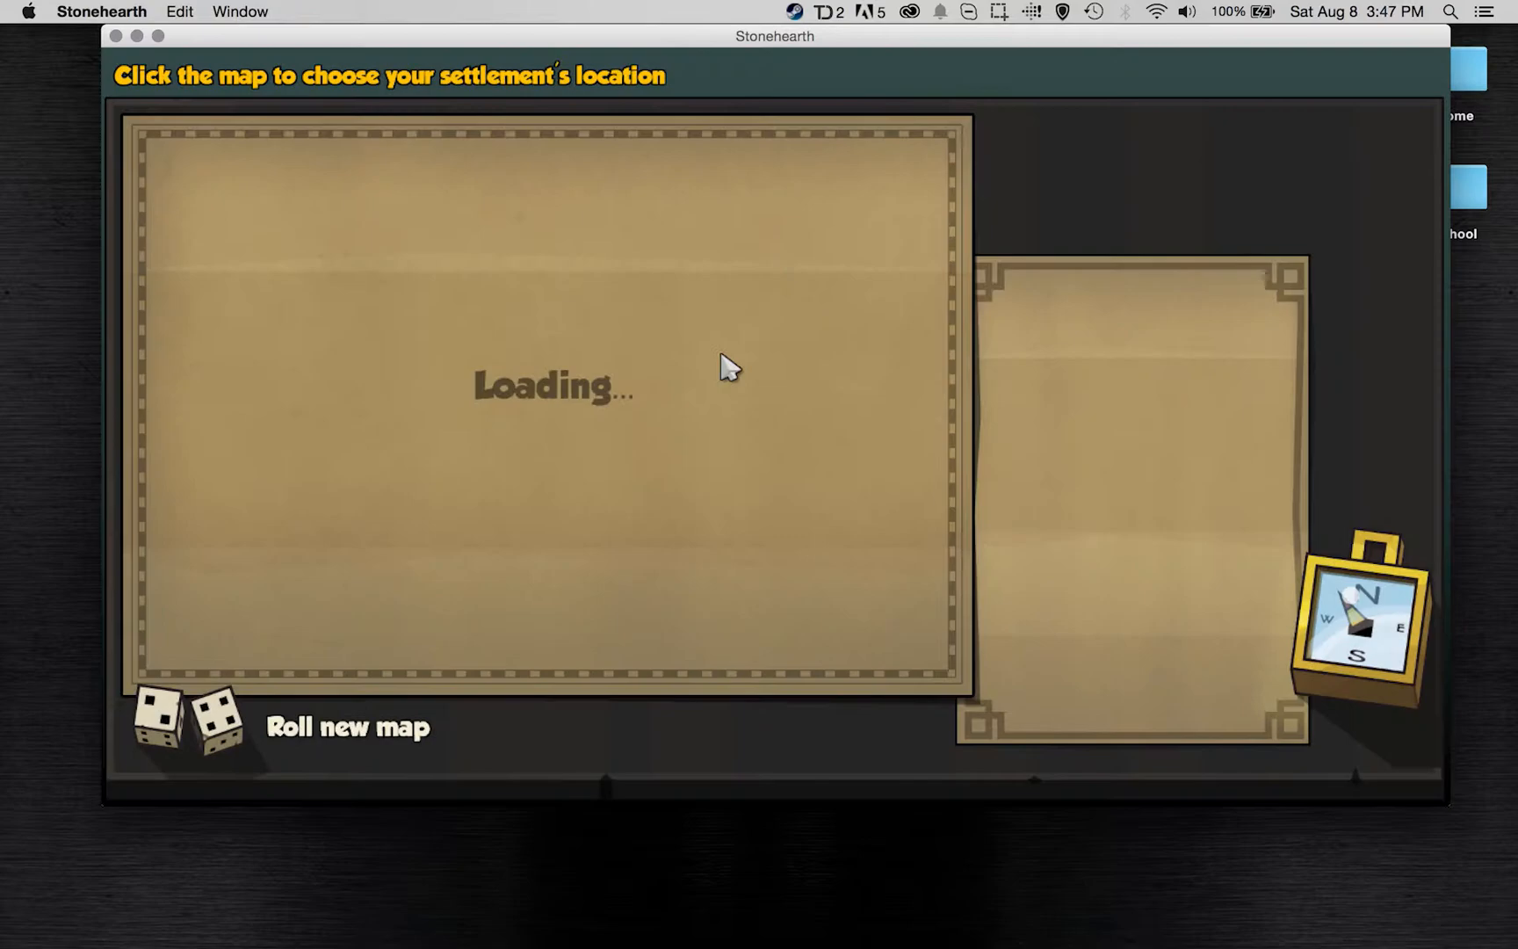
pyautogui.moveTo(571, 411)
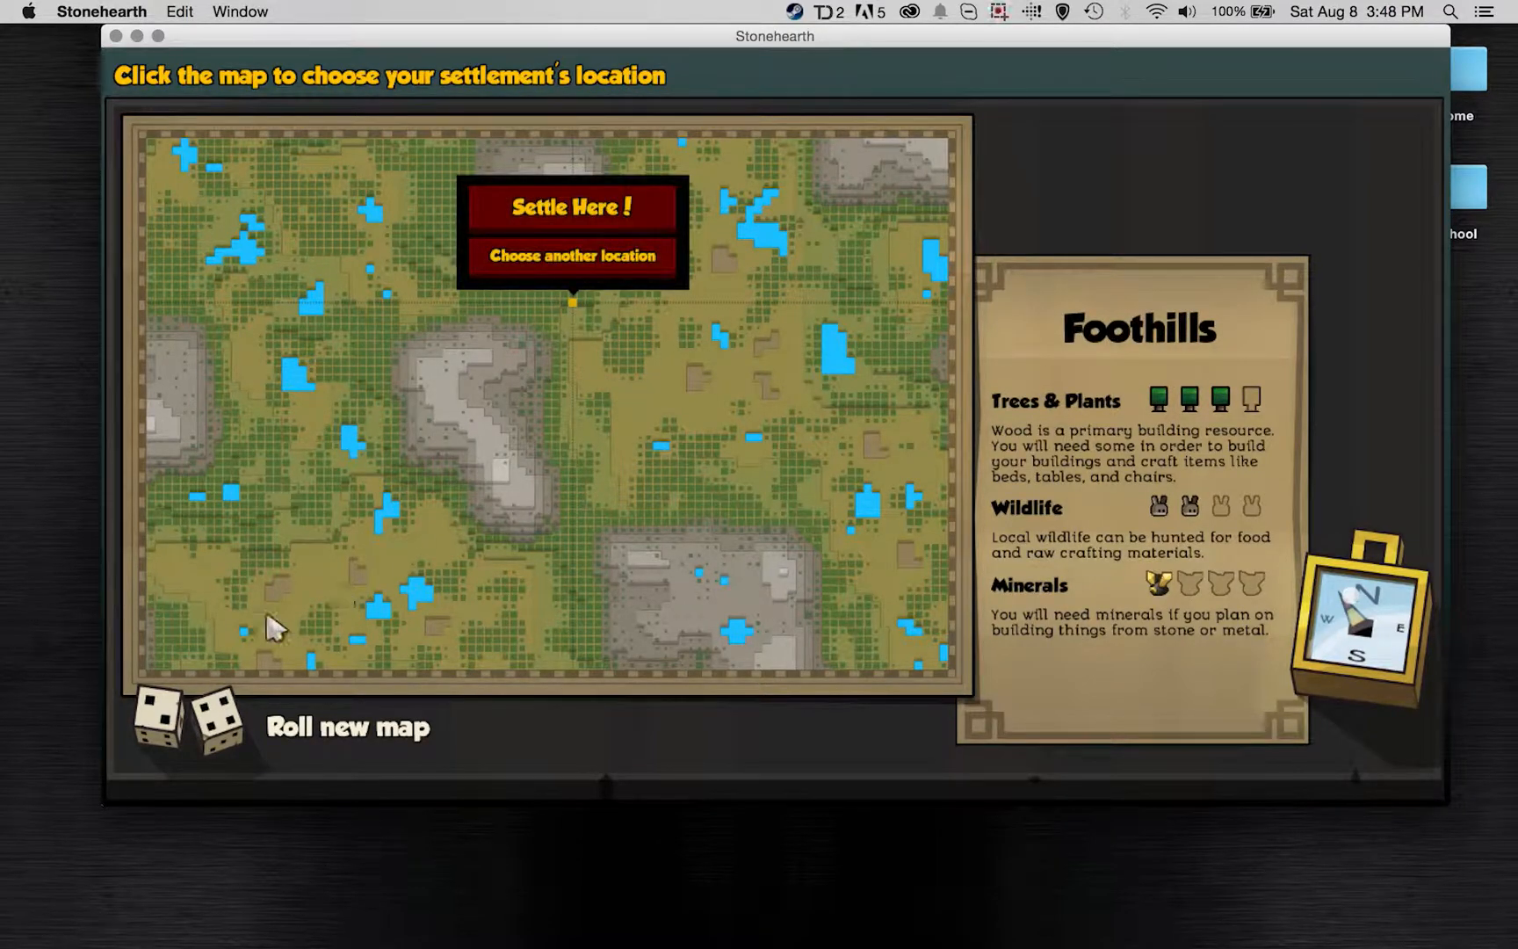
pyautogui.click(571, 206)
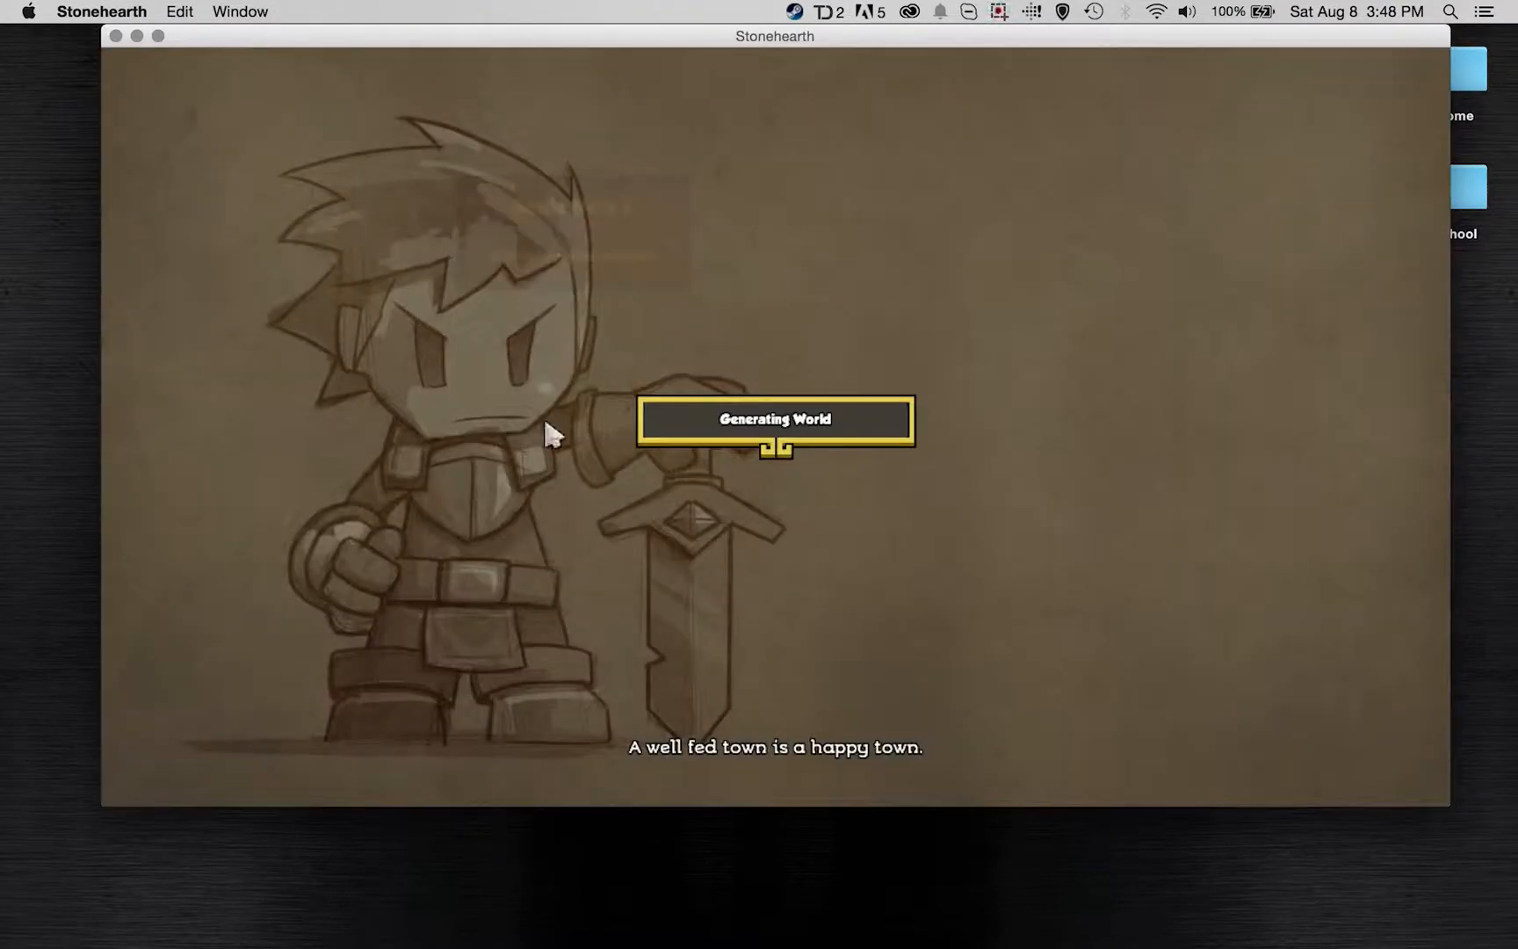
pyautogui.moveTo(264, 515)
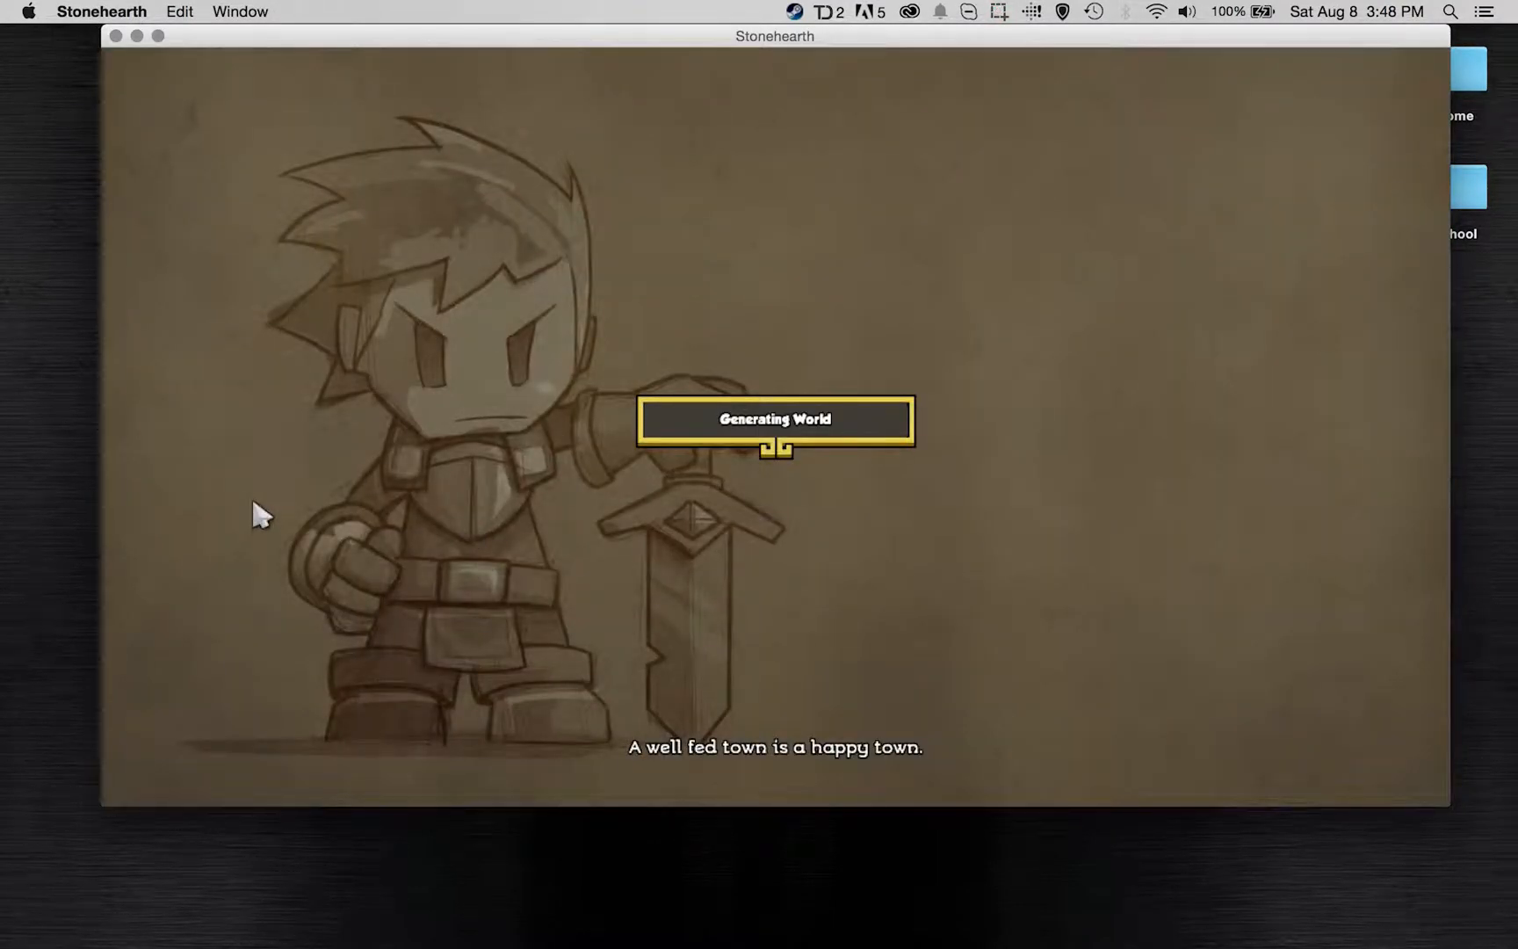
pyautogui.moveTo(344, 463)
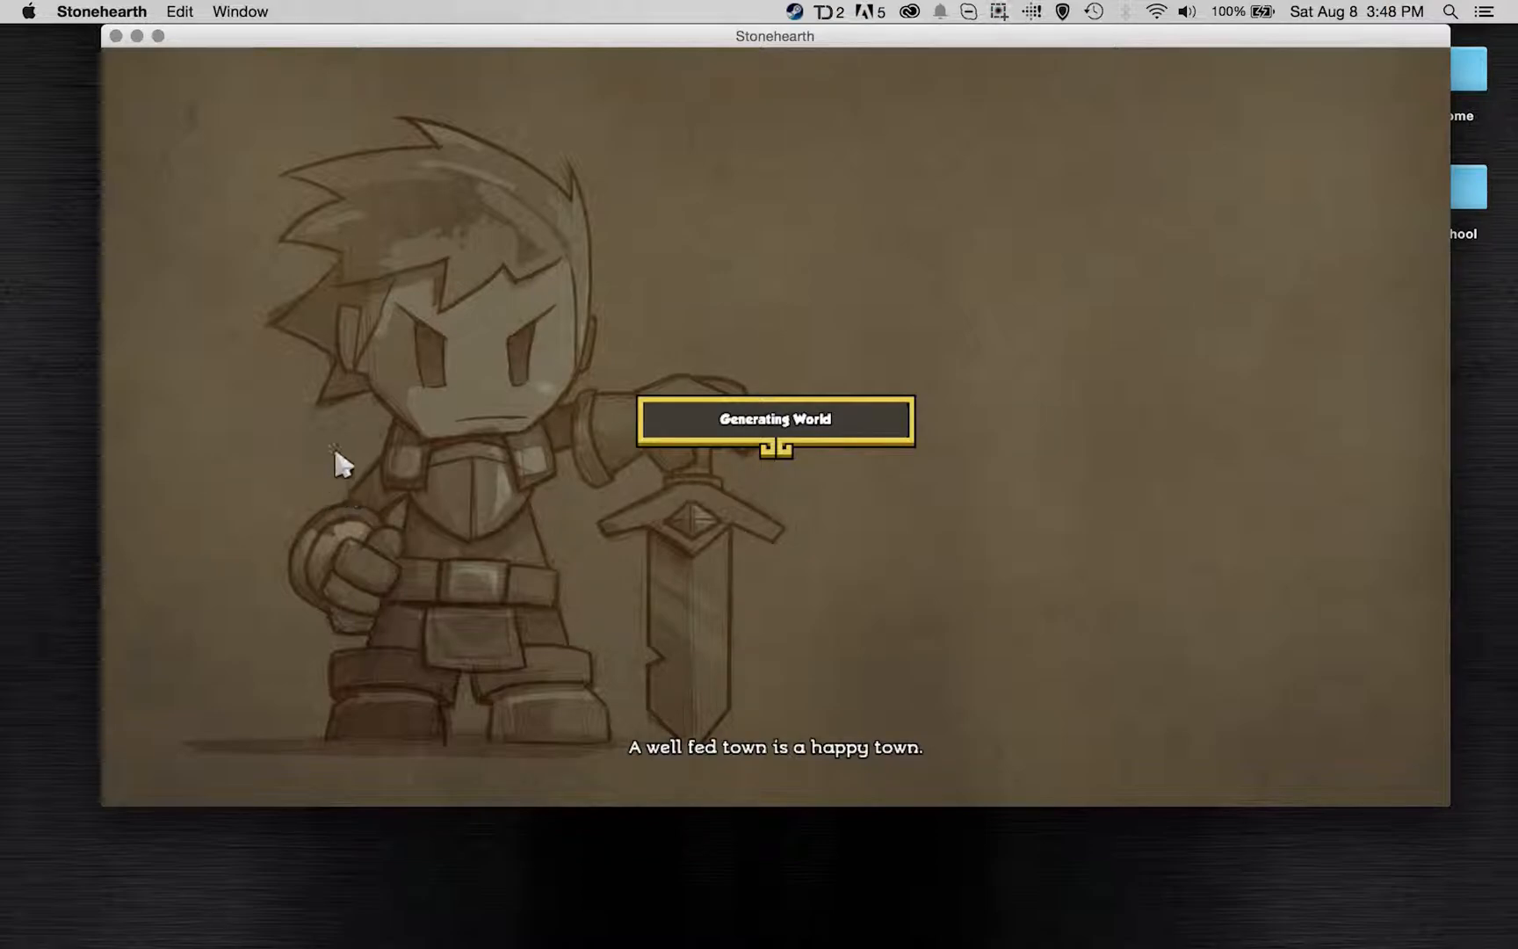
pyautogui.moveTo(246, 155)
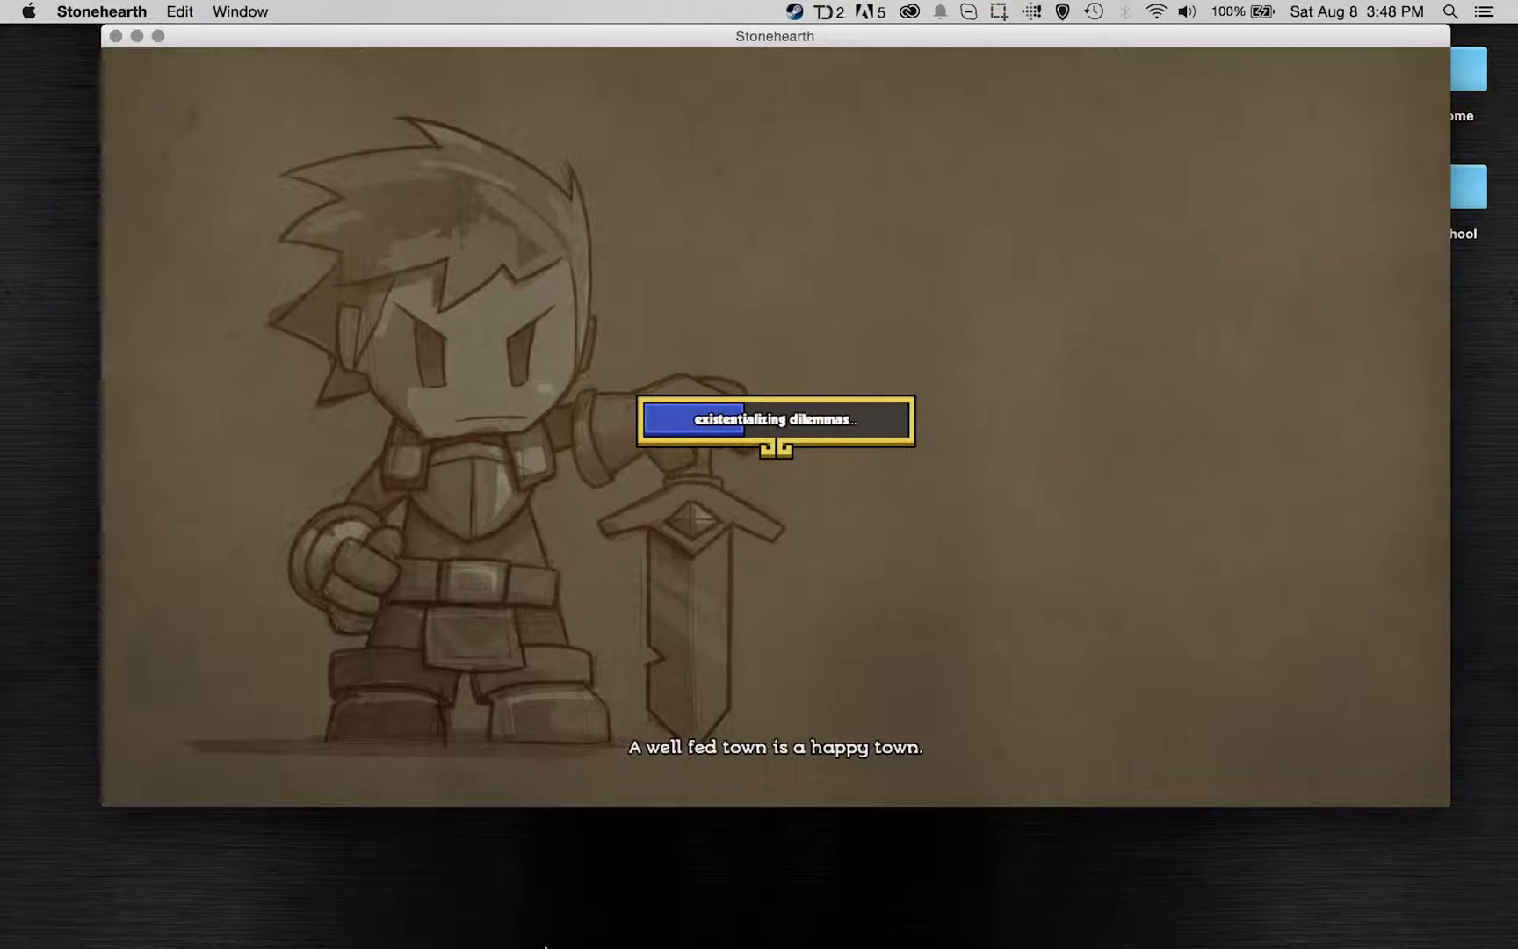
pyautogui.moveTo(1091, 926)
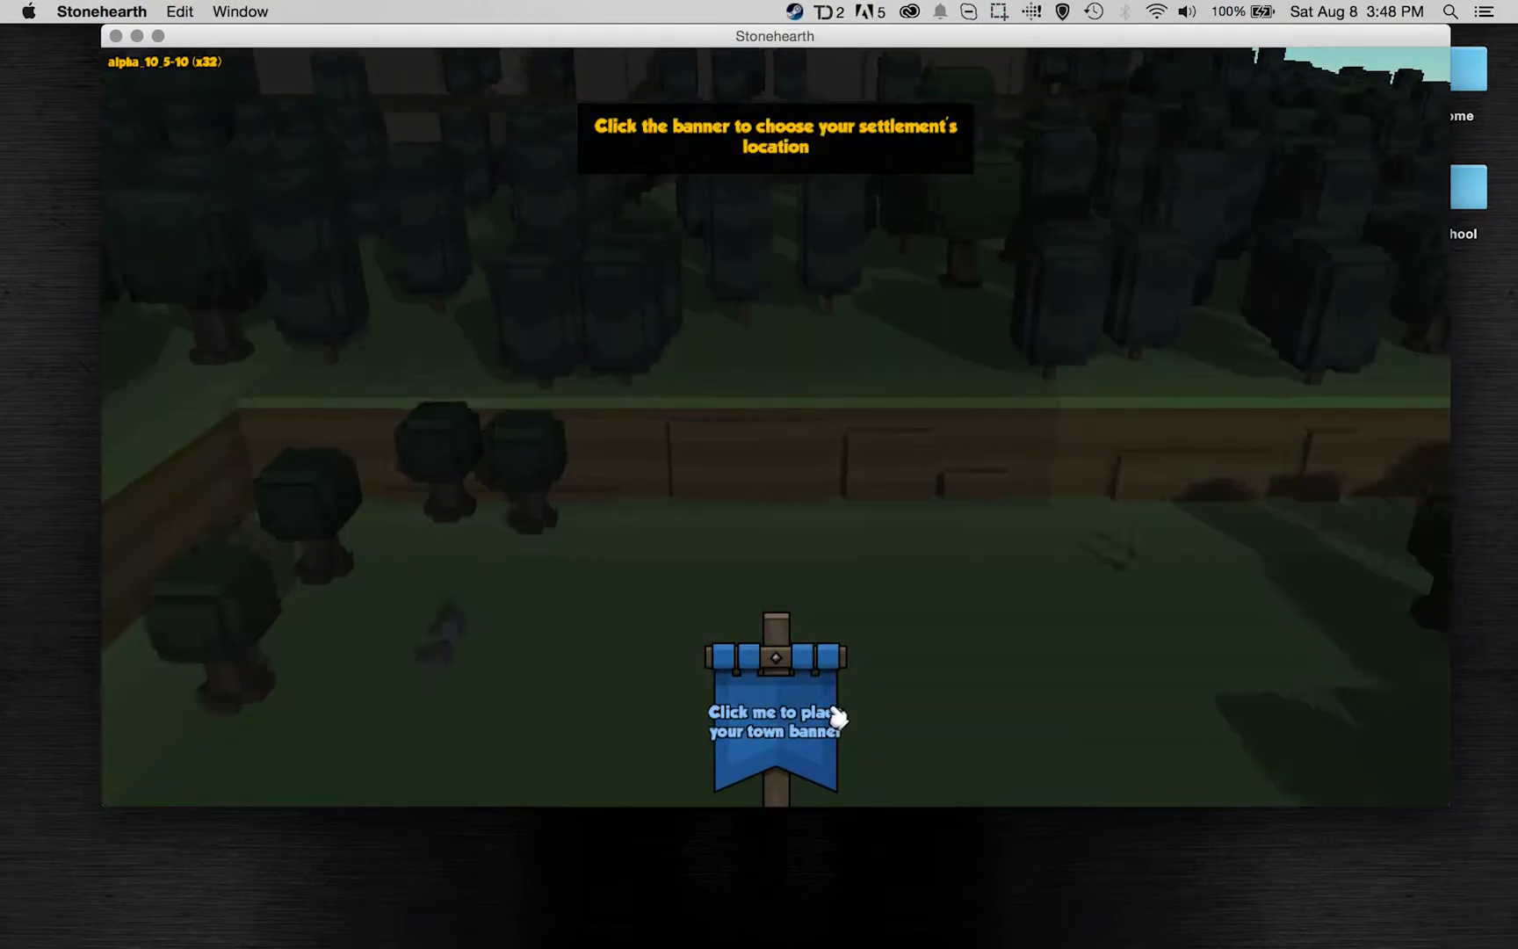
# - Place the town banner in the clearing and confirm the settlement name
pyautogui.click(774, 717)
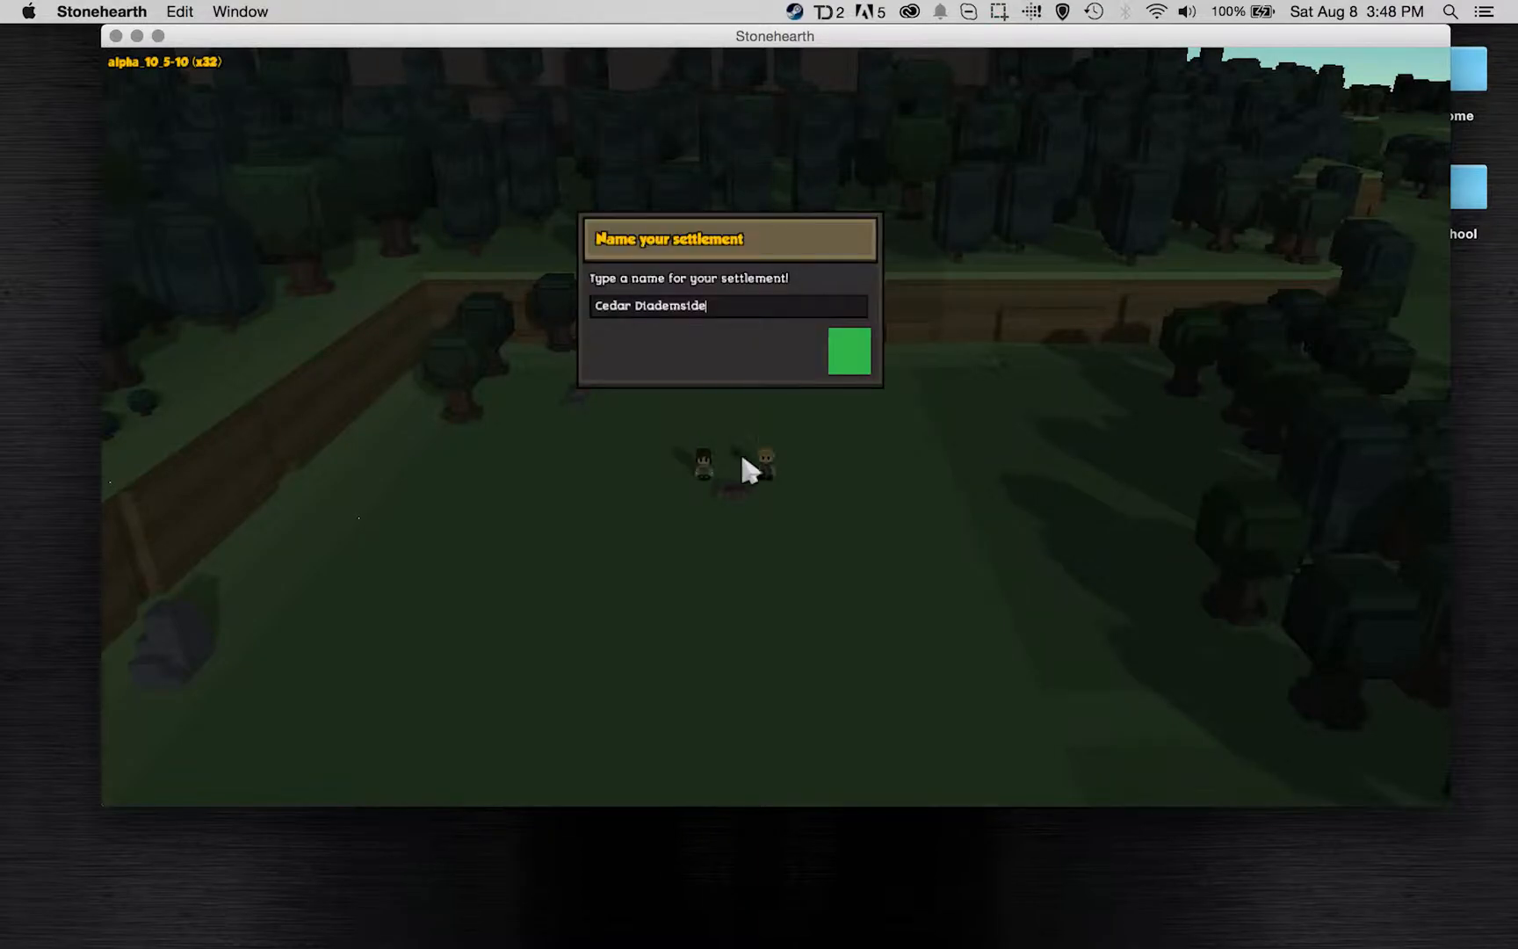
pyautogui.write('s')
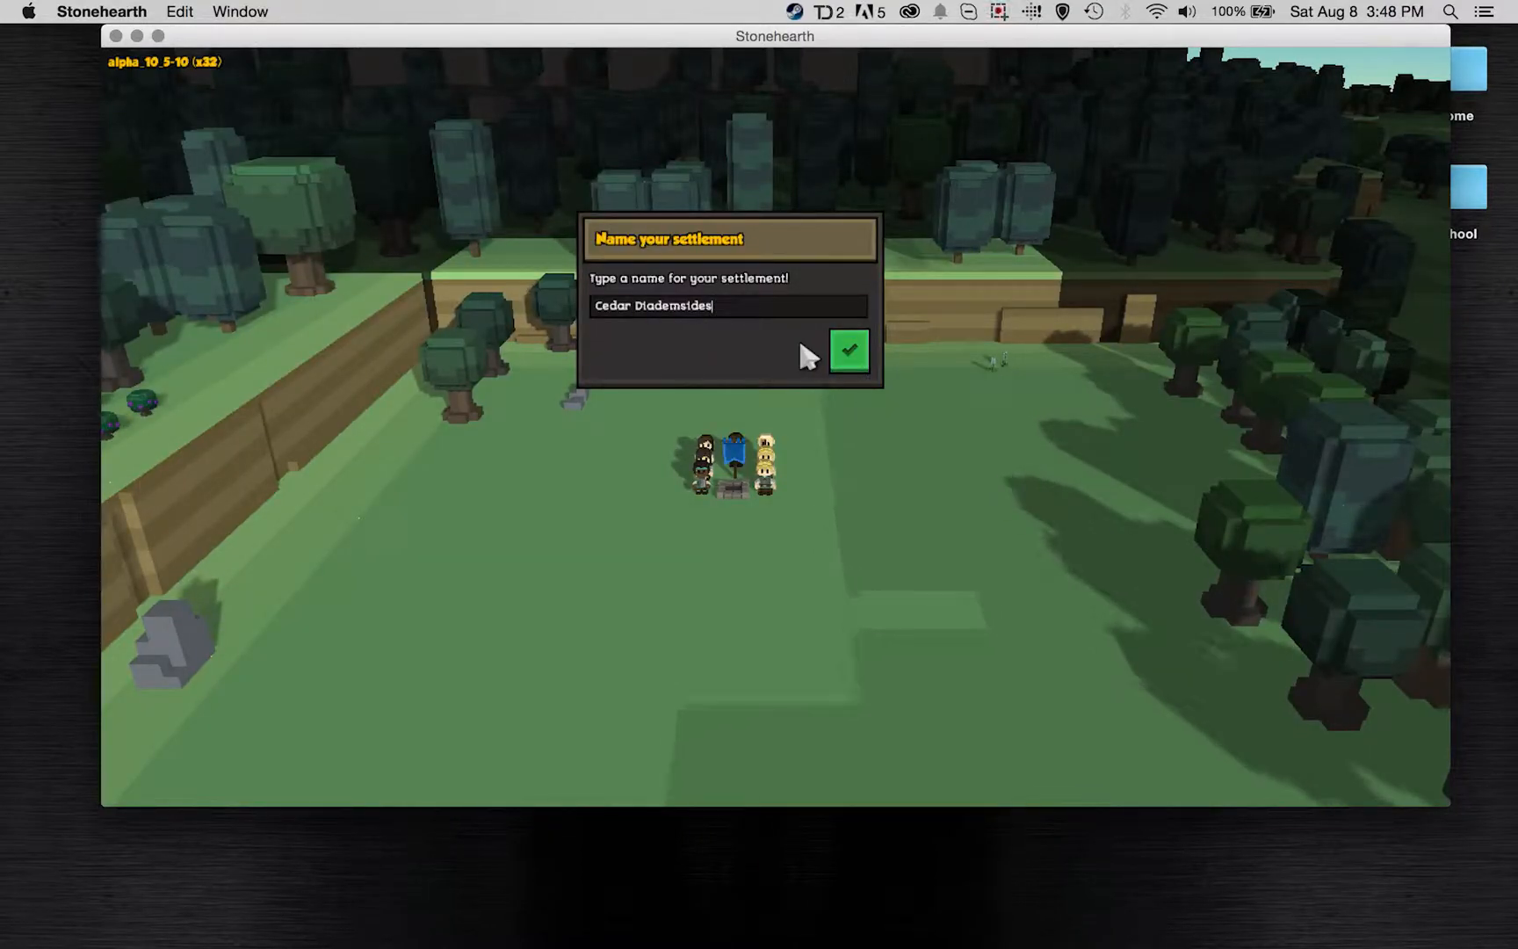
pyautogui.press('backspace')
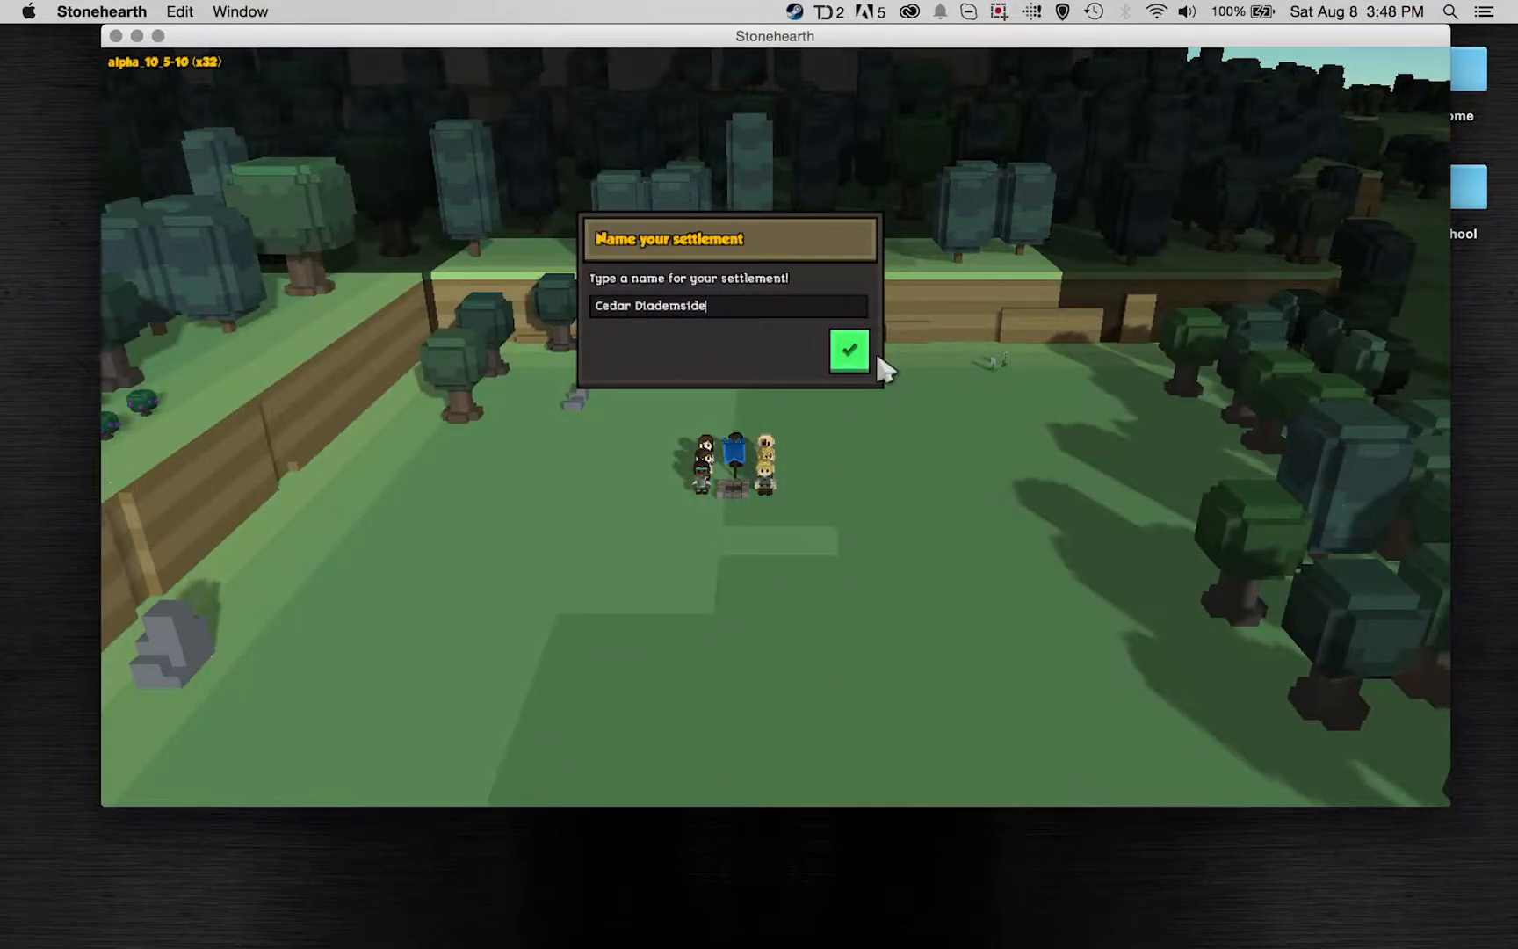
pyautogui.click(847, 349)
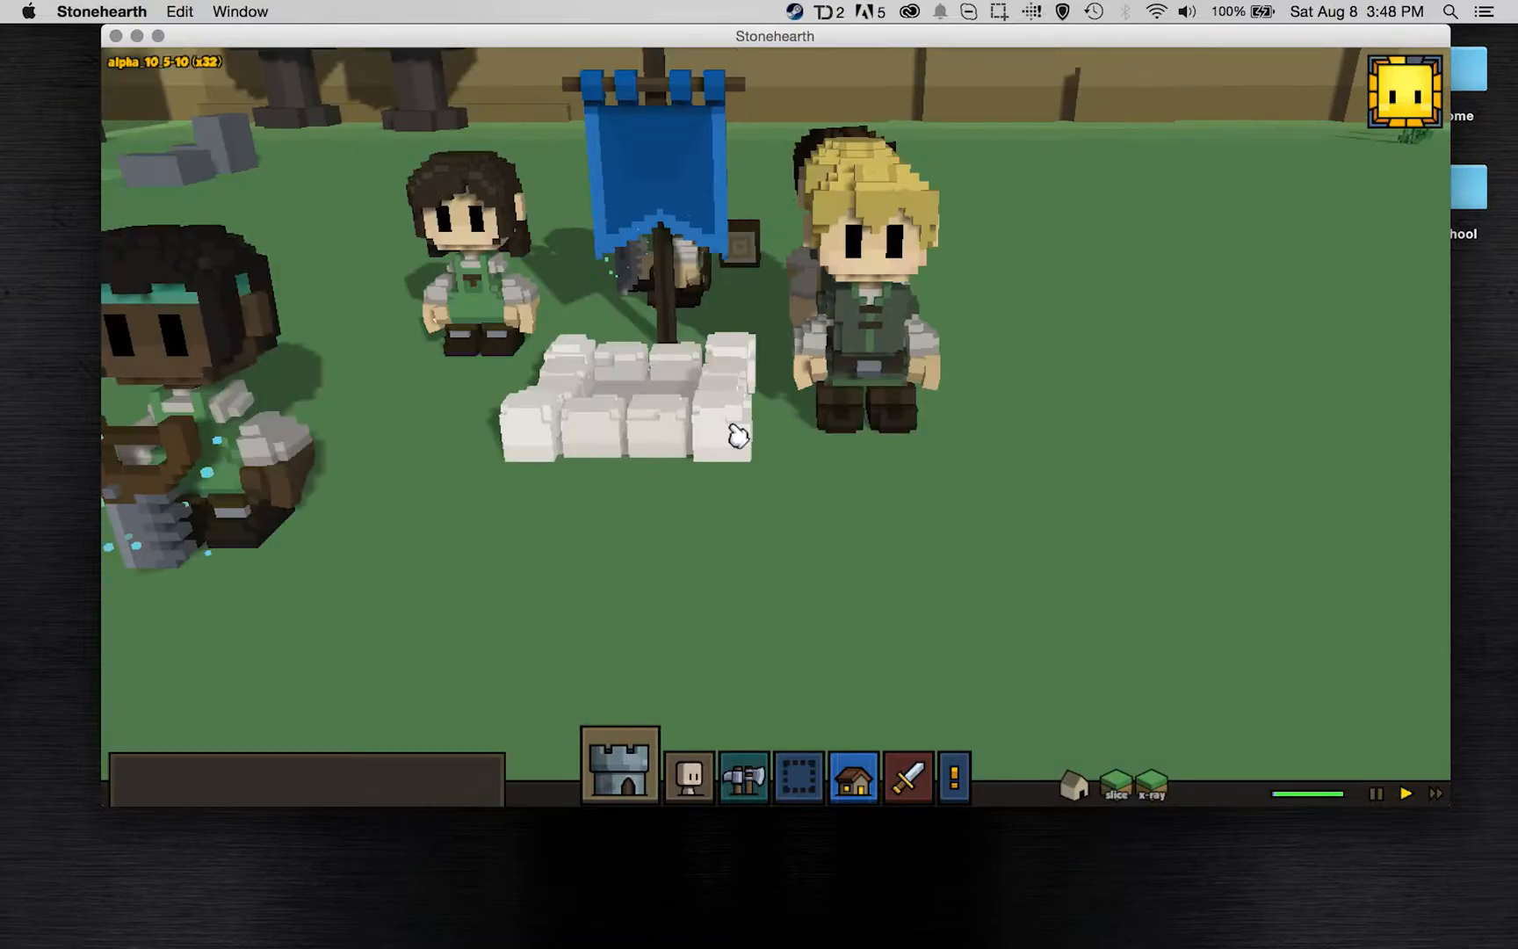
# - Return to CrossOver's All Bottles window and start Install a Windows Application
pyautogui.scroll(-3)
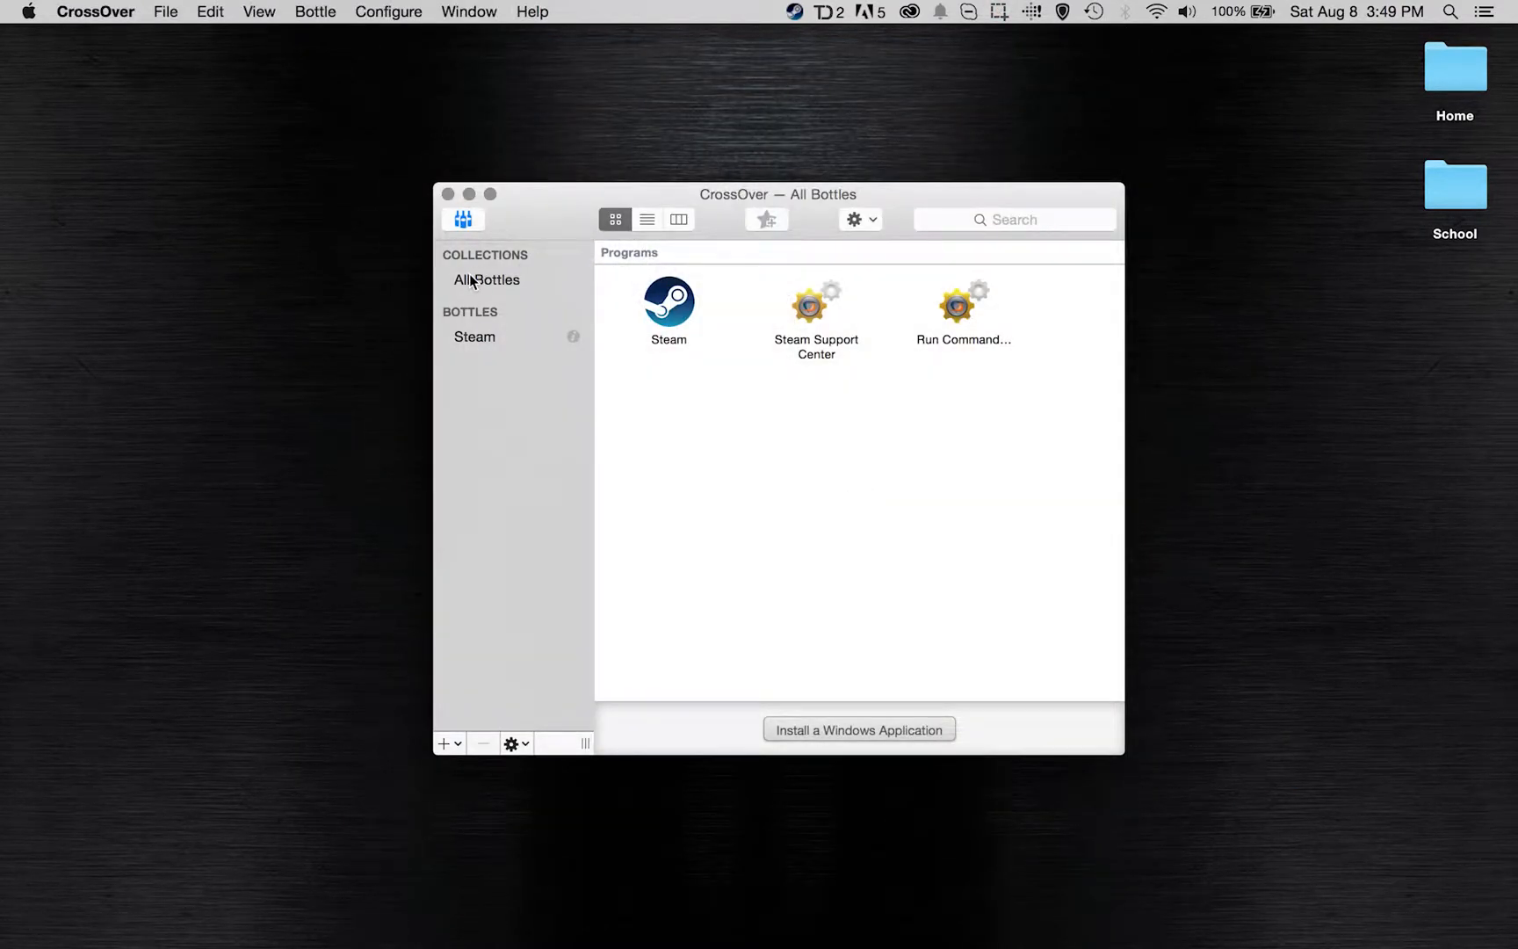
pyautogui.click(486, 279)
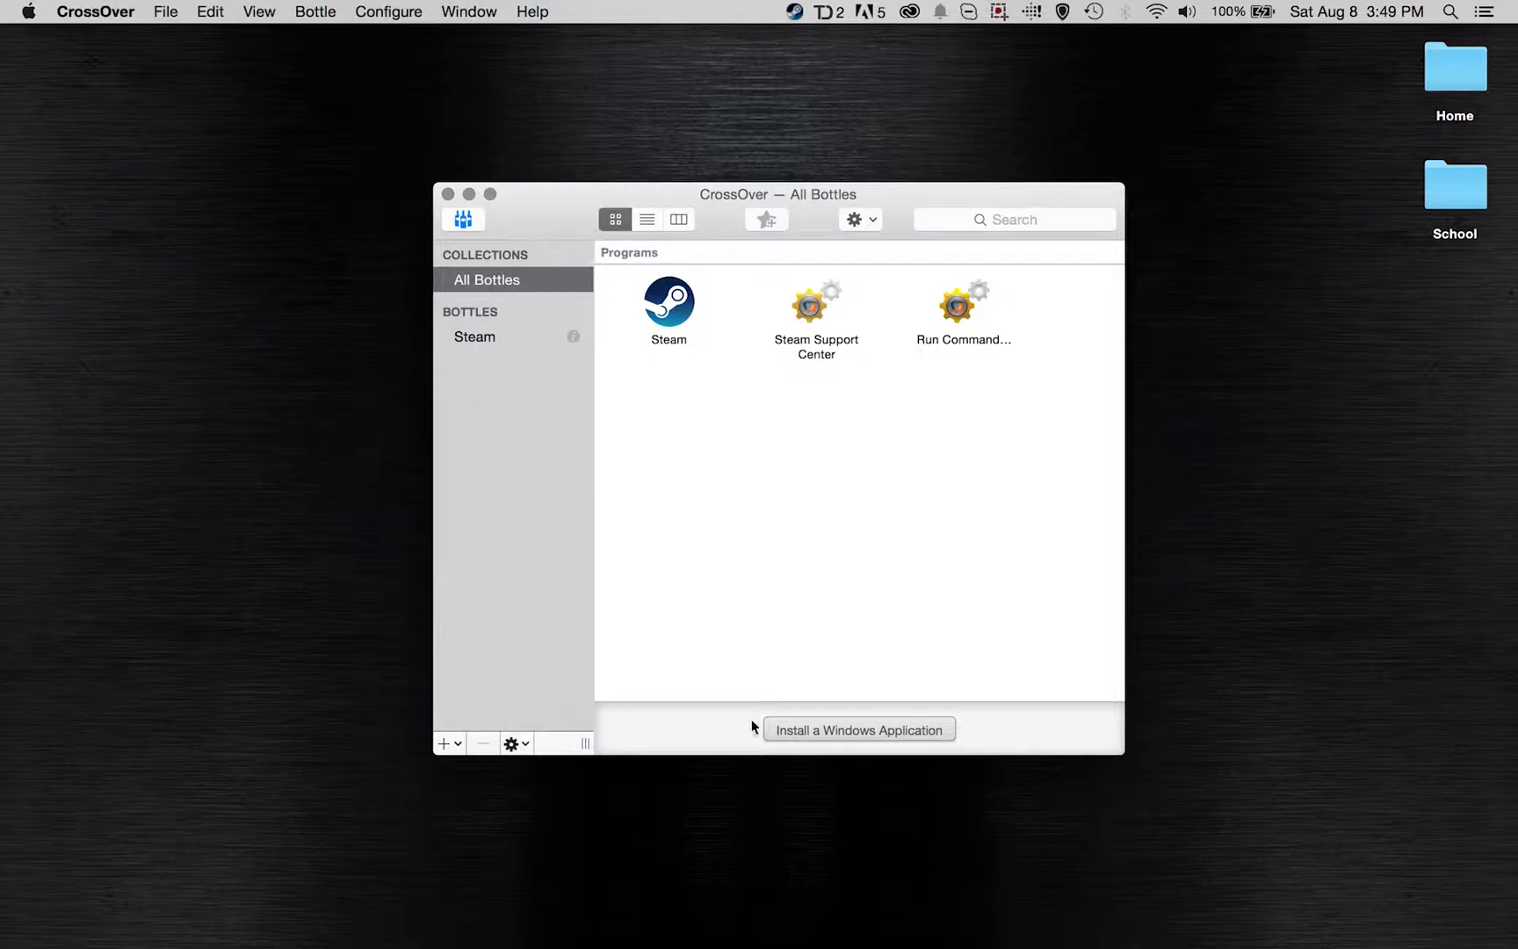
pyautogui.click(859, 729)
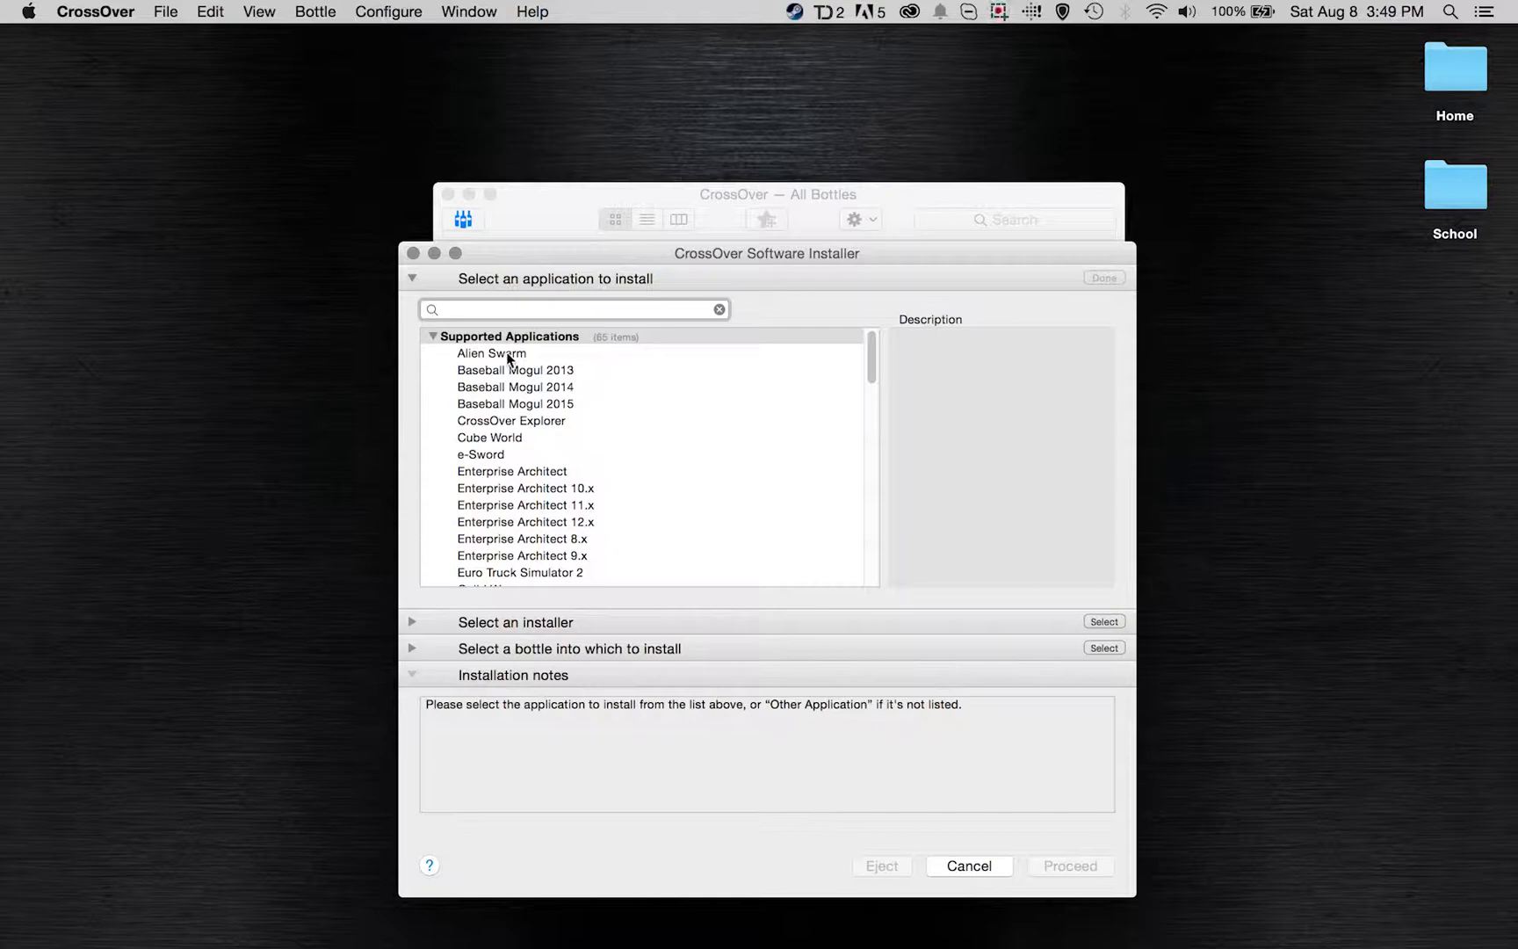
# - Preview Cube World, World of Tanks and Terraria in the Supported Applications list
pyautogui.scroll(-3)
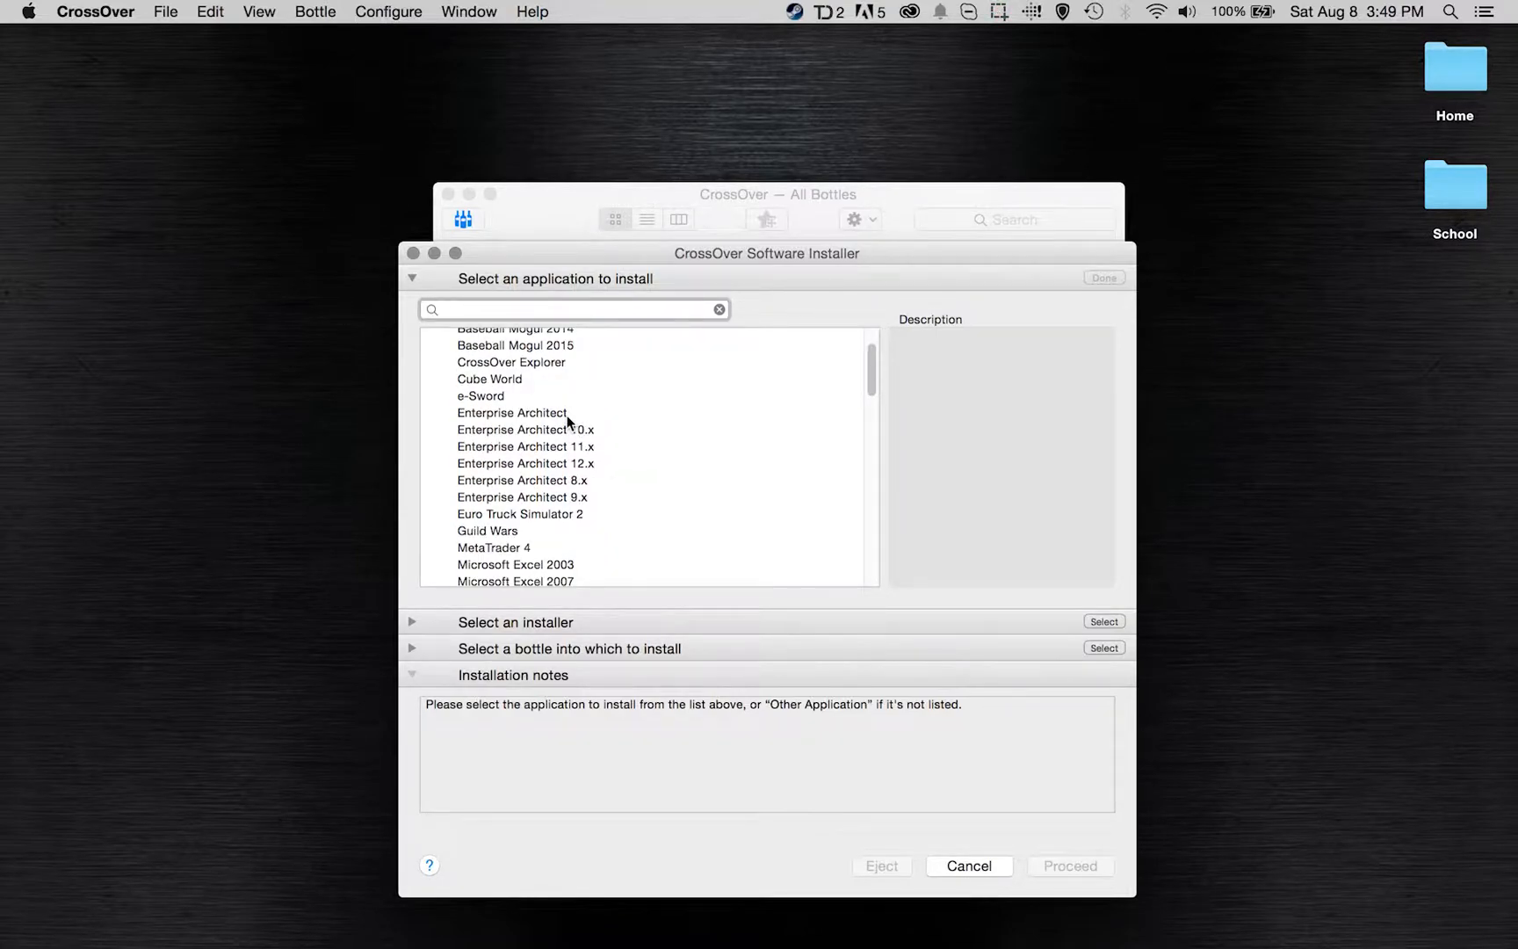
pyautogui.click(491, 378)
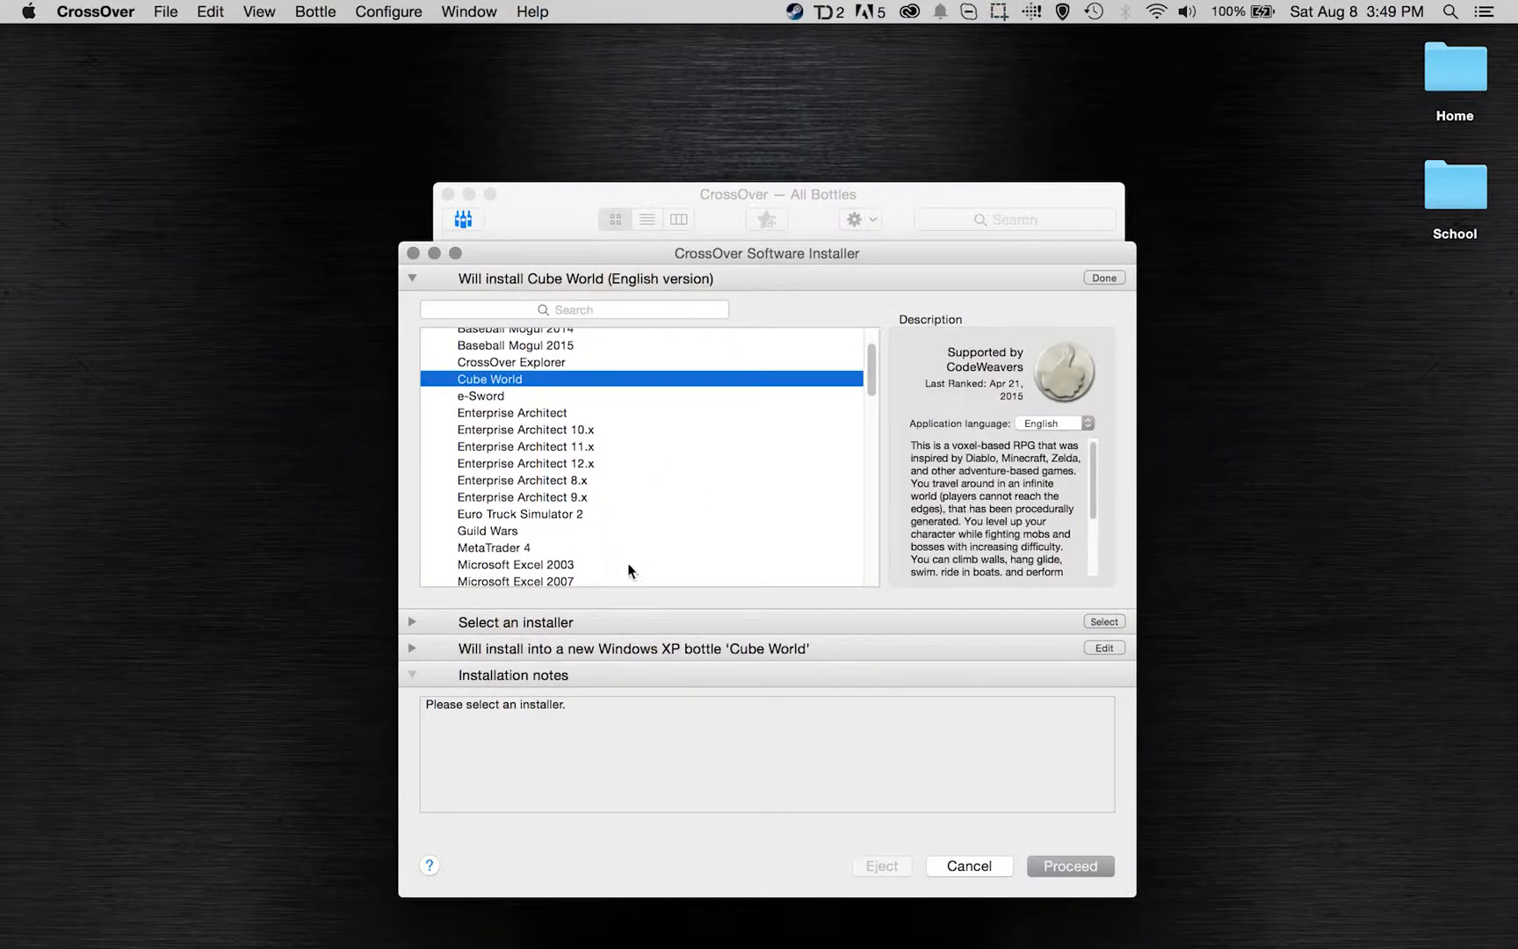
pyautogui.scroll(-3)
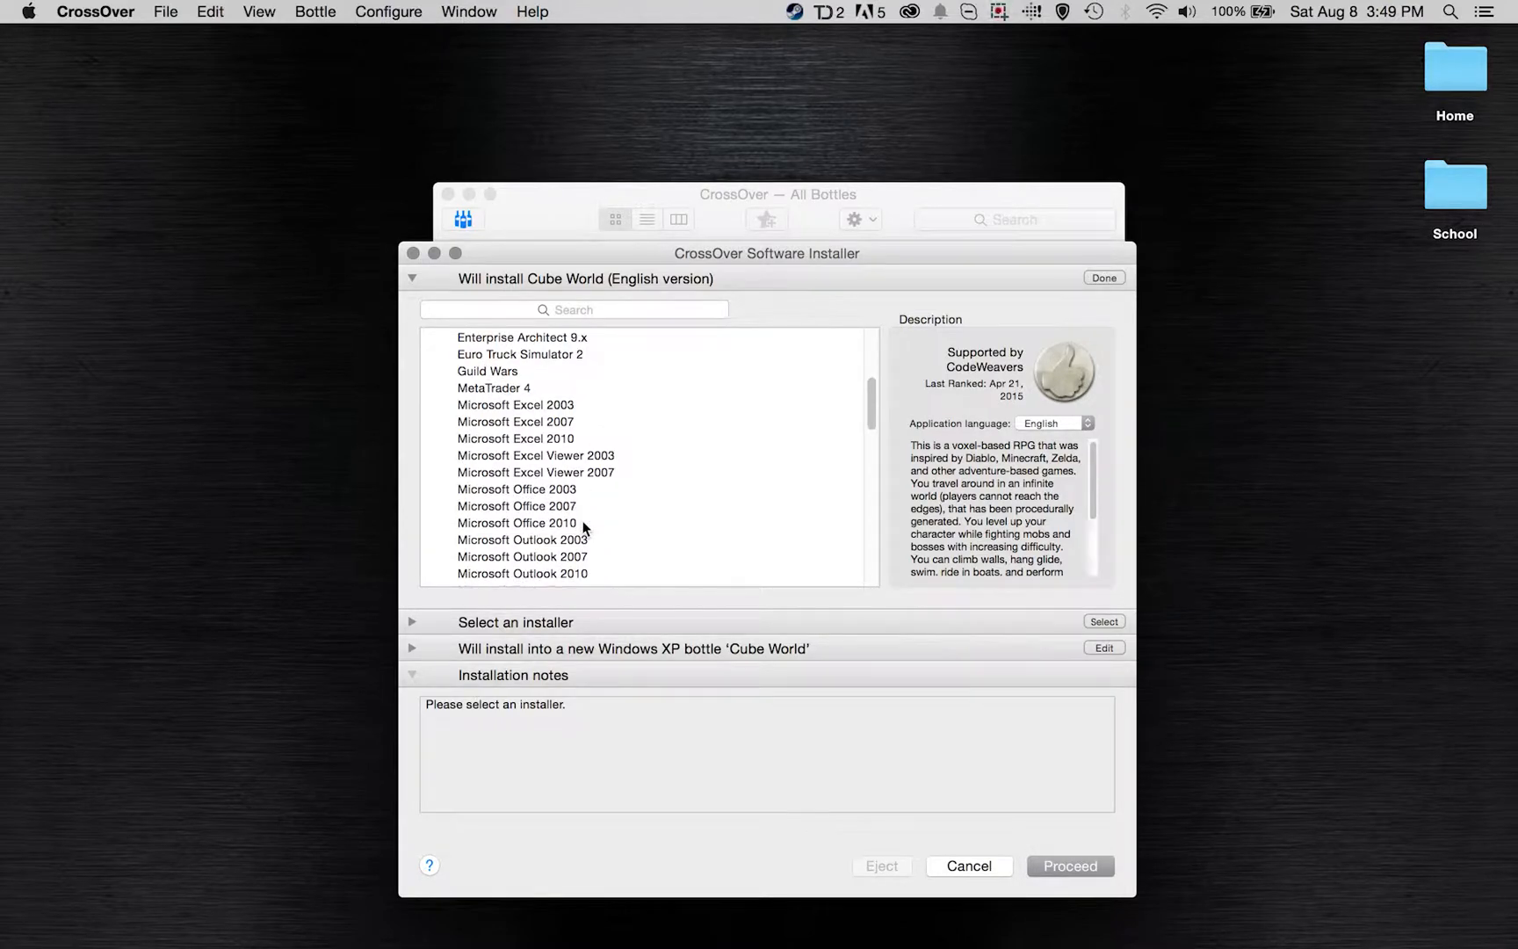
pyautogui.scroll(-3)
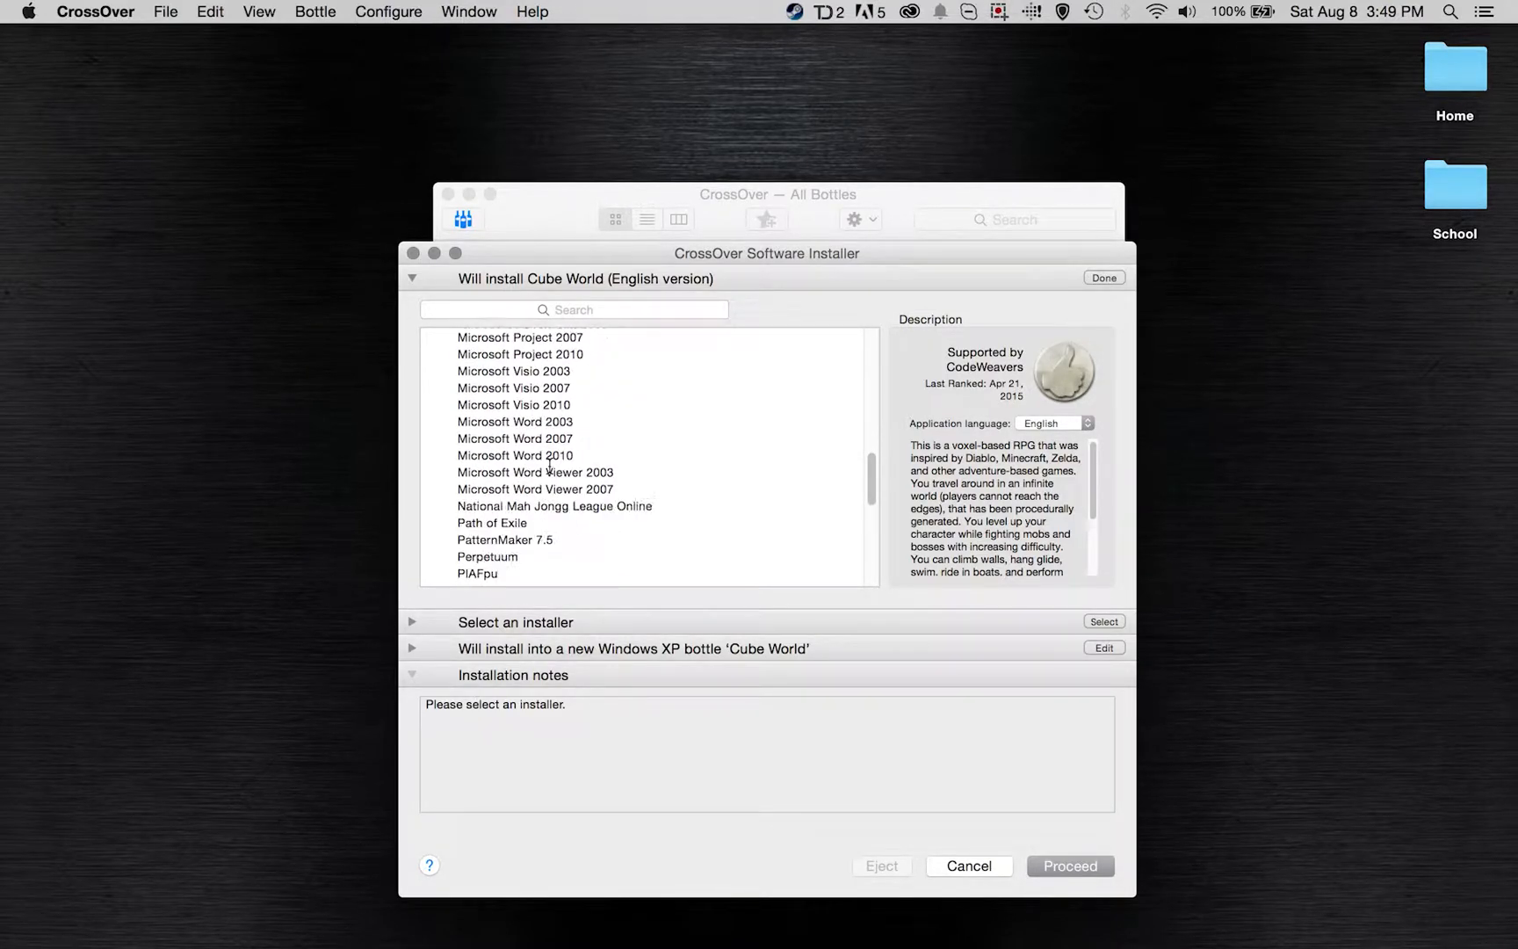
pyautogui.scroll(-3)
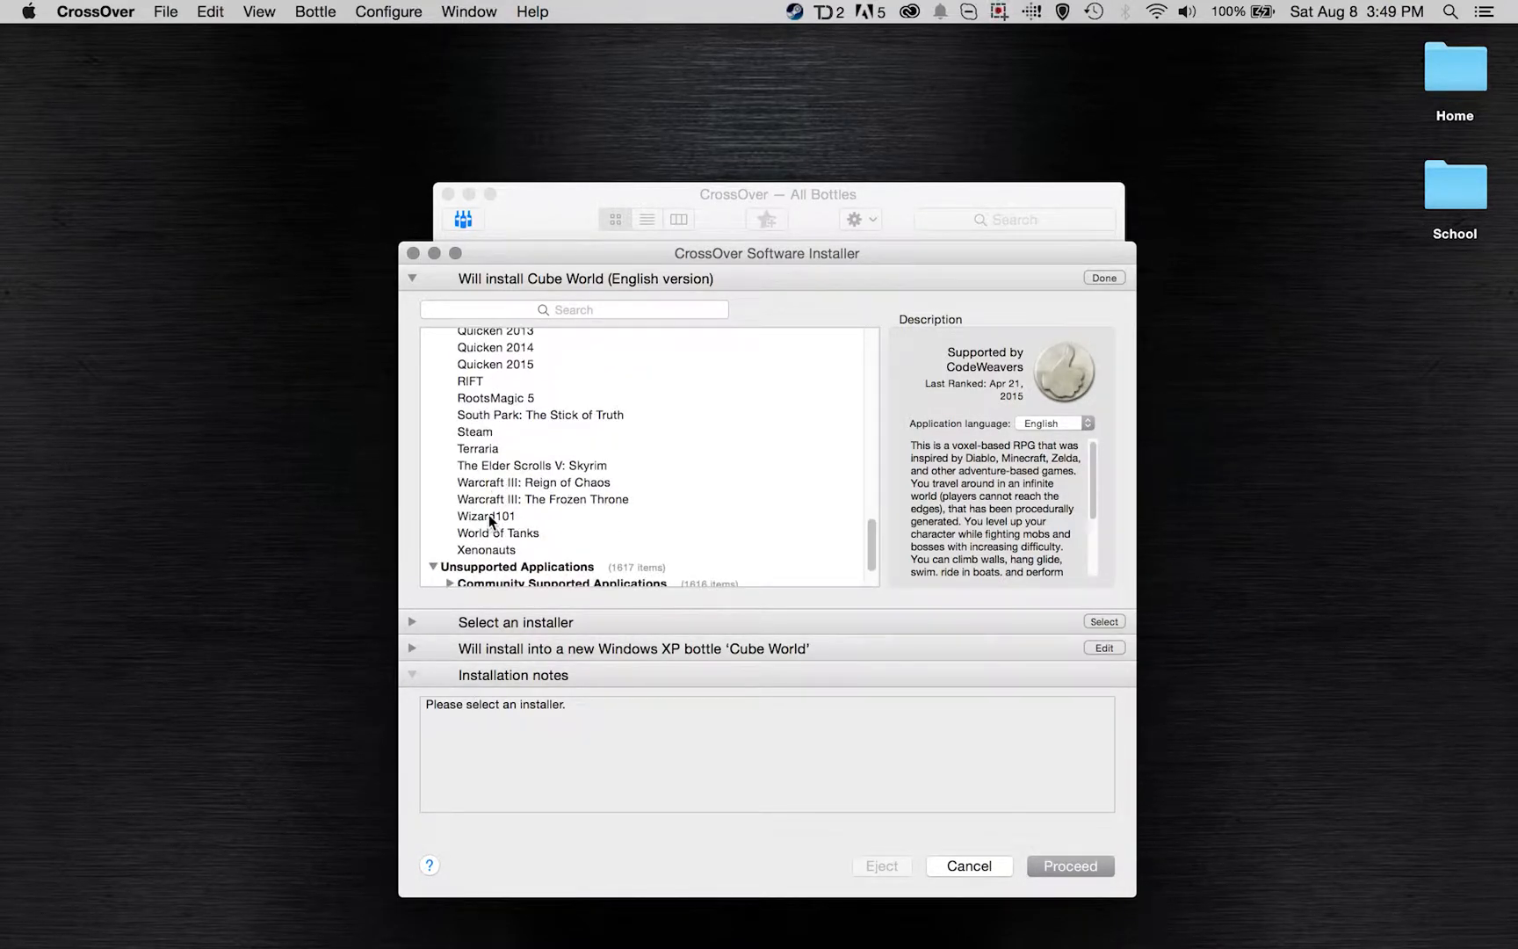
pyautogui.click(497, 532)
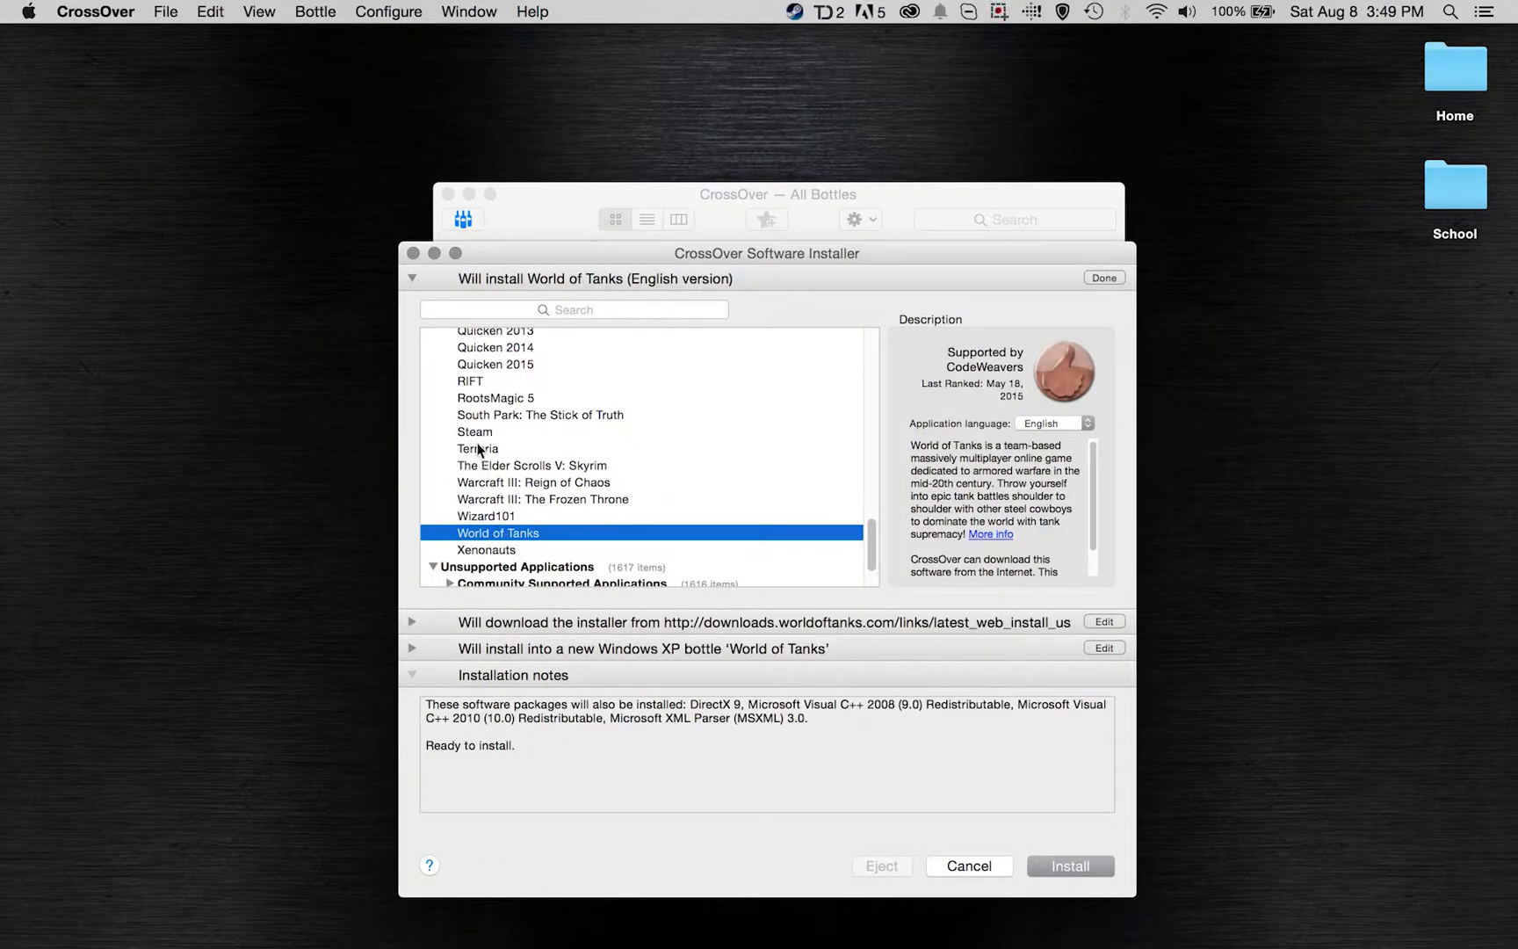
pyautogui.click(477, 448)
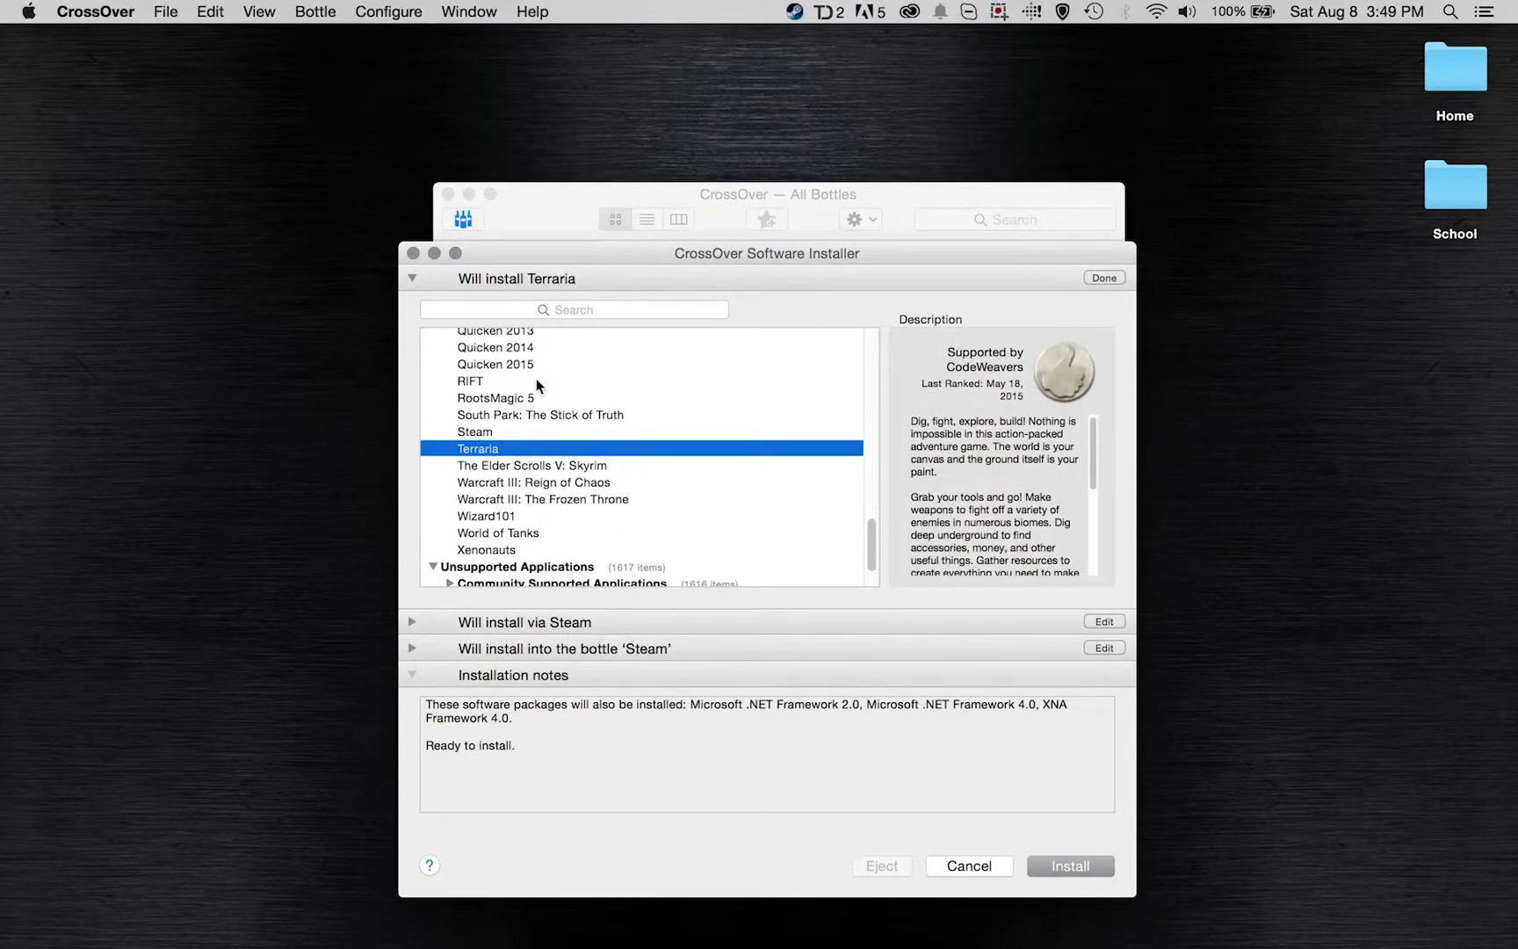
# - Choose The Elder Scrolls V: Skyrim to install, showing its install-via-Steam source options
pyautogui.scroll(-3)
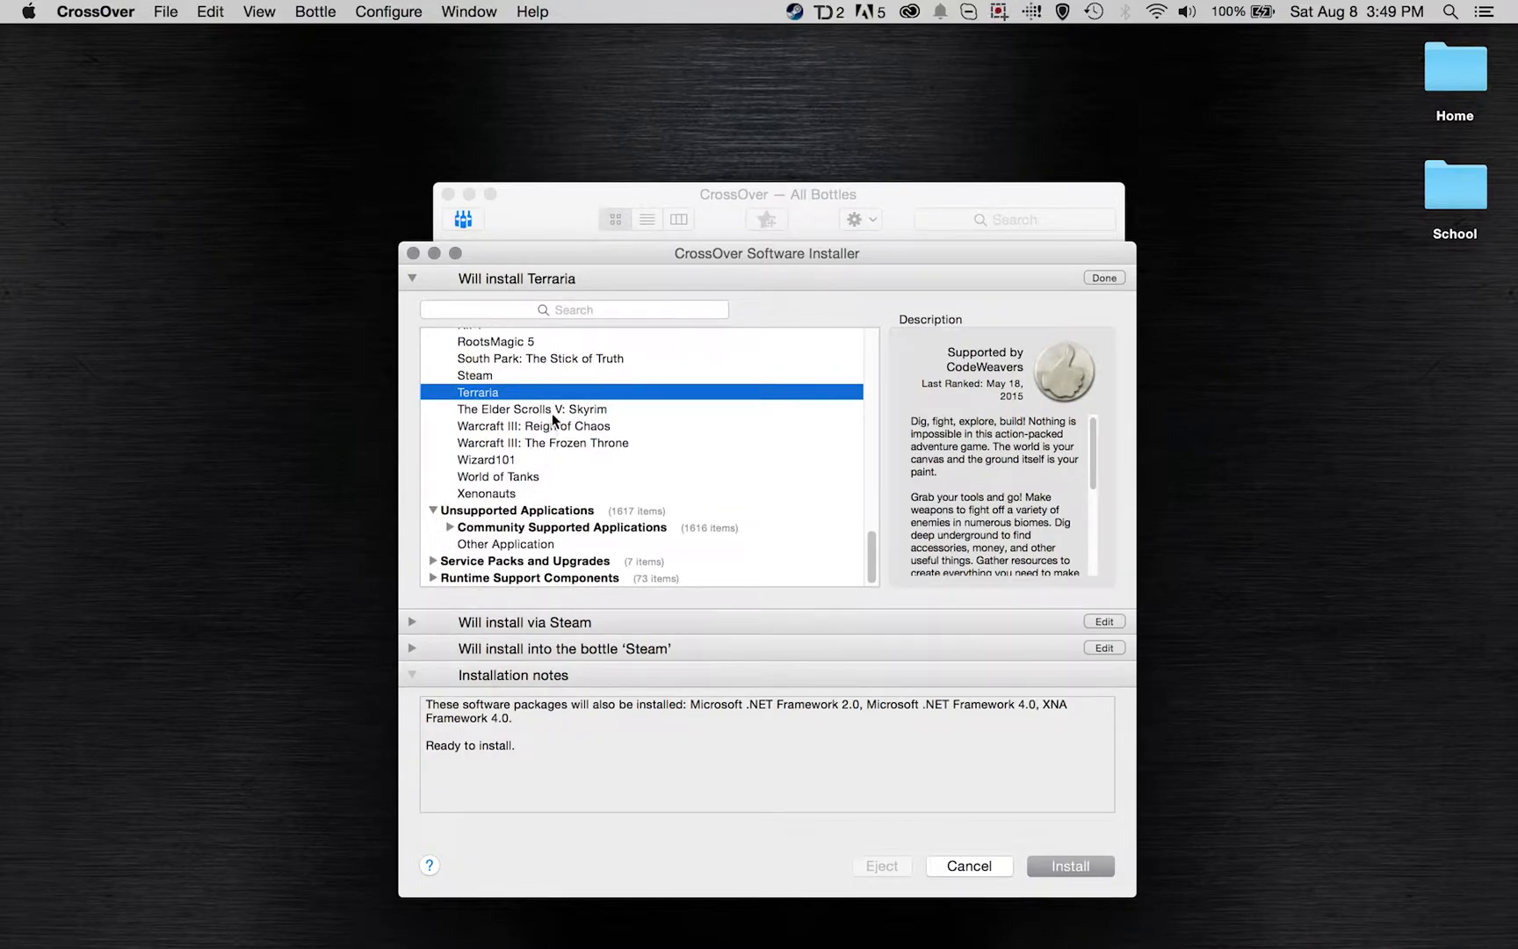
pyautogui.click(531, 408)
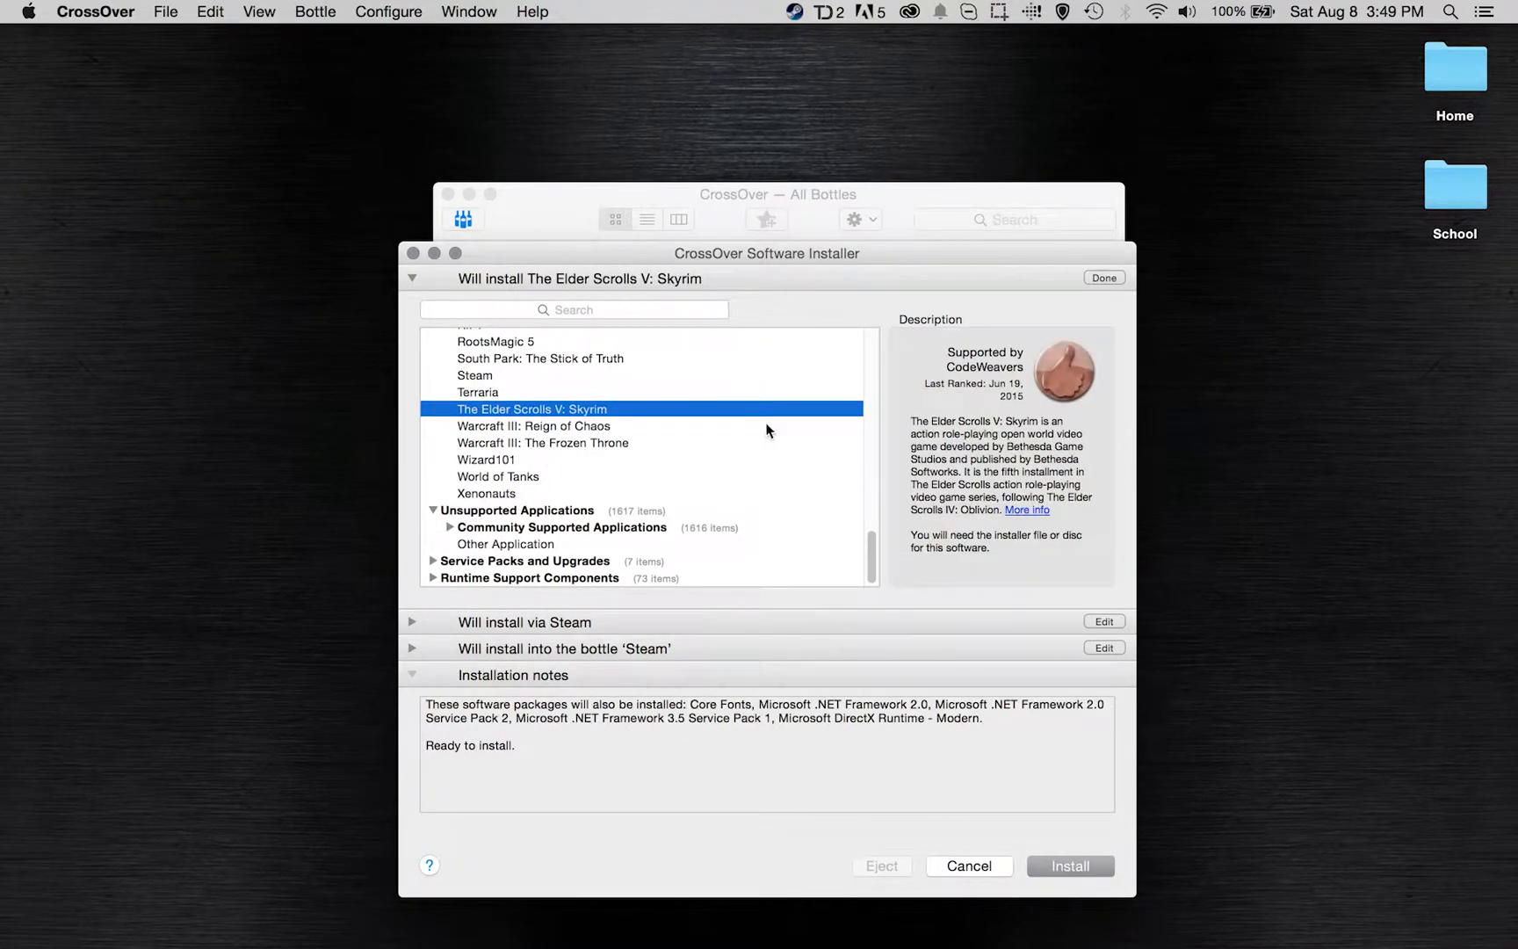
pyautogui.moveTo(433, 659)
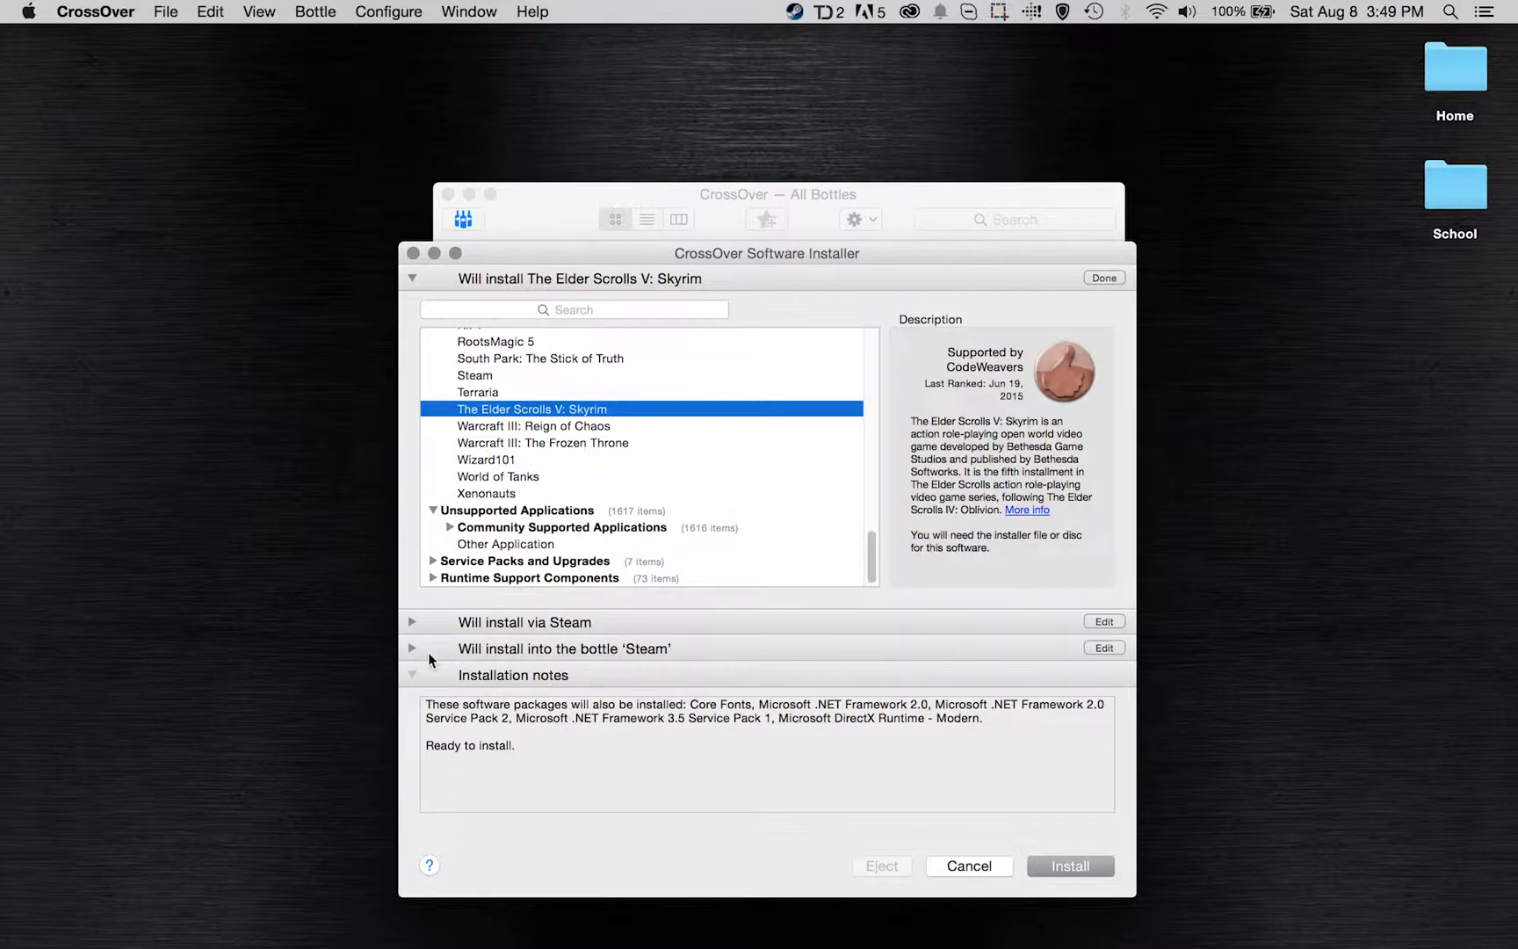
pyautogui.scroll(3)
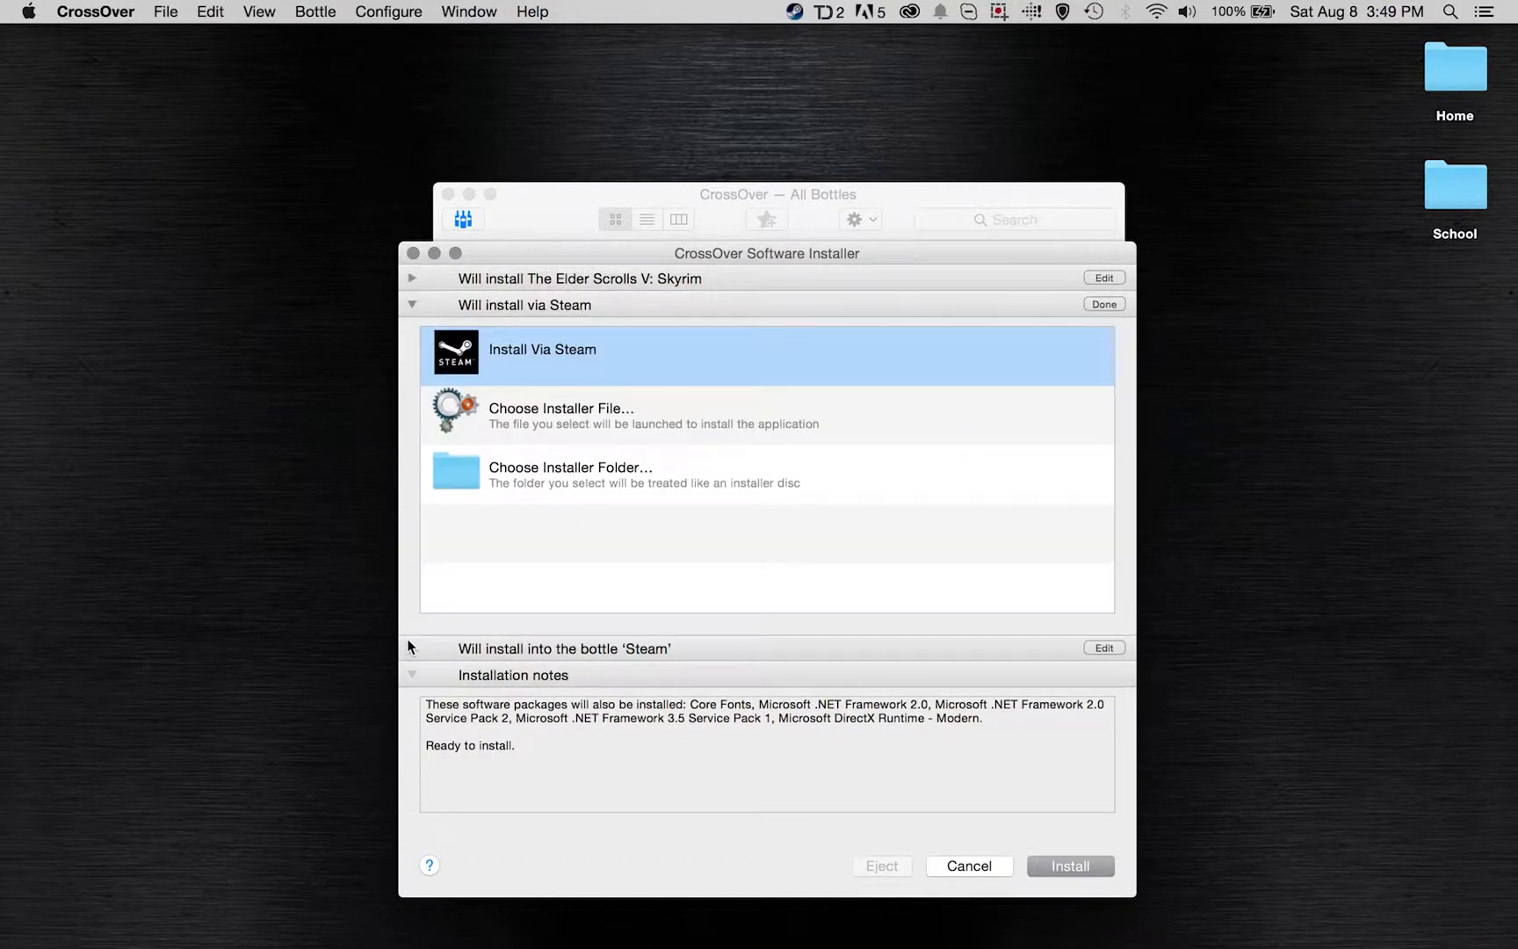
pyautogui.moveTo(411, 315)
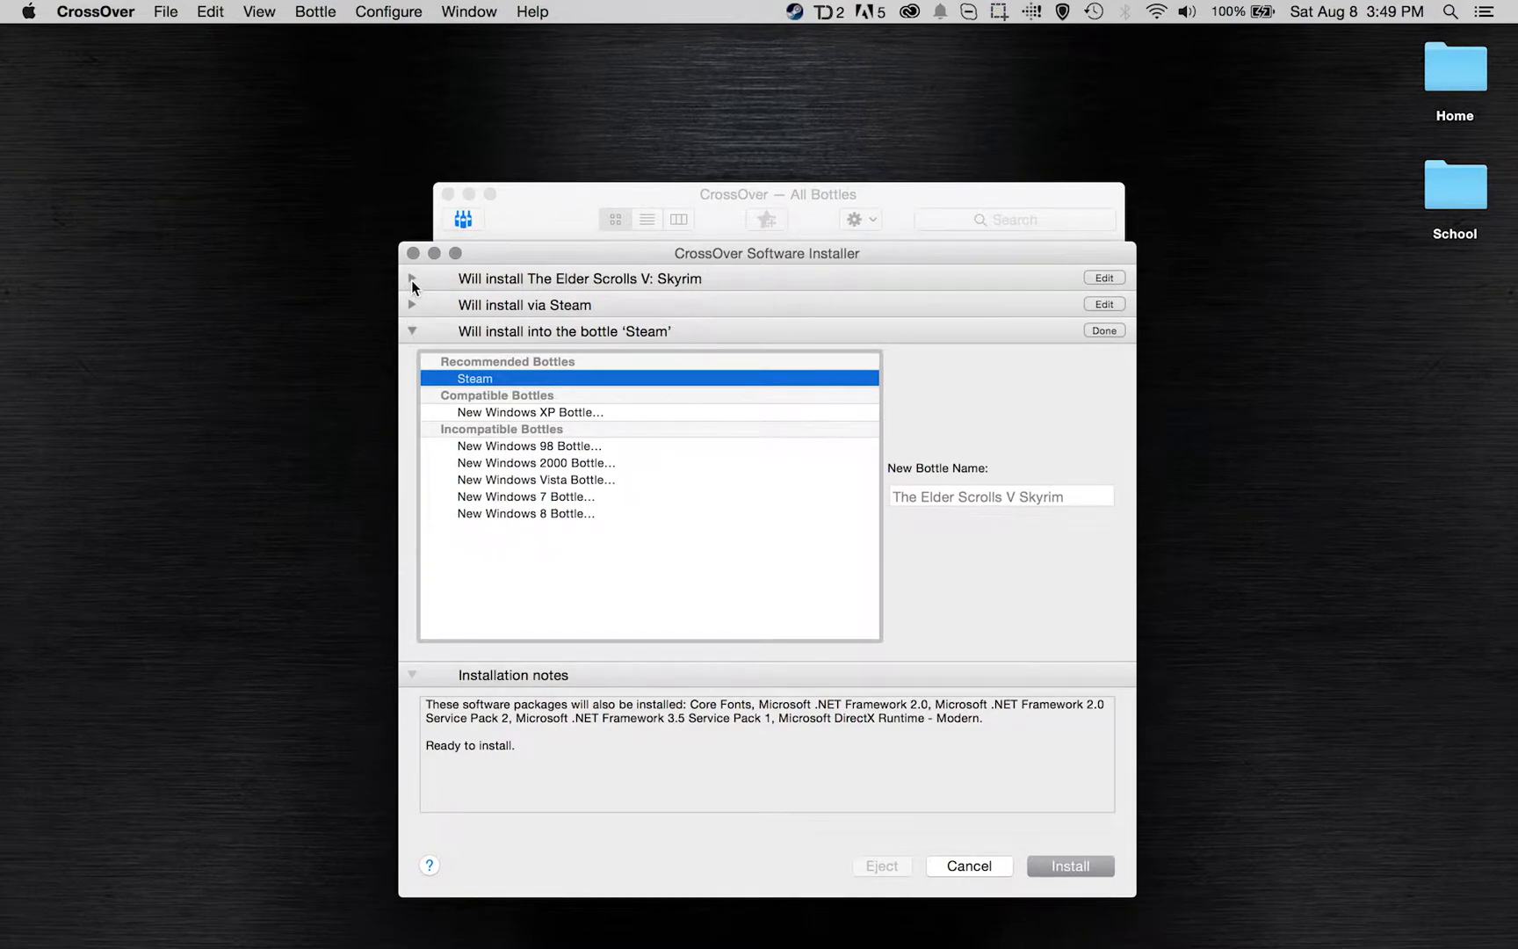
# - Reopen the application list and change the title to install to PIAFpu for a new Windows XP bottle
pyautogui.click(411, 330)
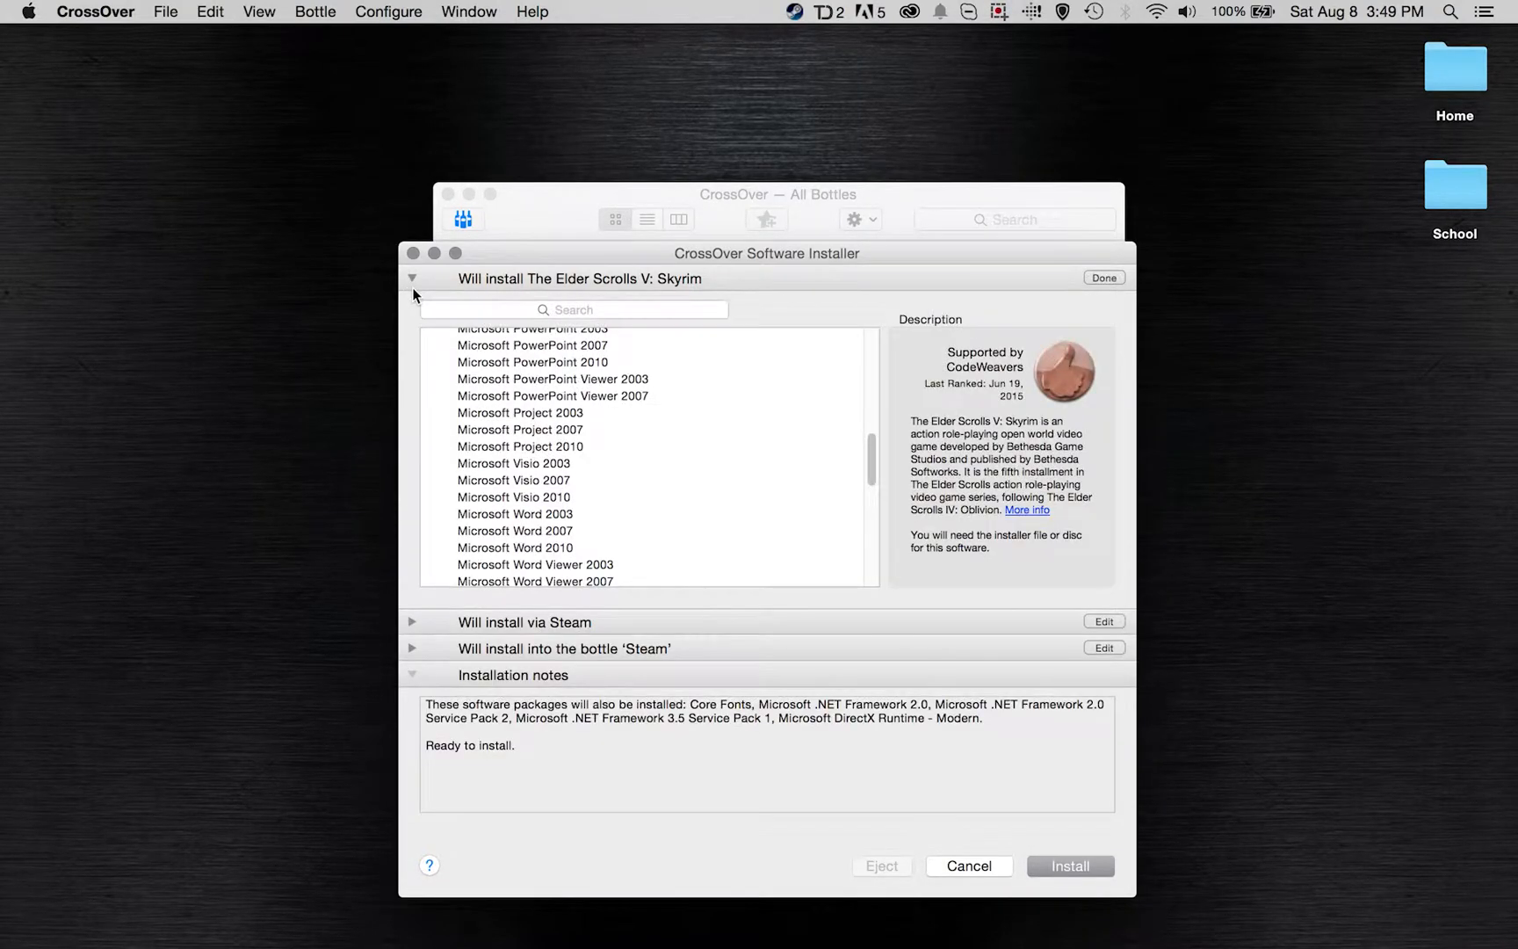
pyautogui.scroll(3)
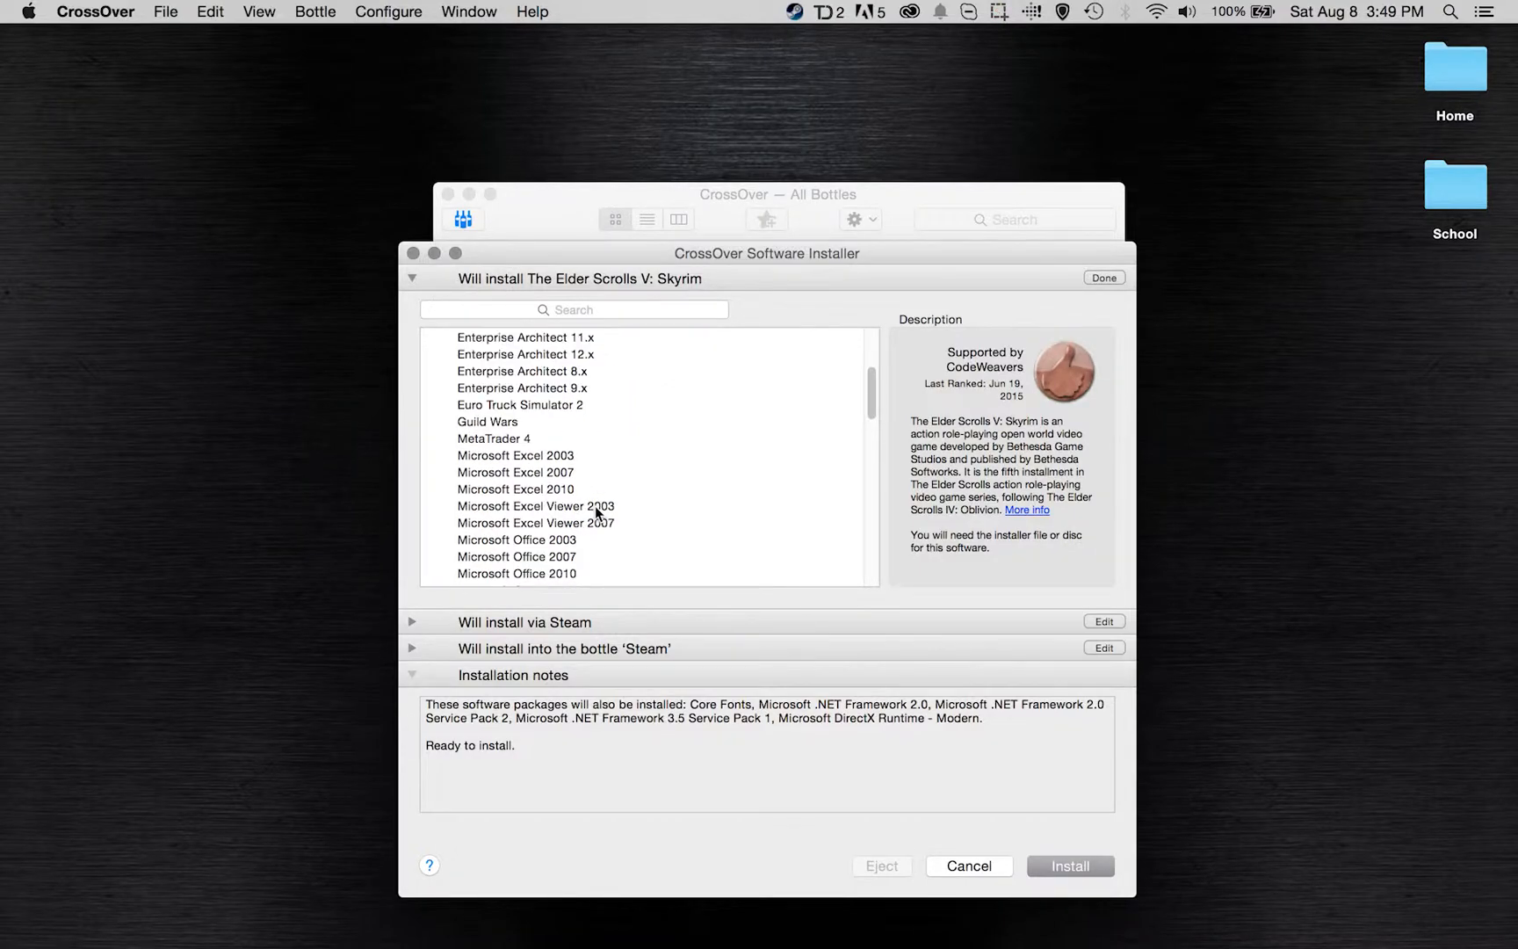
pyautogui.scroll(3)
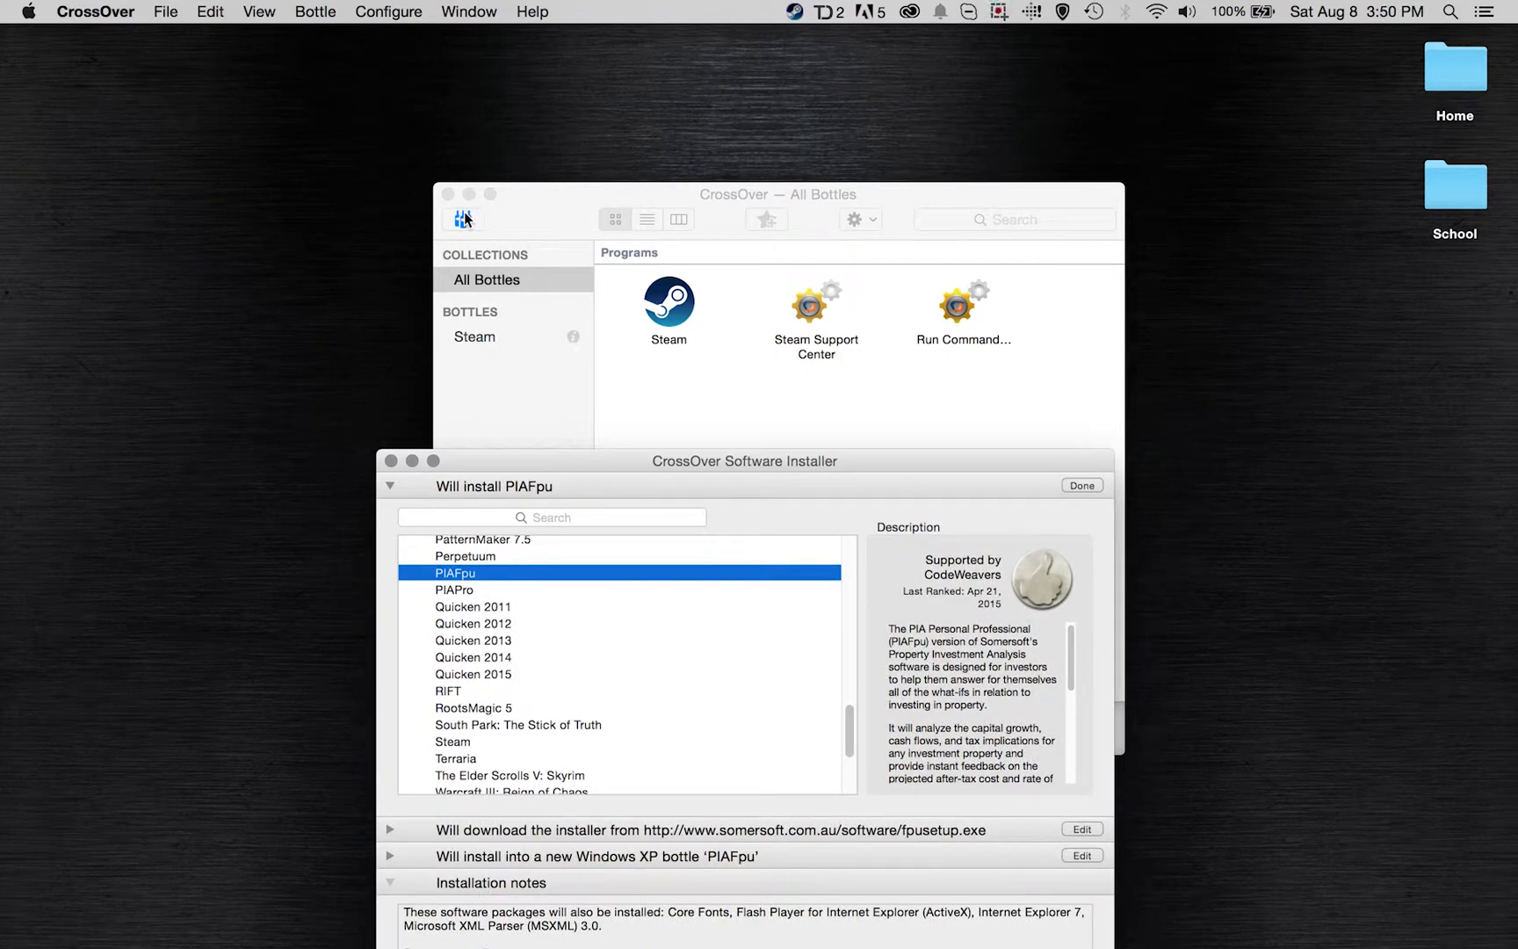
pyautogui.click(774, 194)
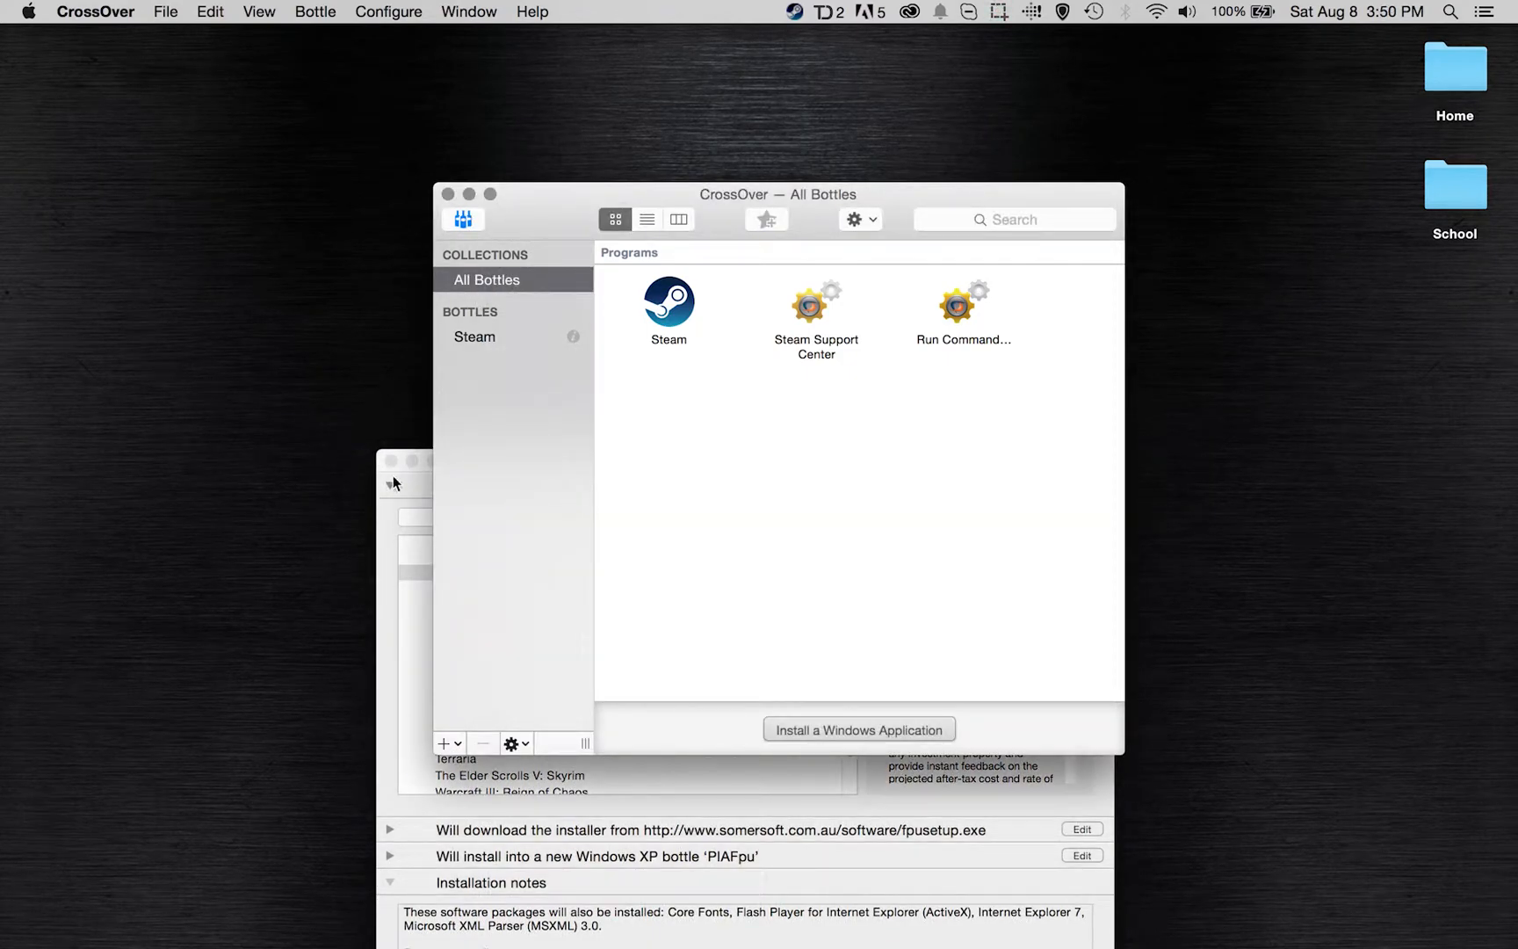
pyautogui.click(390, 486)
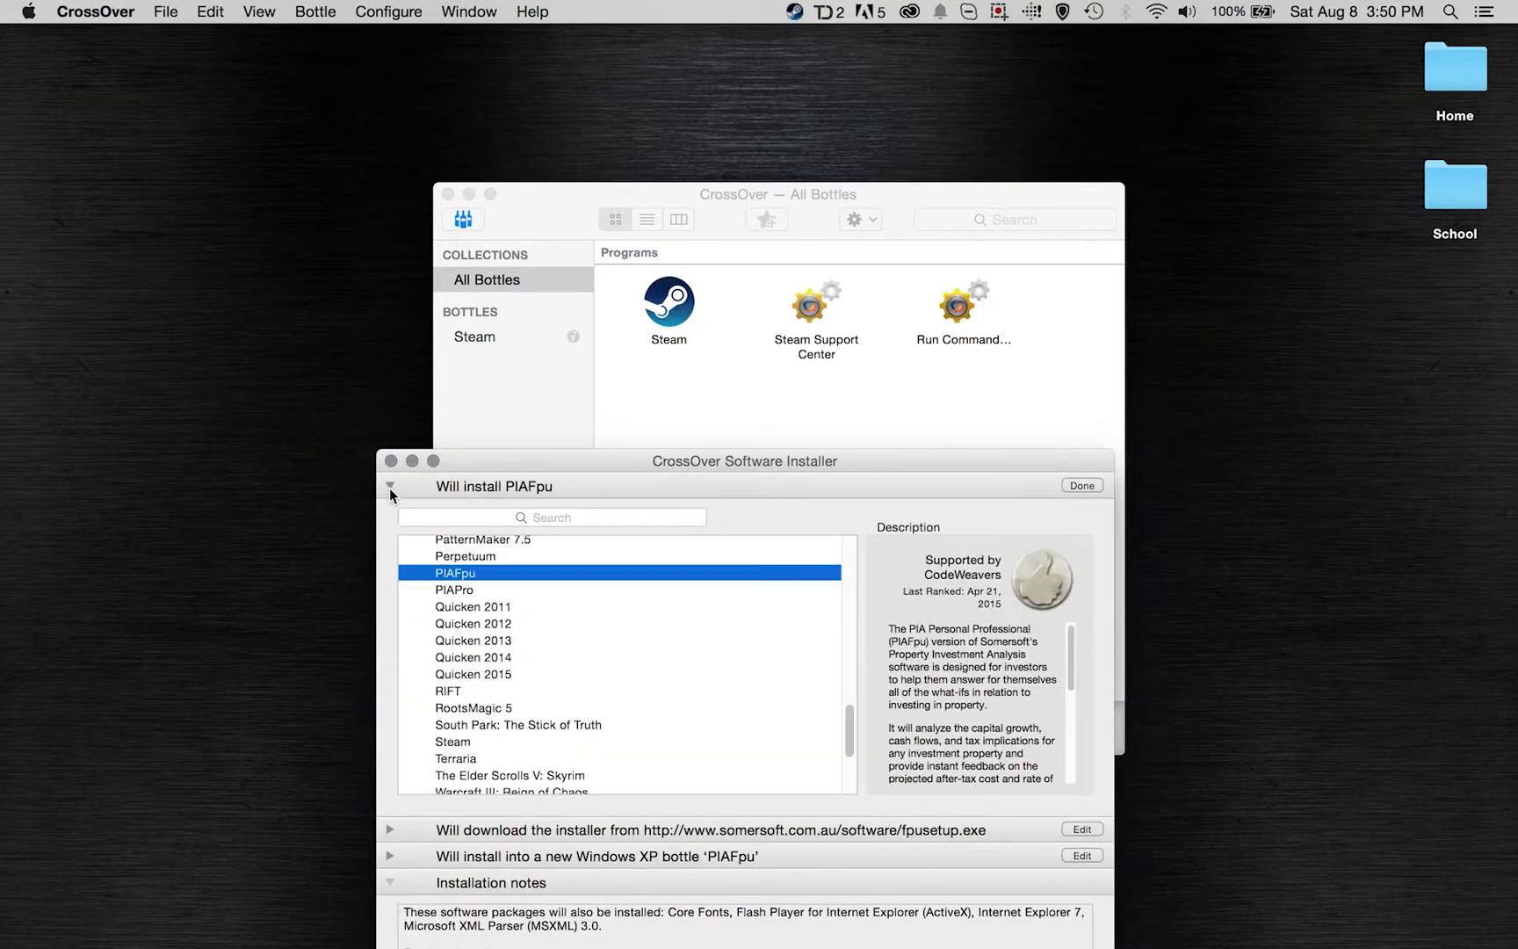
pyautogui.scroll(3)
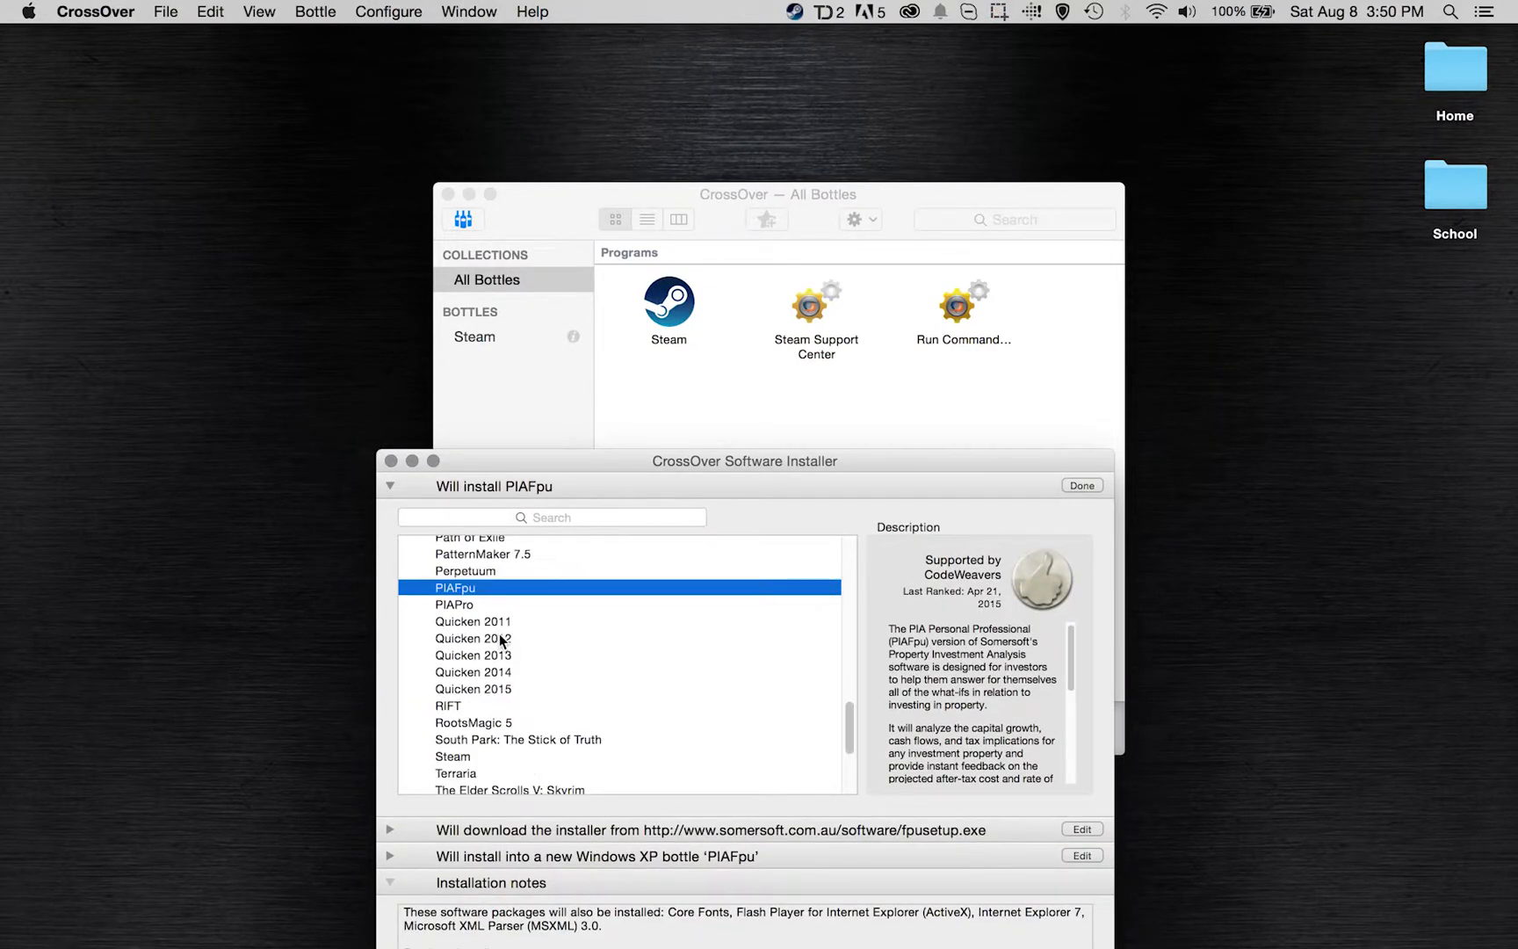
pyautogui.moveTo(610, 467)
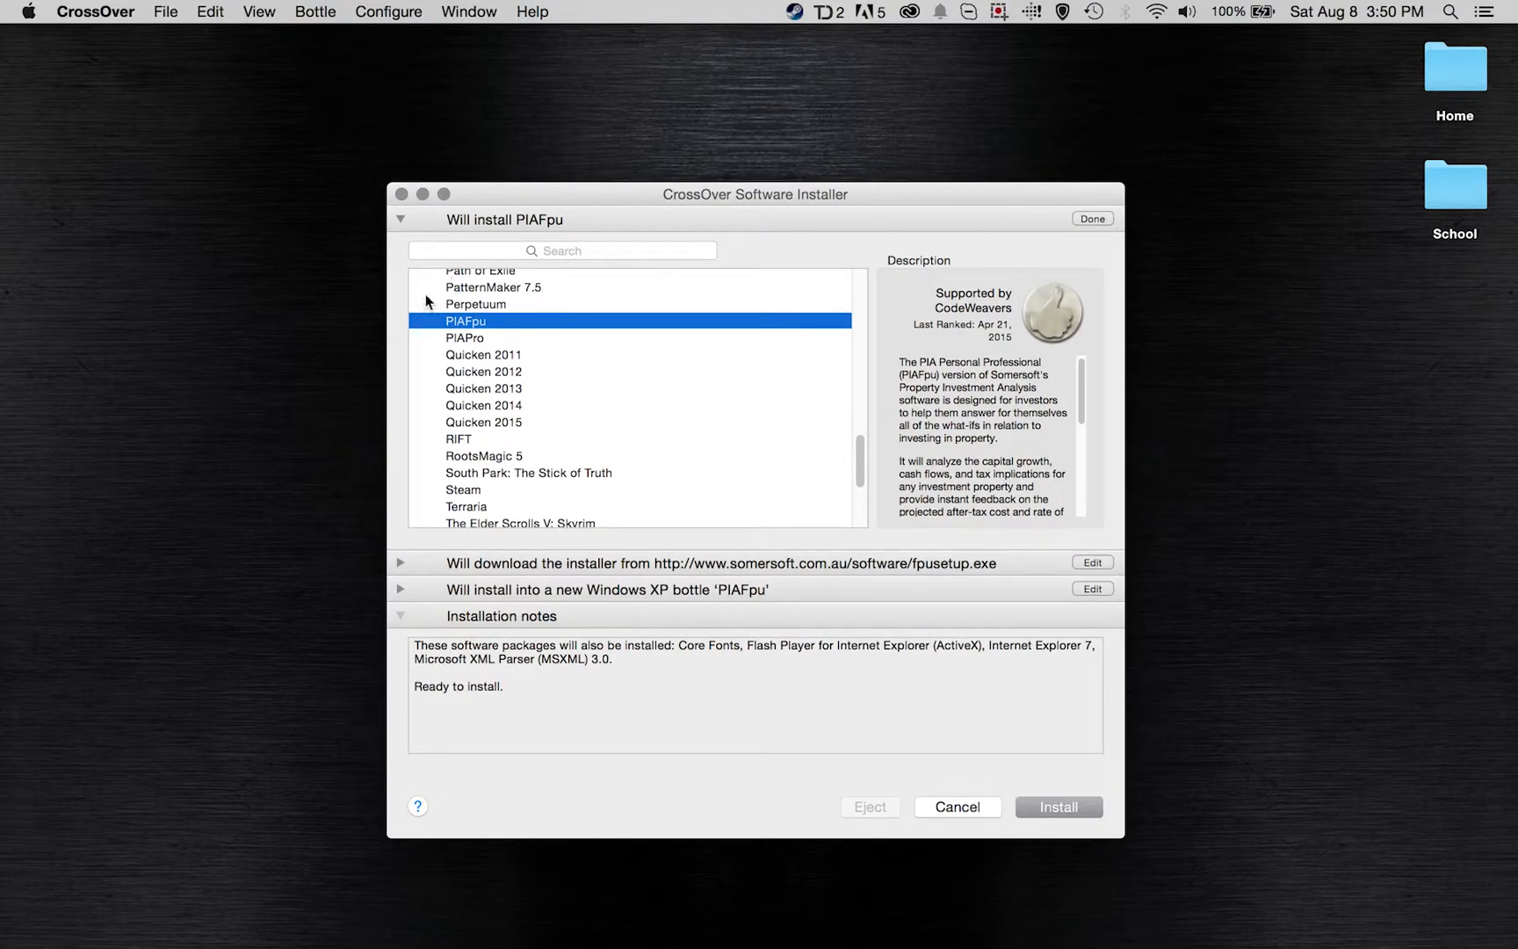
pyautogui.moveTo(336, 339)
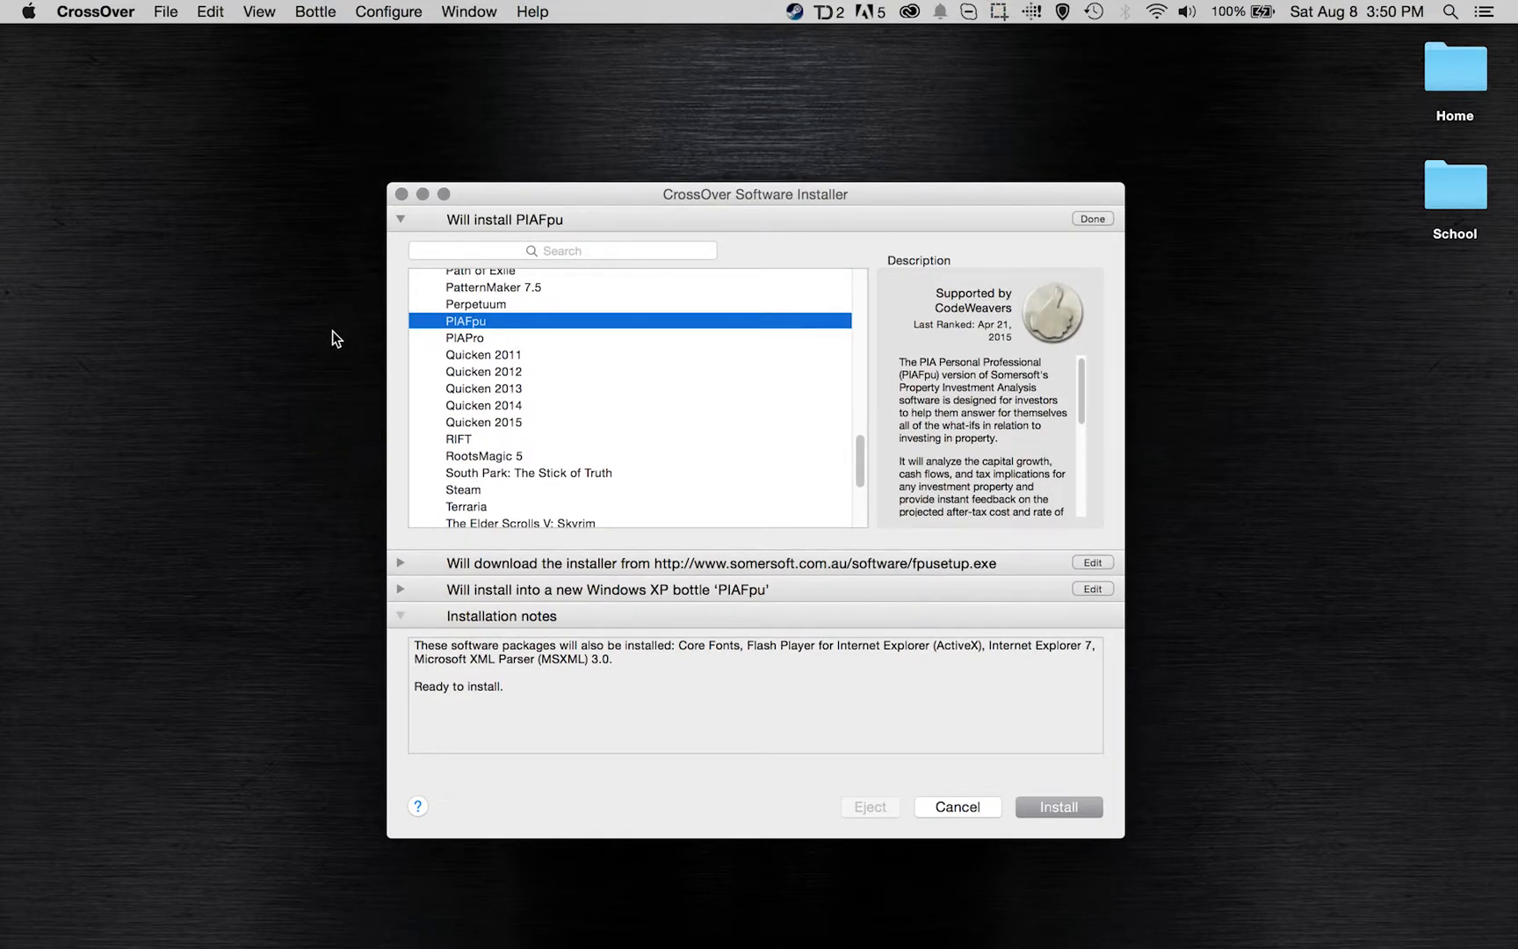
pyautogui.moveTo(601, 489)
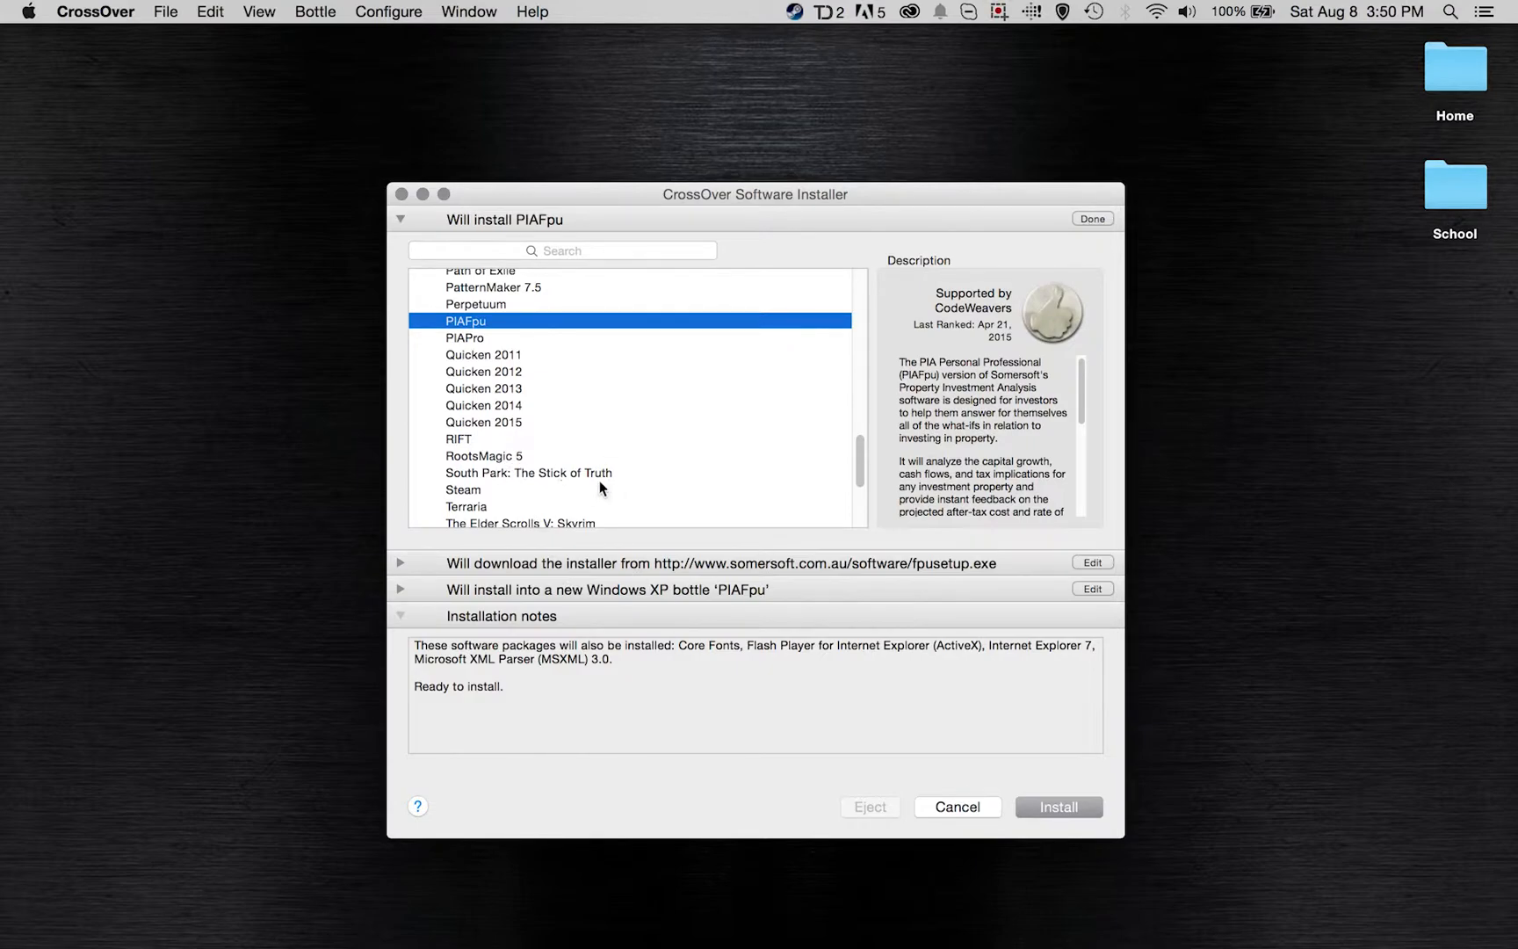
pyautogui.moveTo(1164, 611)
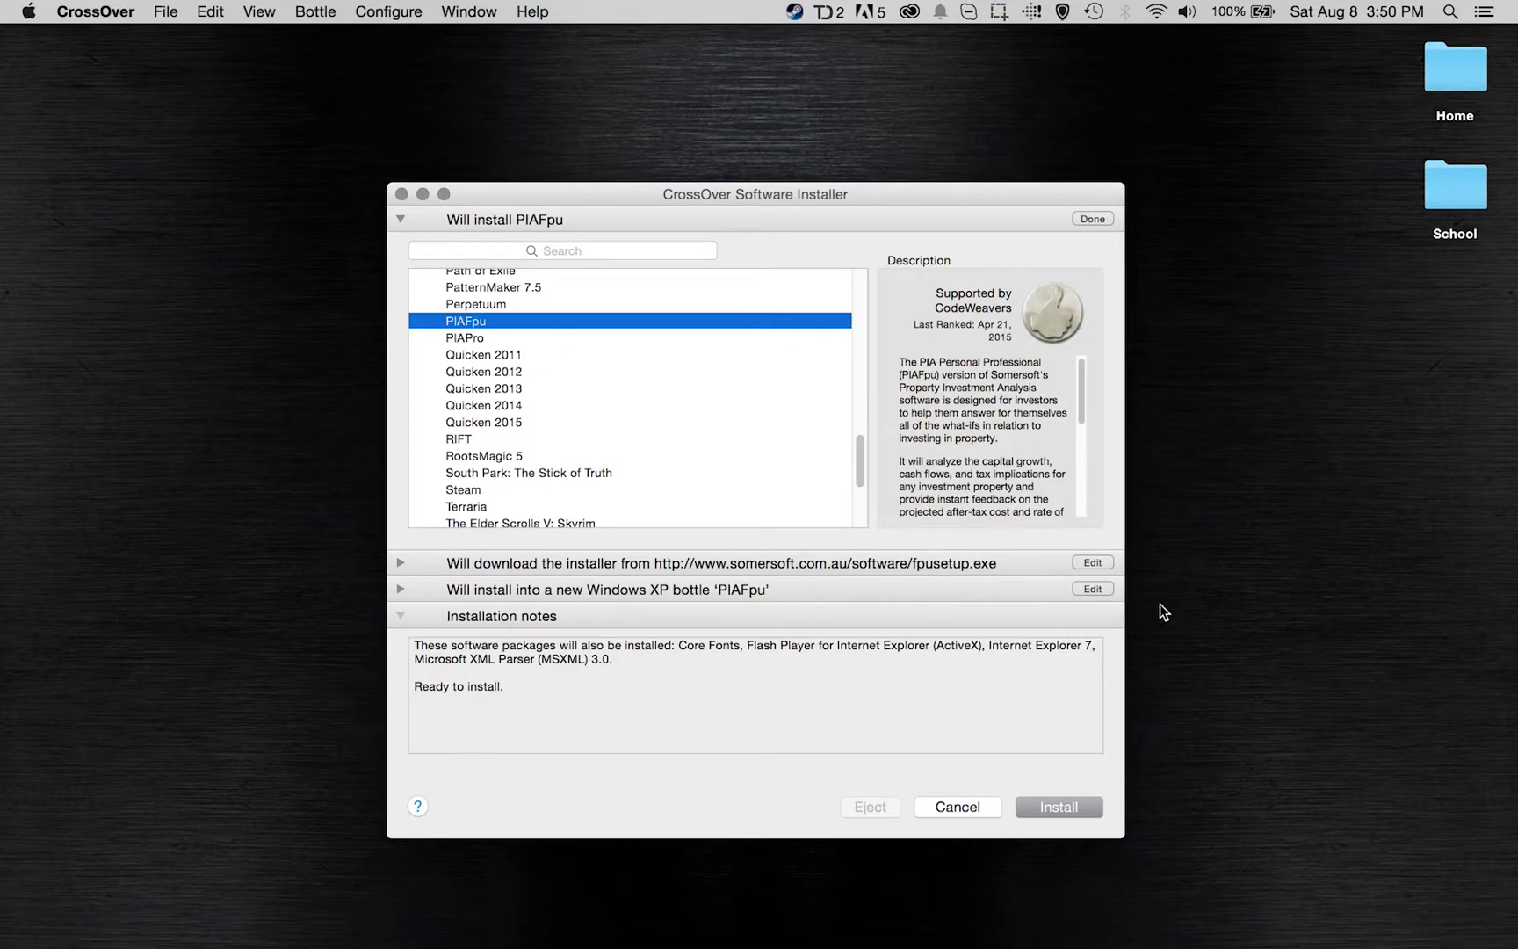
pyautogui.moveTo(1223, 590)
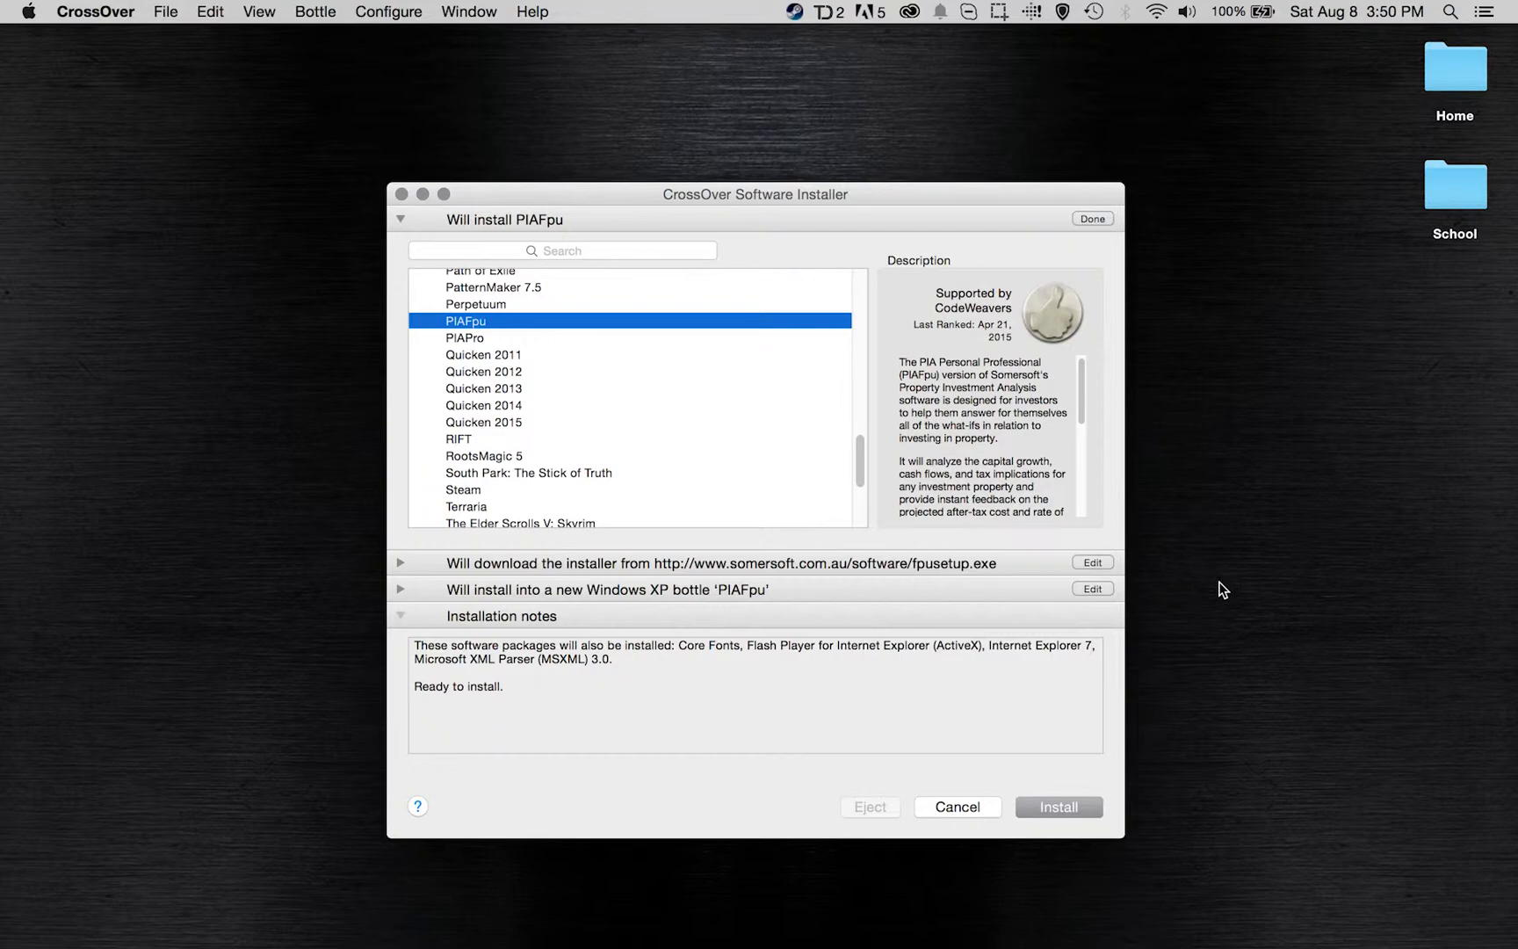